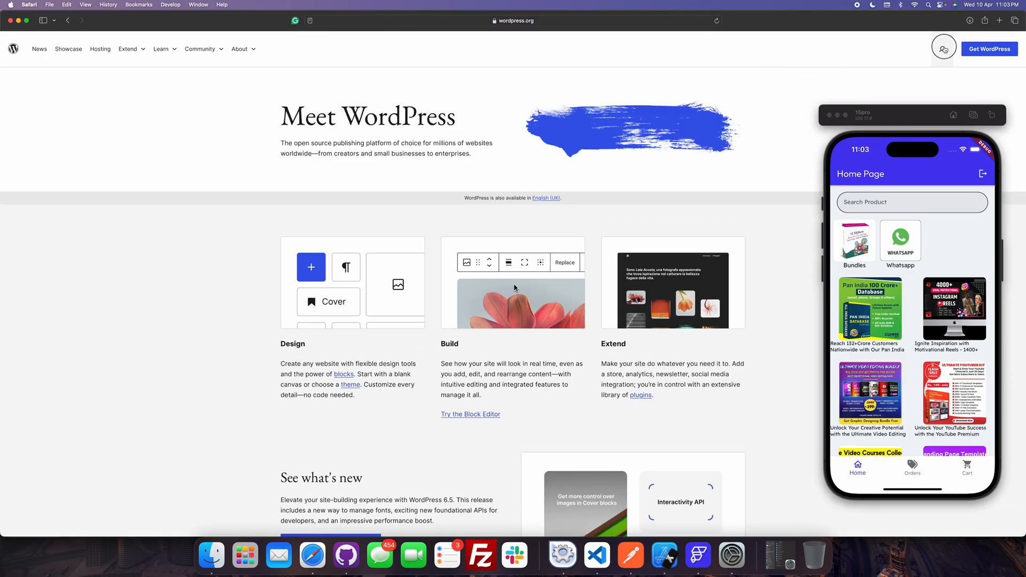
# Search wordpress.org for 'wishlist' and land on the YITH WooCommerce Wishlist plugin page, selecting its name
pyautogui.click(942, 48)
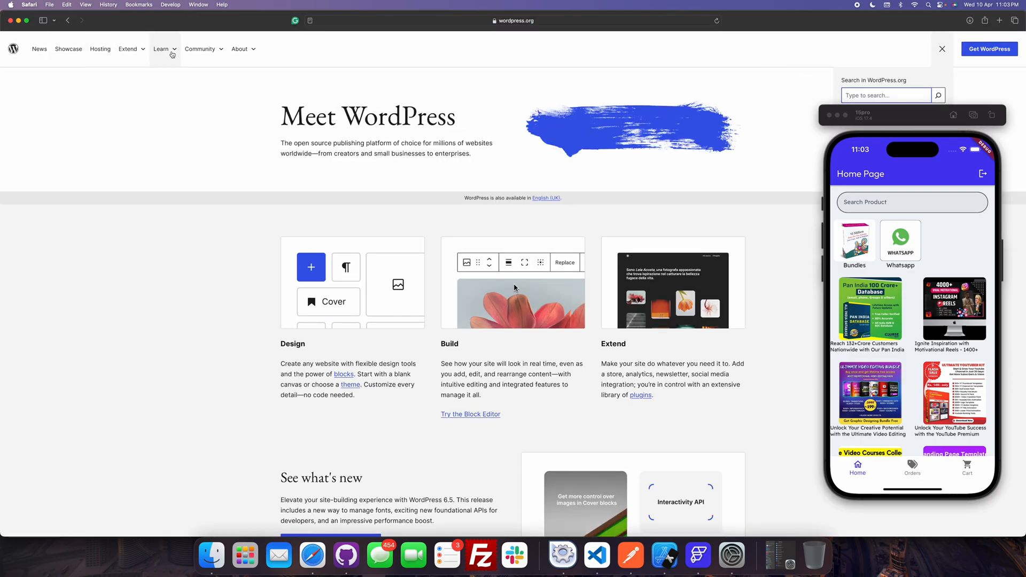
pyautogui.write('w')
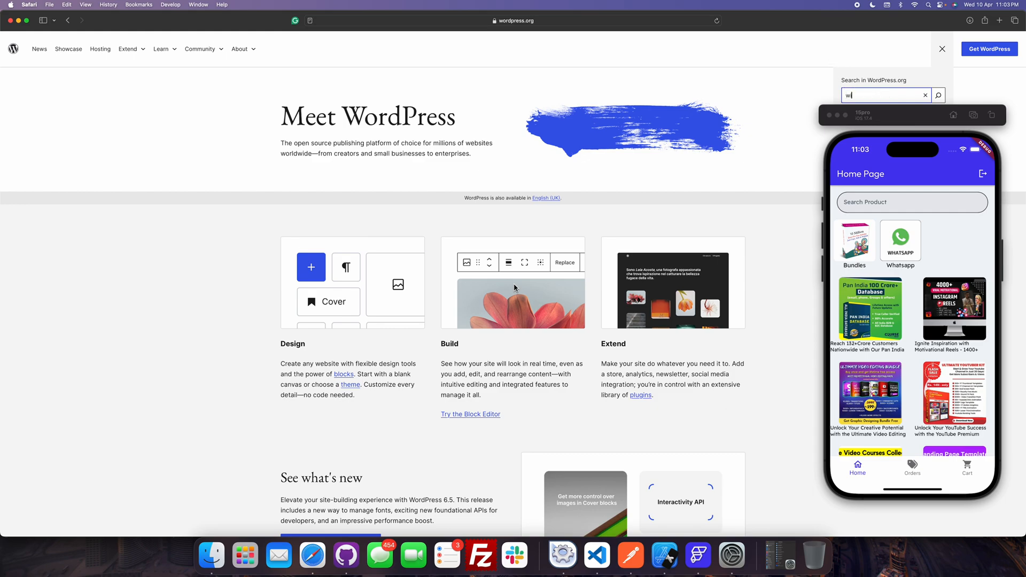
pyautogui.write('ishlist')
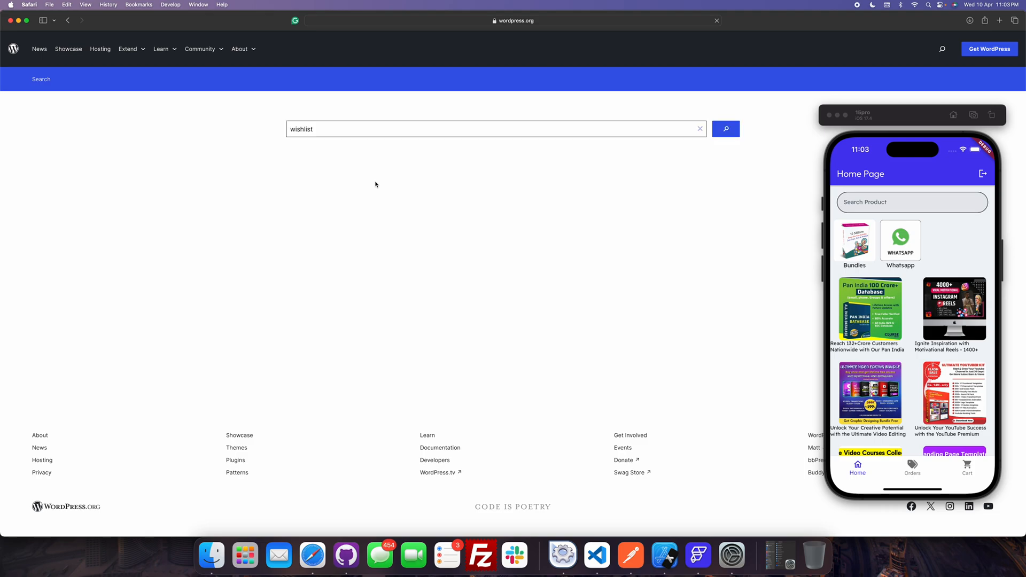
pyautogui.click(724, 130)
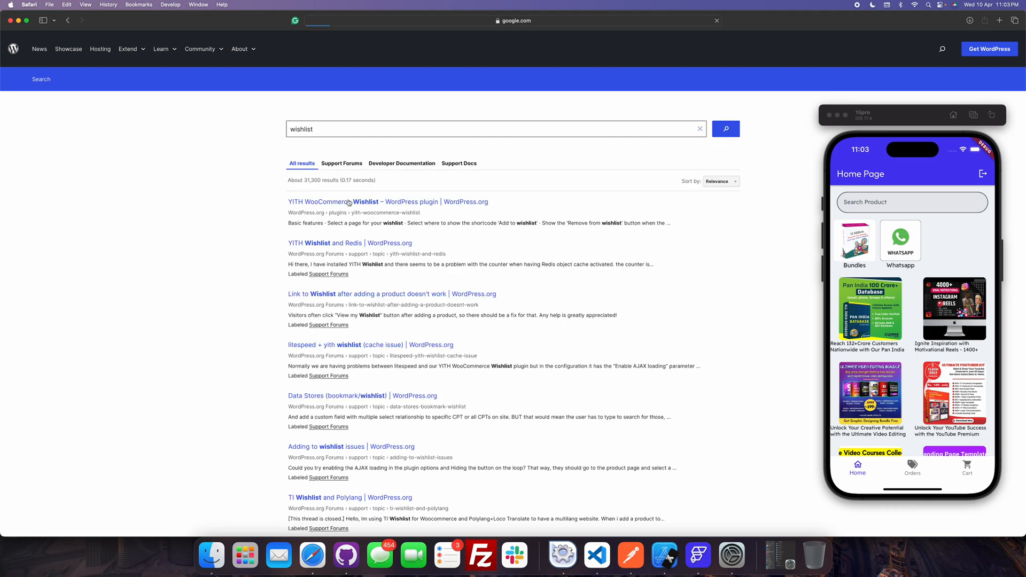
pyautogui.click(341, 201)
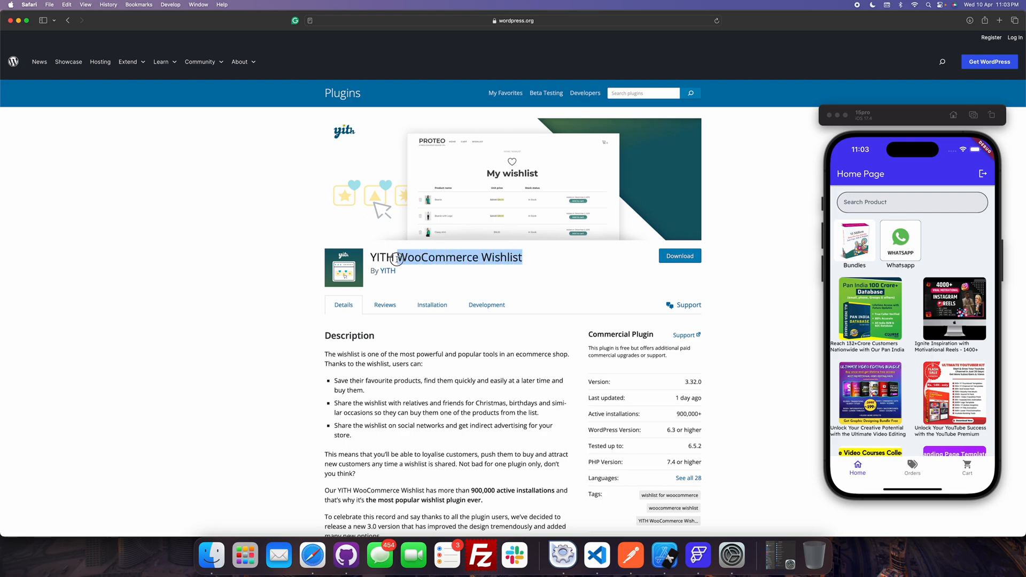
pyautogui.doubleClick(378, 258)
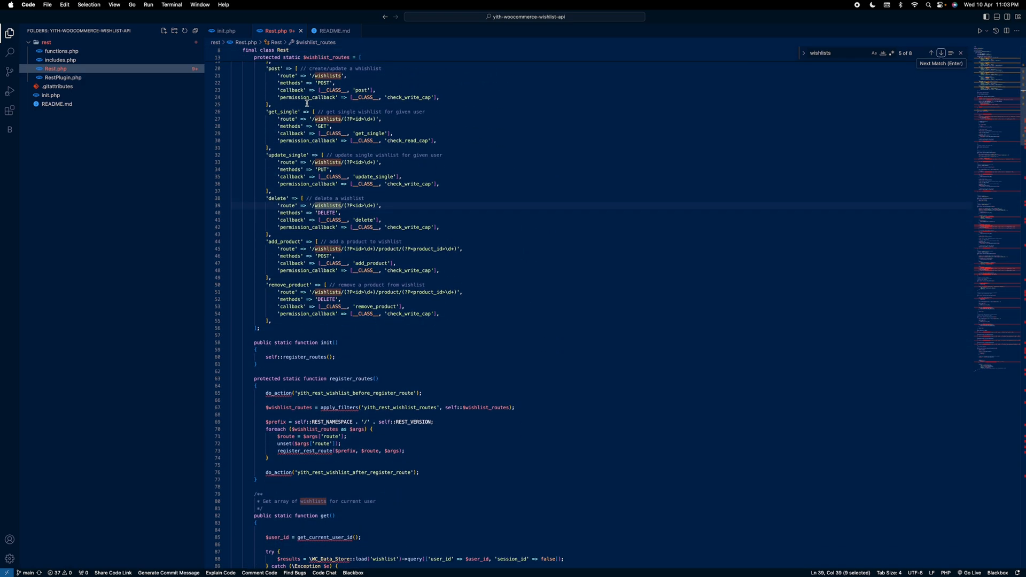
# Scroll Rest.php past the get/update/delete wishlist handlers, then return to Safari's plugin page
pyautogui.scroll(-3)
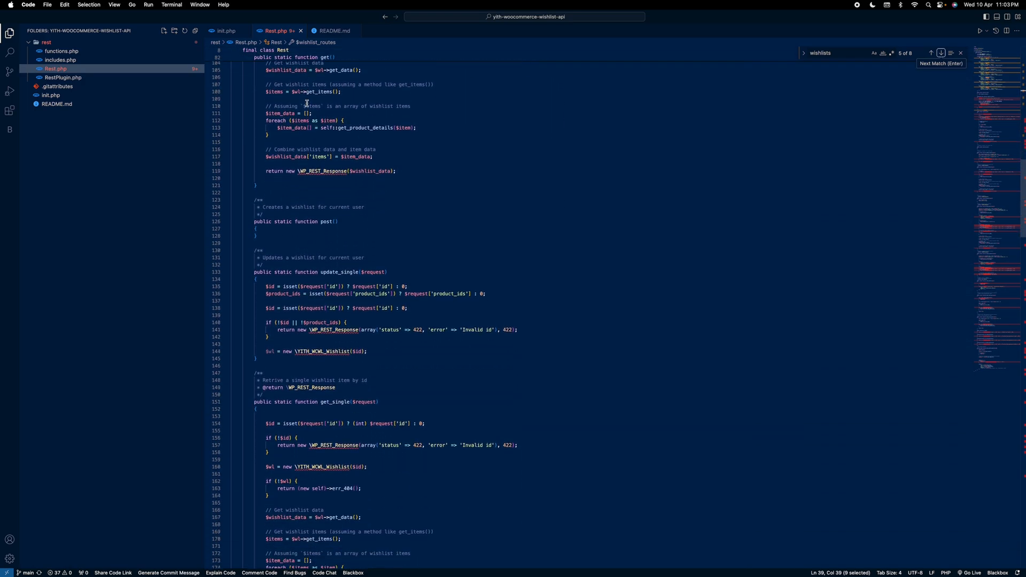
pyautogui.scroll(-3)
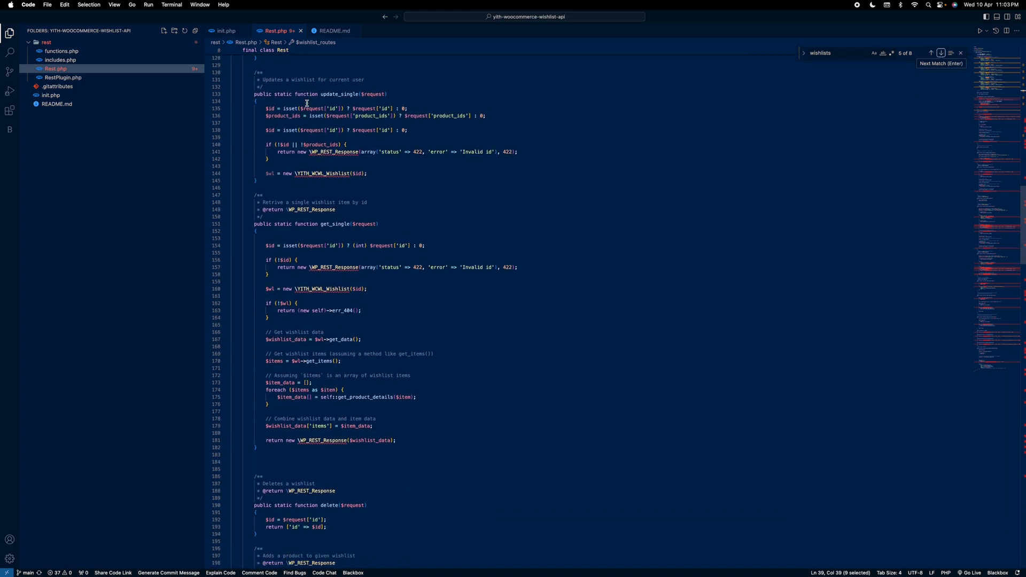
pyautogui.click(312, 556)
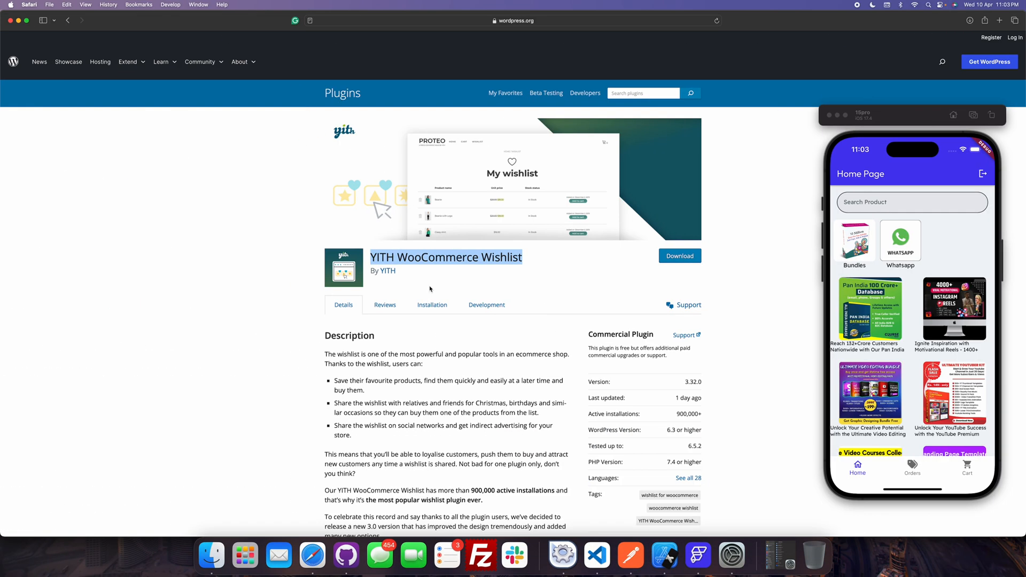
pyautogui.moveTo(697, 555)
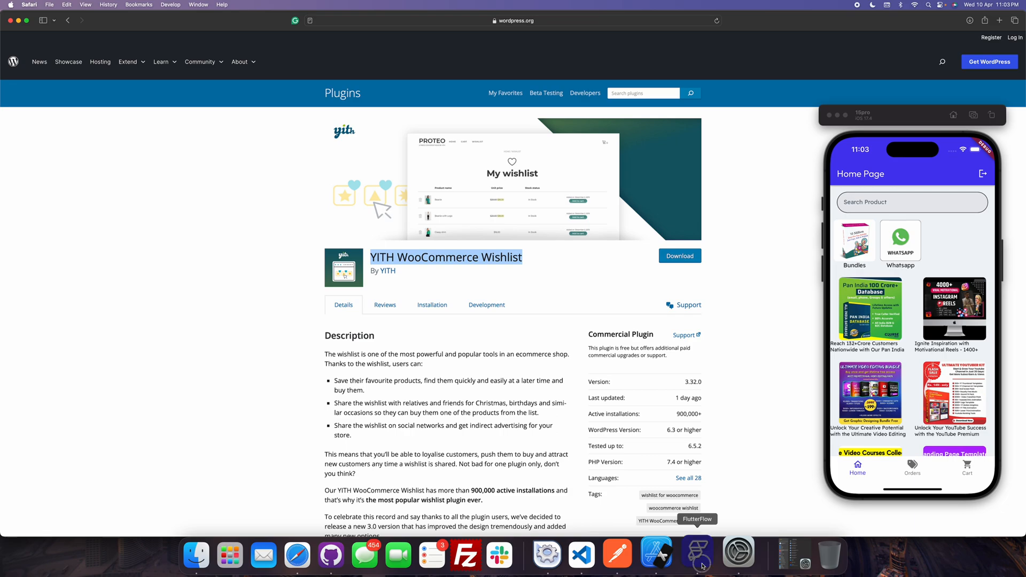
# Review the wishlist API group's base URL and its Bearer token authorization header in FlutterFlow
pyautogui.click(698, 554)
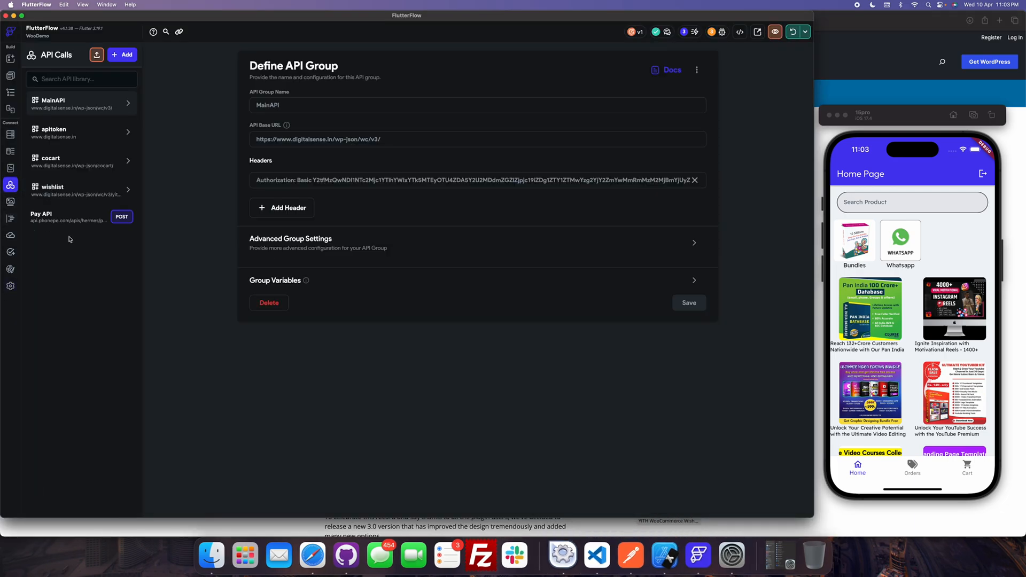
pyautogui.click(52, 189)
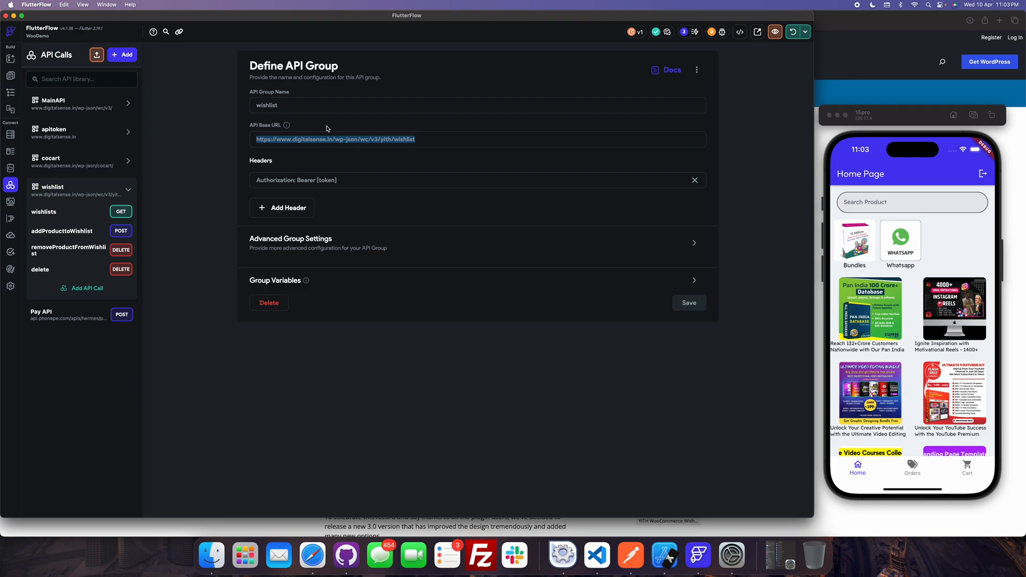
pyautogui.click(459, 179)
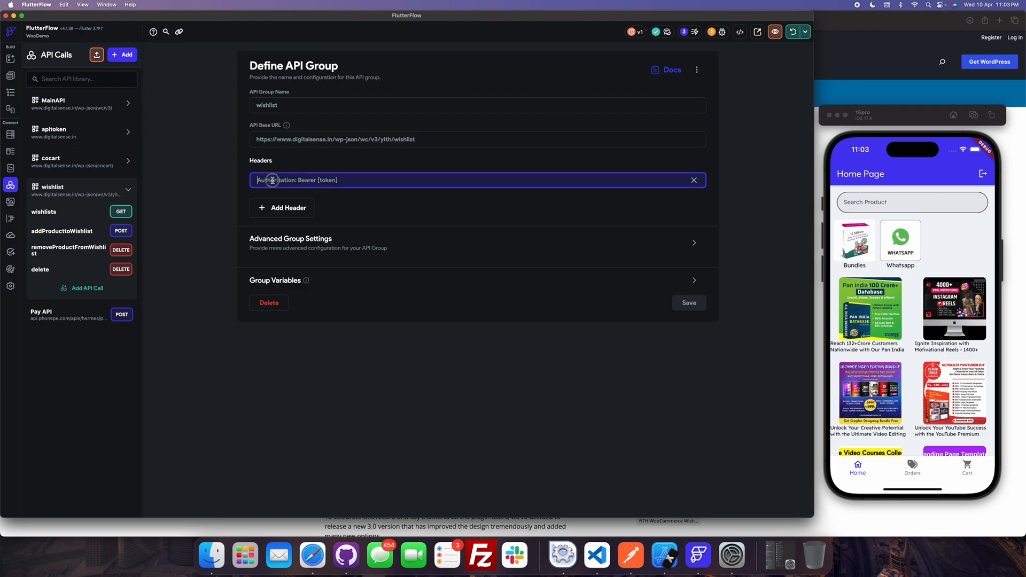
pyautogui.doubleClick(327, 180)
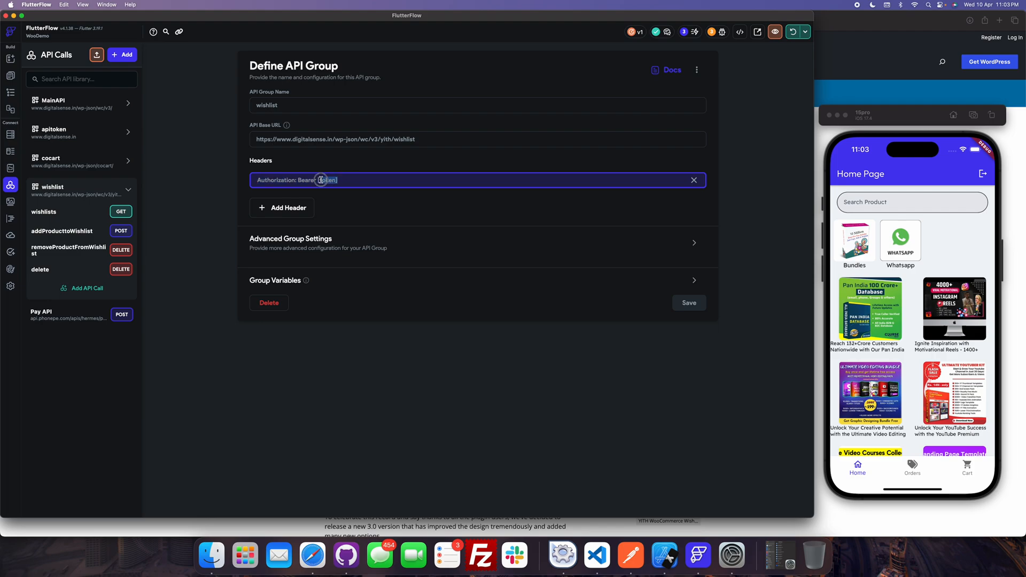
# Test the wishlists GET call and get a 200 success response with empty items
pyautogui.click(44, 212)
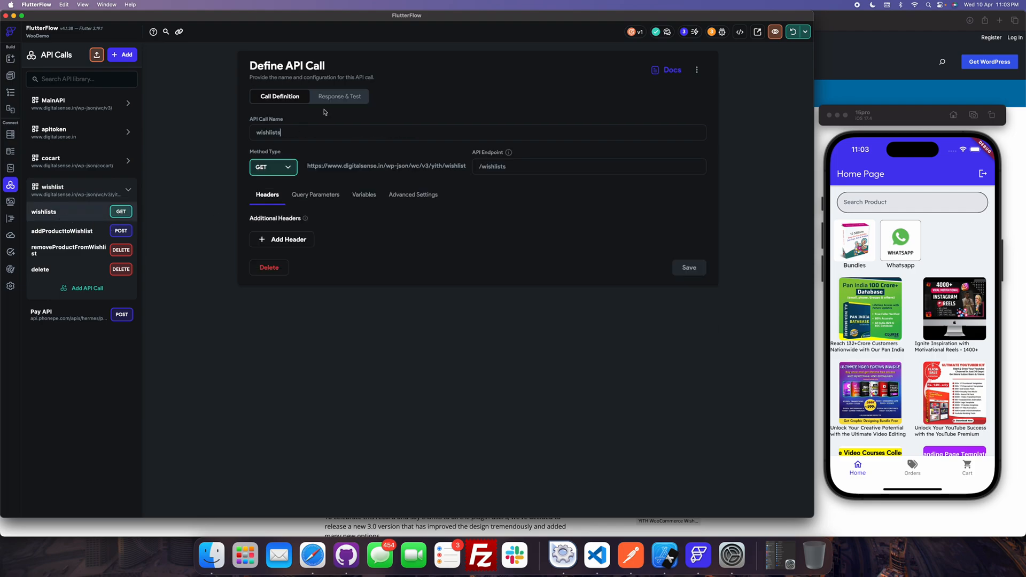
pyautogui.click(338, 96)
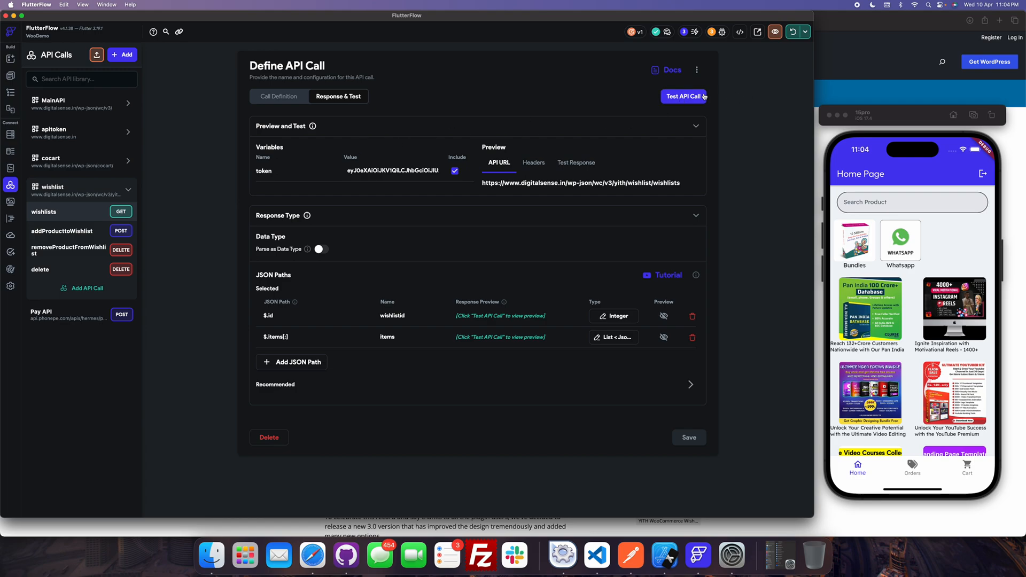
pyautogui.click(278, 96)
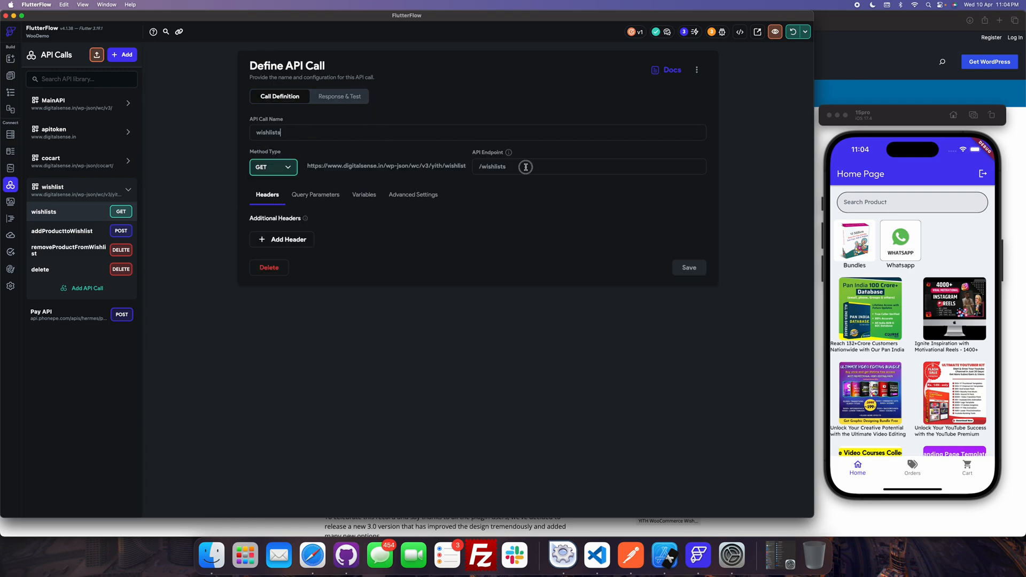
pyautogui.click(339, 96)
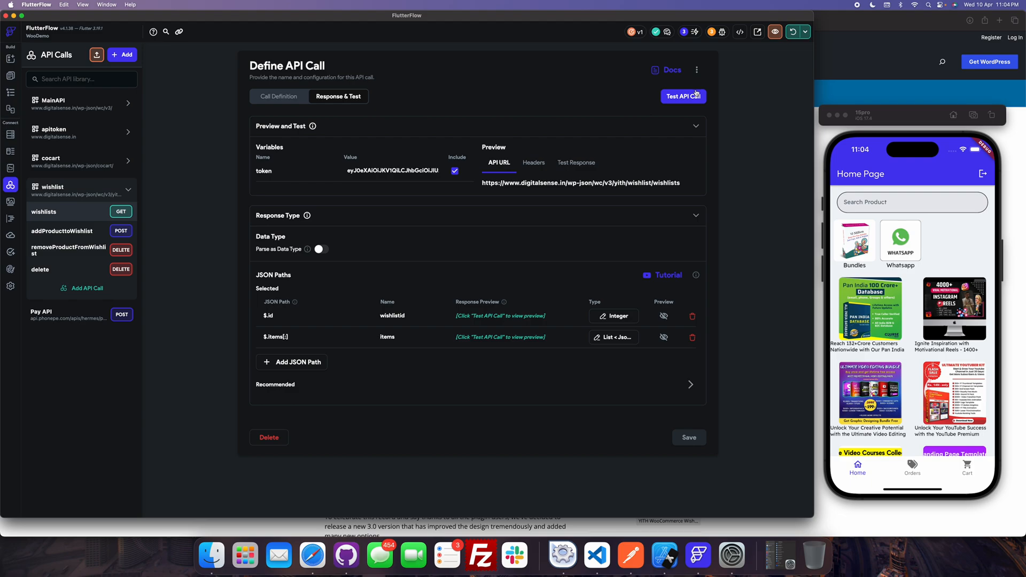
pyautogui.click(683, 96)
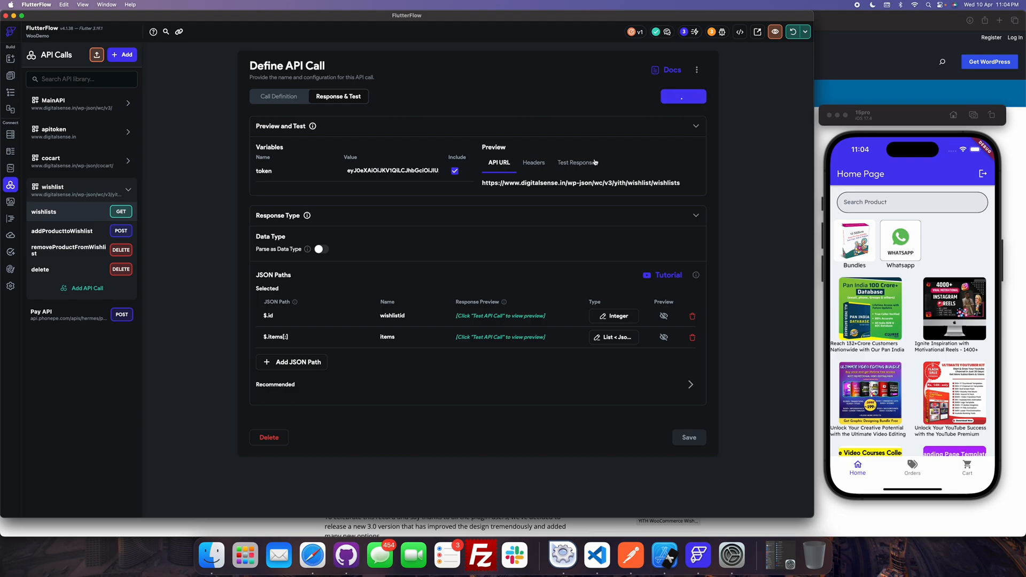
pyautogui.click(683, 96)
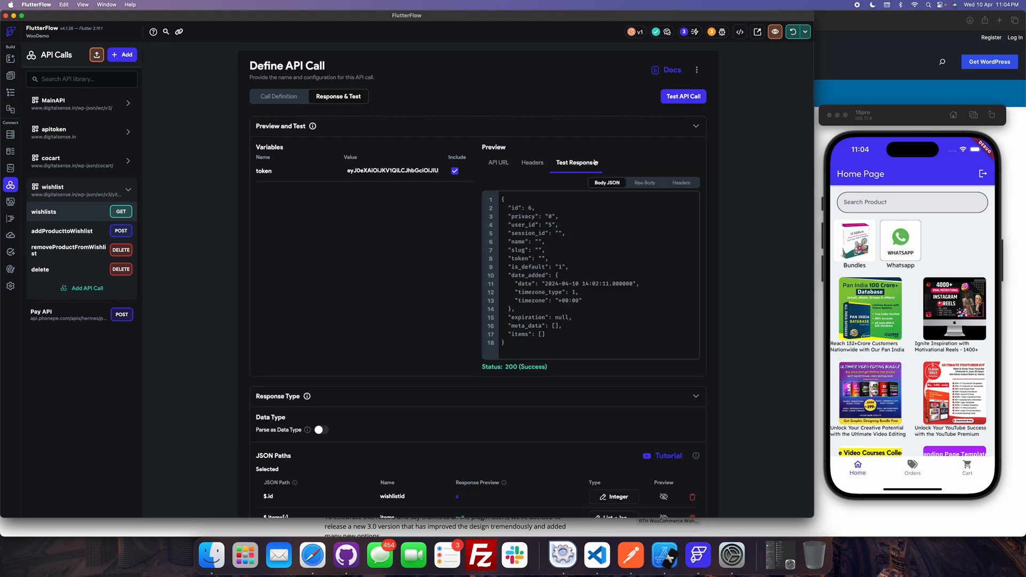
pyautogui.doubleClick(524, 334)
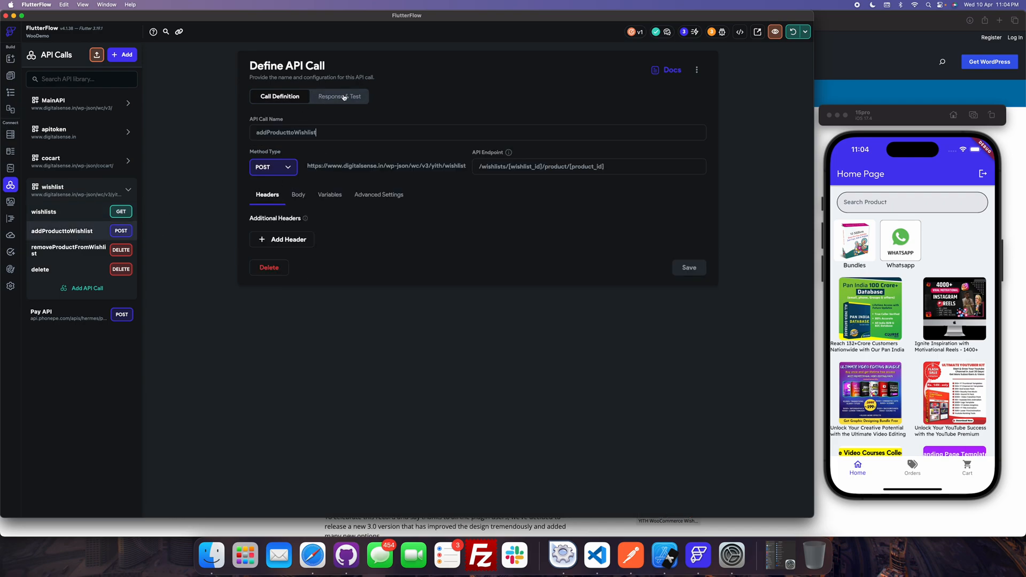
# Test addProducttoWishlist with wishlist_id 0 and product_id 1680, getting a 200 success response
pyautogui.click(338, 97)
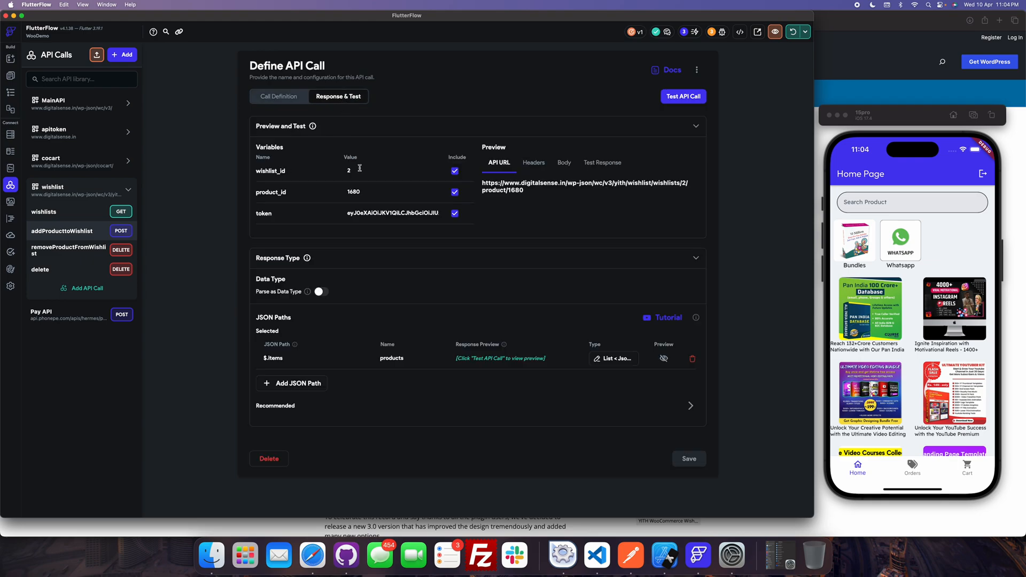
pyautogui.click(391, 191)
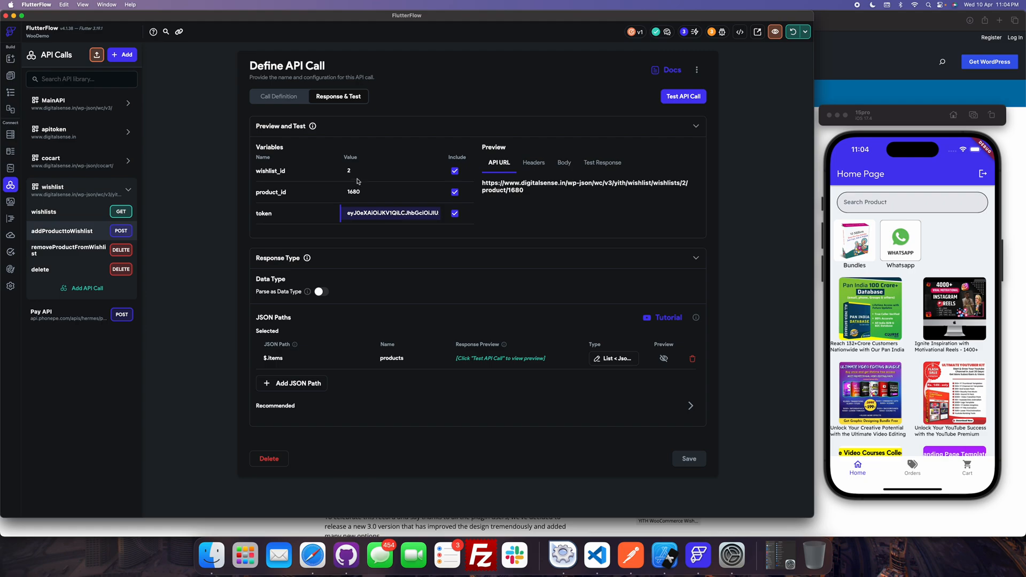
pyautogui.click(391, 171)
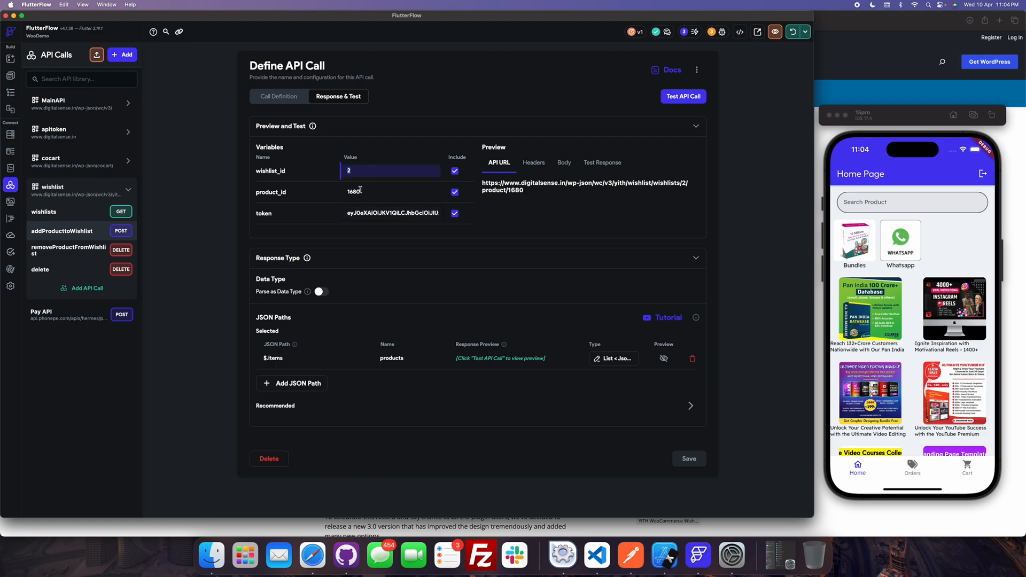
pyautogui.write('0')
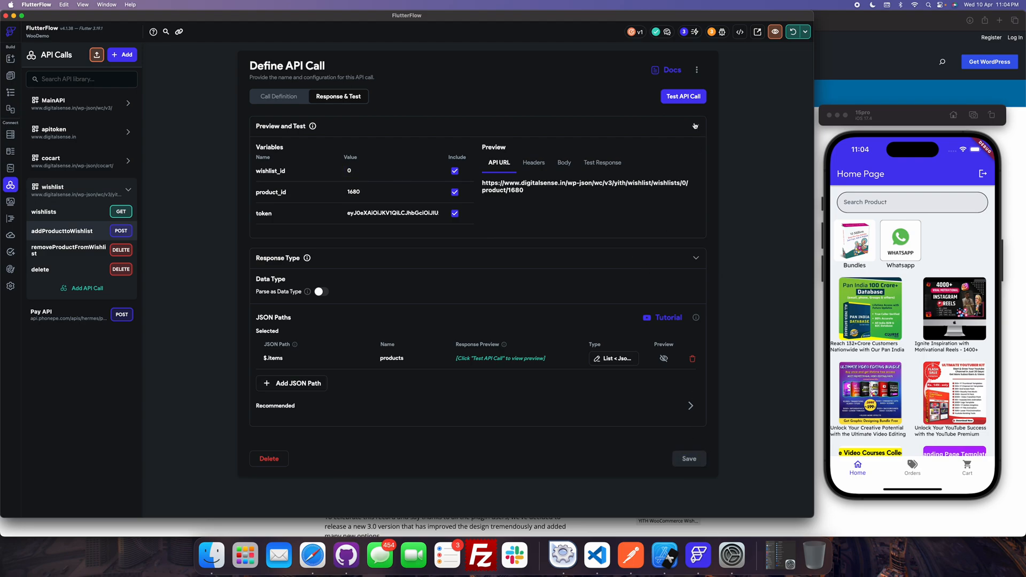
pyautogui.click(683, 96)
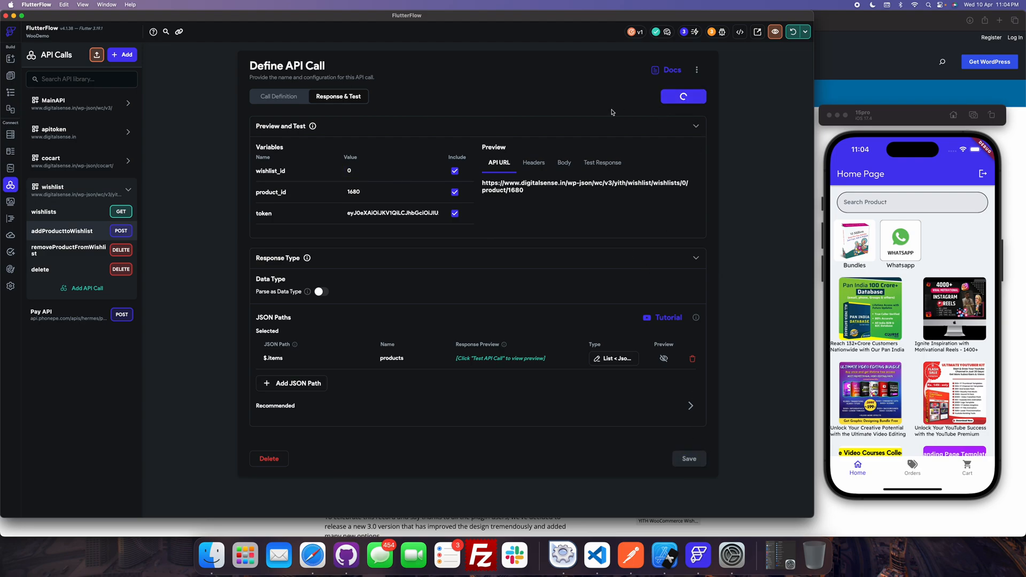
pyautogui.click(682, 96)
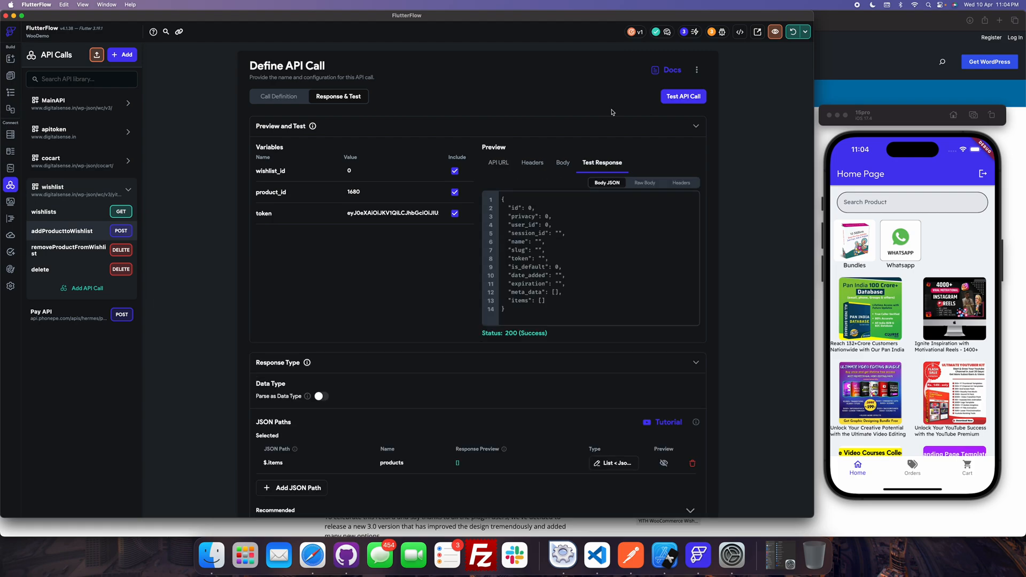
pyautogui.click(454, 213)
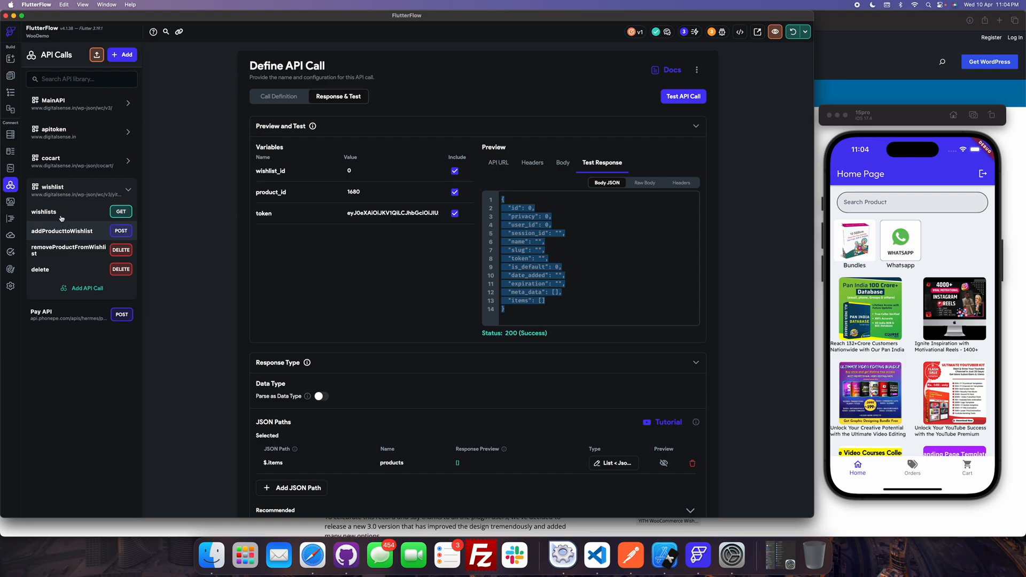
# Re-test the wishlists GET call so the response now lists product 1680, then view Orders in the running app
pyautogui.click(279, 97)
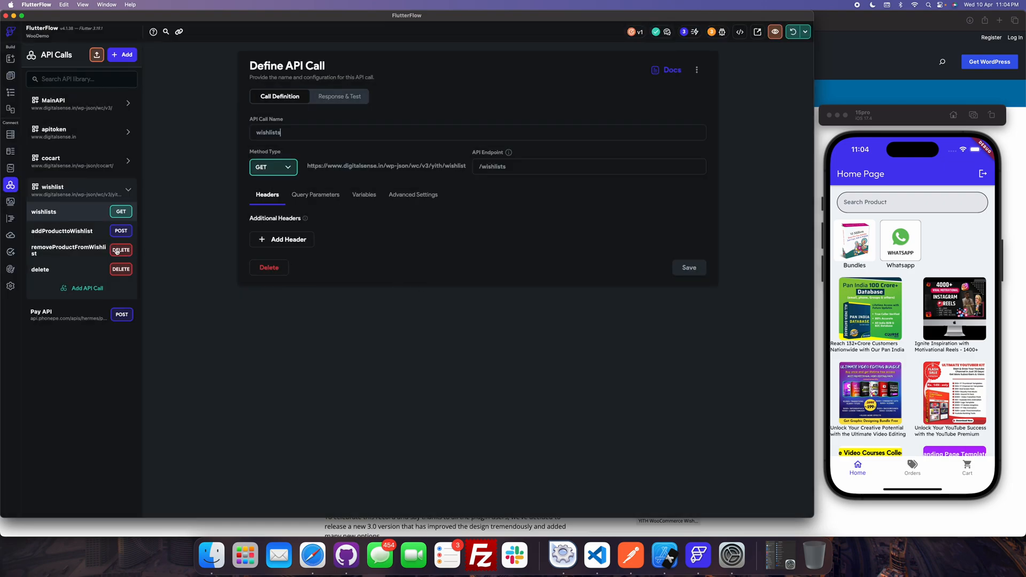
pyautogui.click(338, 96)
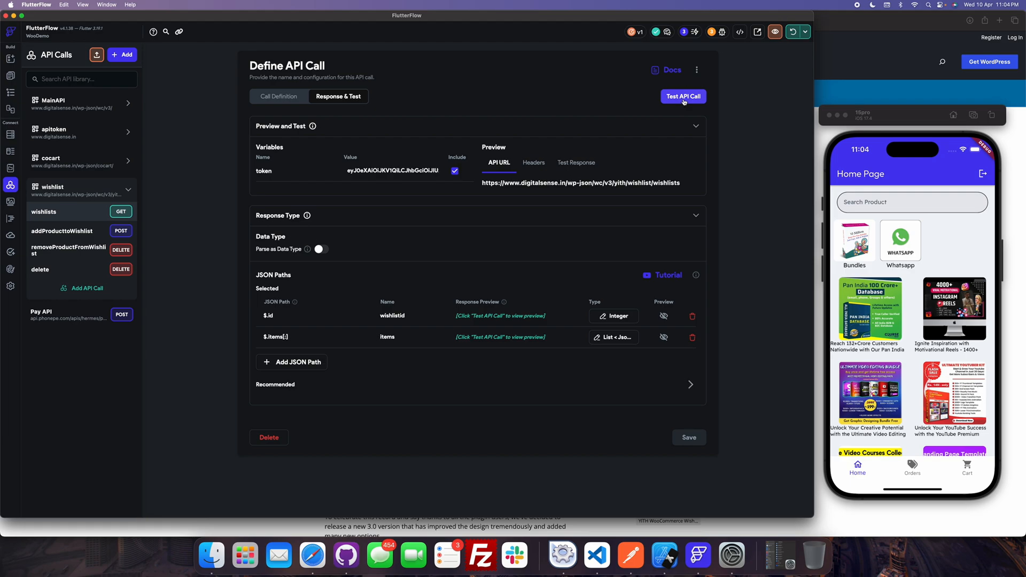
pyautogui.click(682, 96)
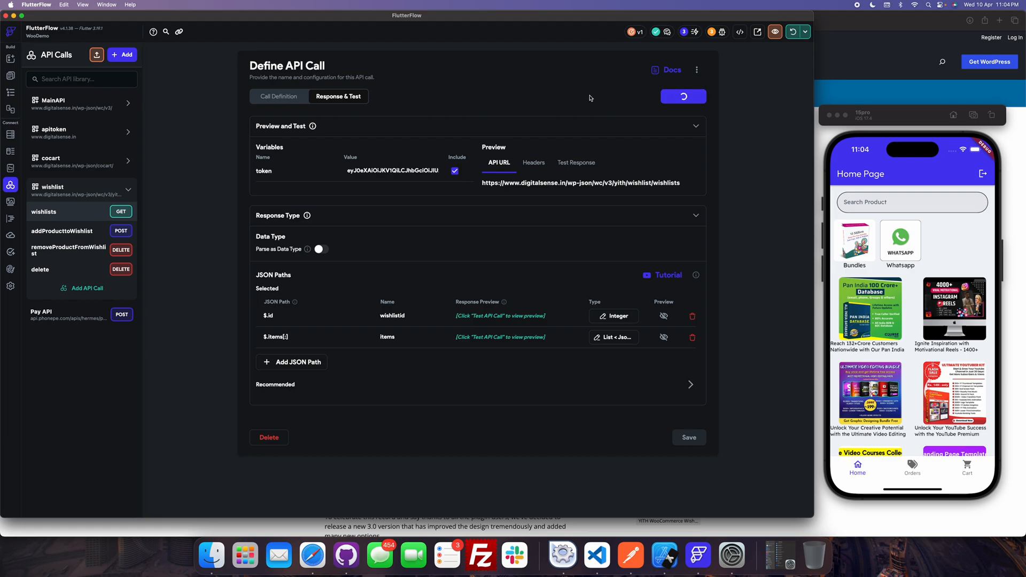
pyautogui.click(682, 96)
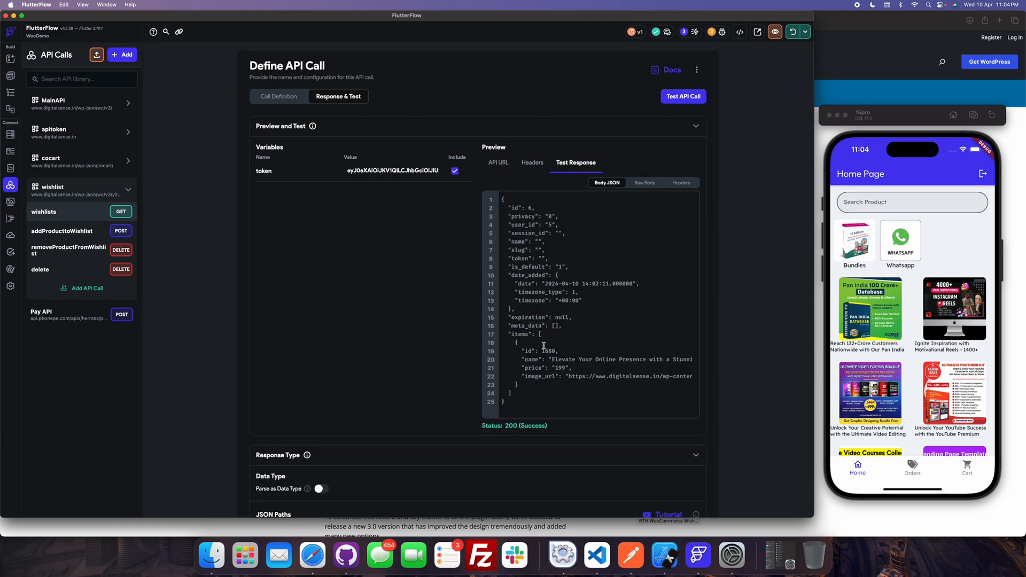
pyautogui.doubleClick(547, 351)
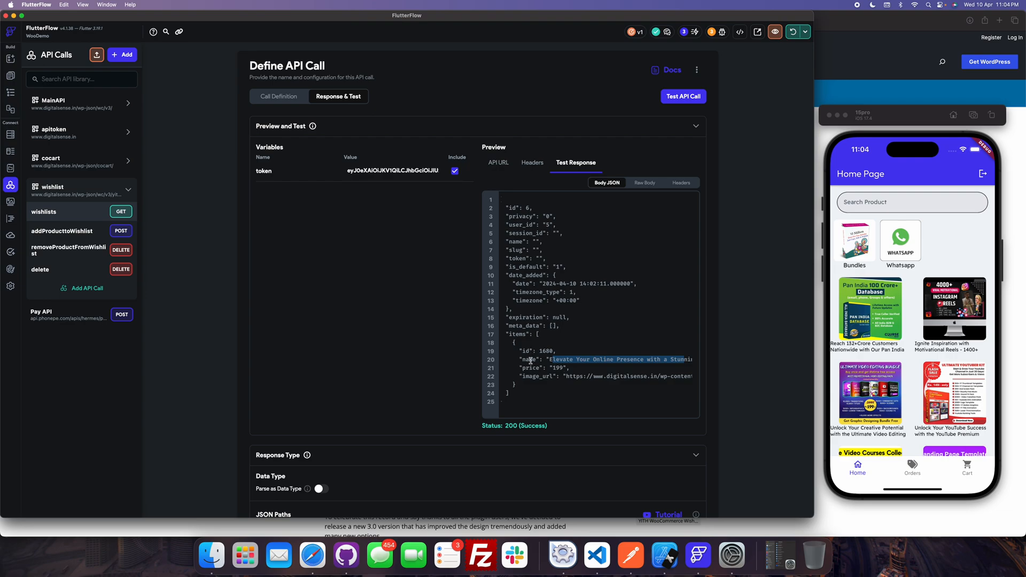
pyautogui.moveTo(530, 378)
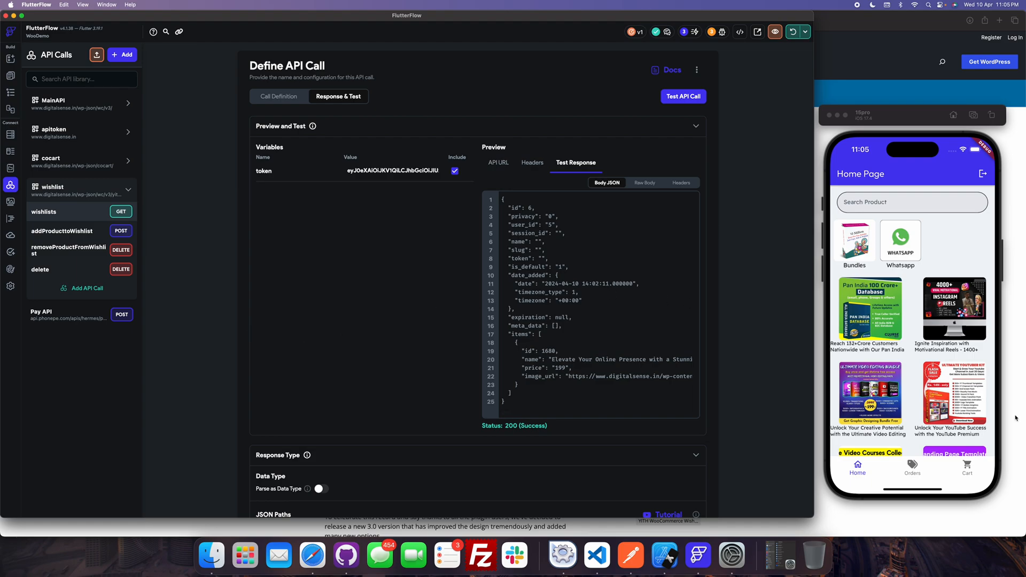
pyautogui.moveTo(912, 470)
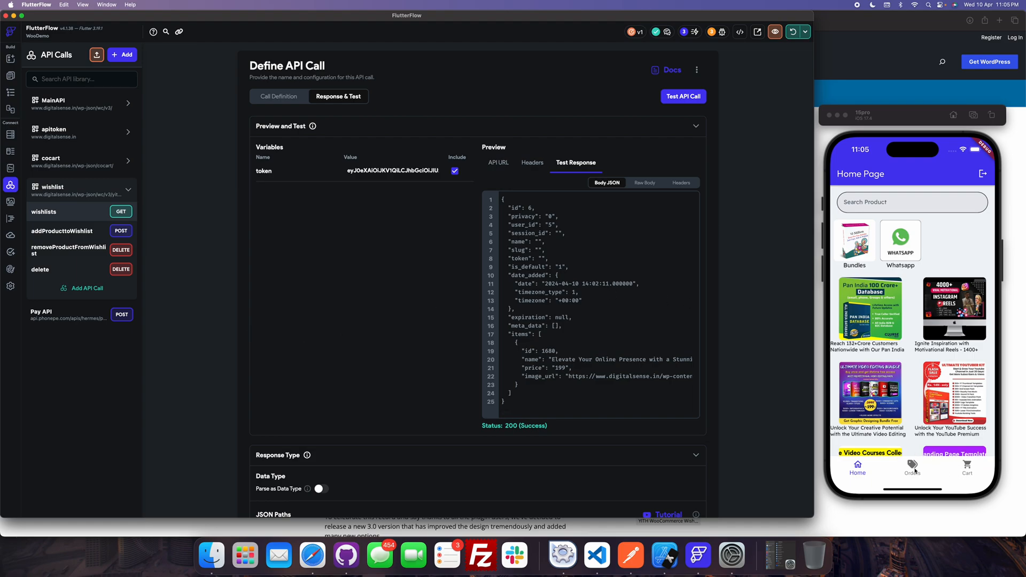
pyautogui.click(912, 468)
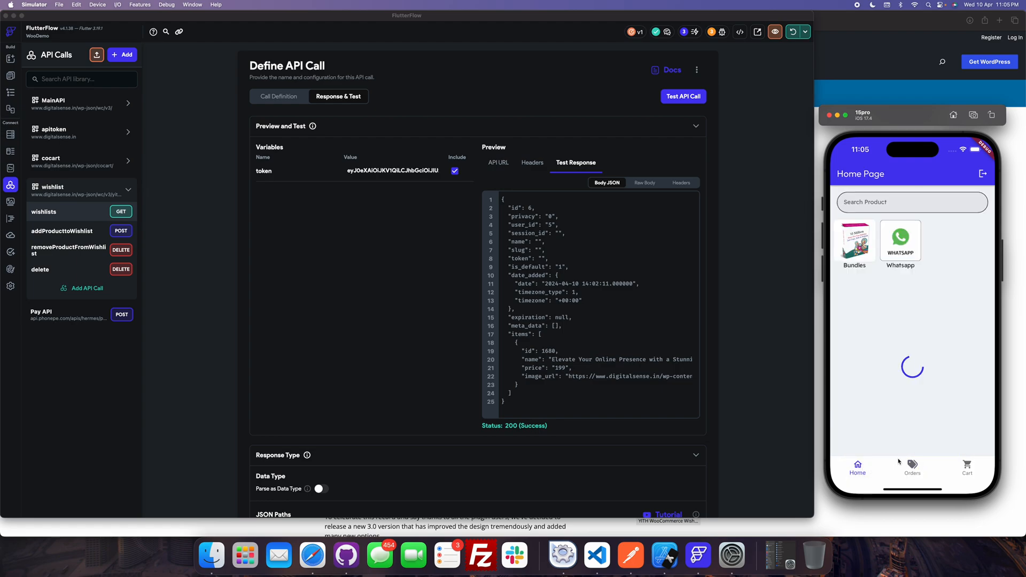
# Duplicate the Checkout page and start renaming the copy to Wishlist
pyautogui.click(11, 76)
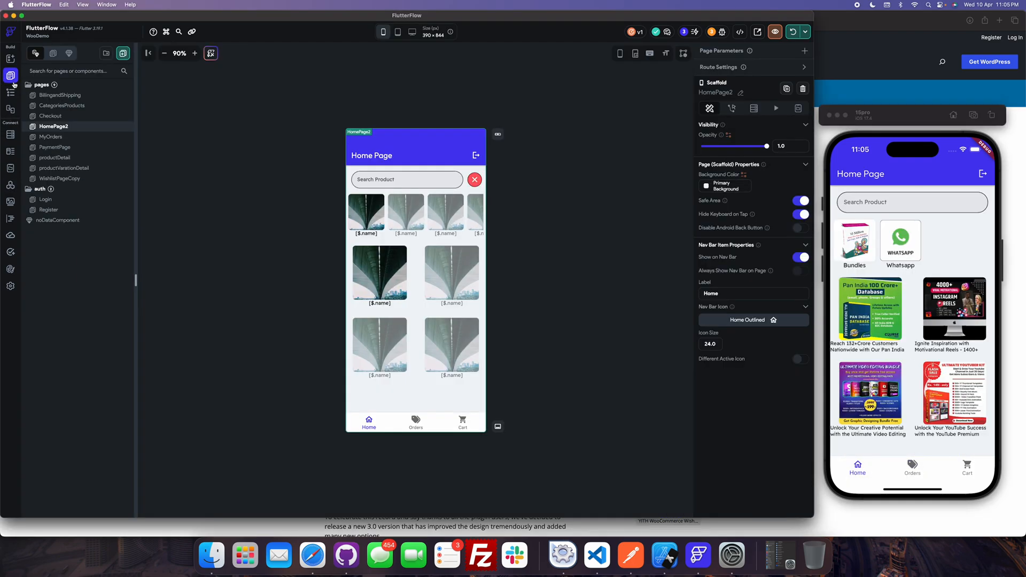
pyautogui.click(51, 115)
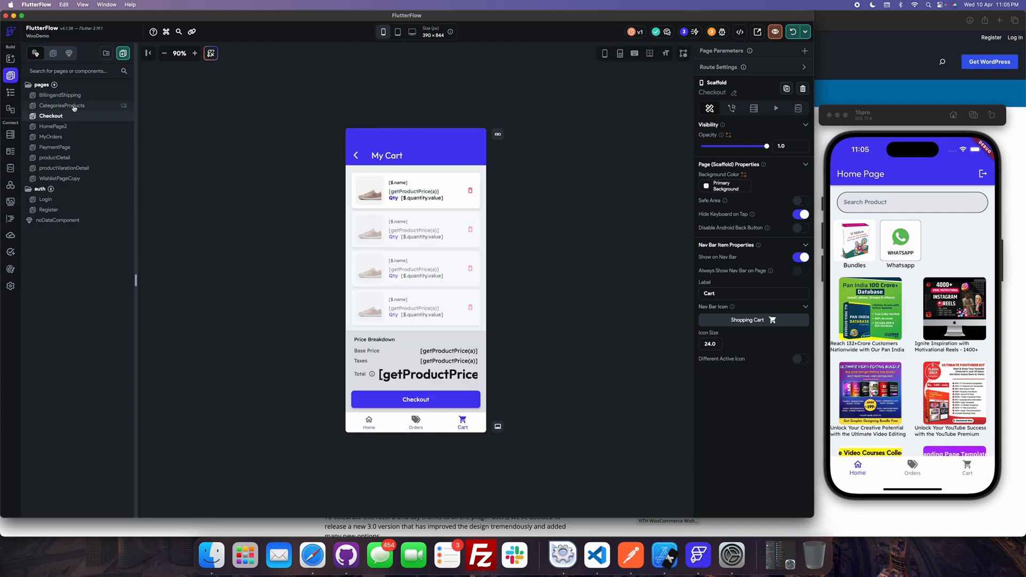
pyautogui.rightClick(50, 115)
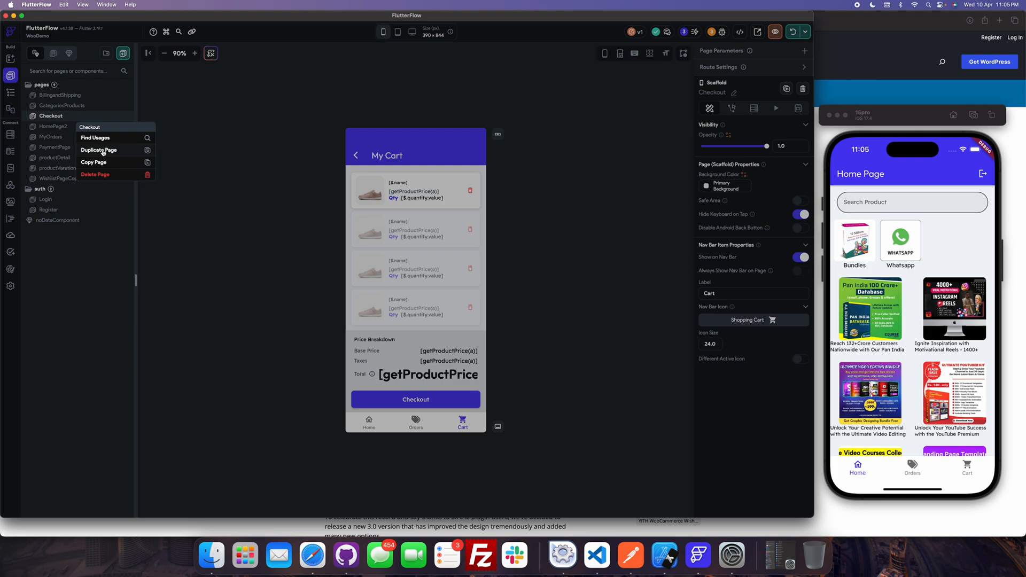
pyautogui.click(370, 190)
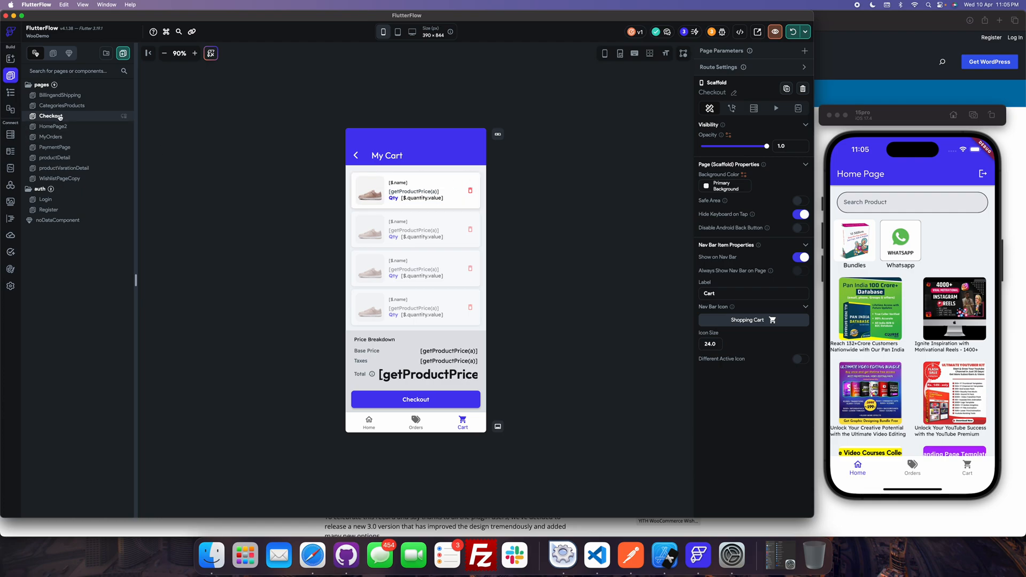
pyautogui.rightClick(51, 126)
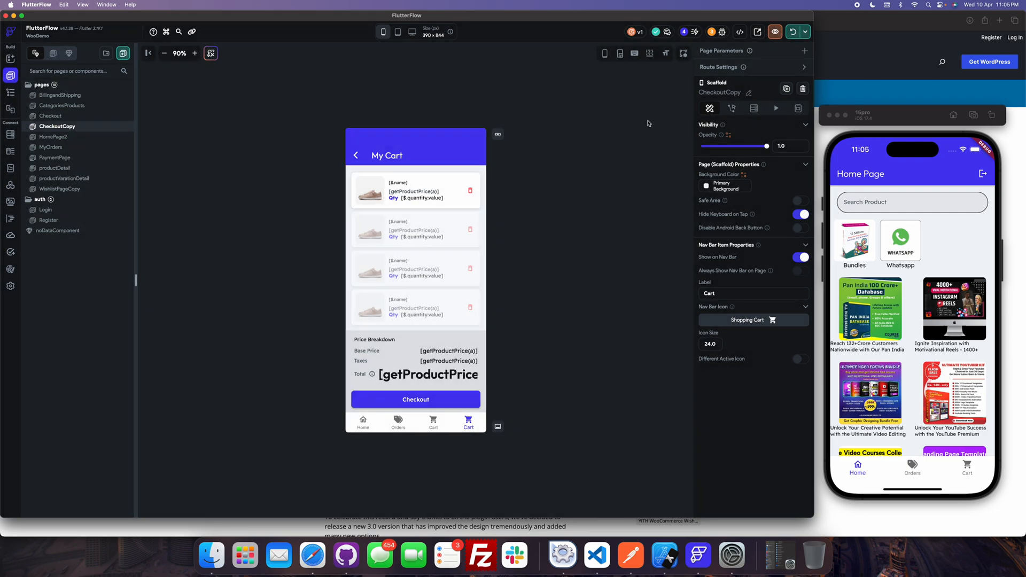
pyautogui.click(748, 92)
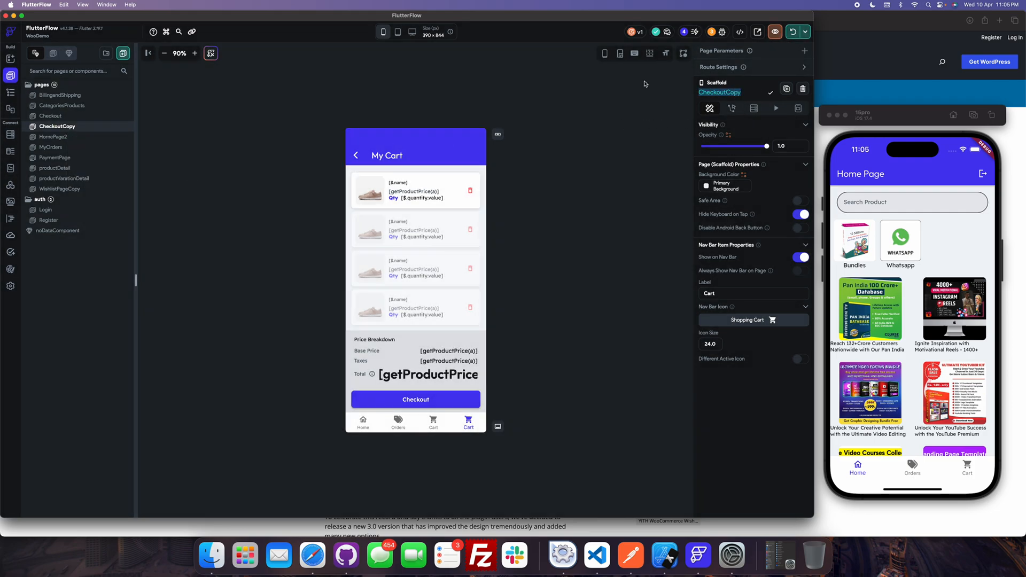
pyautogui.write('Wishloi')
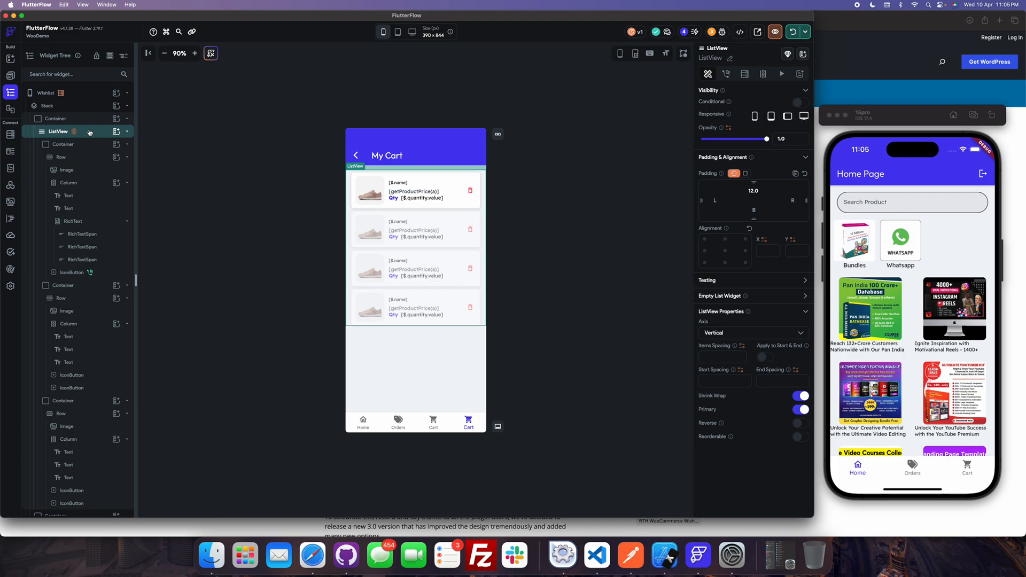
# Make the product ListView the Wishlist scaffold's direct body, dropping the Stack, price breakdown and checkout section
pyautogui.click(58, 124)
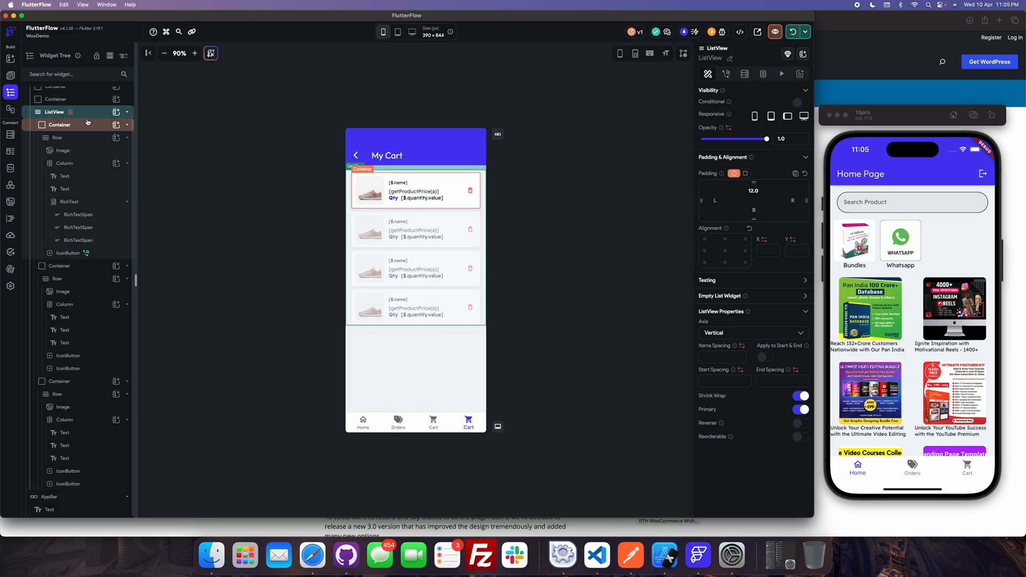
pyautogui.click(47, 106)
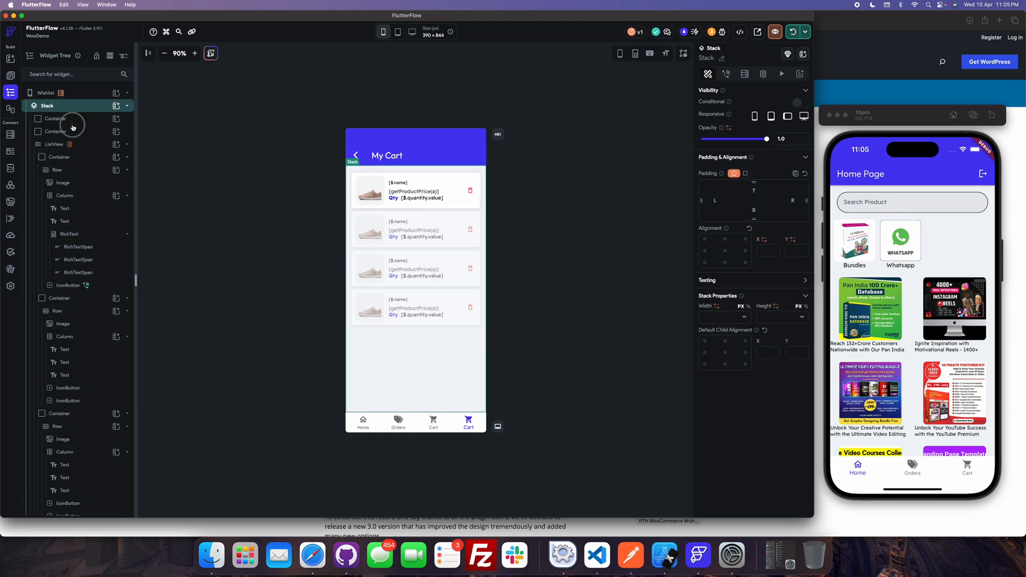
pyautogui.click(56, 106)
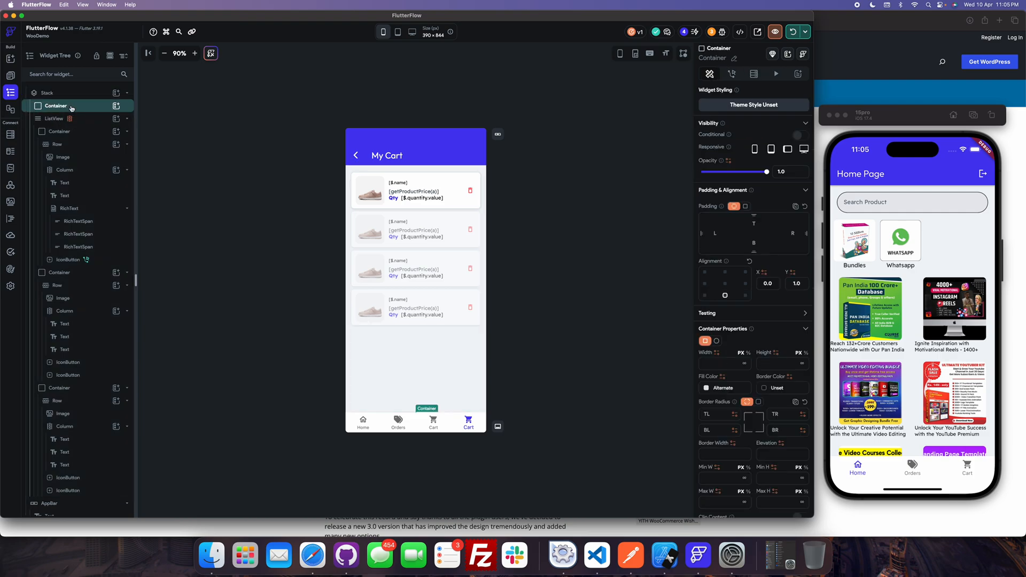
pyautogui.click(49, 106)
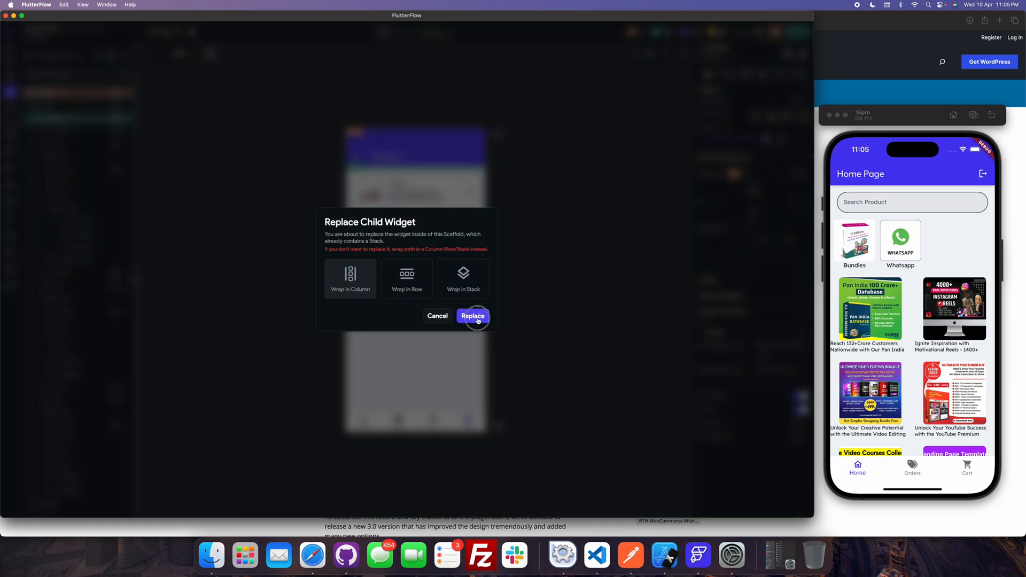
pyautogui.click(472, 316)
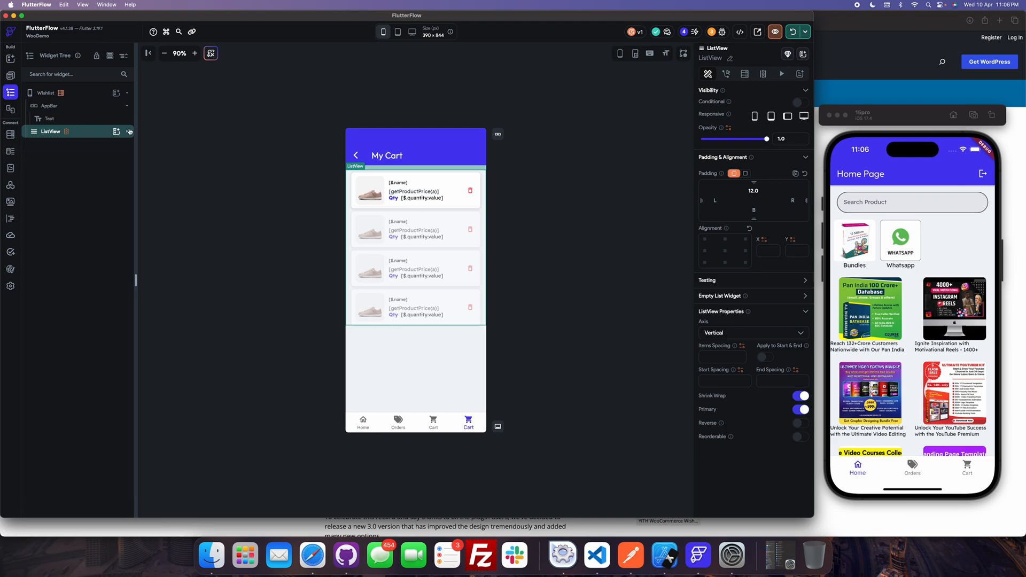
# Inspect the ListView's item widgets — text column, delete button and item name — on the Wishlist page
pyautogui.click(129, 131)
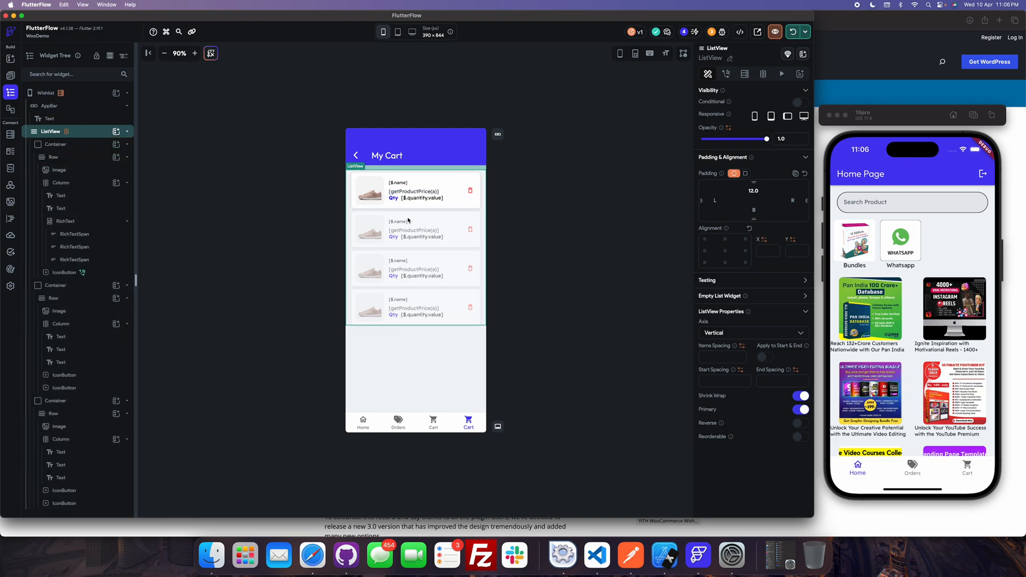
pyautogui.click(46, 92)
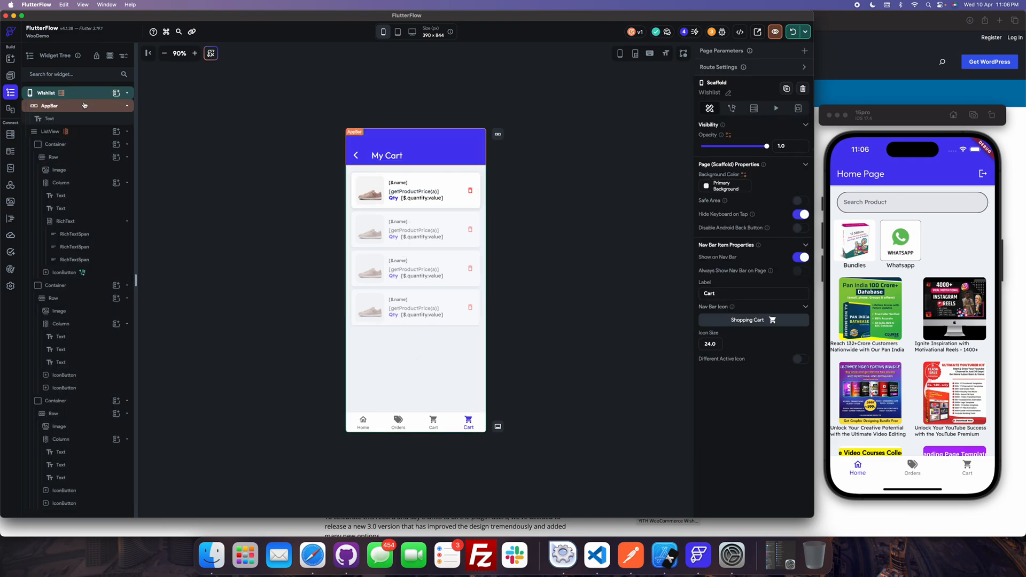
pyautogui.click(51, 131)
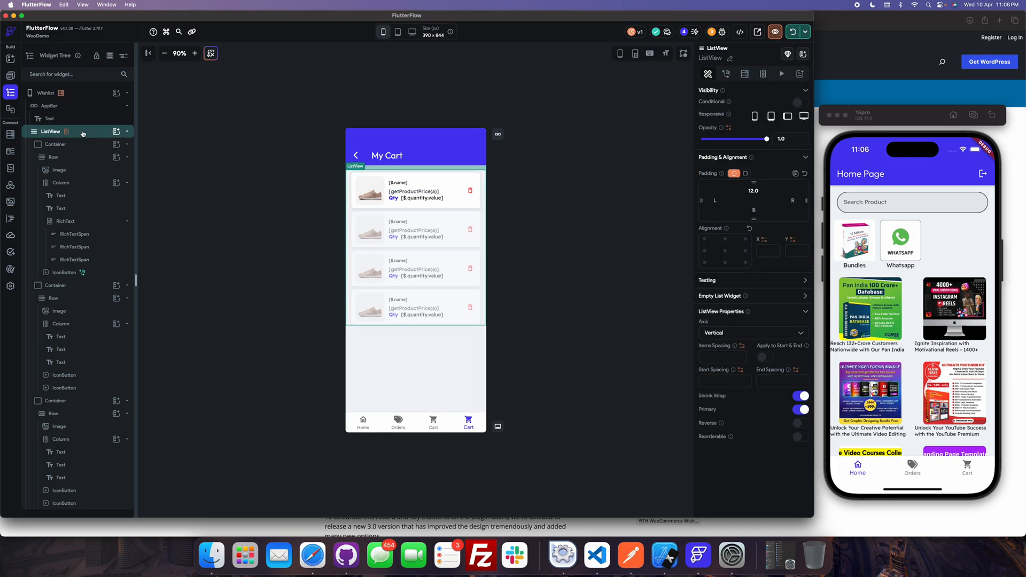
pyautogui.click(59, 170)
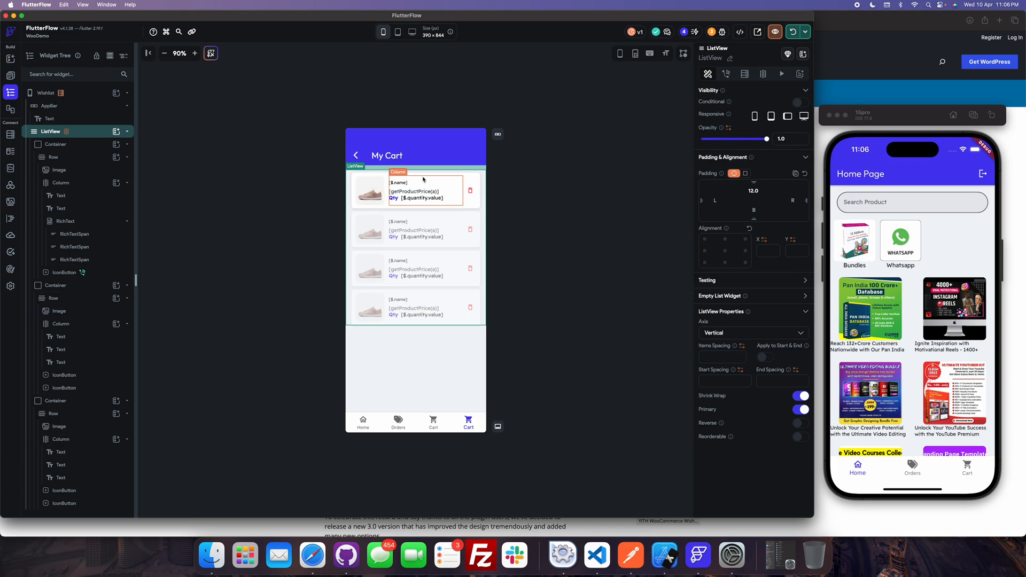
pyautogui.click(470, 190)
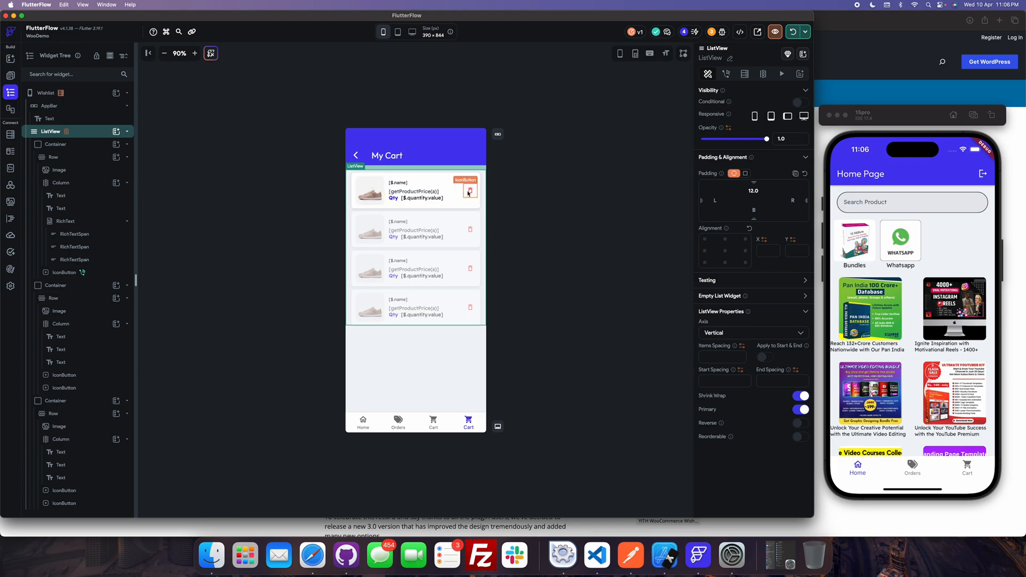
pyautogui.click(470, 190)
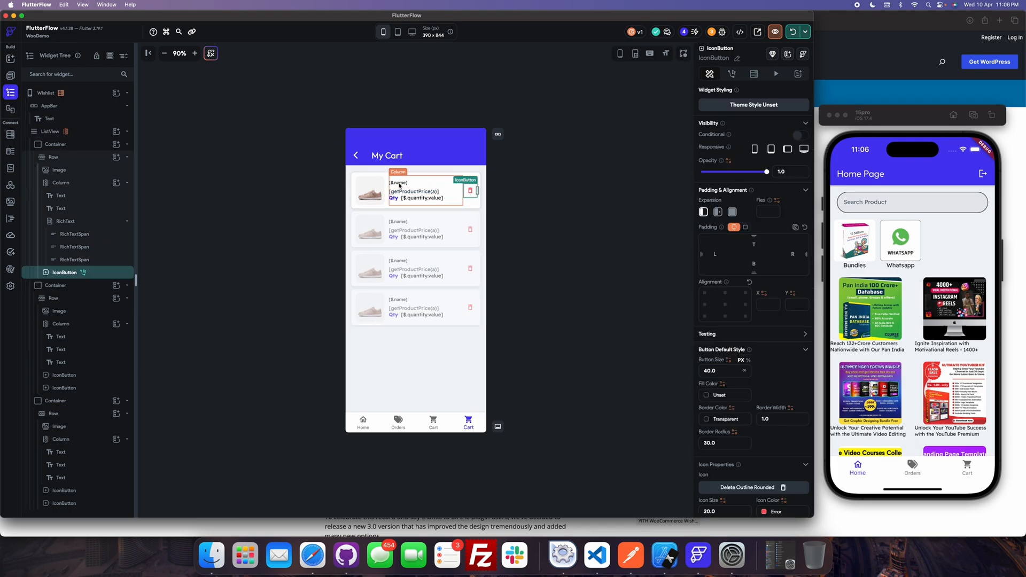
pyautogui.click(60, 195)
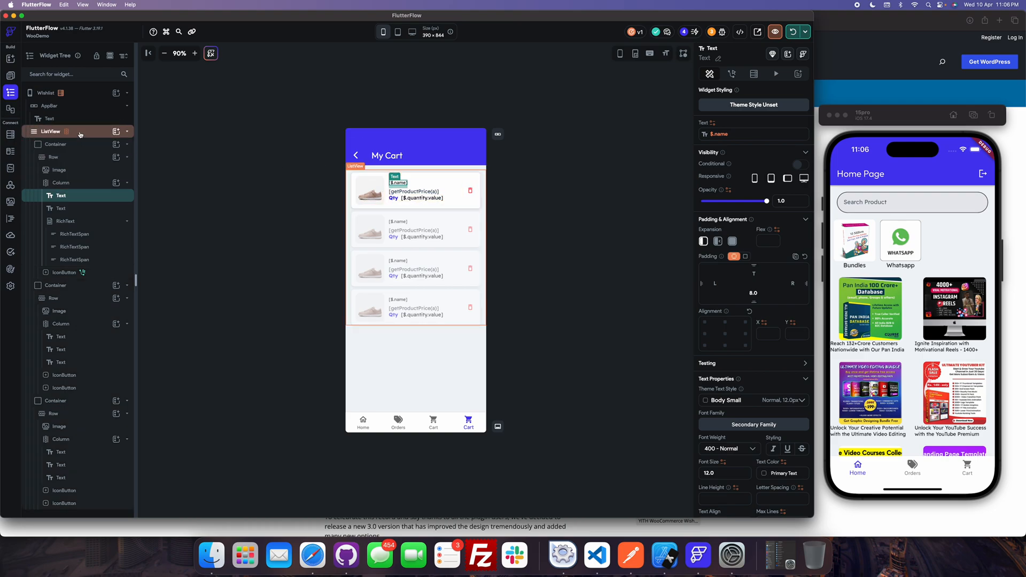
# Delete the copied cart API call from the Wishlist page's backend query
pyautogui.click(50, 92)
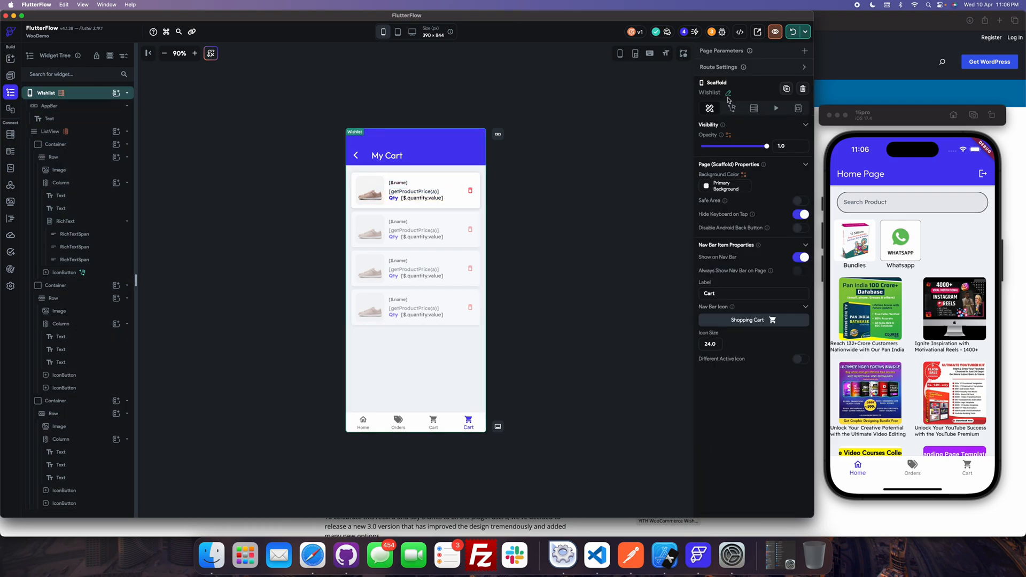
pyautogui.click(753, 108)
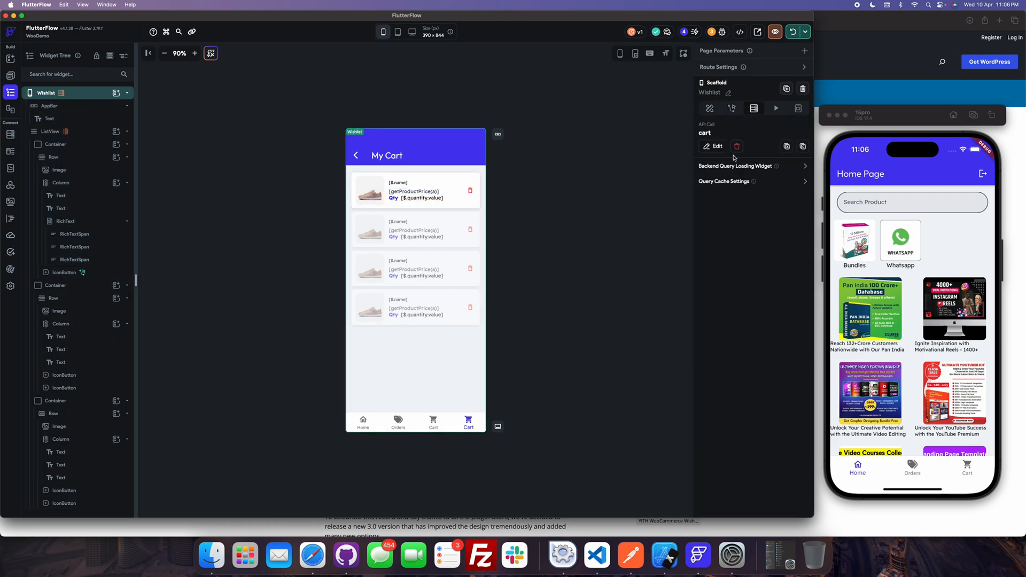
pyautogui.click(735, 146)
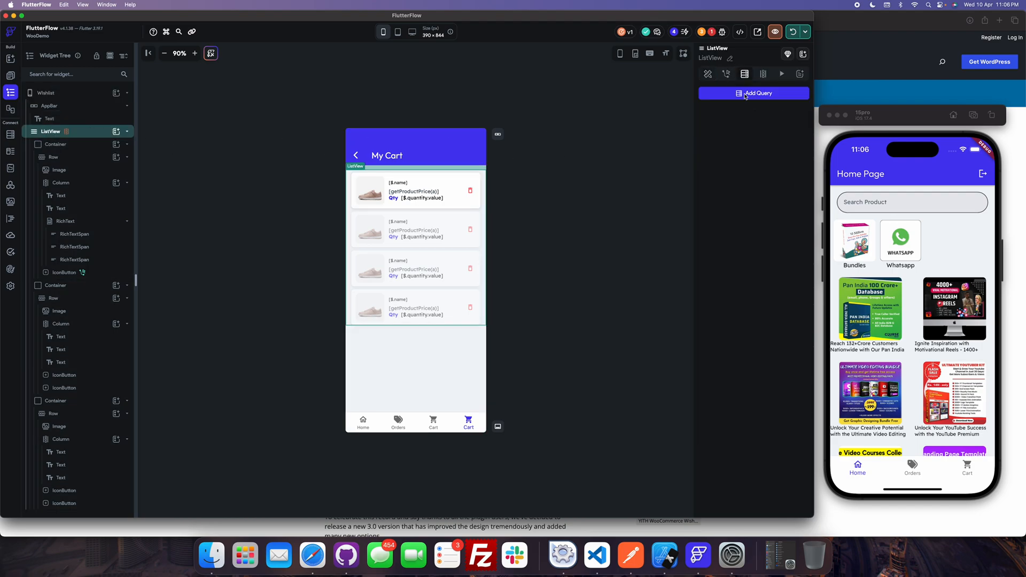
# Back the ListView with an API Call query on the wishlist group's wishlists endpoint, supplying the token variable
pyautogui.click(758, 93)
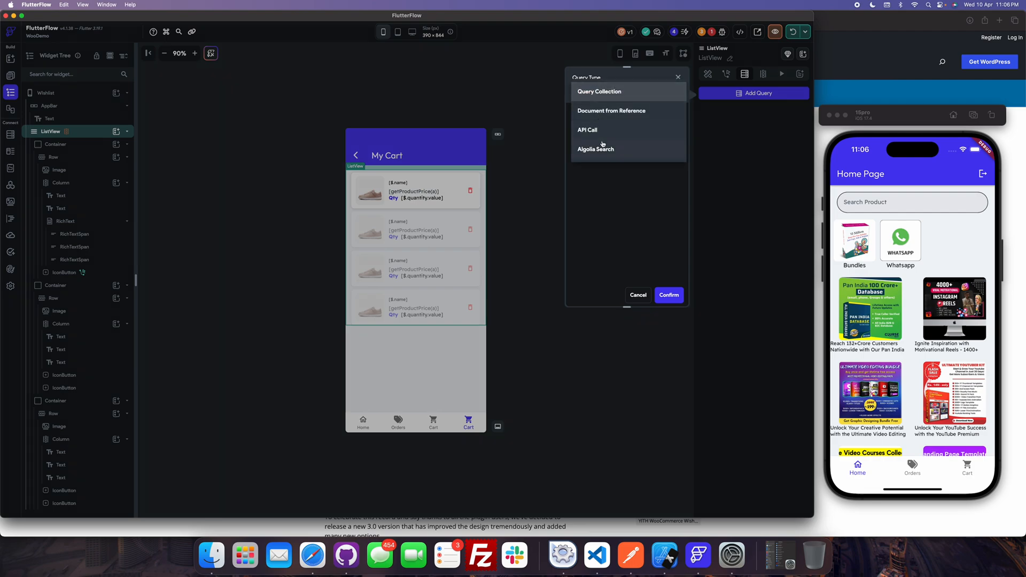
pyautogui.click(586, 129)
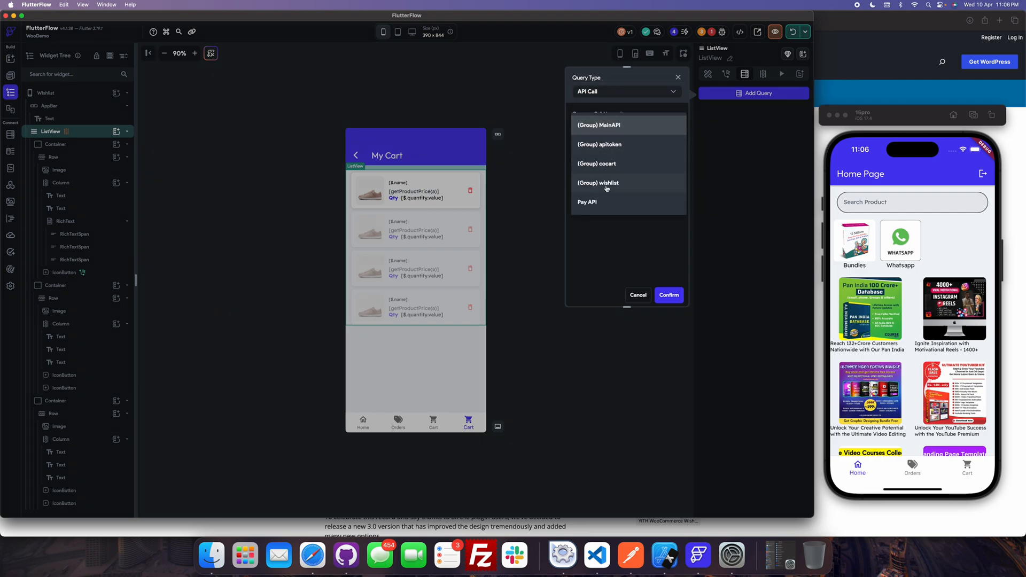
pyautogui.click(598, 183)
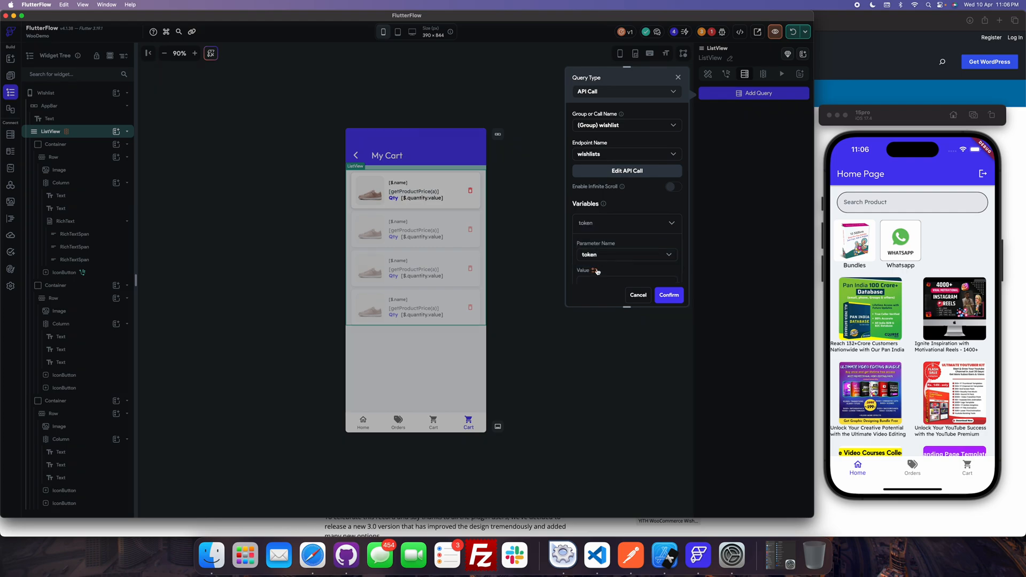
pyautogui.click(595, 272)
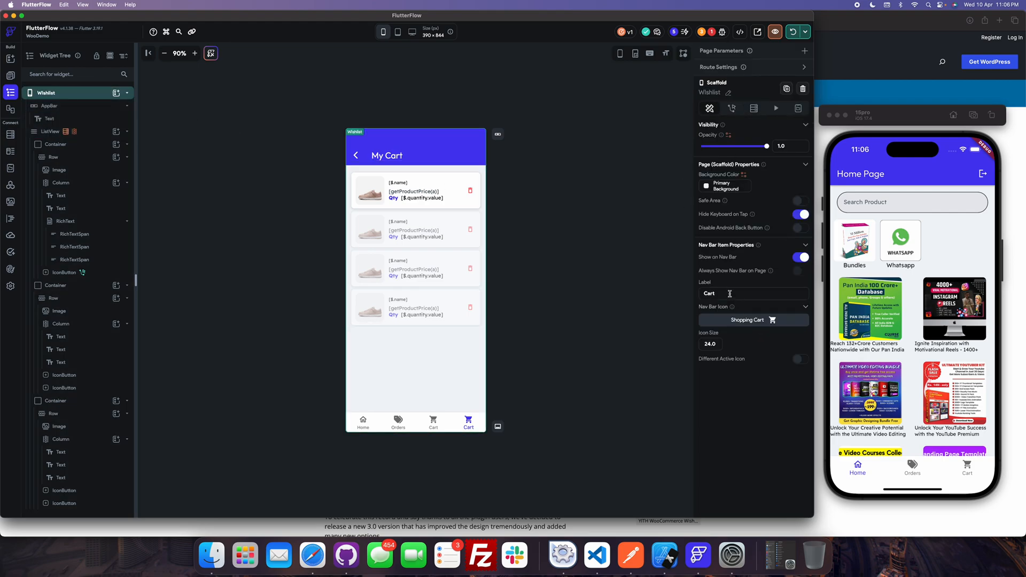
# Label the nav bar item Wishlist with the Favorite heart icon and view it in the Nav Bar & App Bar settings
pyautogui.write('Wishlis')
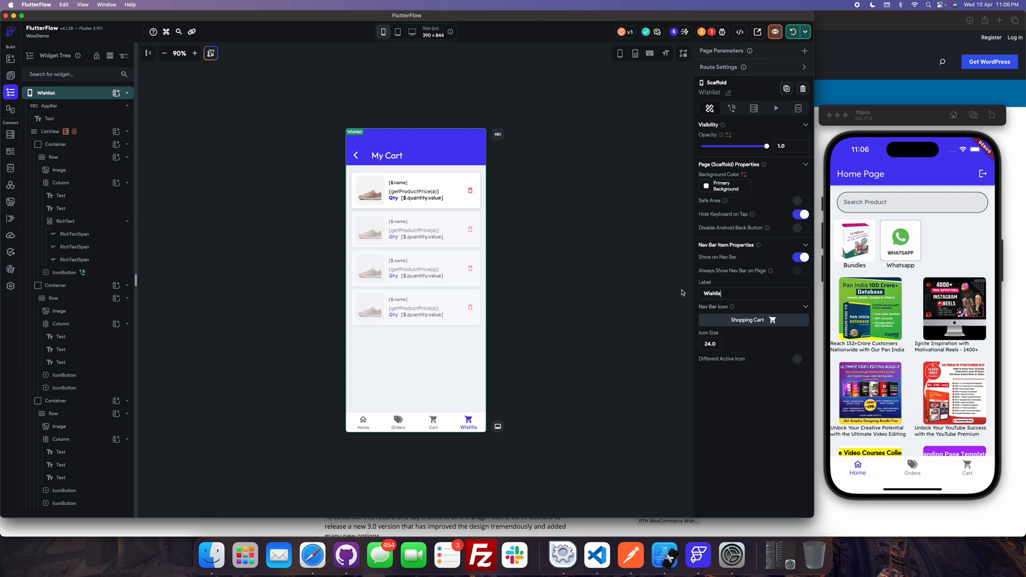
pyautogui.click(745, 320)
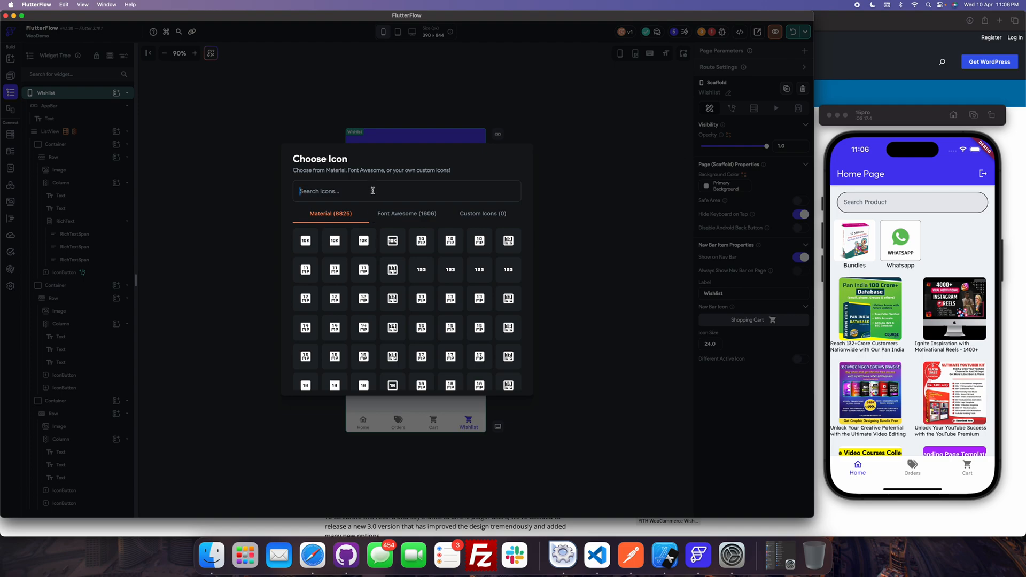
pyautogui.write('heart')
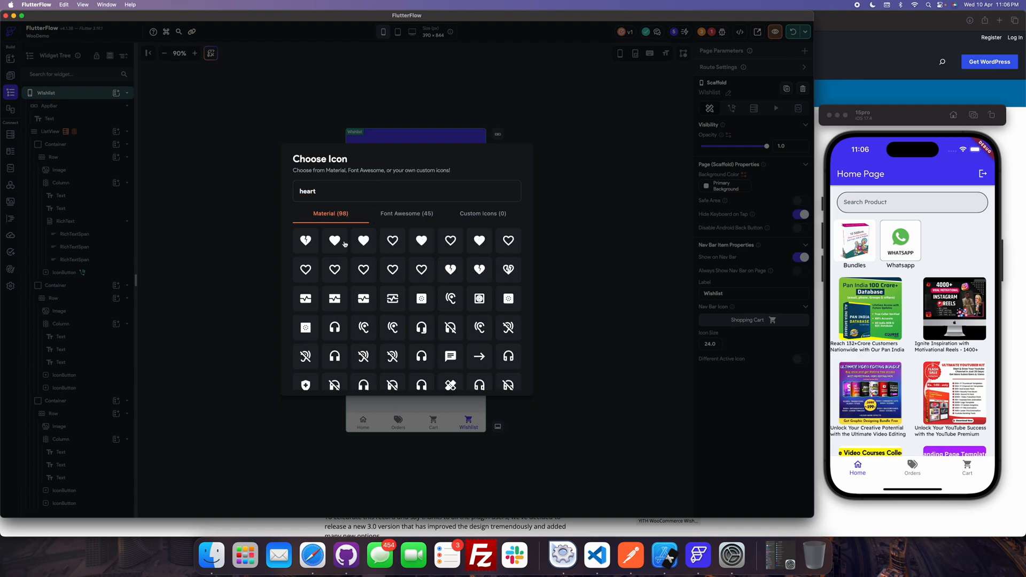
pyautogui.moveTo(333, 241)
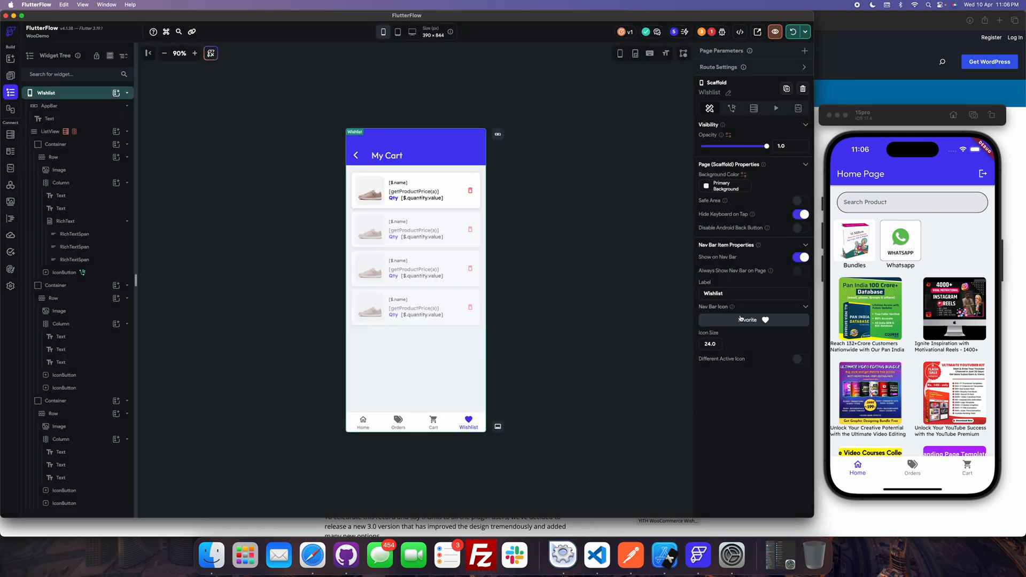
pyautogui.click(55, 401)
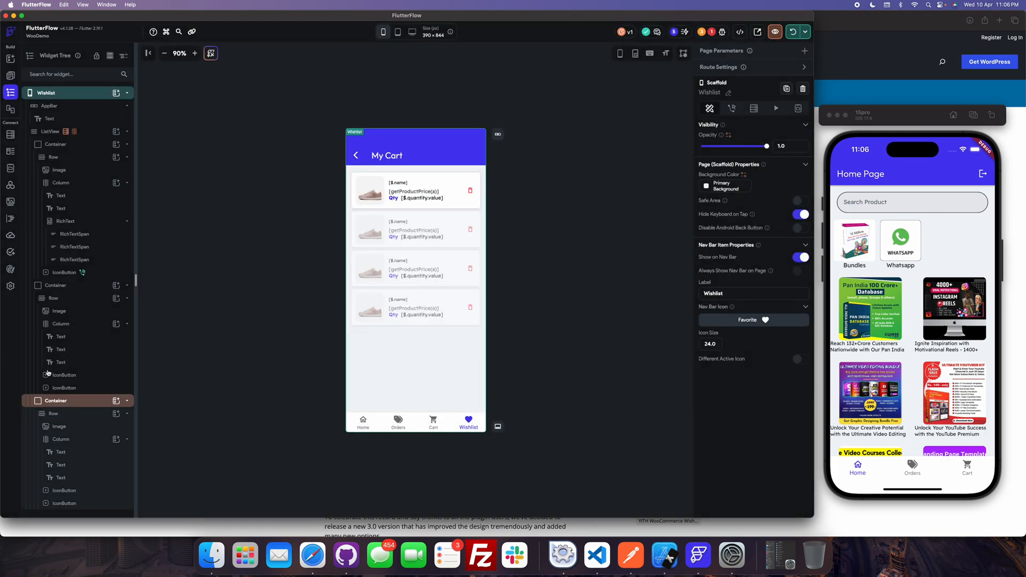
pyautogui.click(10, 286)
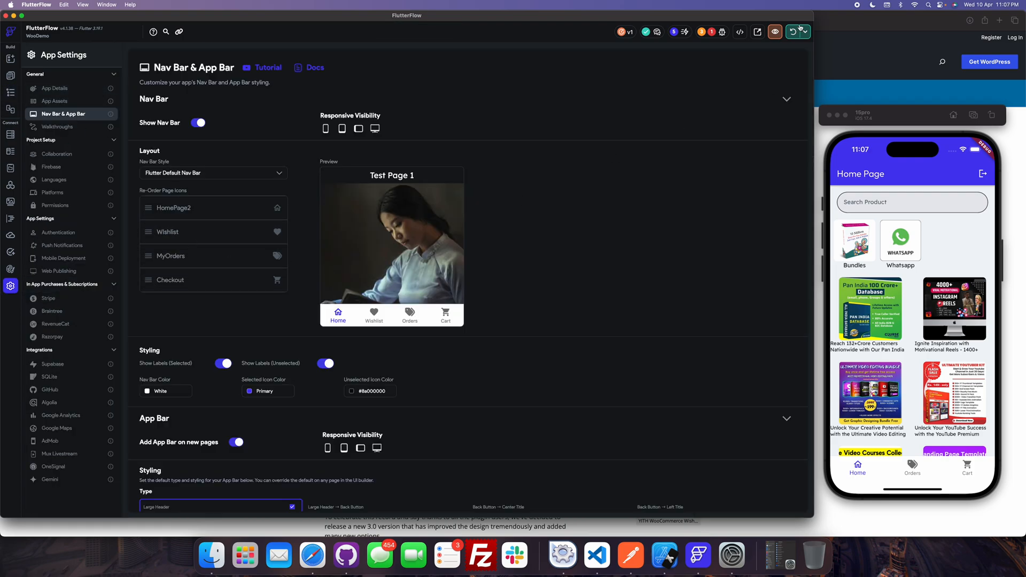
# Generate the ListView's children from wishlists Response > JSON Body > Predefined Path > items
pyautogui.click(11, 57)
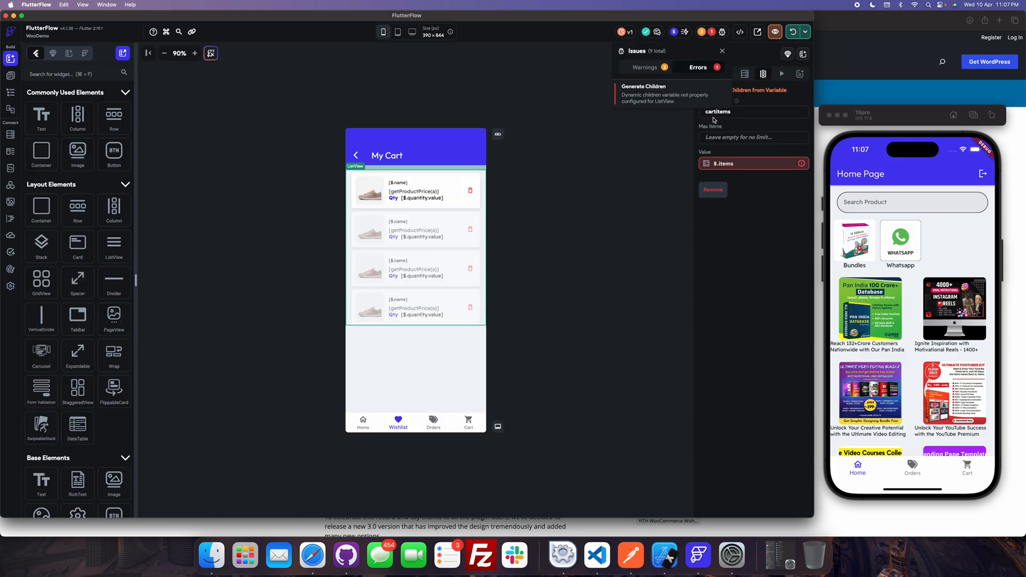
pyautogui.click(752, 162)
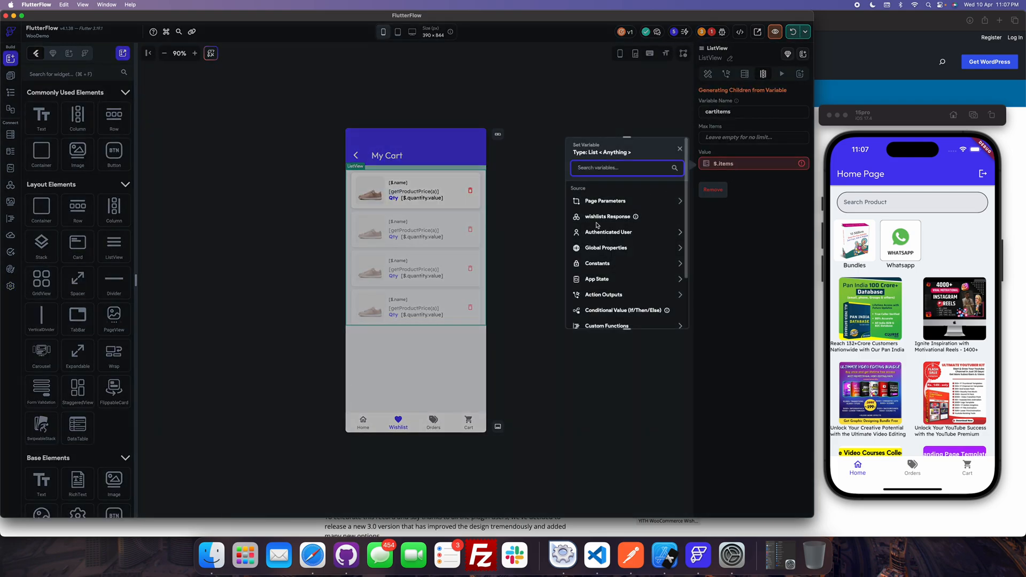
pyautogui.click(607, 217)
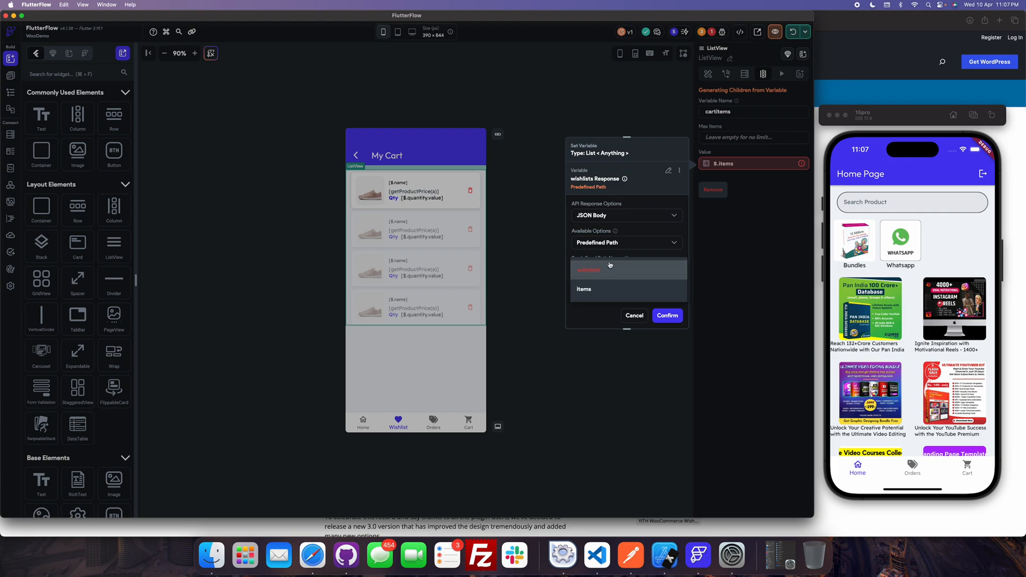
pyautogui.click(625, 215)
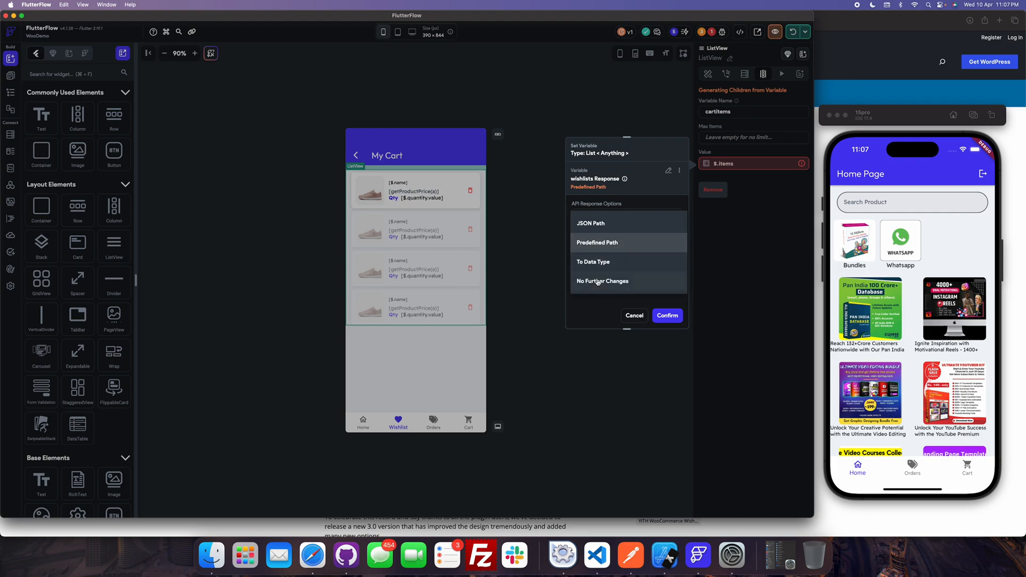
pyautogui.click(596, 243)
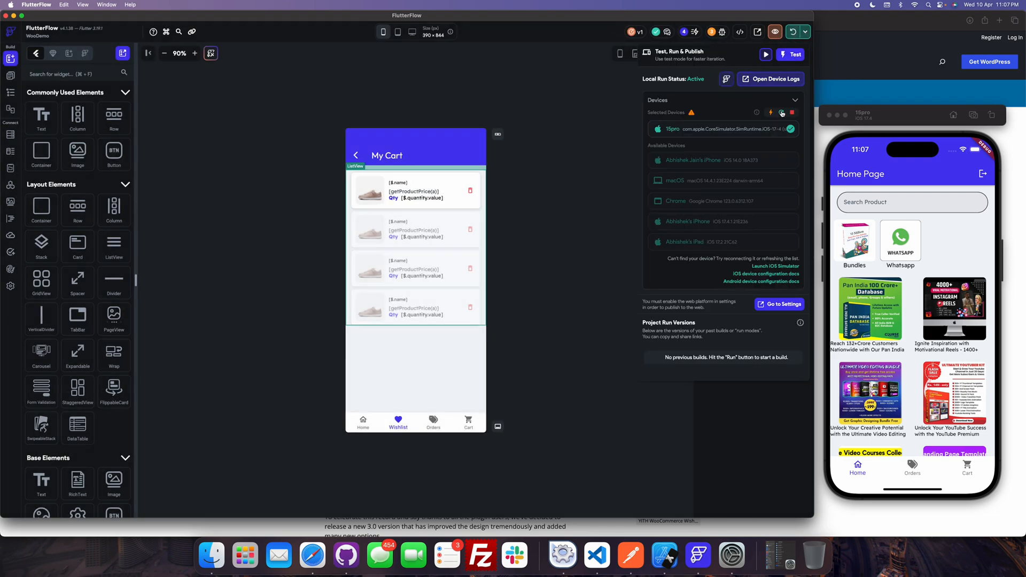
# Run the app locally, hitting the 'wishlistResponse isn't defined' error, and select the first card's Column
pyautogui.click(782, 112)
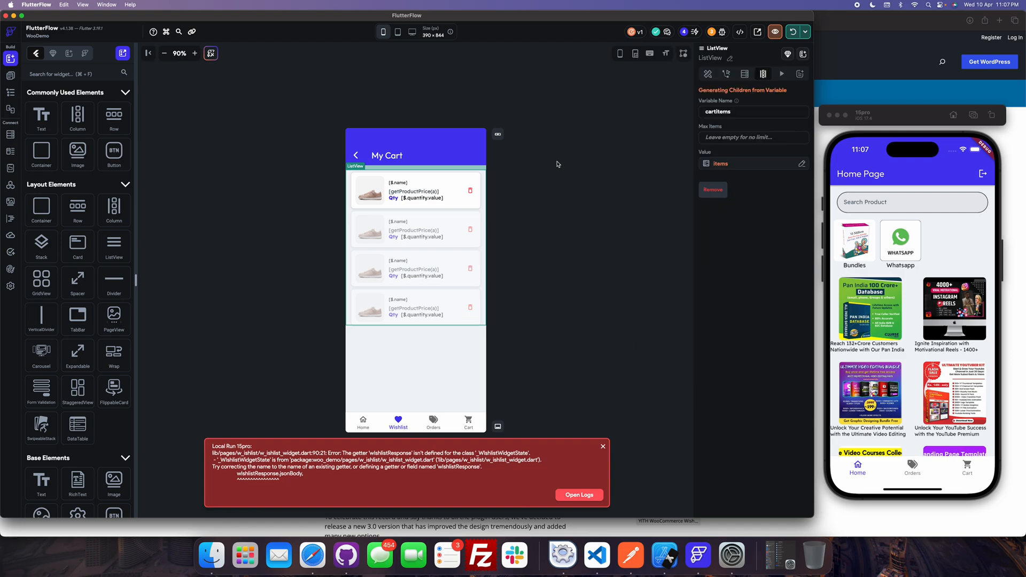
pyautogui.click(424, 190)
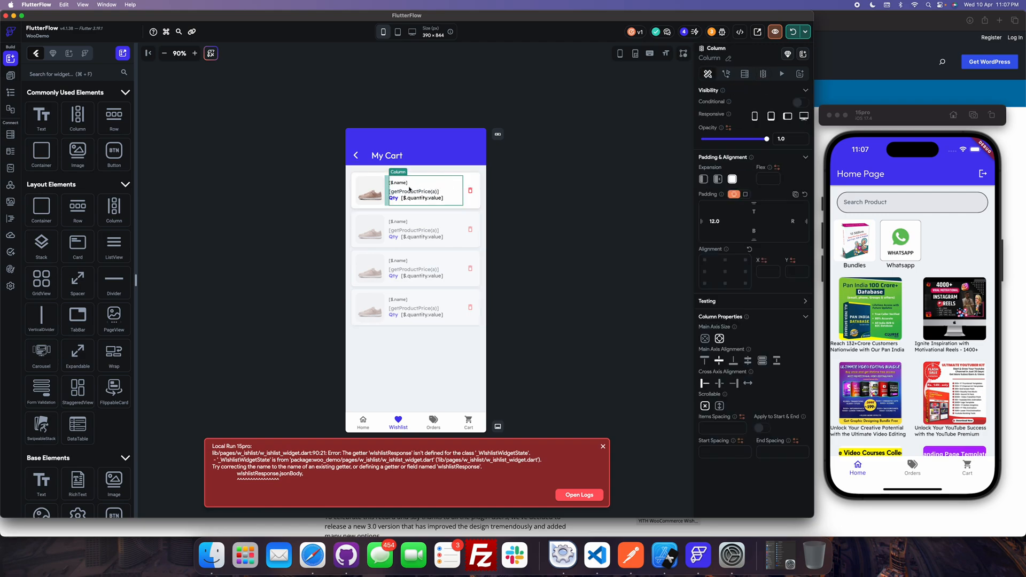
# Bind the first card's product name Text via Set from Variable so it reads AirMax Low
pyautogui.click(399, 182)
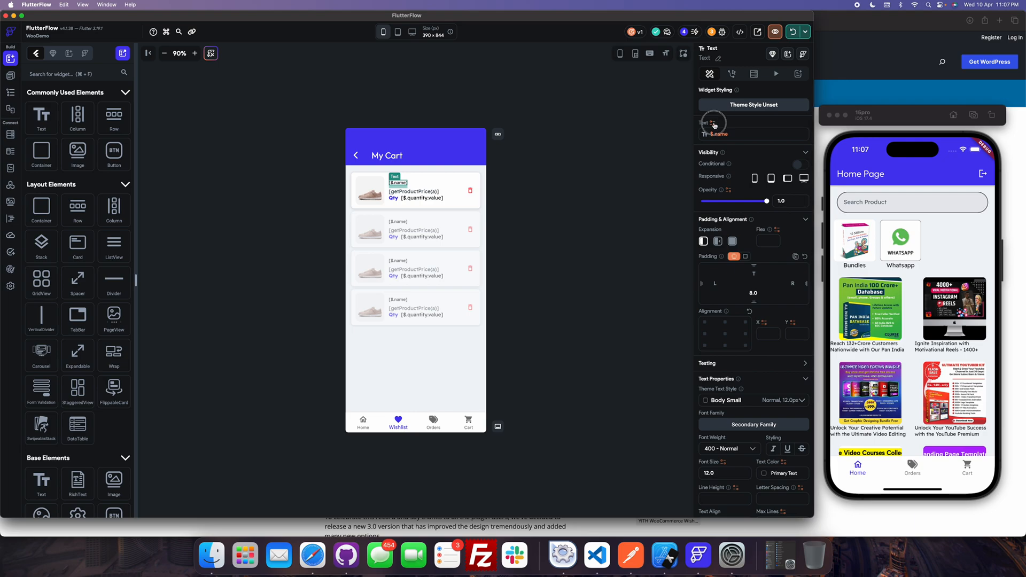
pyautogui.click(713, 135)
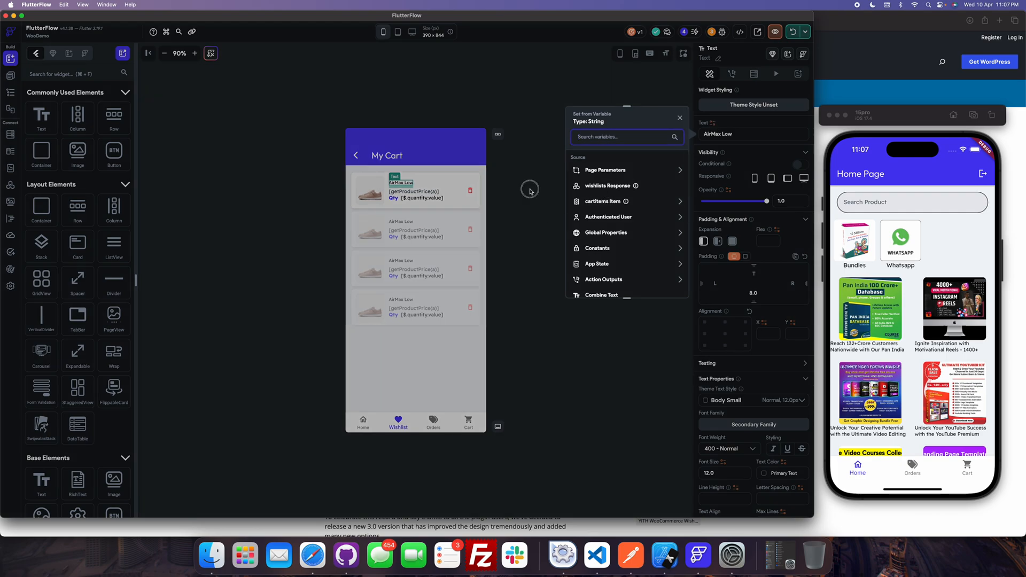
# Rename the ListView's item variable to 'wishlist' from the Wishlist page's Widget Tree
pyautogui.click(10, 75)
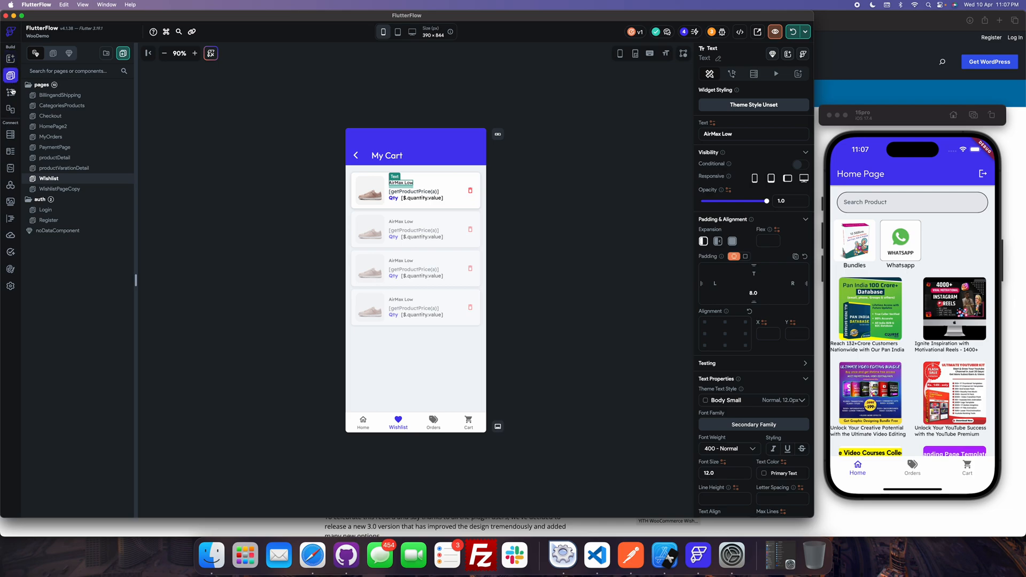
pyautogui.click(10, 80)
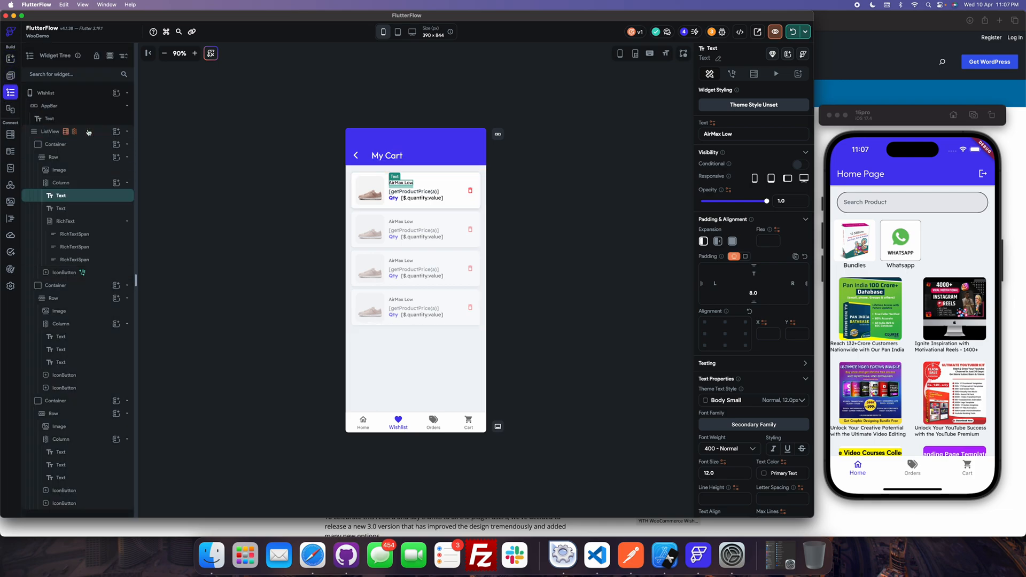
pyautogui.click(50, 130)
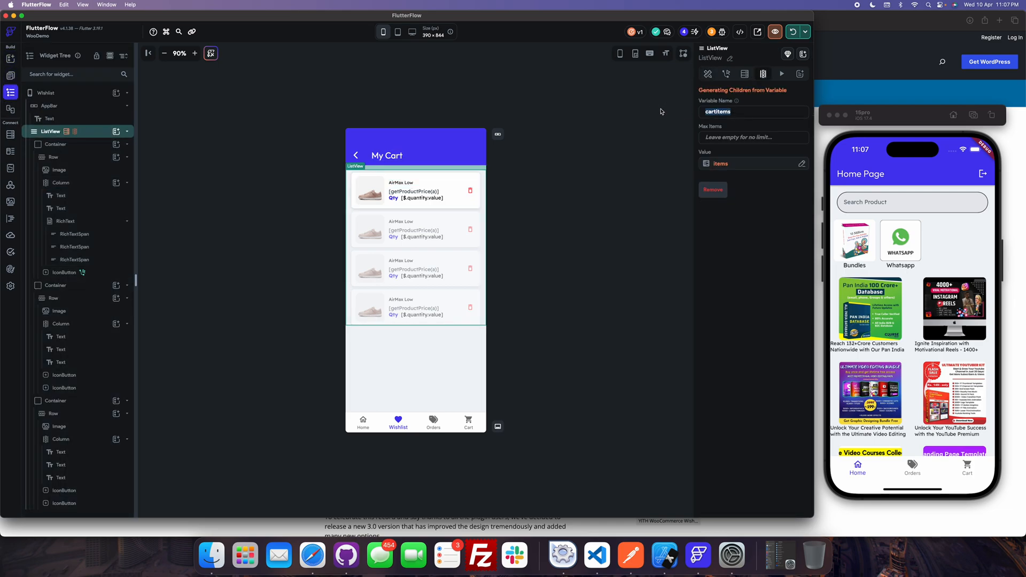
pyautogui.write('wishlist')
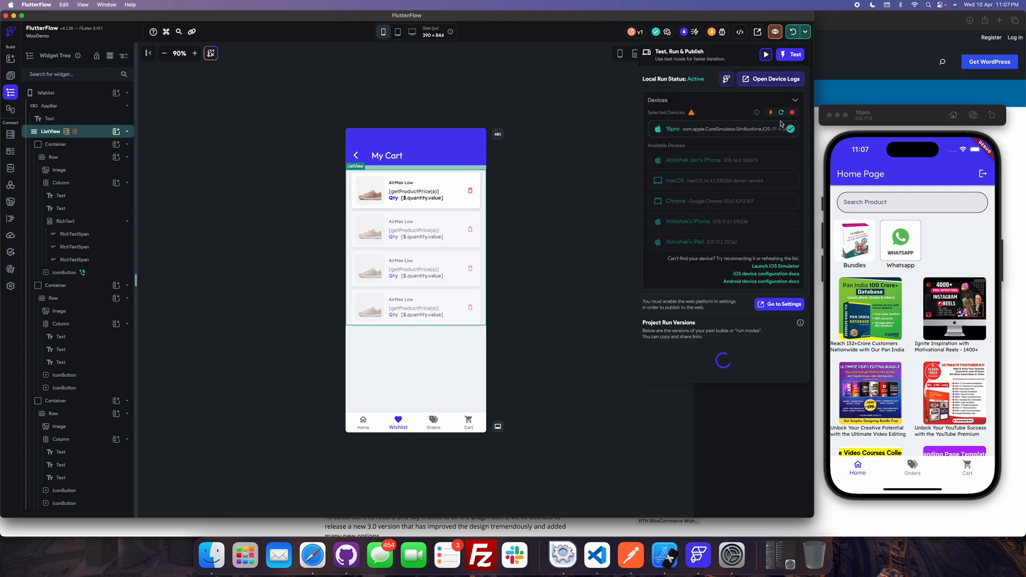
# Hot reload on the 15pro simulator, see the 'No host specified in URI' error, and select the name Text
pyautogui.click(781, 113)
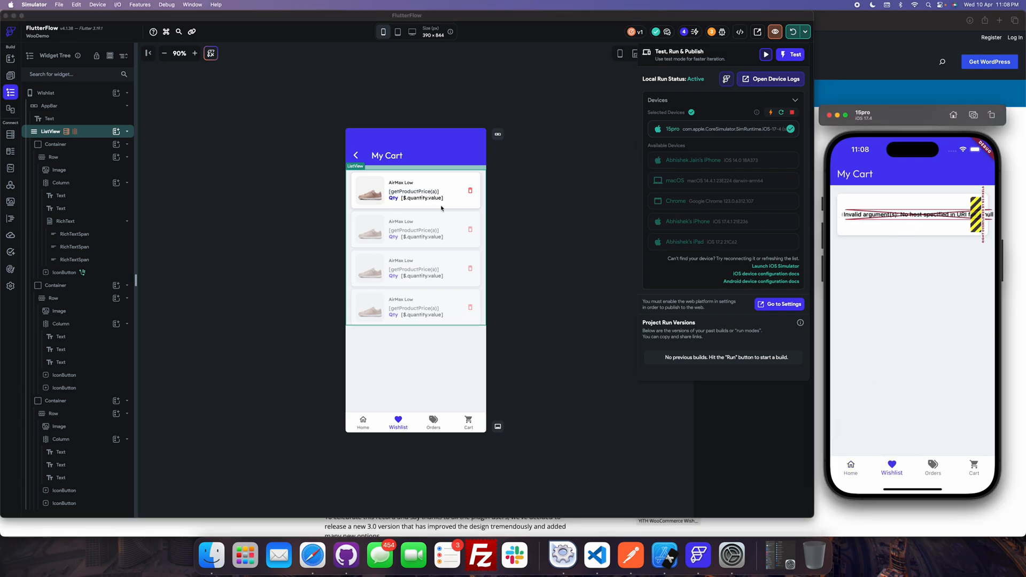
pyautogui.click(400, 183)
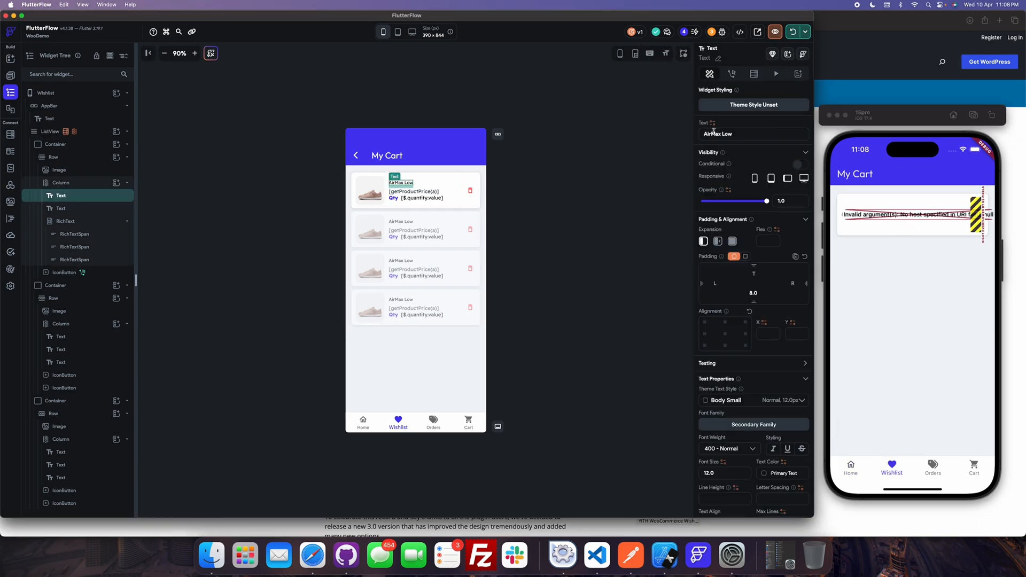
# Remove the variable binding from the product image path, leaving a static image URL
pyautogui.click(370, 189)
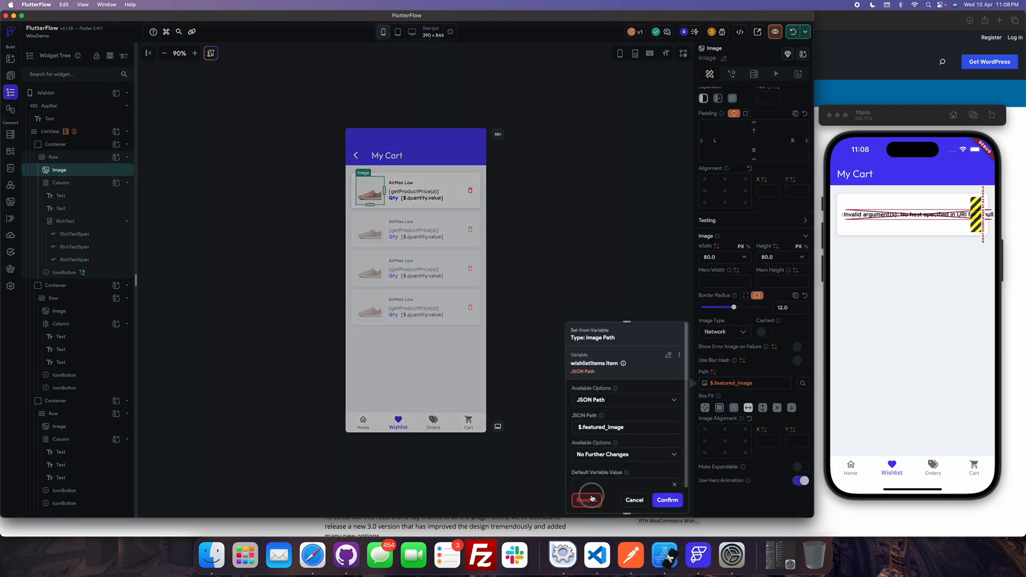
pyautogui.click(415, 194)
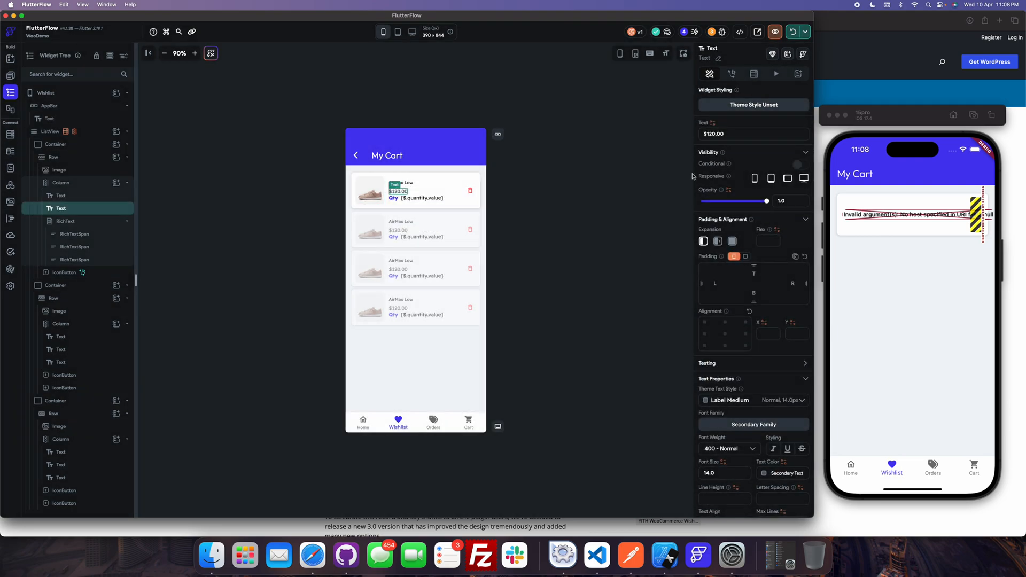
pyautogui.click(65, 221)
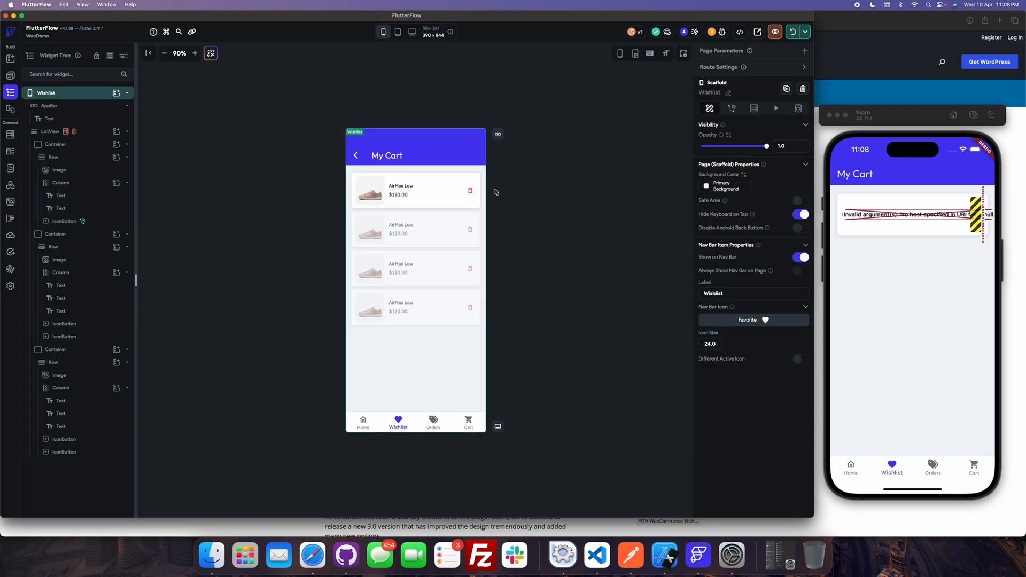
# Select the card's delete IconButton and bring up its action flow
pyautogui.click(369, 190)
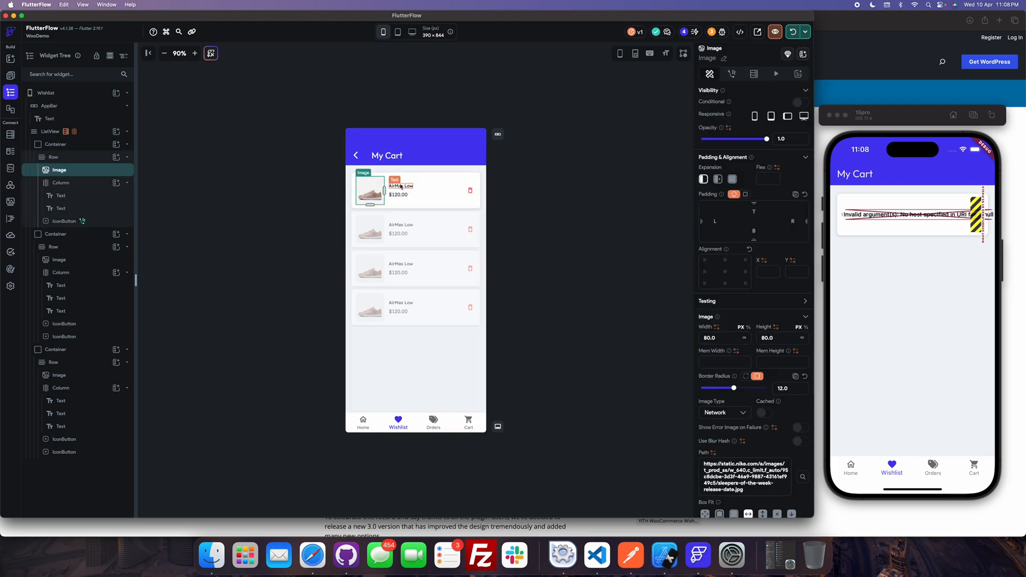
pyautogui.click(470, 190)
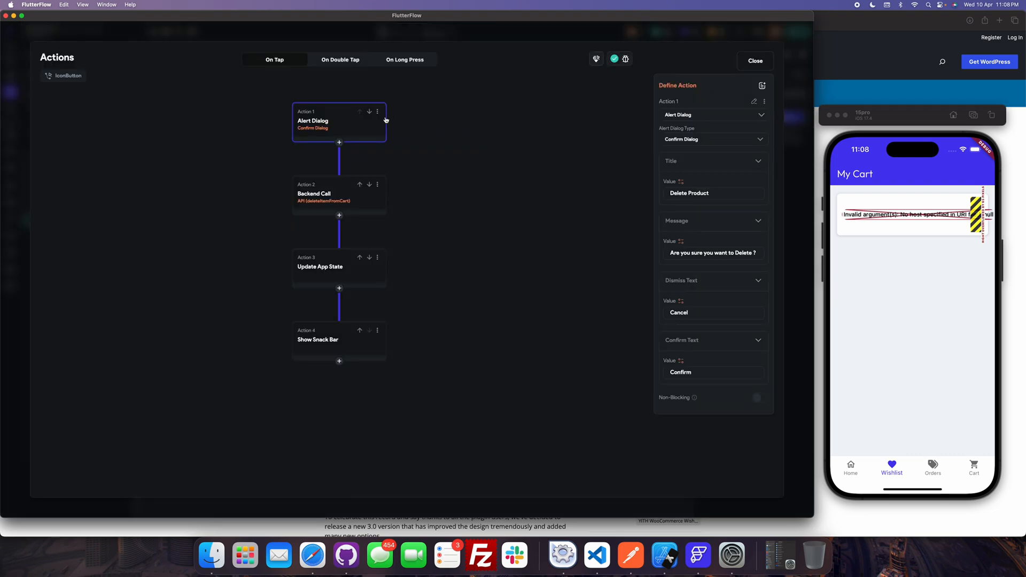
# Review the deleteItemFromCart backend call, close the action flow and select the first card's Container
pyautogui.click(317, 194)
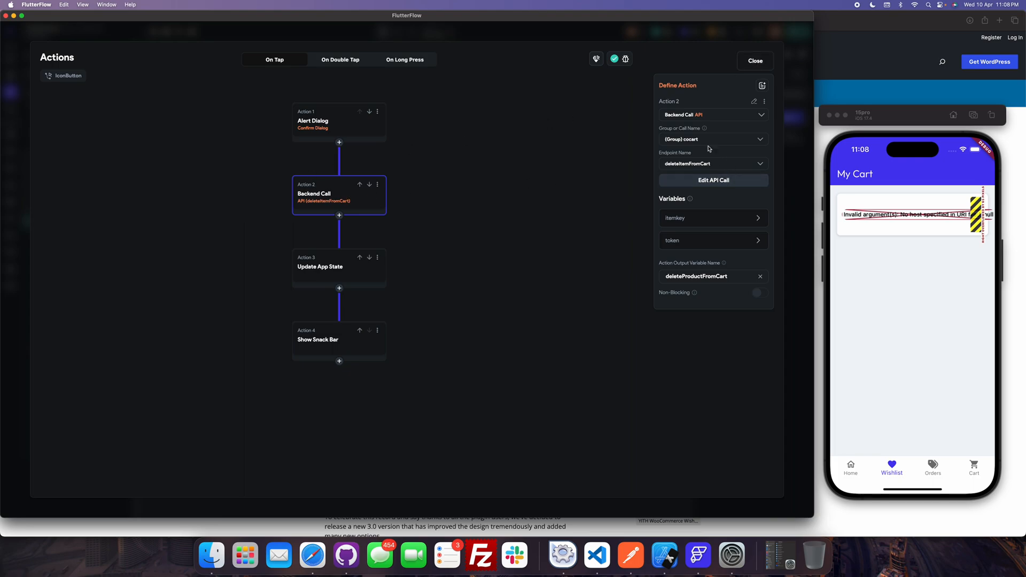
pyautogui.click(754, 59)
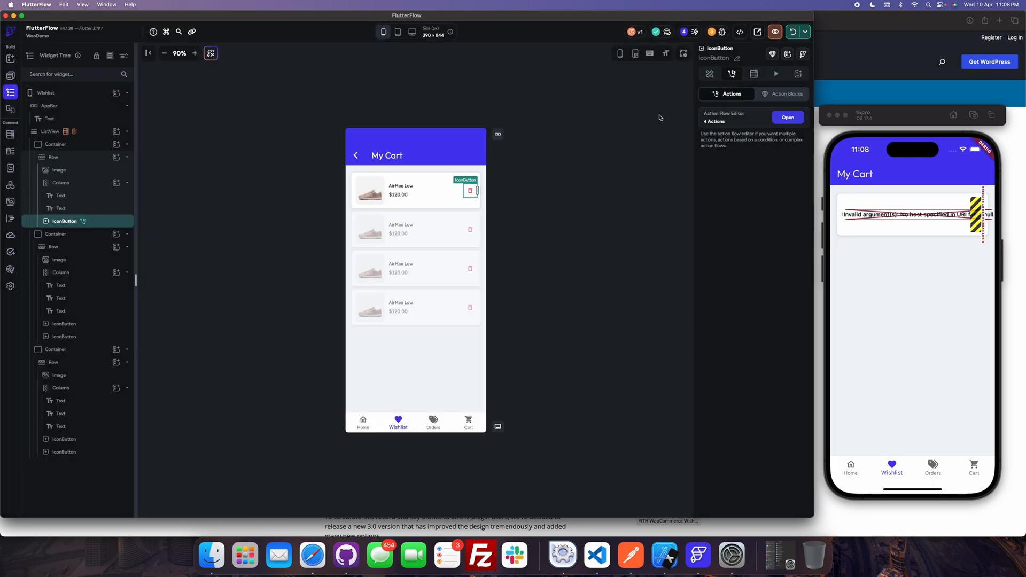
pyautogui.moveTo(588, 147)
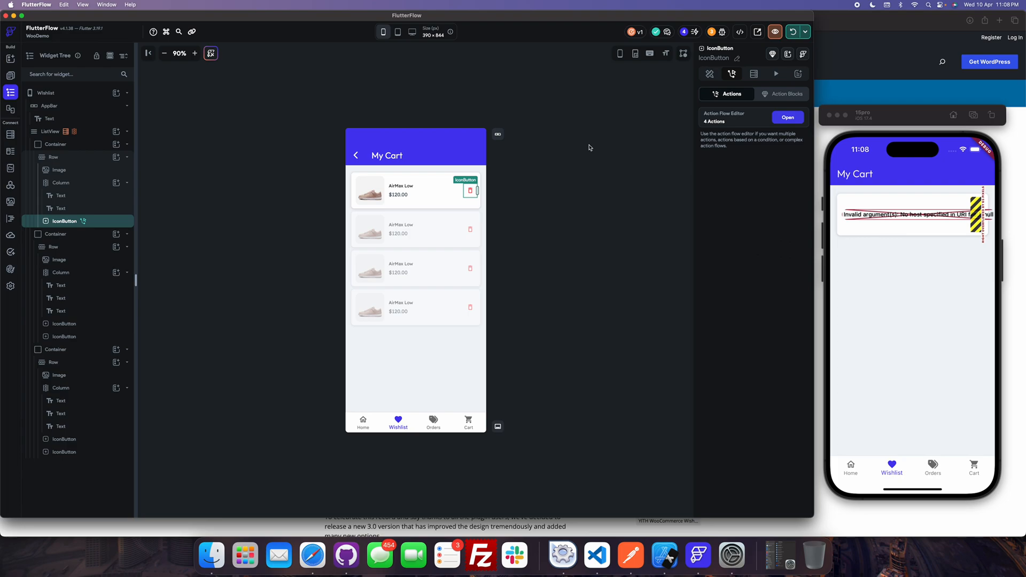
pyautogui.moveTo(590, 187)
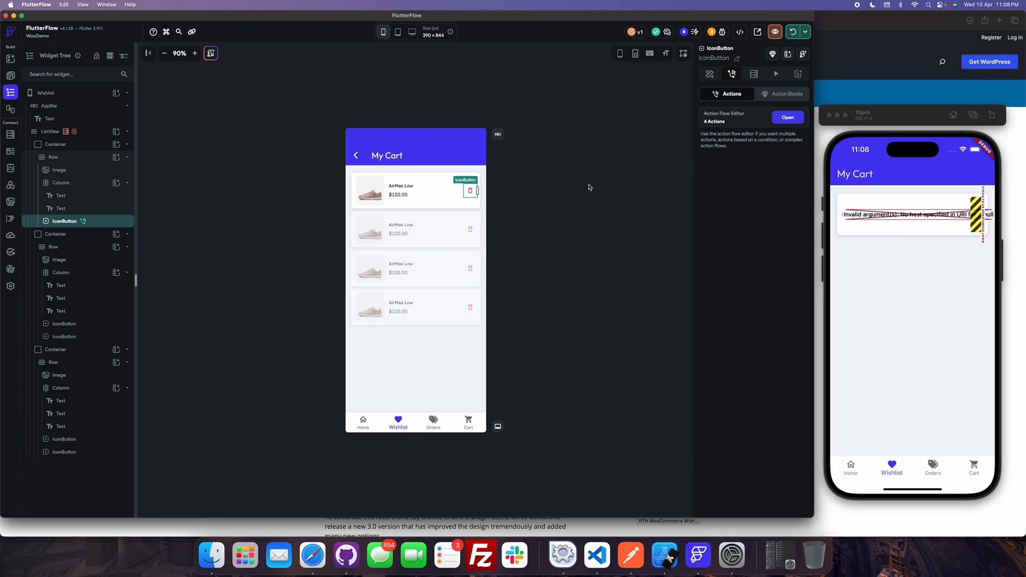
pyautogui.click(56, 145)
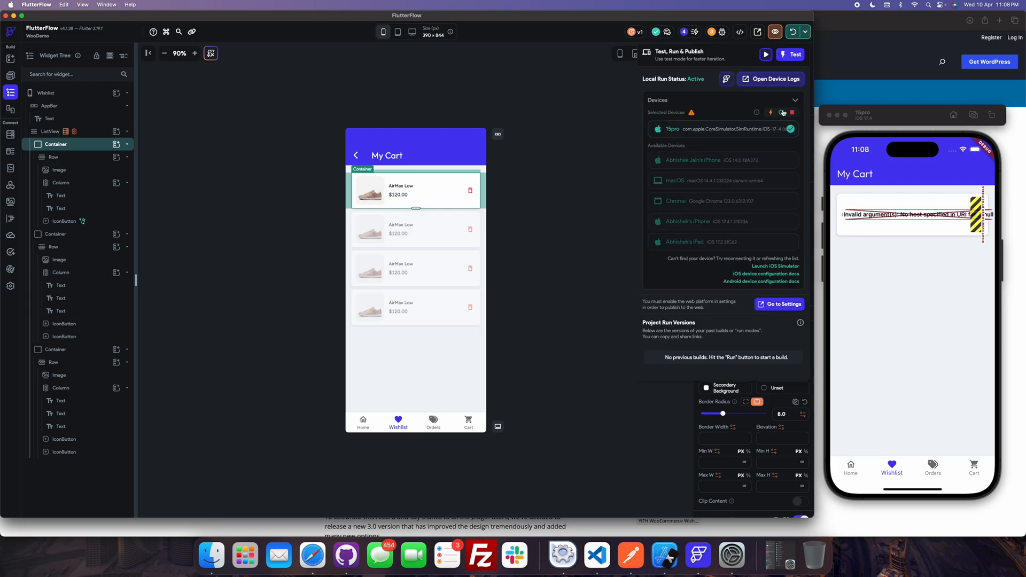
# Hot reload so the simulator shows the AirMax Low $120.00 card, then select the name Text
pyautogui.click(782, 112)
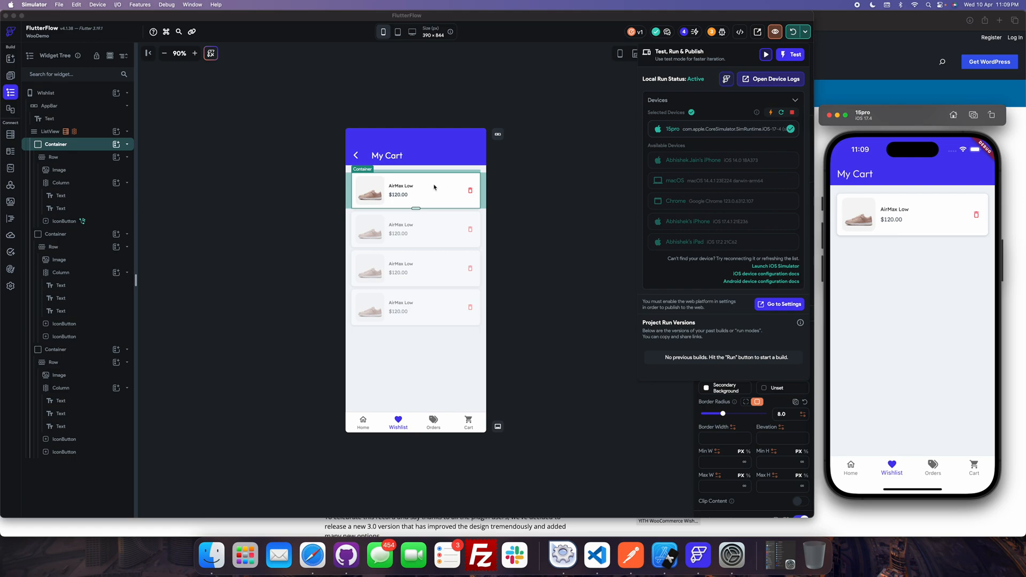
pyautogui.click(401, 186)
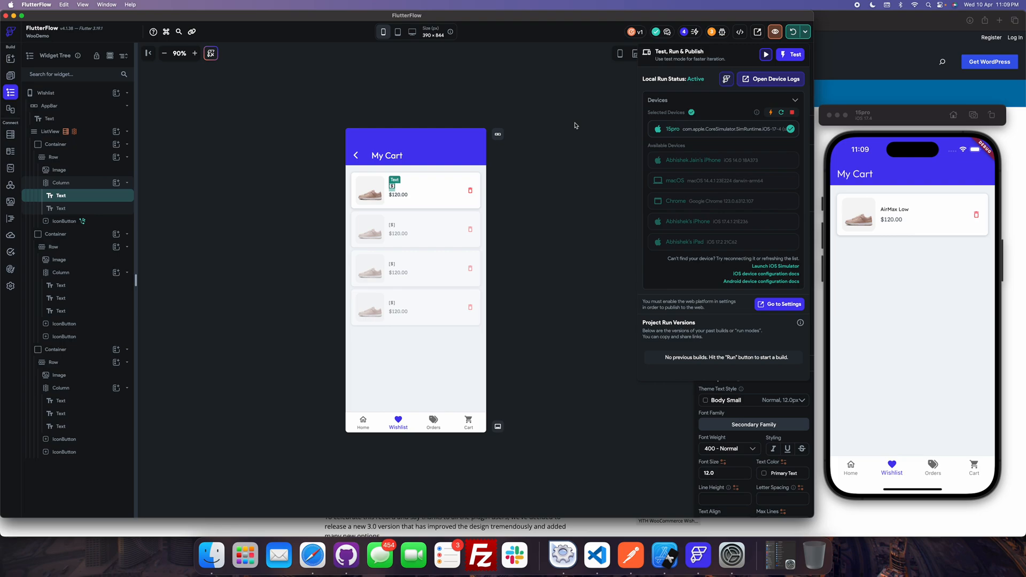
# Hot reload to show the item's raw data, then select the Image to bind its path to wishlistItems Item
pyautogui.click(851, 468)
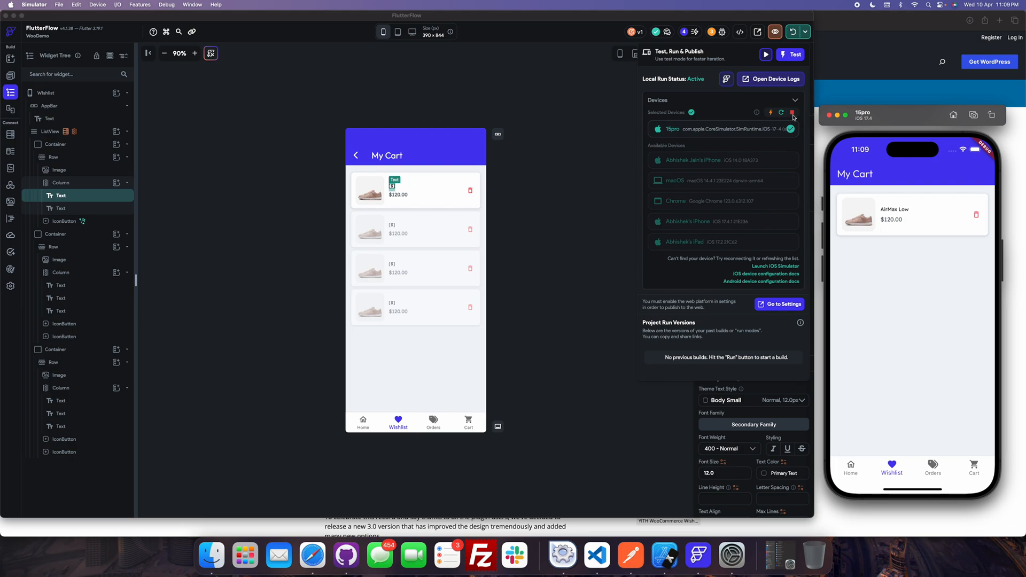
pyautogui.click(792, 112)
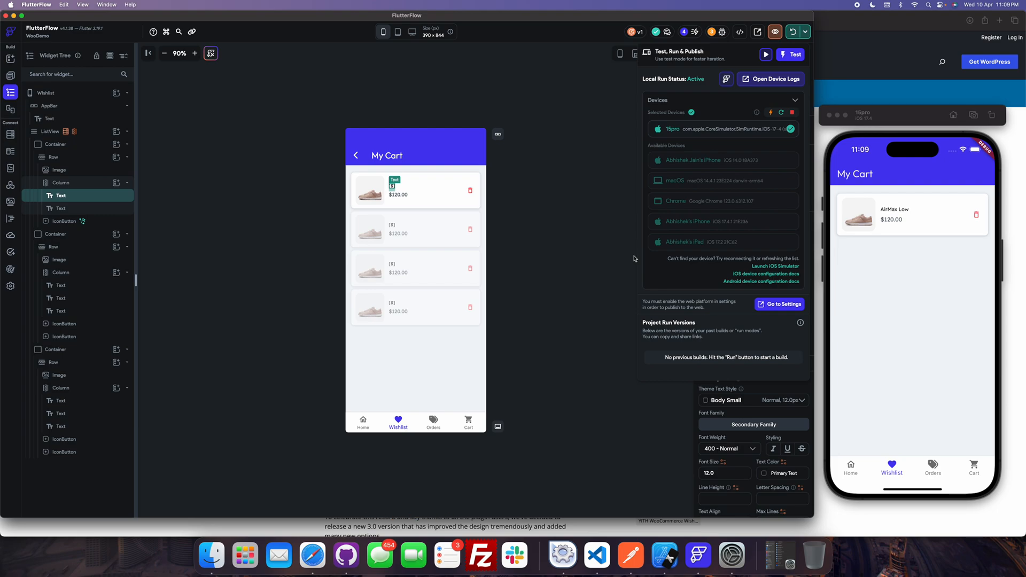
pyautogui.click(850, 468)
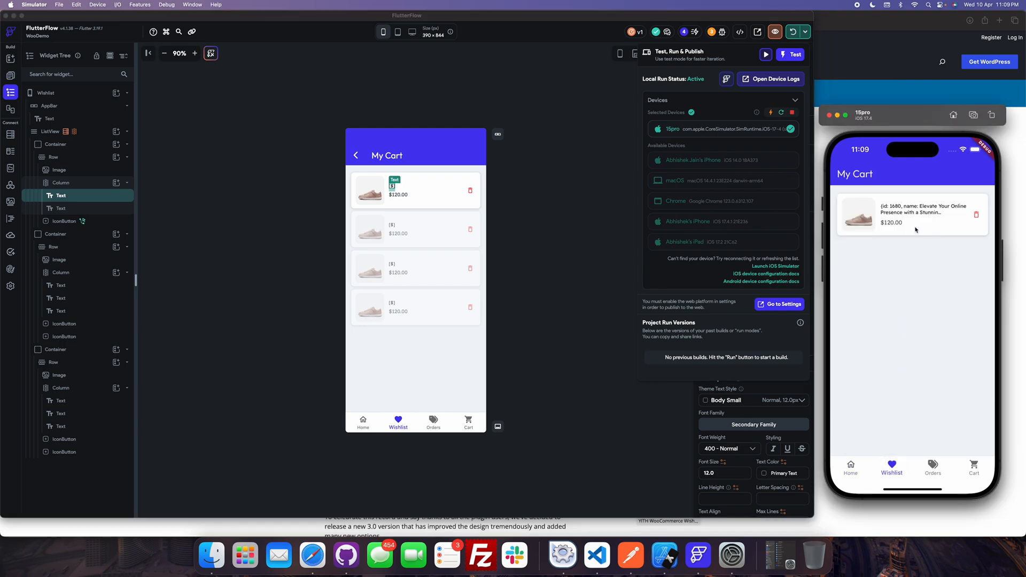
pyautogui.moveTo(916, 210)
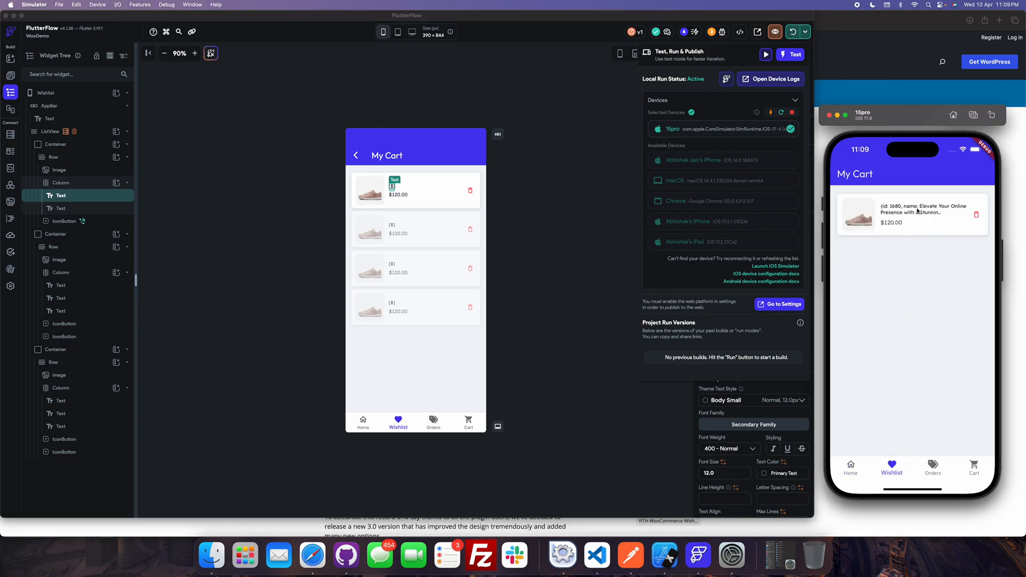
pyautogui.click(397, 195)
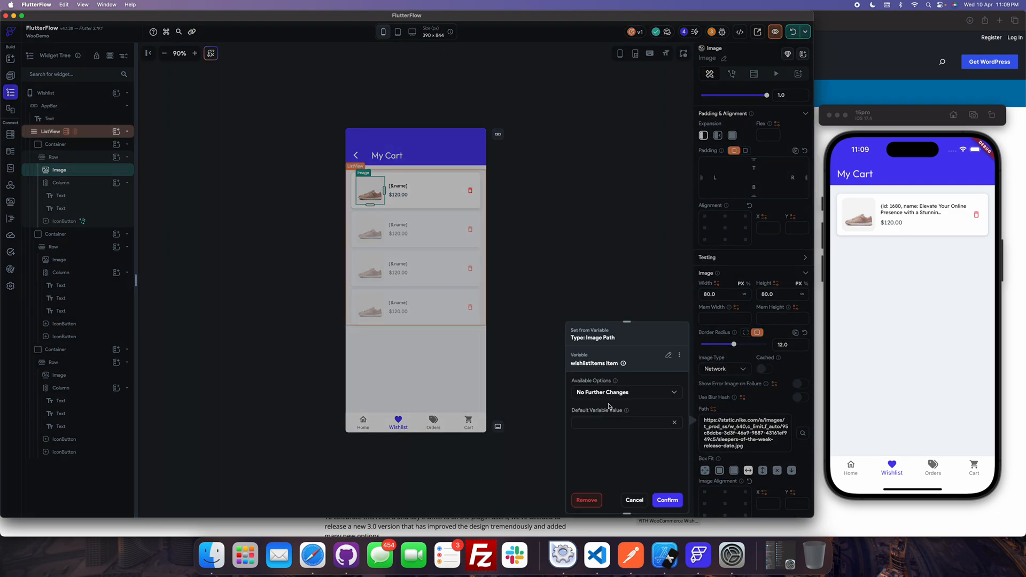
# Bind the image path to JSON Path $.image_url of the wishlistItems Item and confirm
pyautogui.click(625, 392)
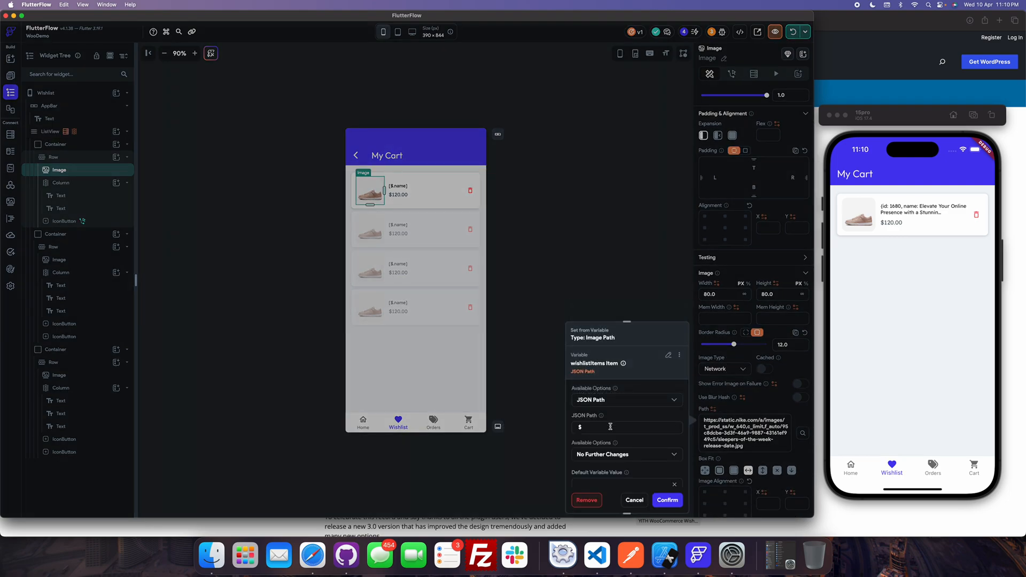
pyautogui.write('.image_url')
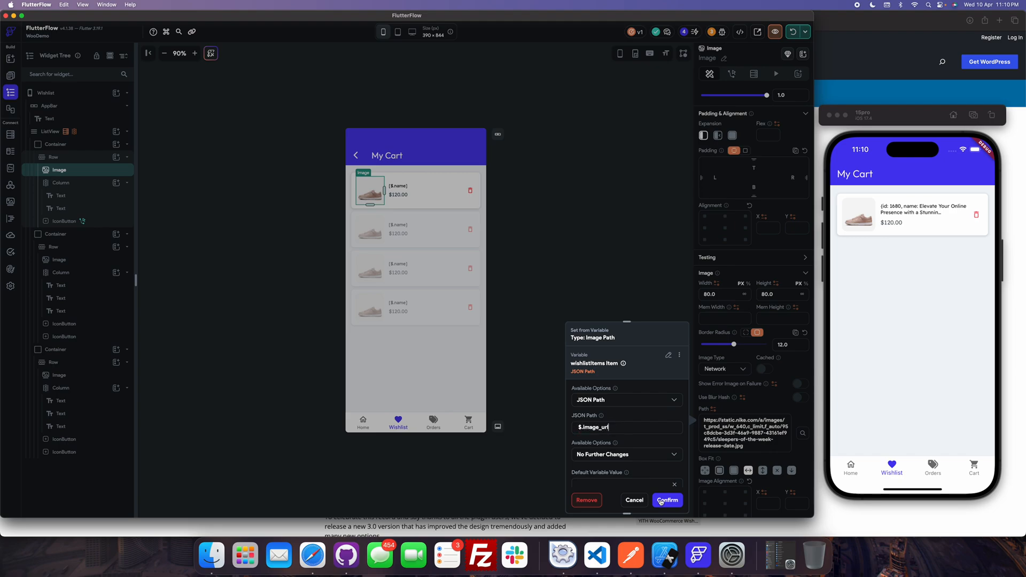
pyautogui.click(397, 195)
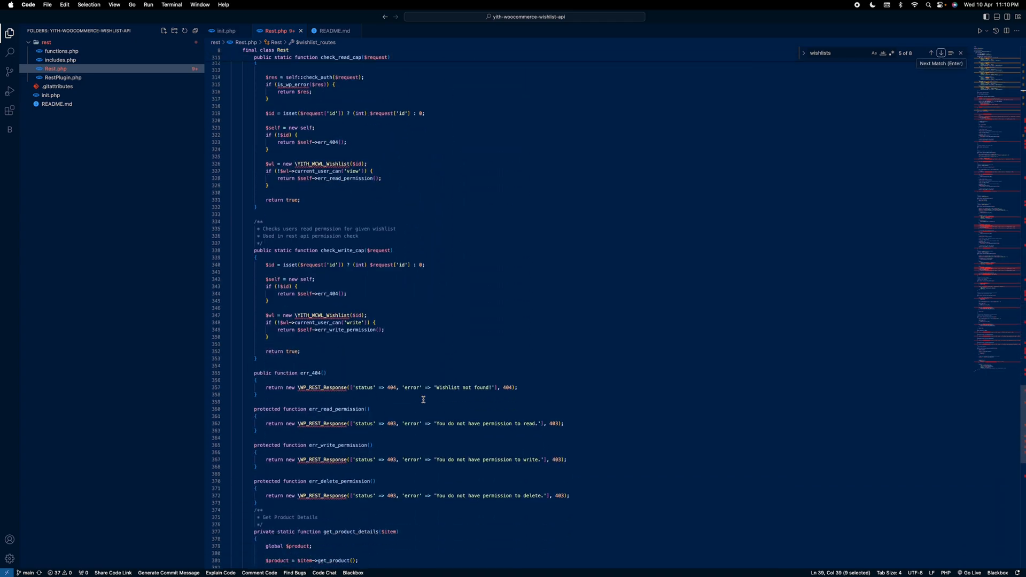
pyautogui.scroll(-3)
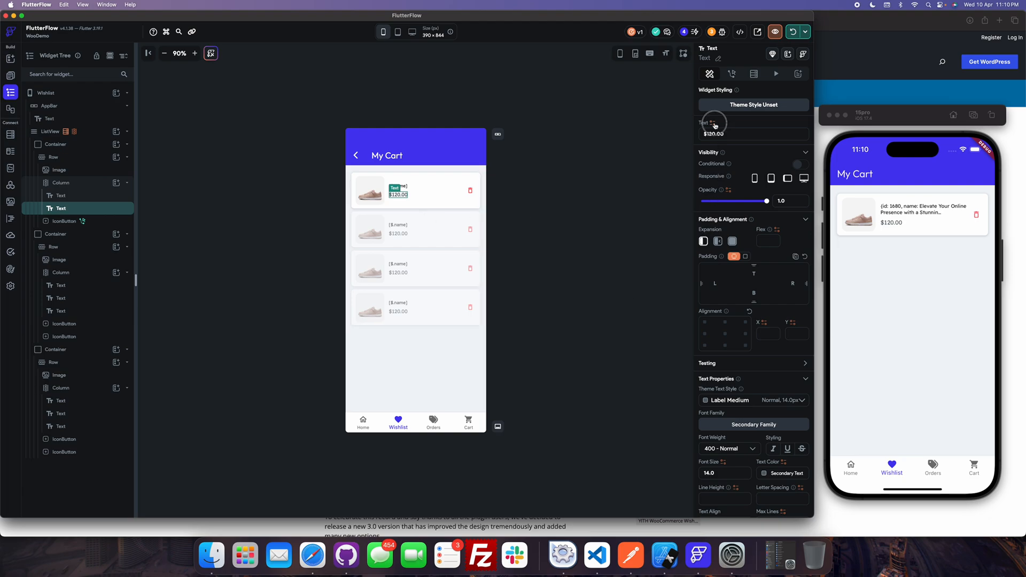
# Show the remove button's flow: confirm dialog, deleteItemFromCart call, app-state update, snack bar
pyautogui.click(714, 126)
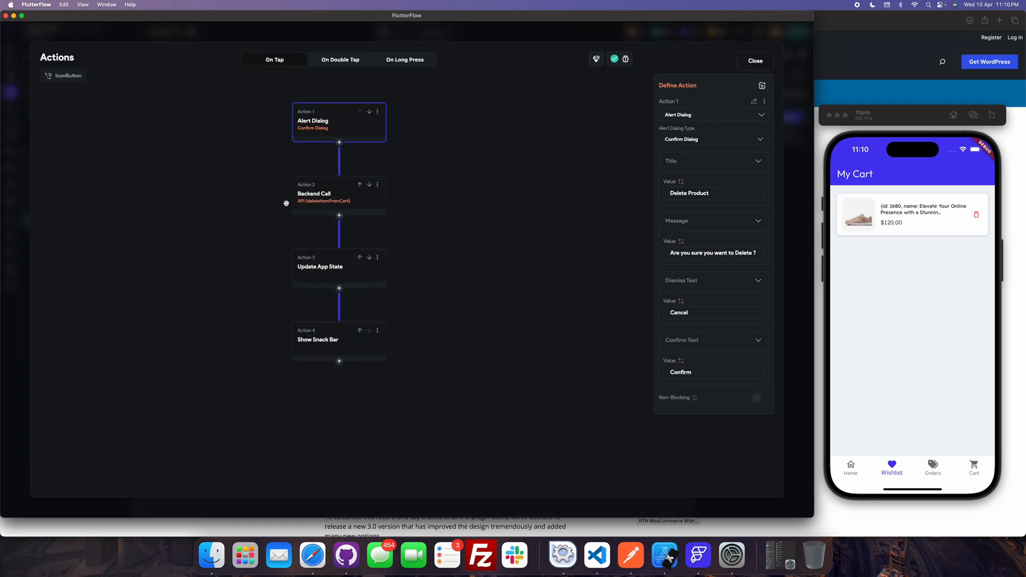
pyautogui.moveTo(325, 193)
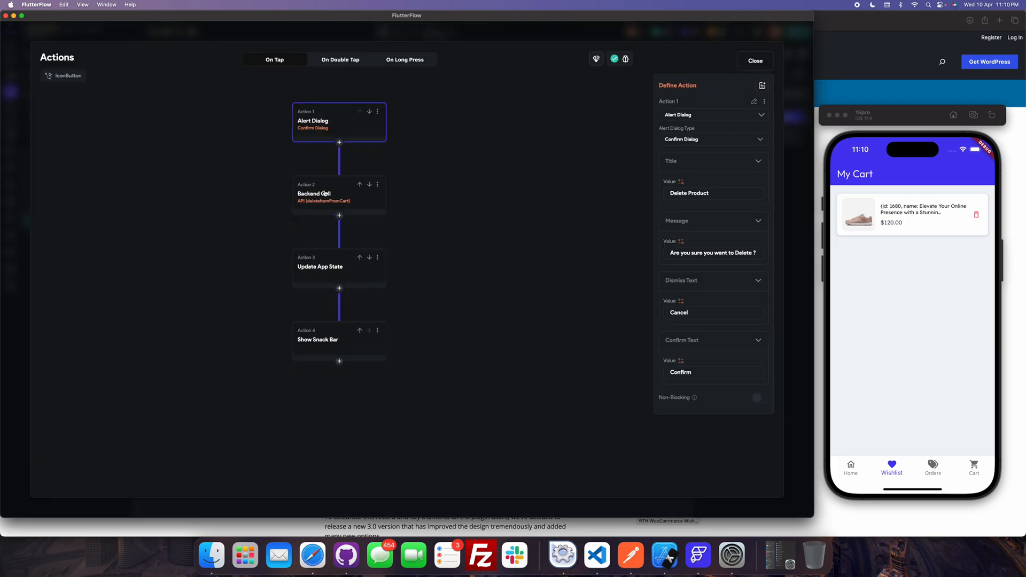
# Point the backend call at wishlist > removeProductFromWishlist and pass product_id as the item's JSON path $.id
pyautogui.click(321, 193)
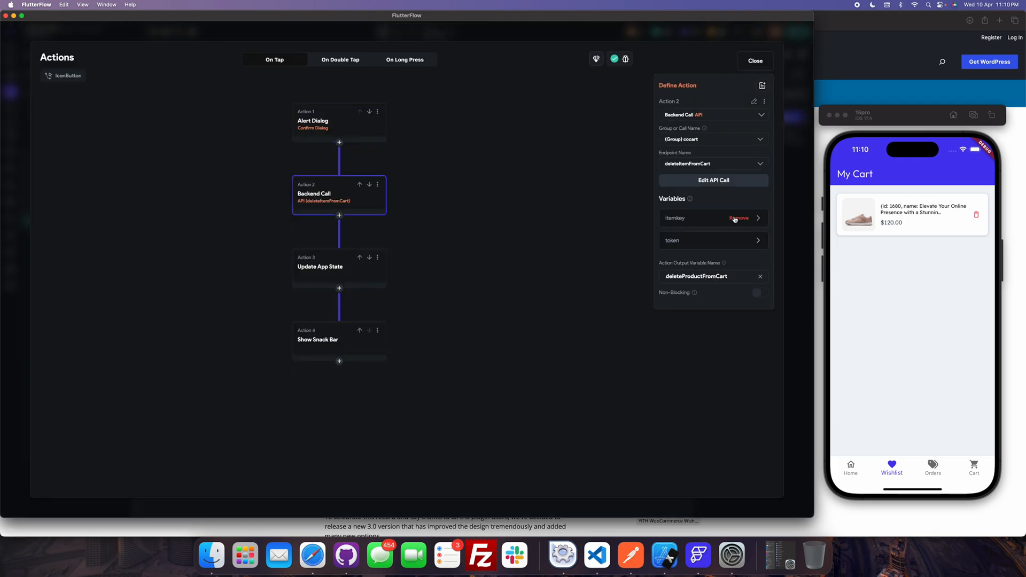
pyautogui.click(738, 218)
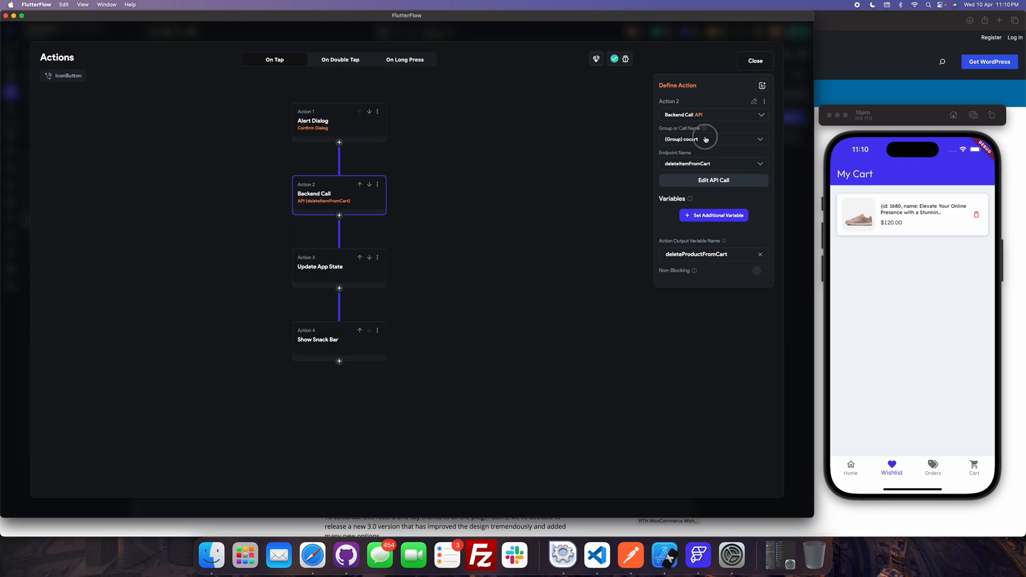
pyautogui.click(705, 139)
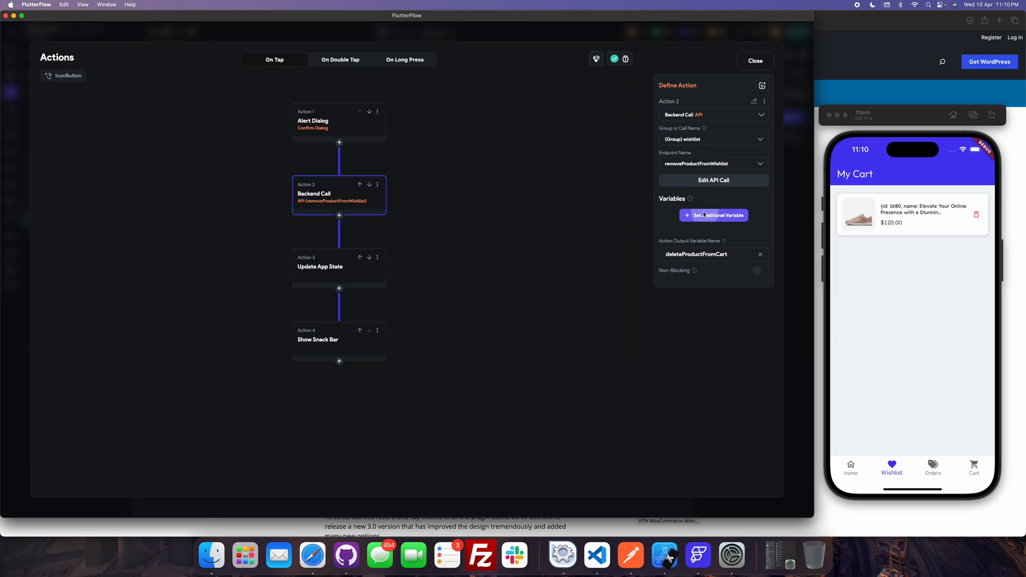
pyautogui.click(712, 214)
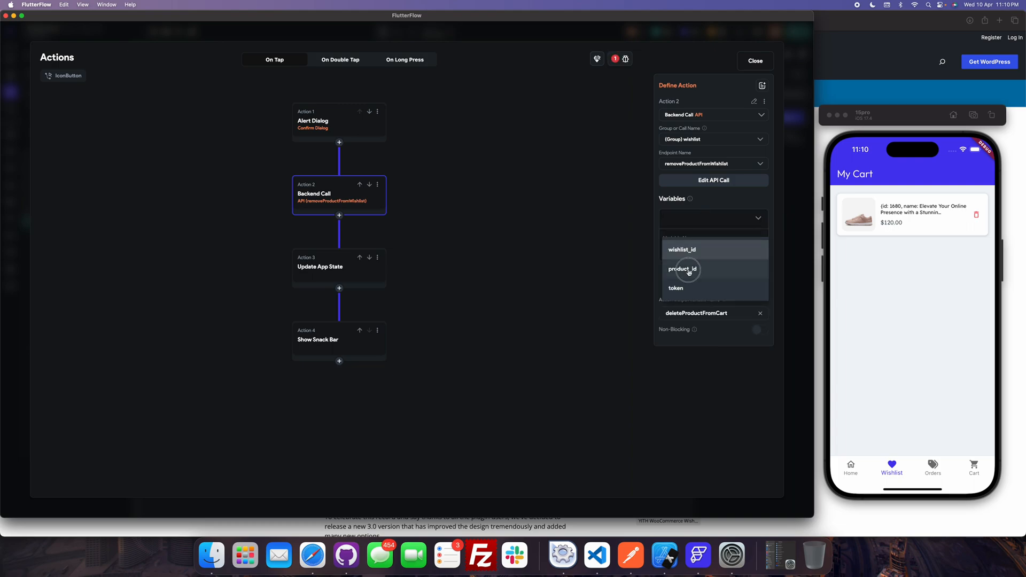
pyautogui.click(683, 270)
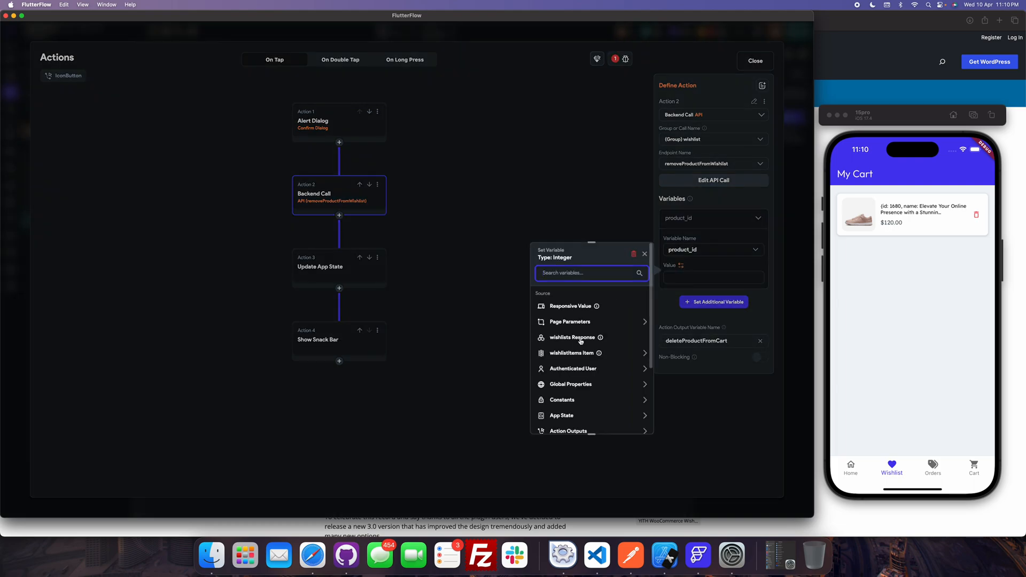
pyautogui.click(572, 353)
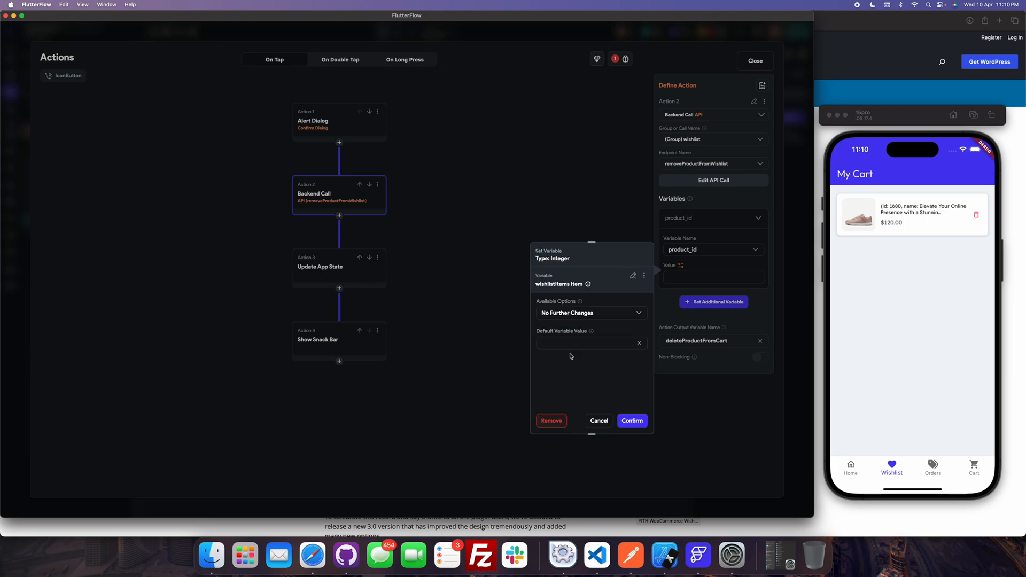
pyautogui.click(590, 313)
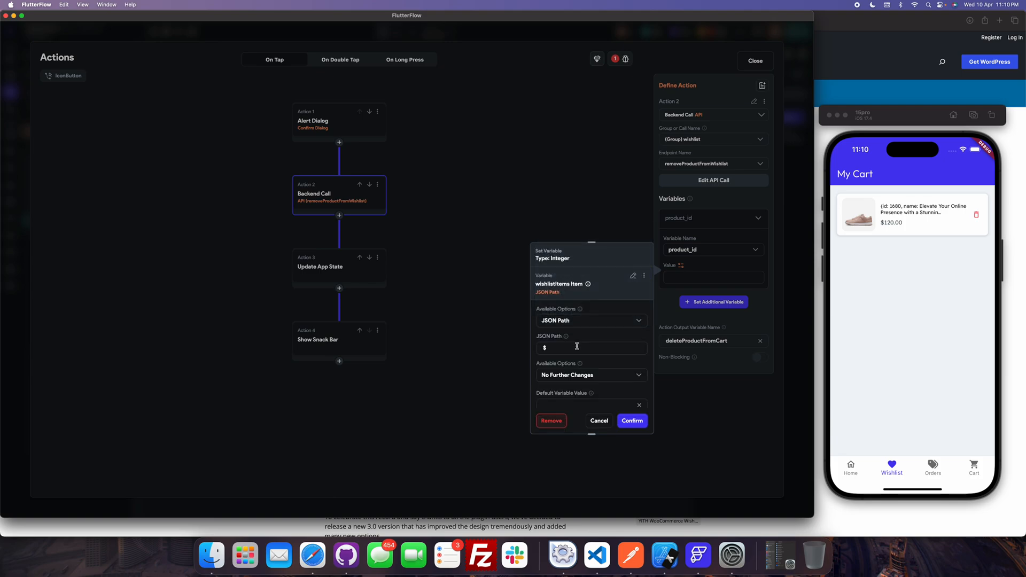
pyautogui.write('.is')
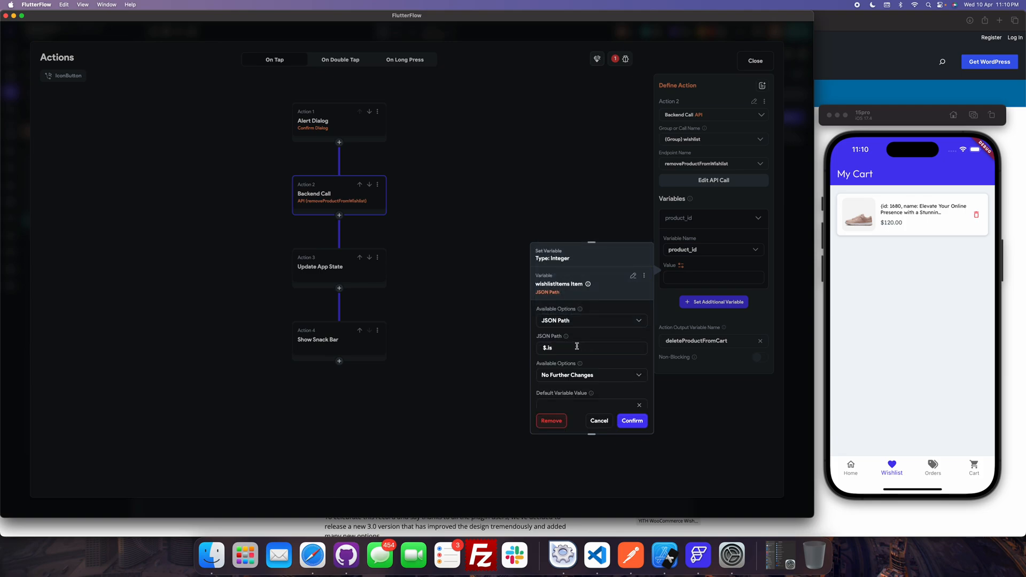
pyautogui.click(631, 420)
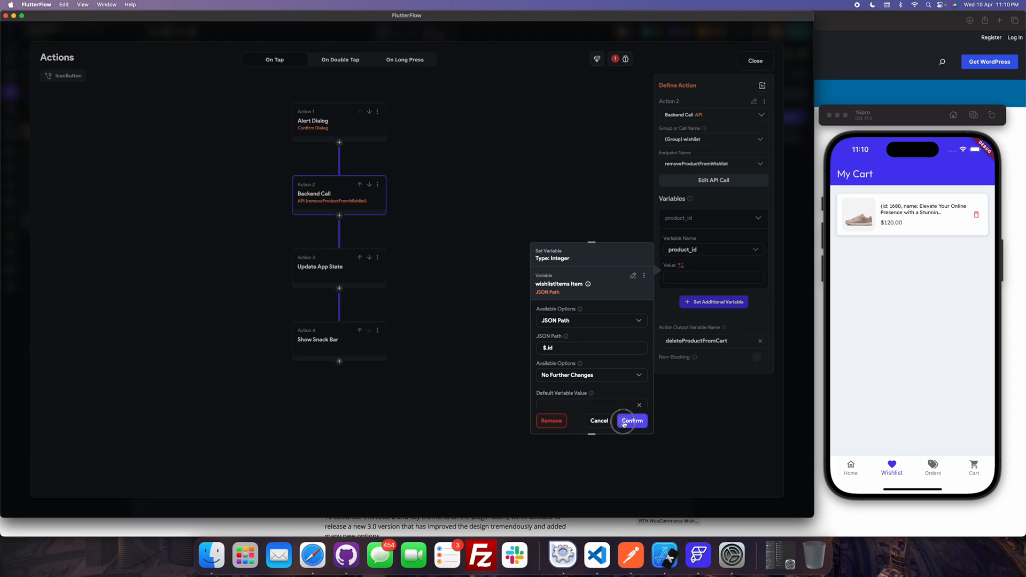
pyautogui.click(630, 421)
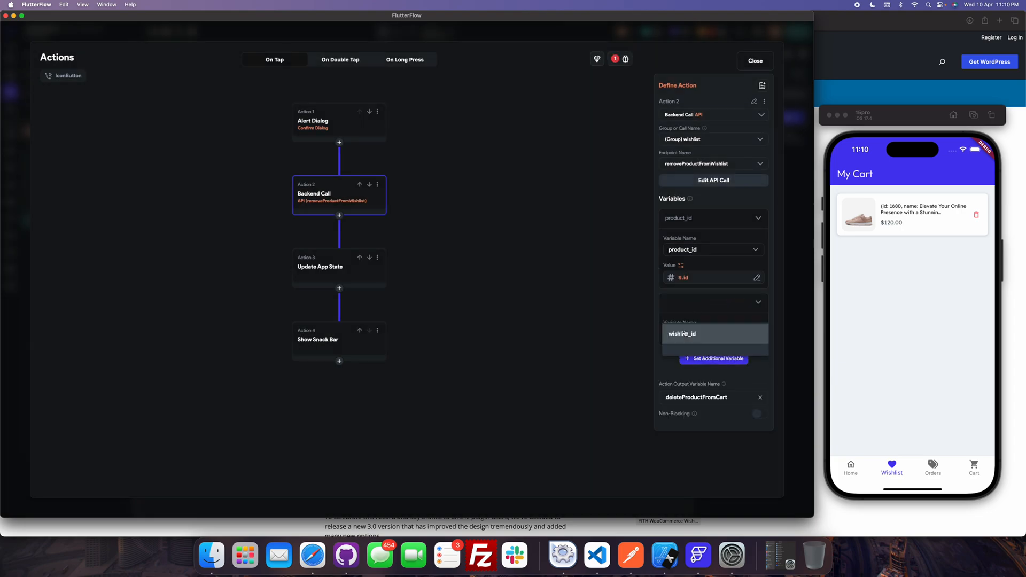
# Pass token as the Authentication Token and wishlist_id from the wishlists Response wishlistid path
pyautogui.click(713, 362)
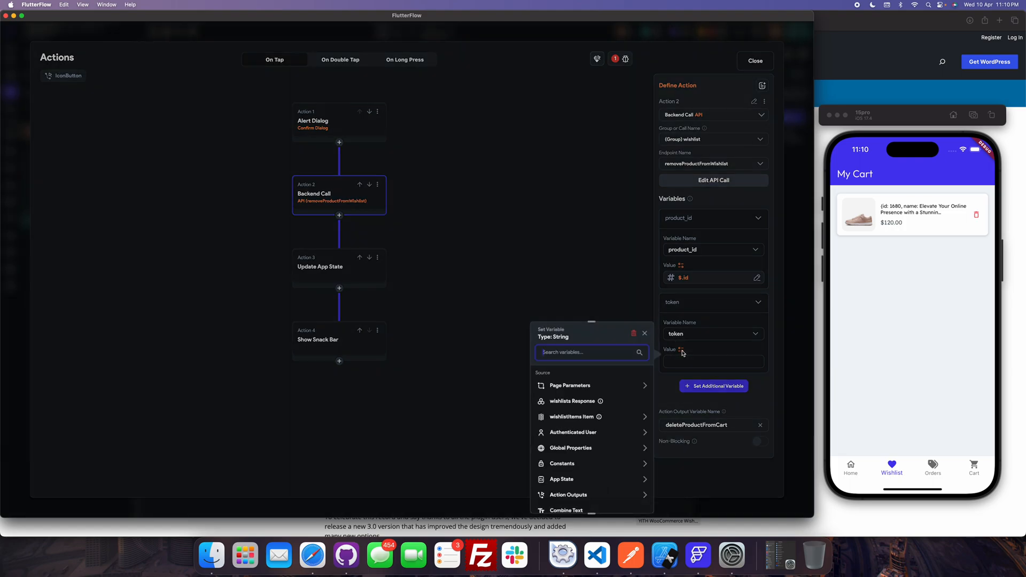
pyautogui.click(572, 432)
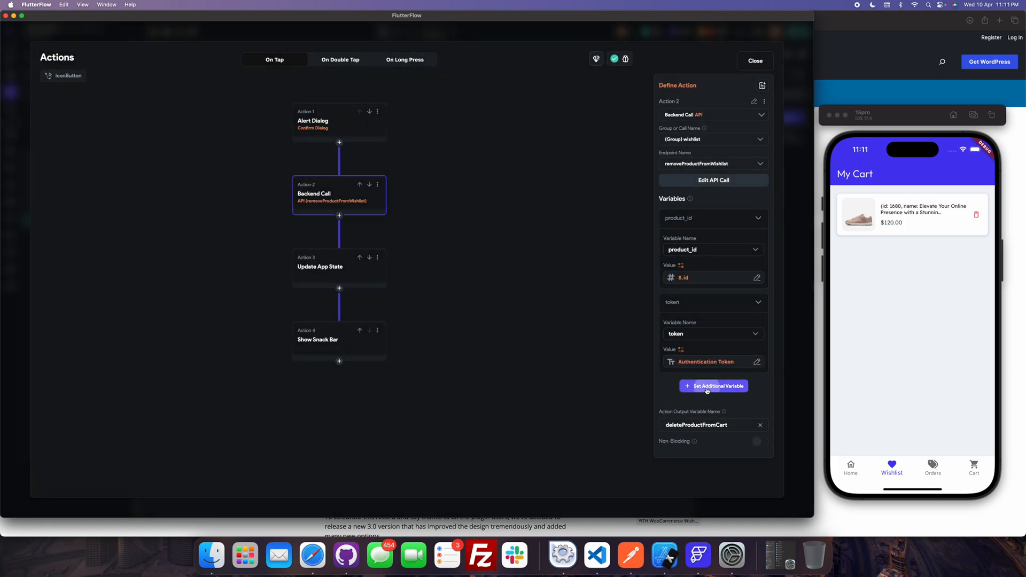
pyautogui.click(712, 385)
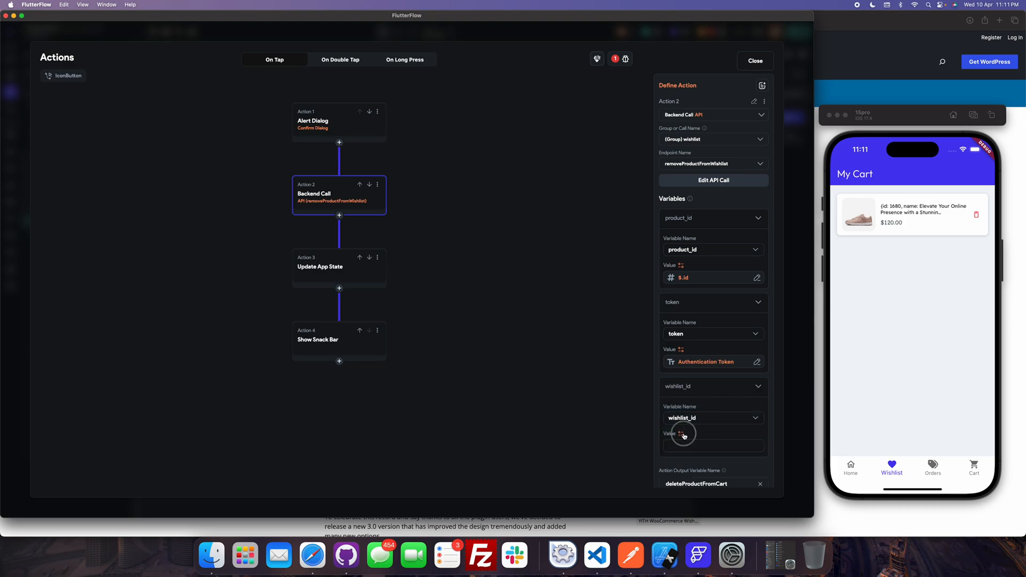
pyautogui.click(682, 434)
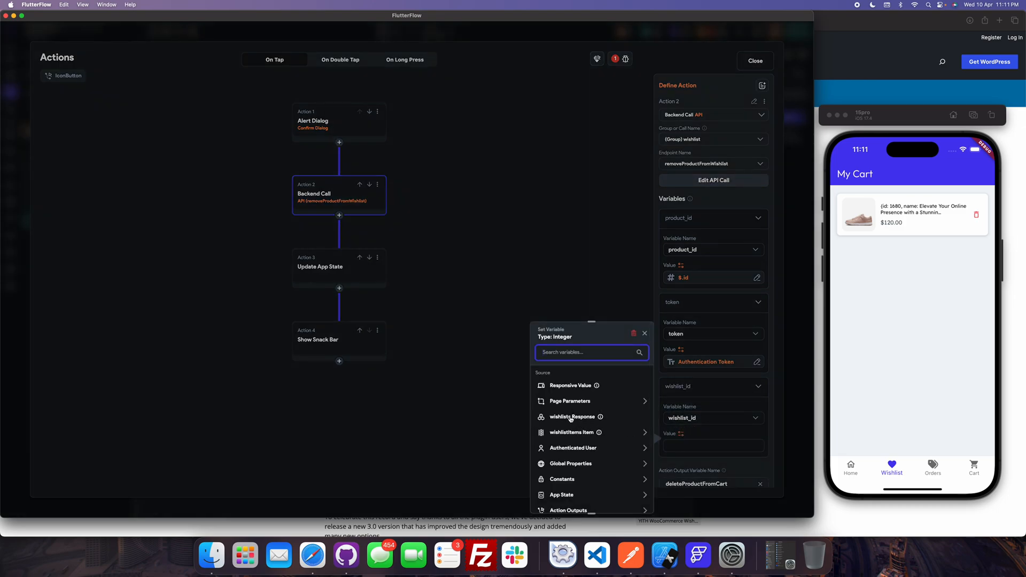
pyautogui.click(573, 416)
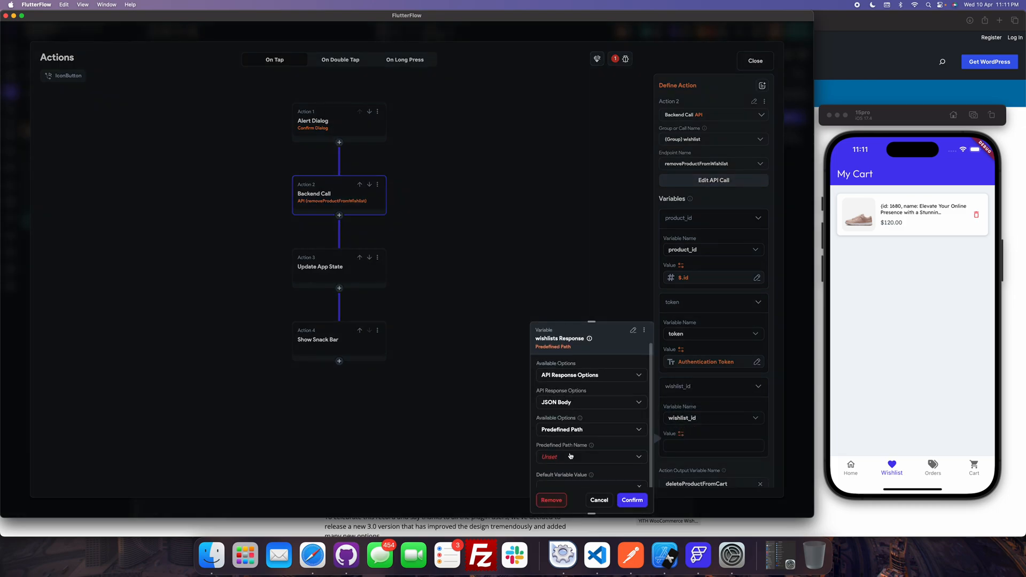
pyautogui.click(590, 455)
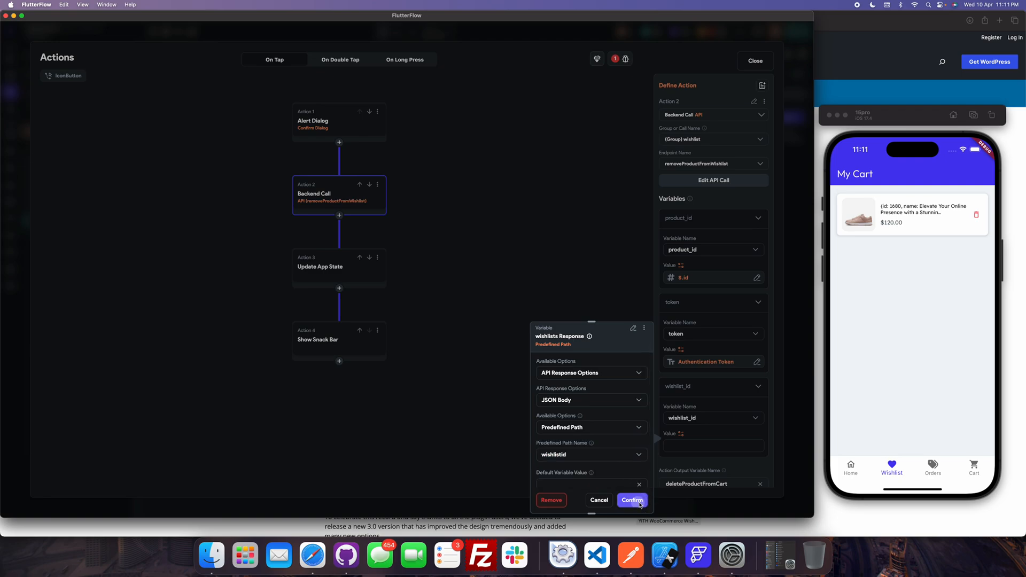
pyautogui.click(630, 500)
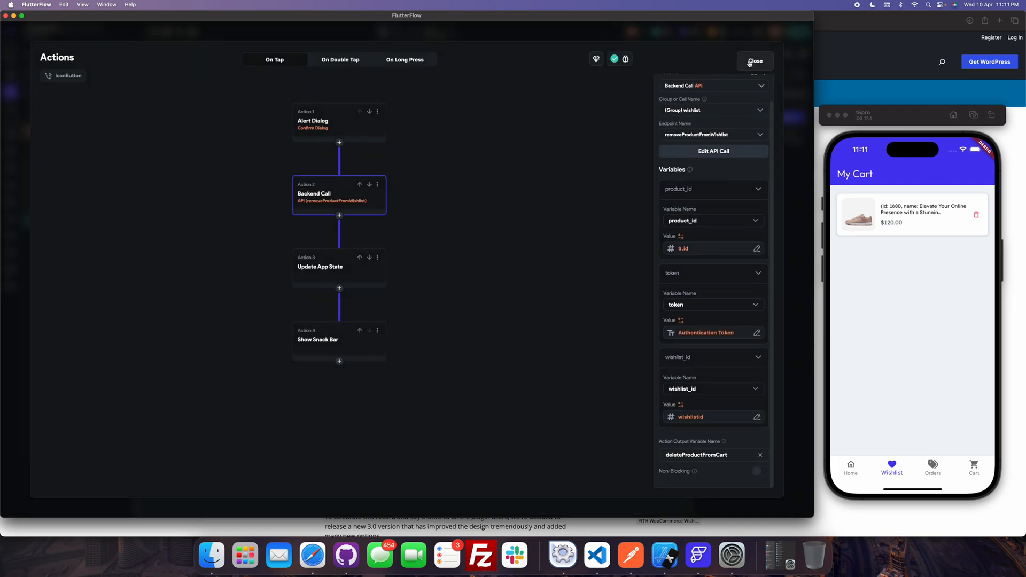
# Close the editor, delete the product in the test app via Confirm, then reselect the remove button
pyautogui.click(753, 61)
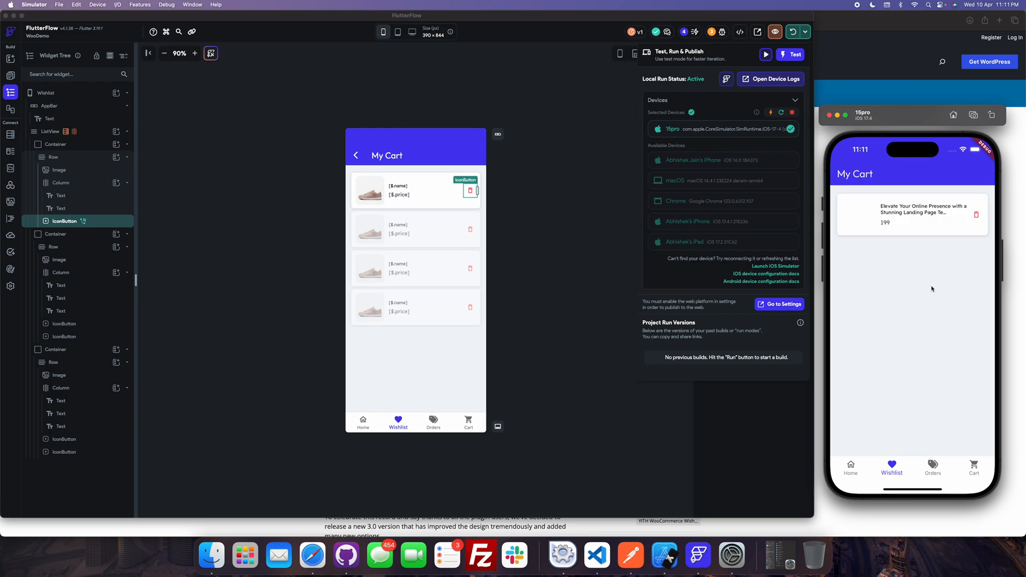
pyautogui.click(976, 214)
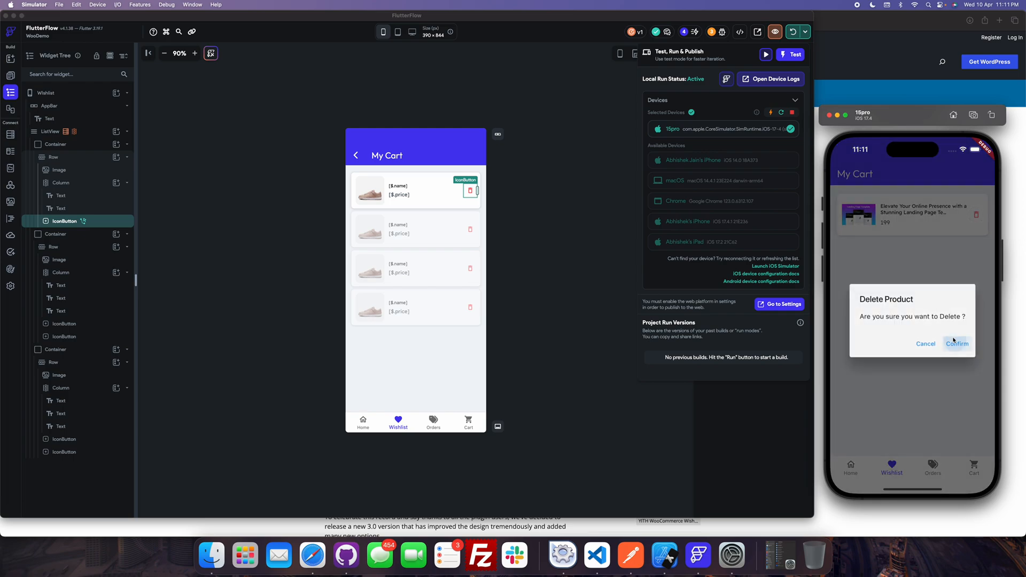
pyautogui.click(955, 343)
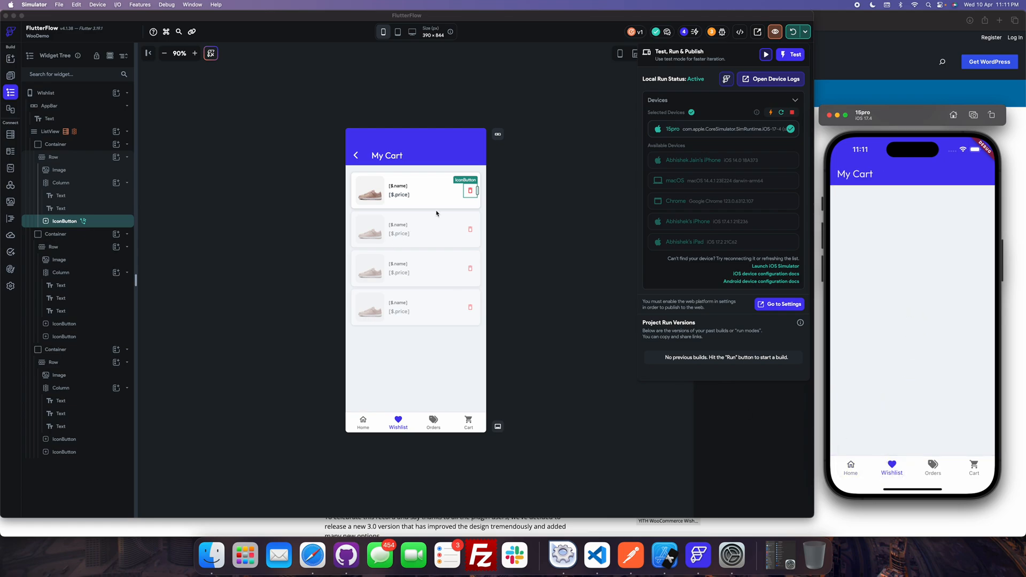
pyautogui.click(470, 190)
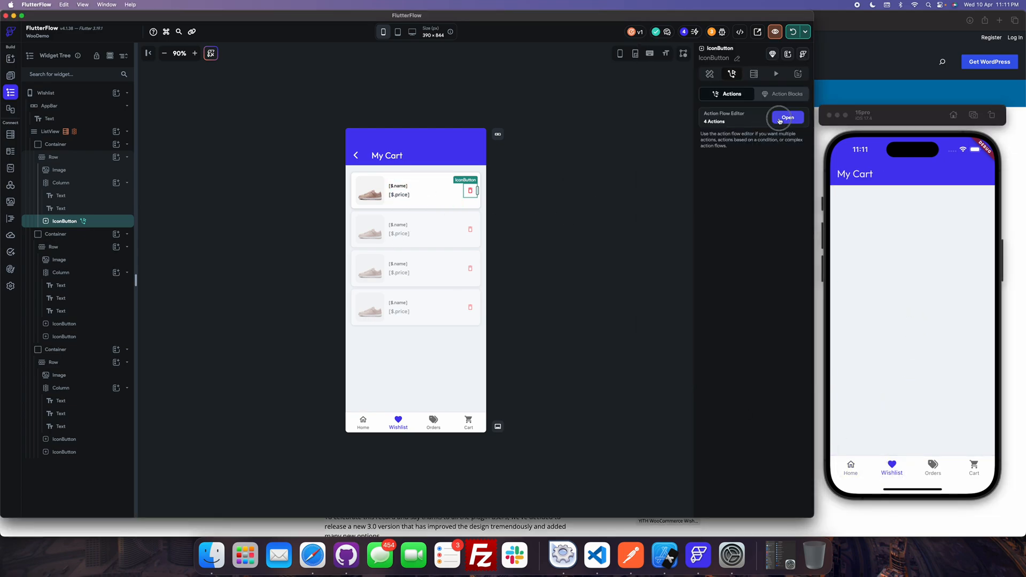
# Review the cartCount -1 update and the 'Item Removed From Wishlist' snack bar, then close
pyautogui.click(787, 118)
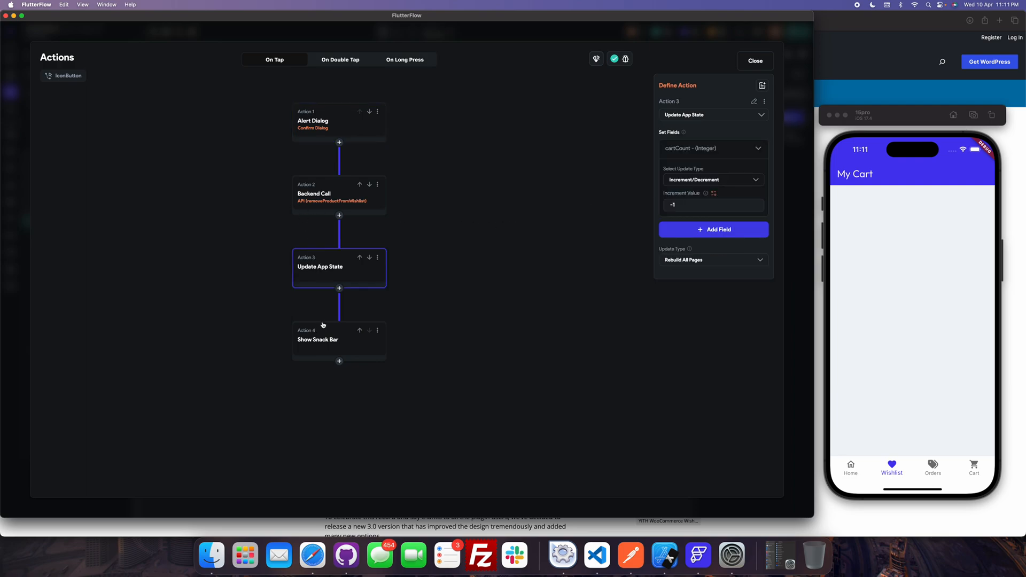
pyautogui.click(318, 338)
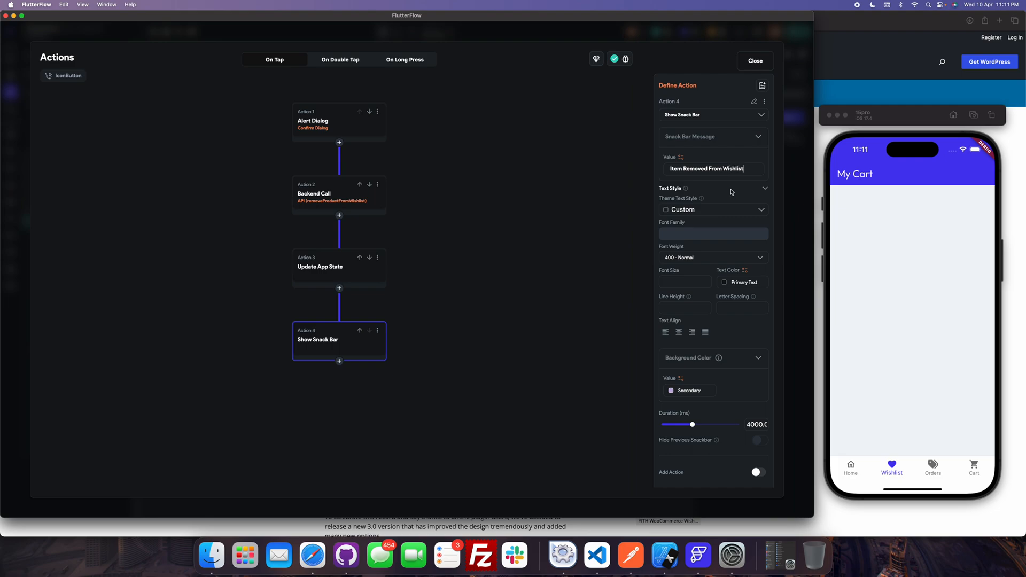
pyautogui.click(753, 60)
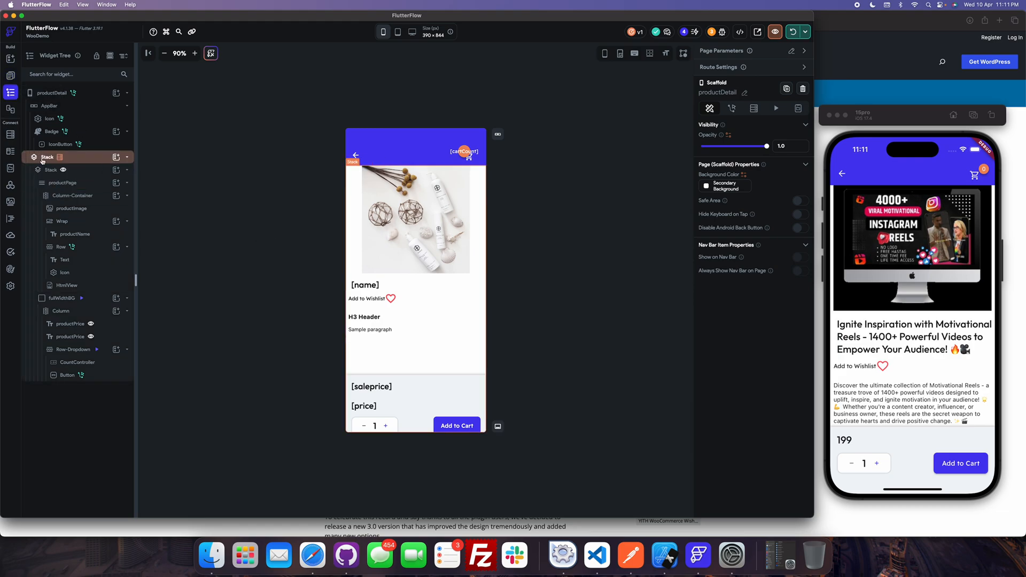
# Select productDetail's Add to Wishlist row and confirm its backend call keeps the wishlist API group
pyautogui.click(65, 260)
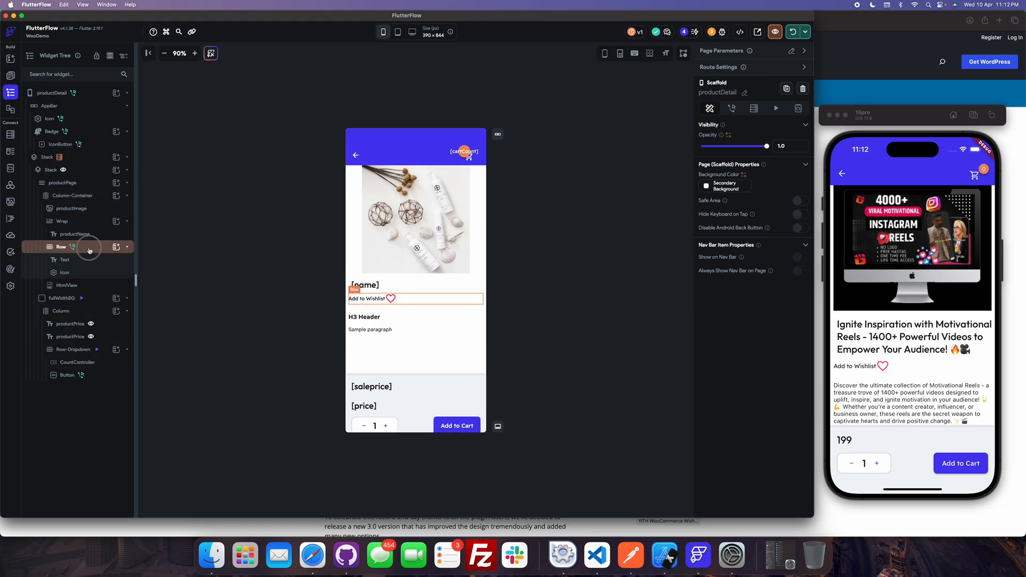
pyautogui.click(60, 247)
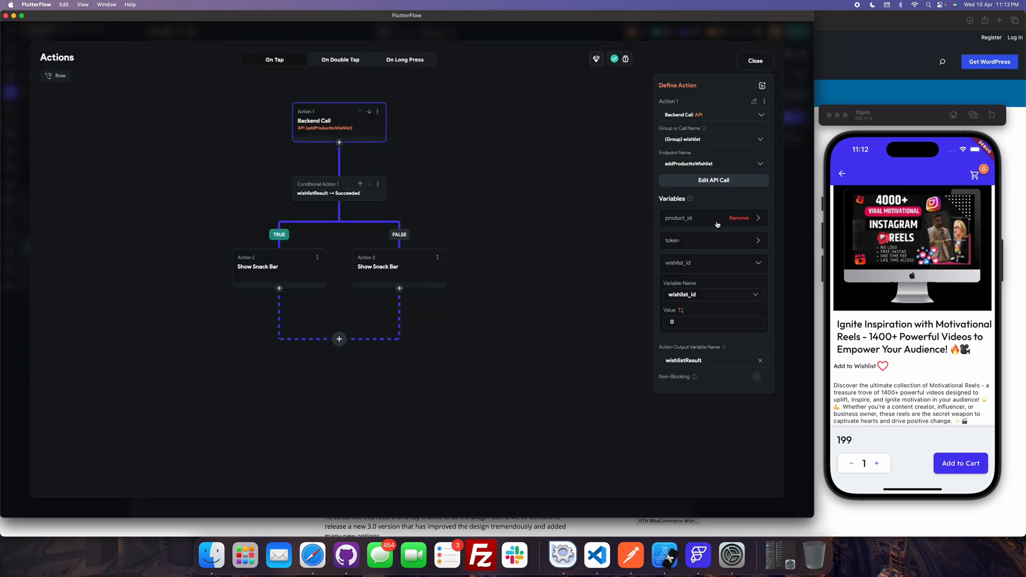
pyautogui.click(713, 139)
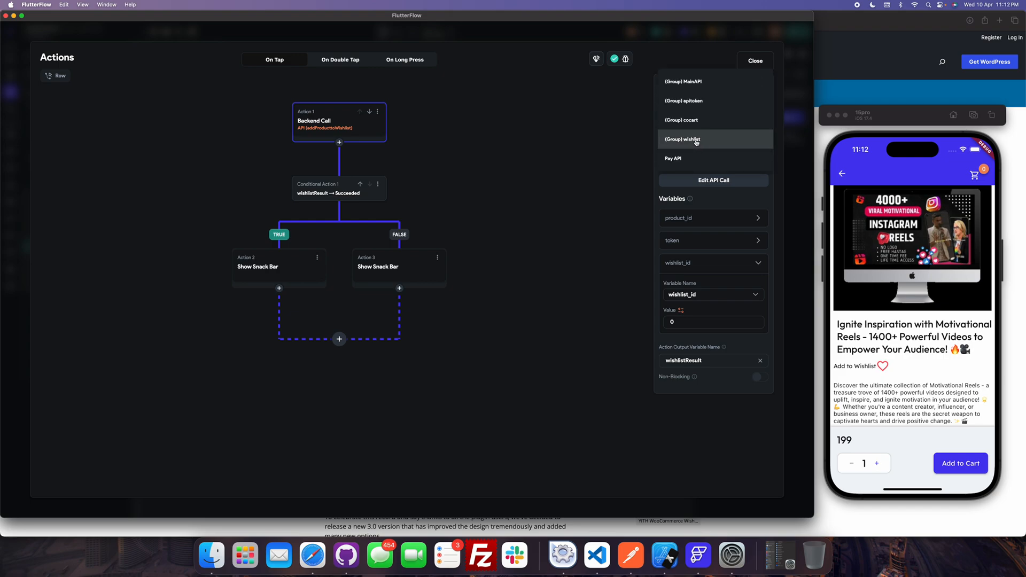
pyautogui.click(683, 139)
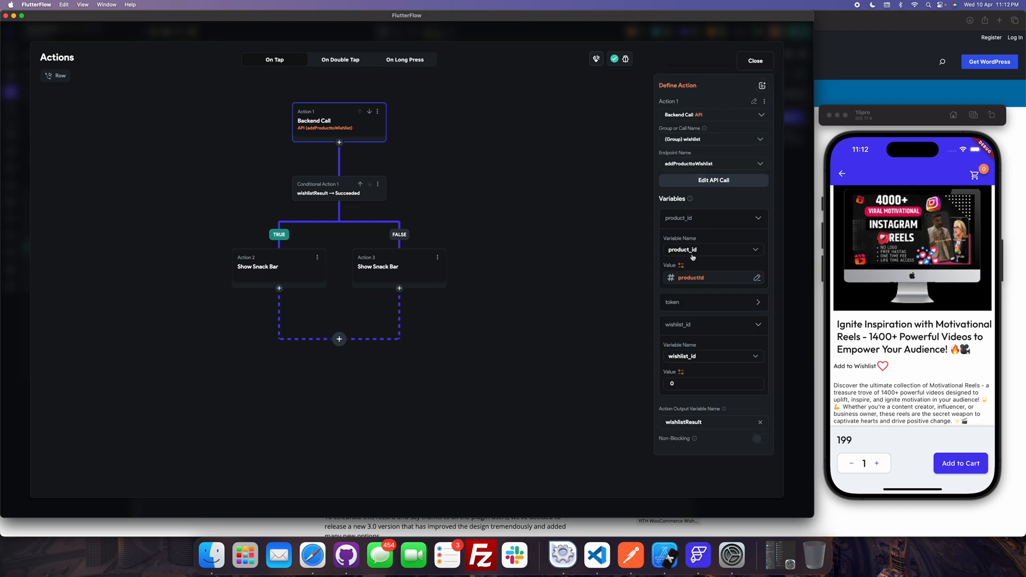
pyautogui.moveTo(693, 303)
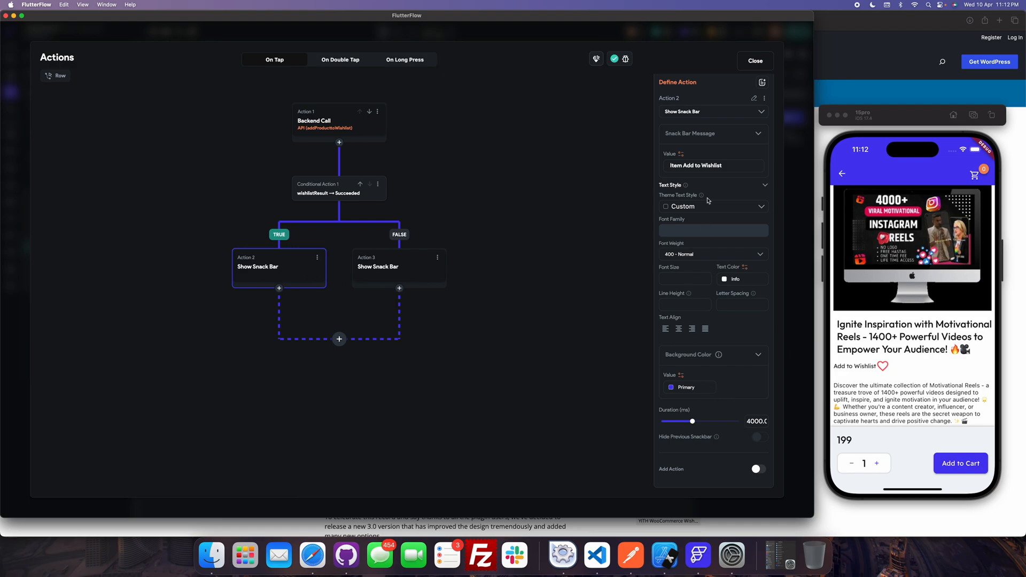
pyautogui.moveTo(377, 289)
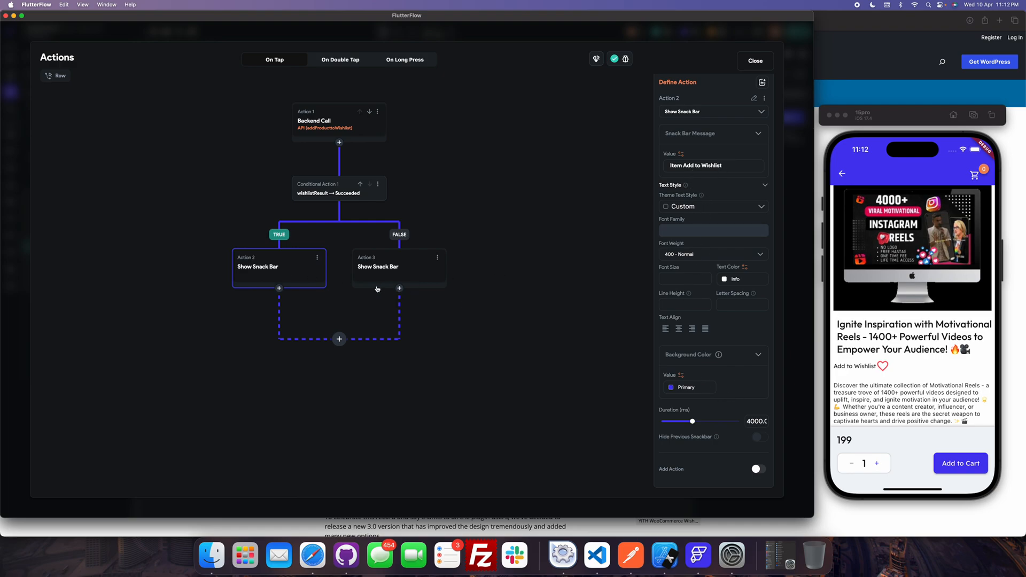
# Review the failure snack bar message and close the wishlist action flow
pyautogui.click(399, 267)
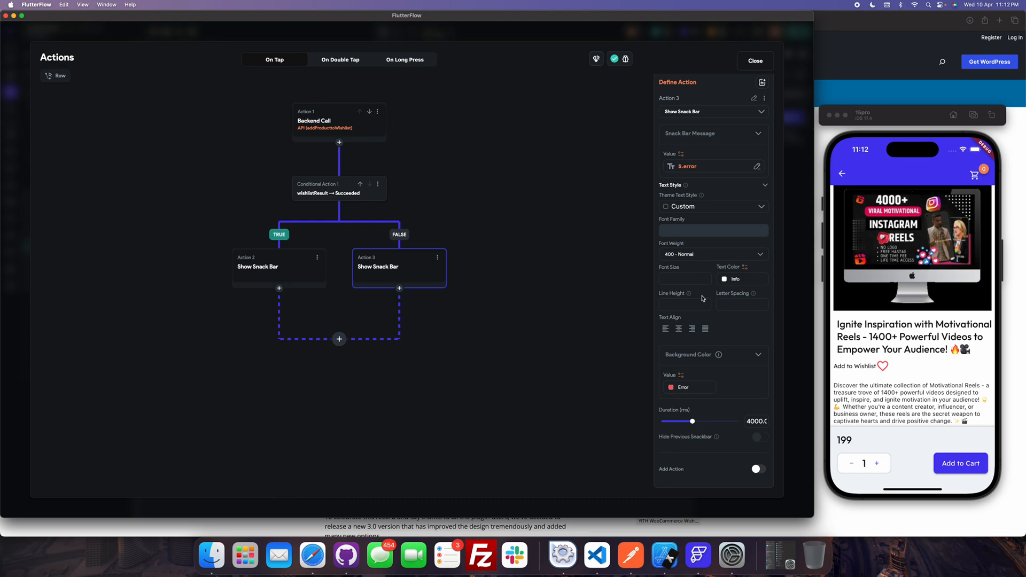
pyautogui.click(753, 60)
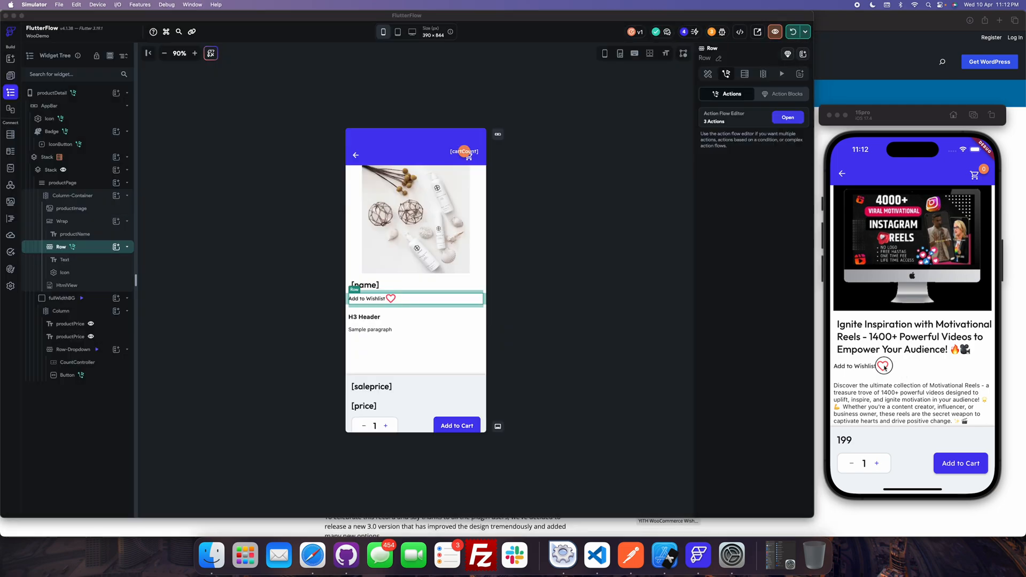
# Tap Add to Wishlist twice in the test app, then open the Pan India database variation product
pyautogui.click(883, 366)
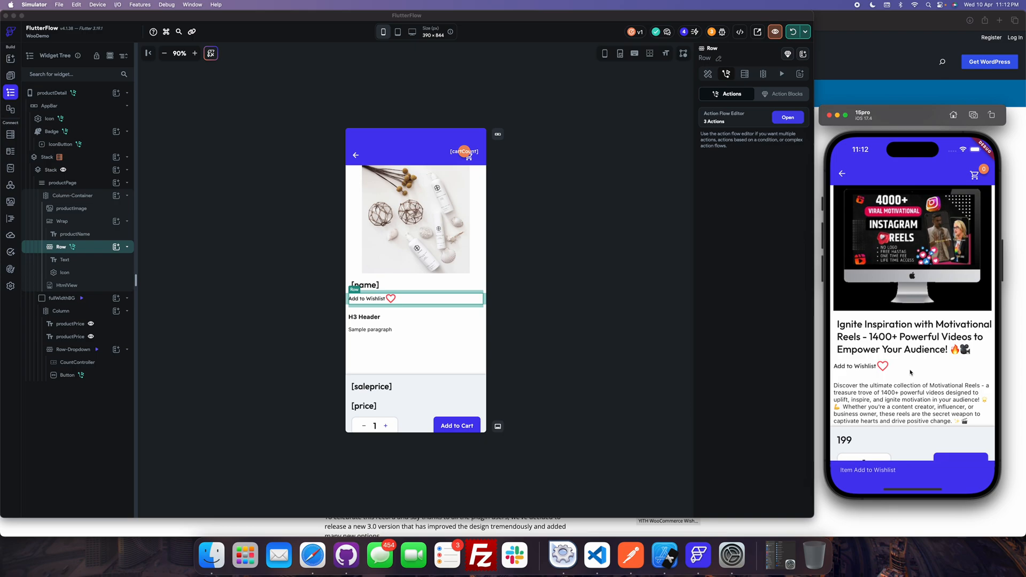
pyautogui.moveTo(853, 370)
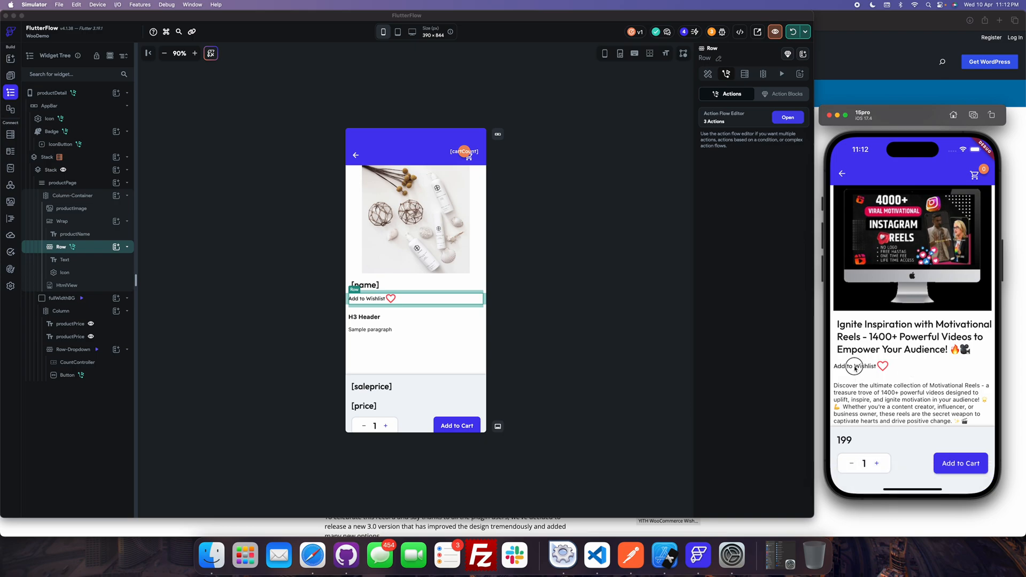
pyautogui.click(883, 365)
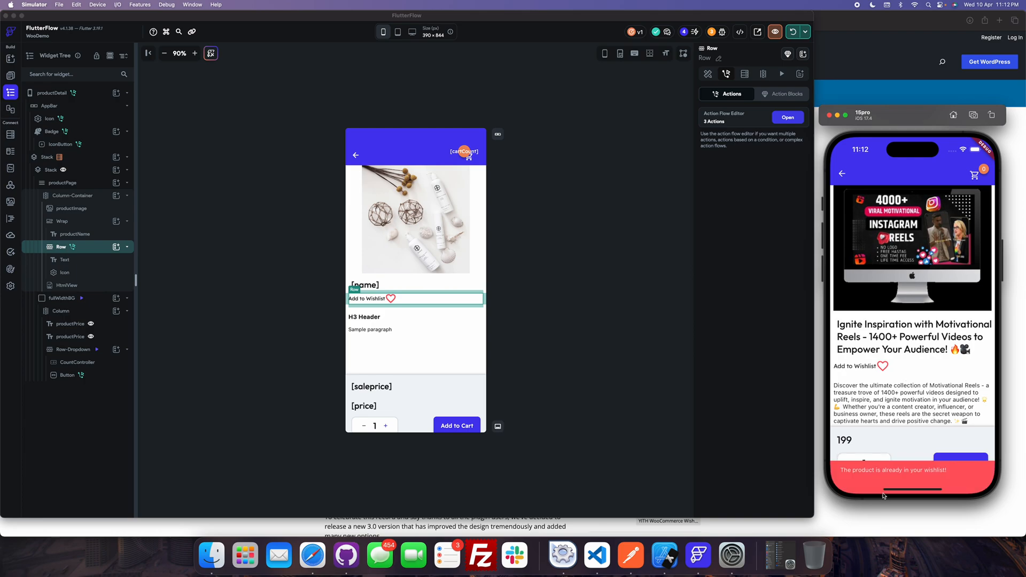
pyautogui.moveTo(731, 396)
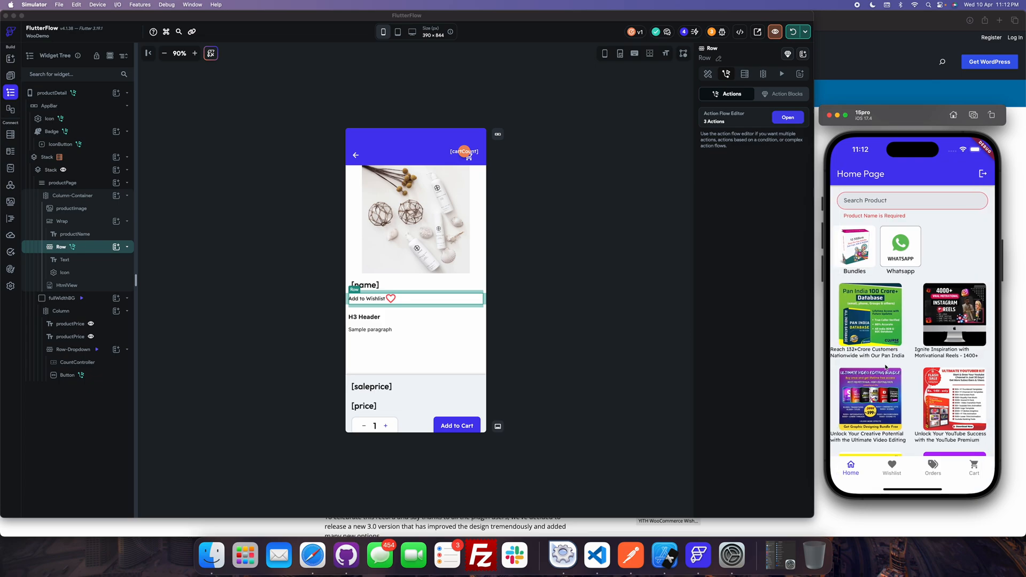
pyautogui.click(891, 467)
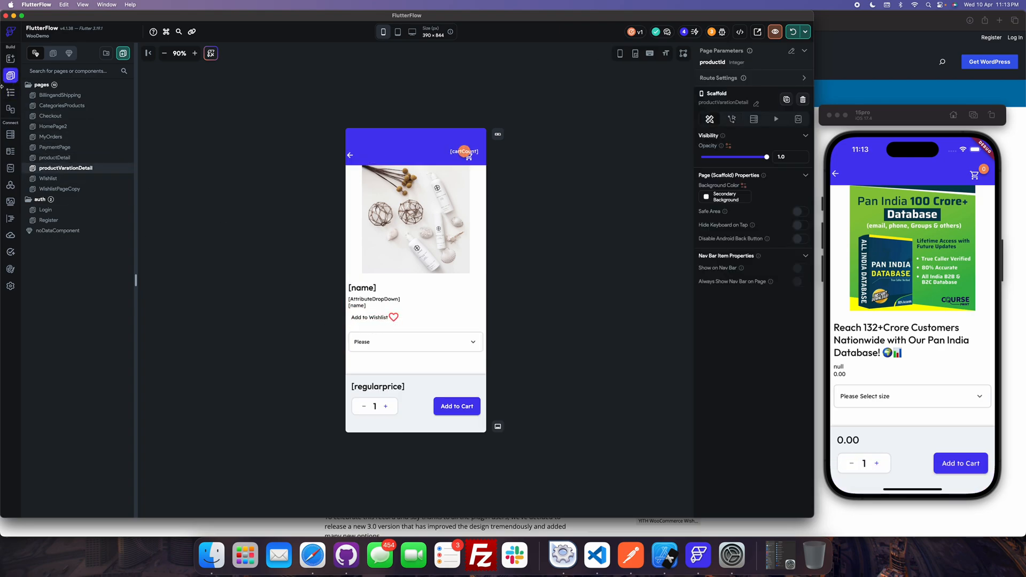
# Check that productVariationDetail's Add to Wishlist row sends AttributeDropDown as product_id
pyautogui.click(11, 93)
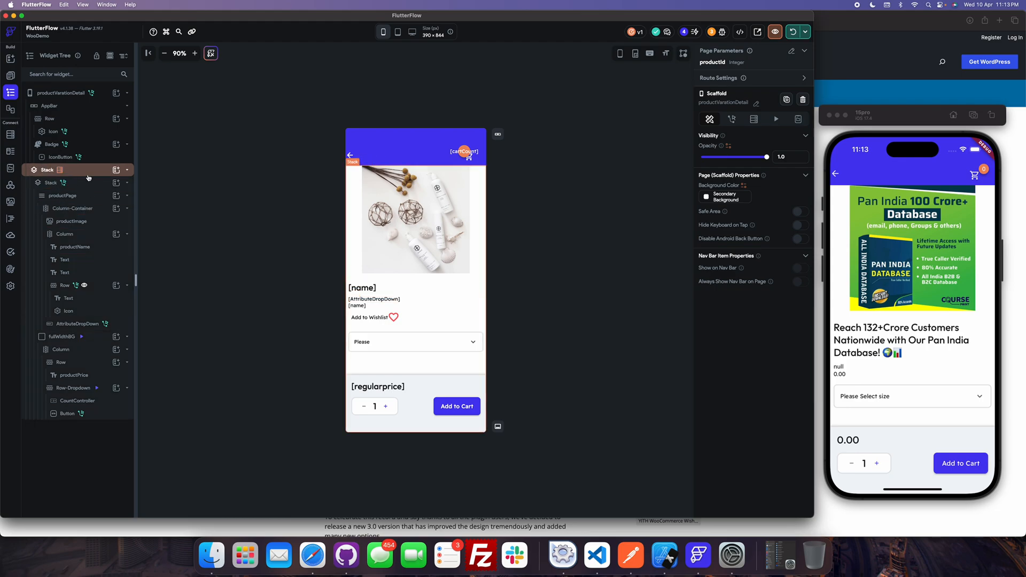
pyautogui.click(64, 284)
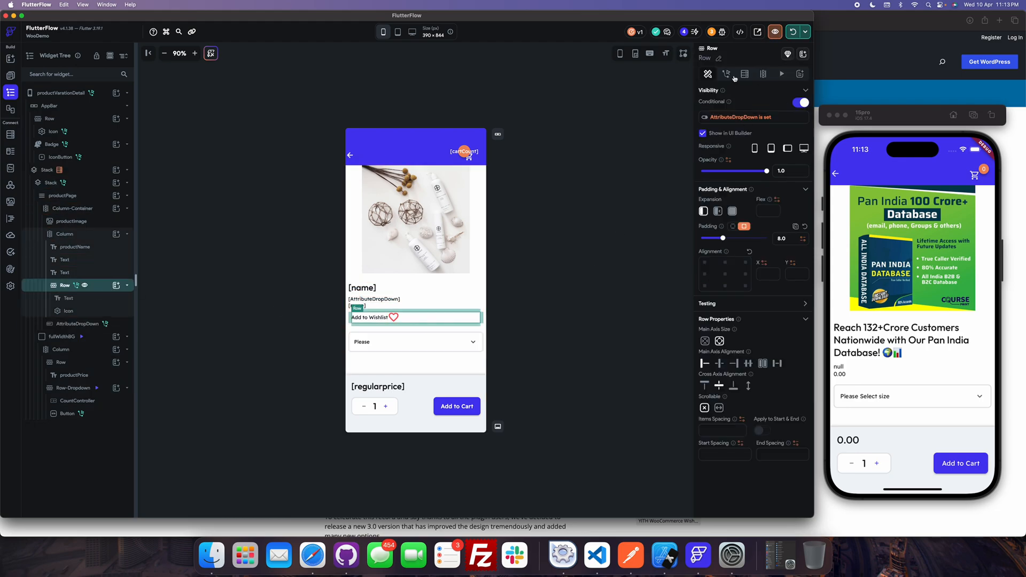
pyautogui.click(781, 74)
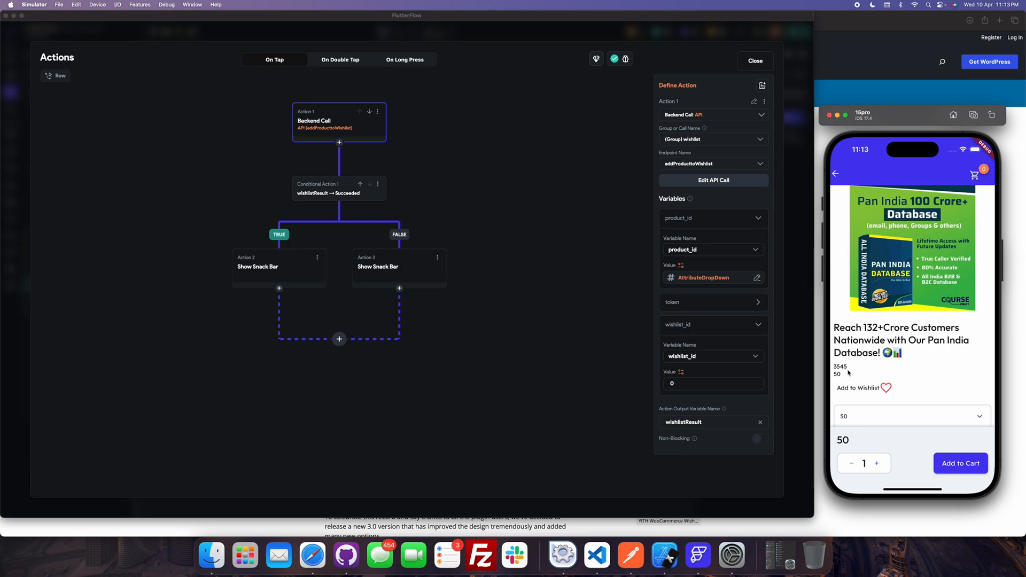
# Add the variation product to the wishlist in the test app and go back
pyautogui.click(885, 387)
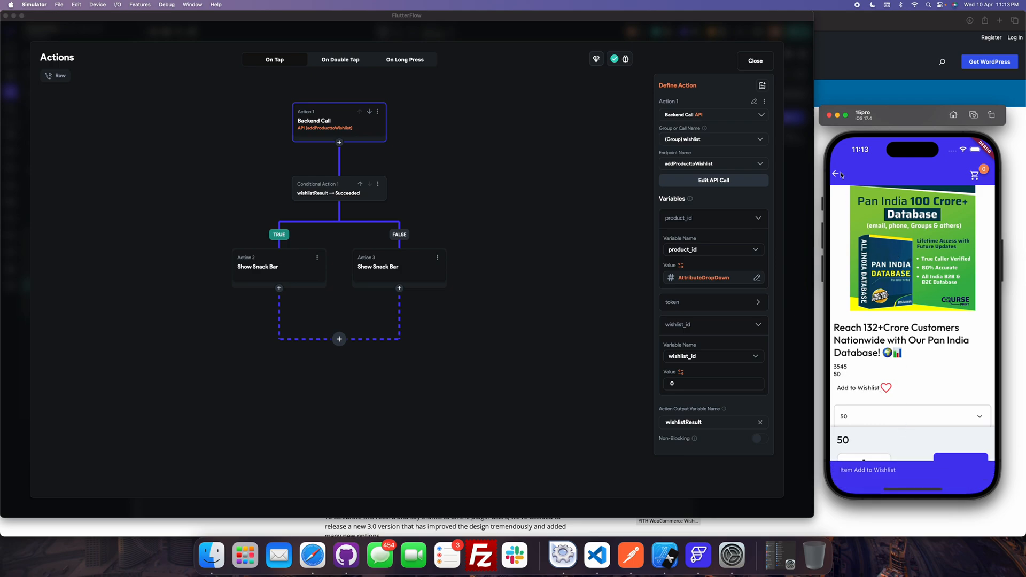
pyautogui.click(838, 174)
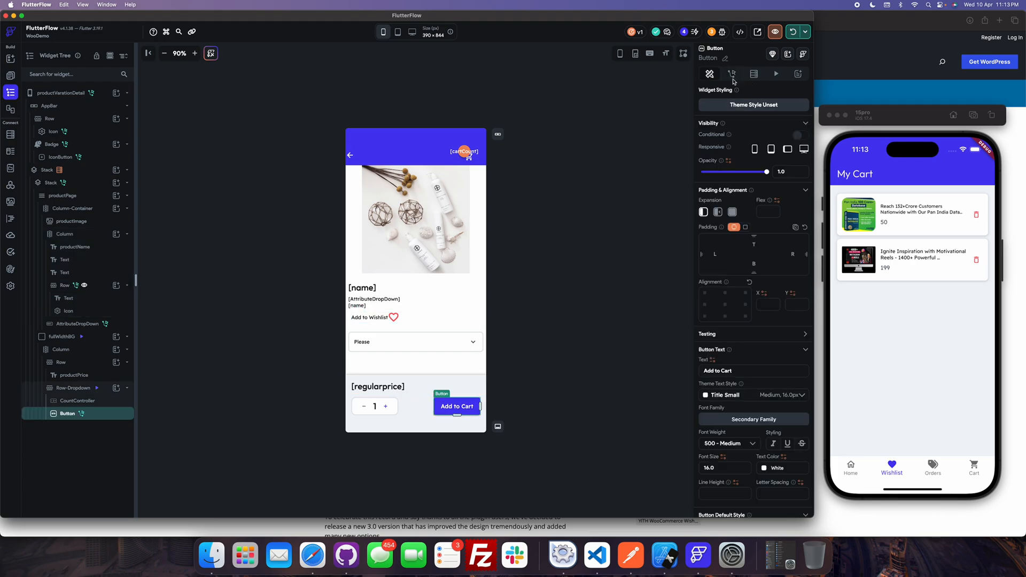
# On productDetail, copy the Add to Cart button's action chain from its backend call's menu
pyautogui.click(730, 73)
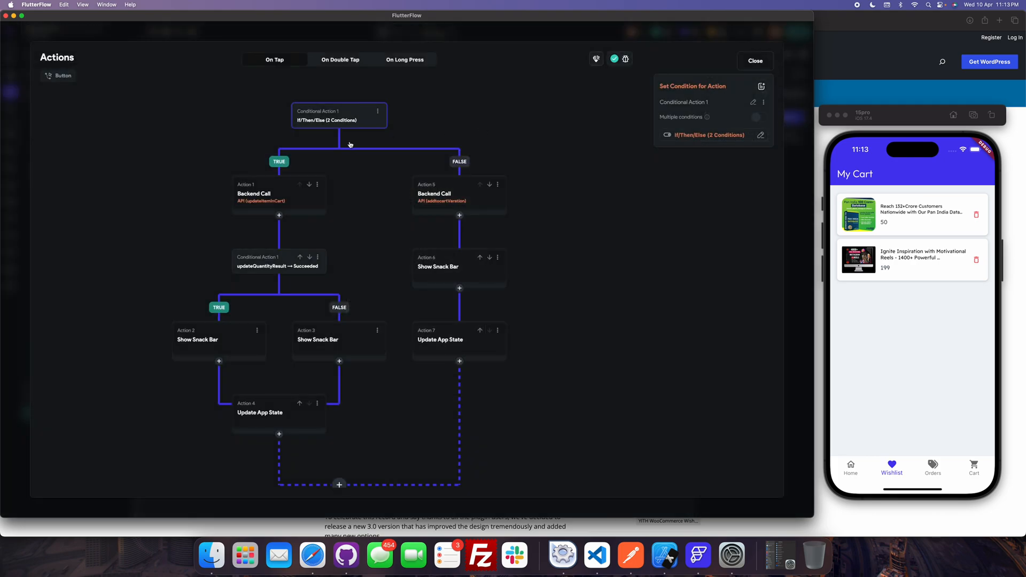
pyautogui.click(458, 195)
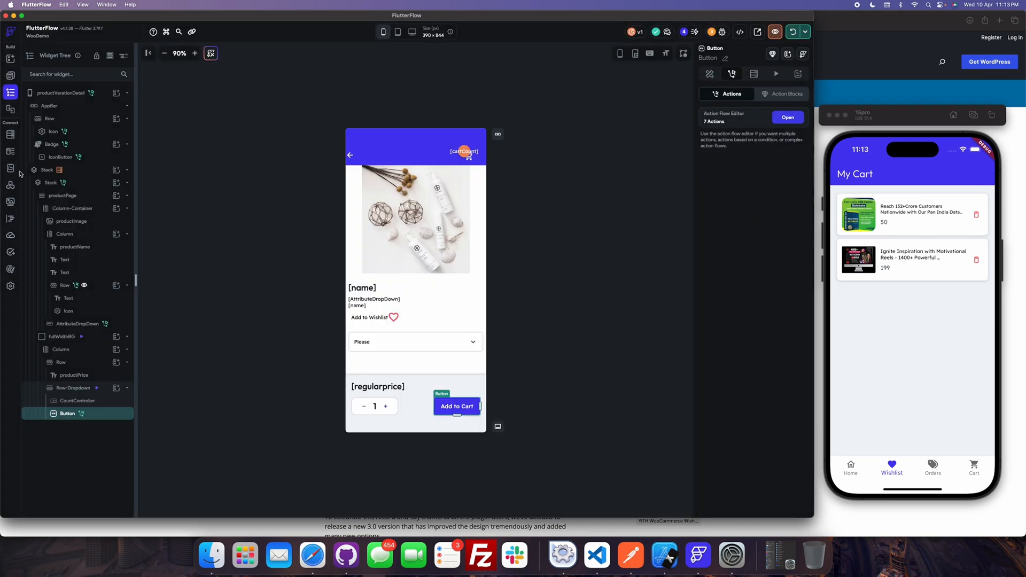
pyautogui.click(10, 75)
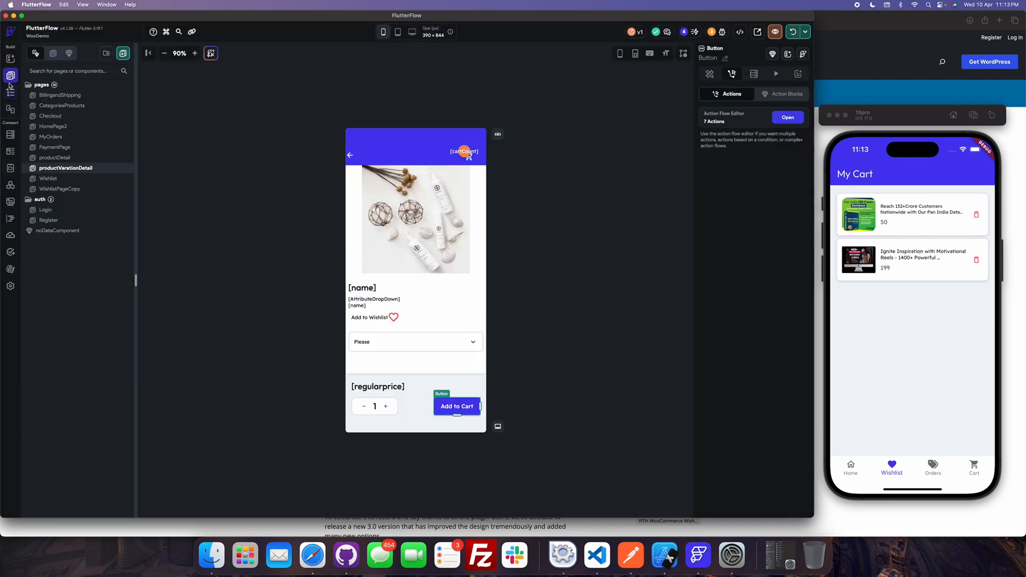
pyautogui.click(55, 157)
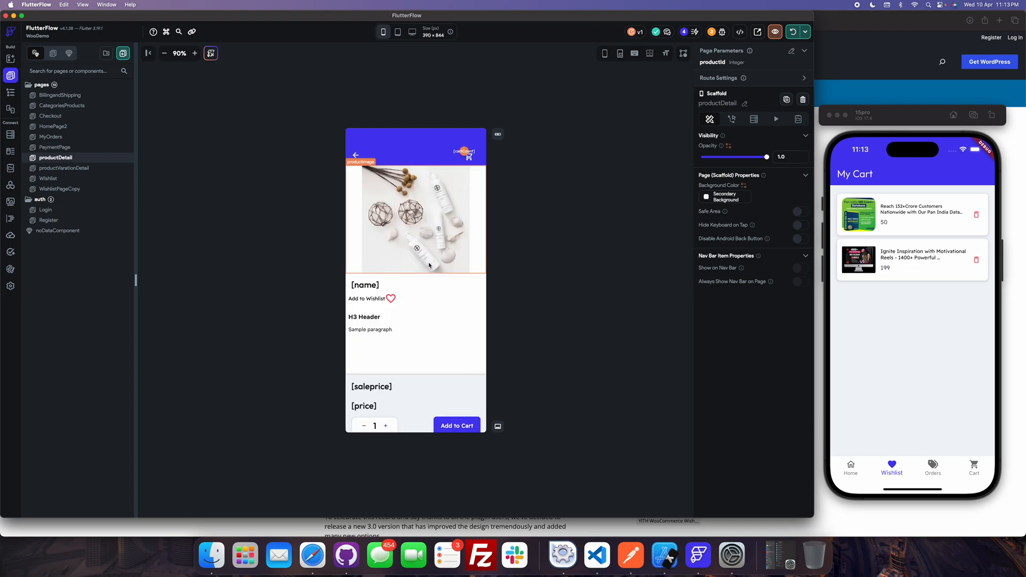
pyautogui.click(456, 425)
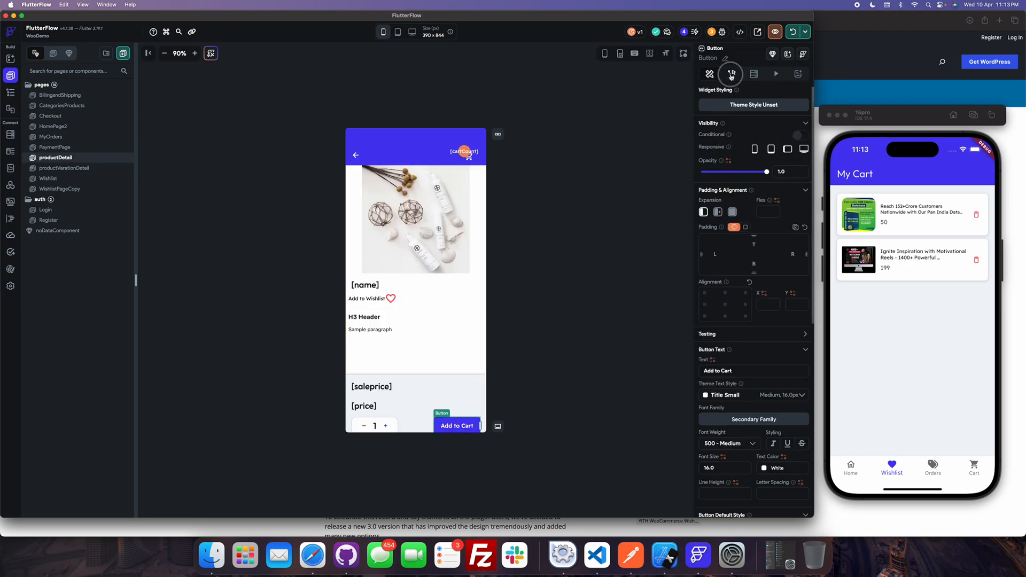
pyautogui.click(729, 74)
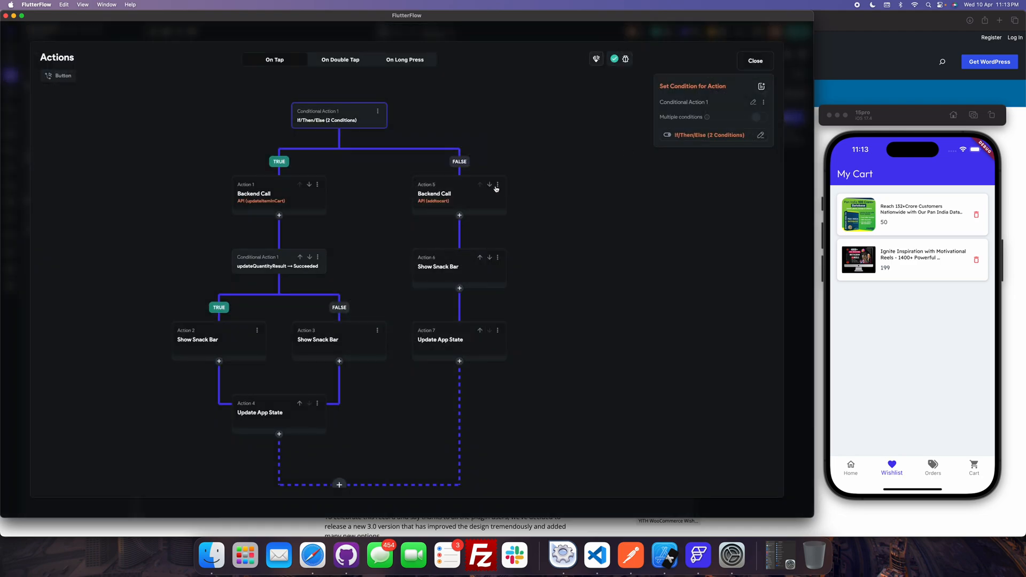
pyautogui.click(496, 185)
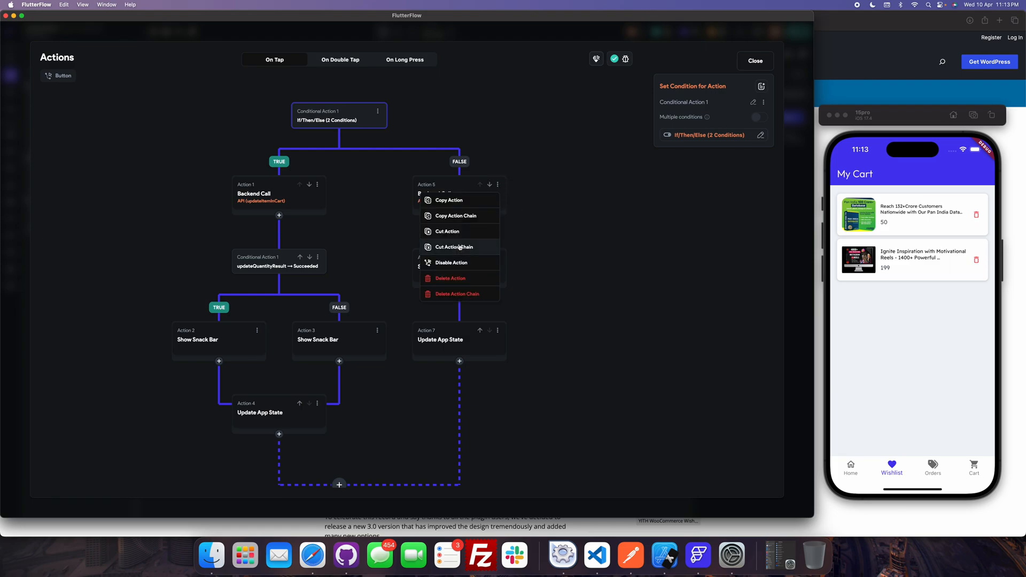
pyautogui.click(455, 216)
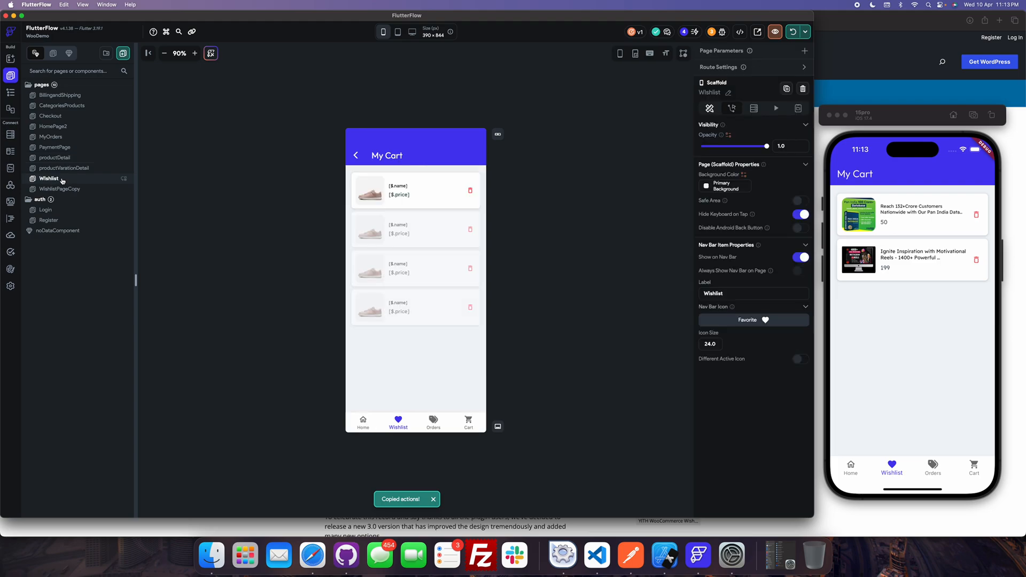
# Wrap the wishlist card's delete button in a column and duplicate it beneath the original
pyautogui.click(470, 190)
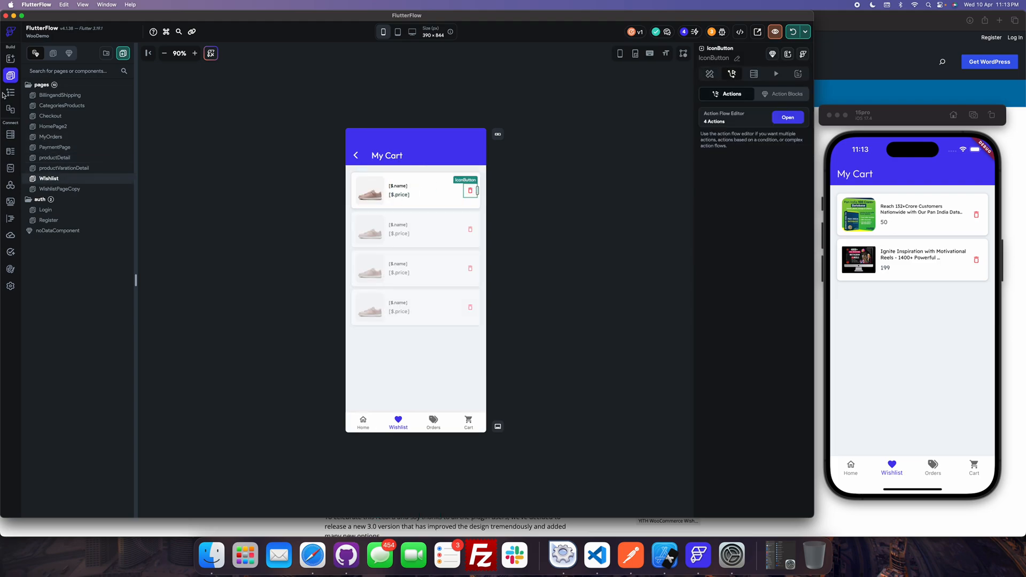
pyautogui.rightClick(65, 220)
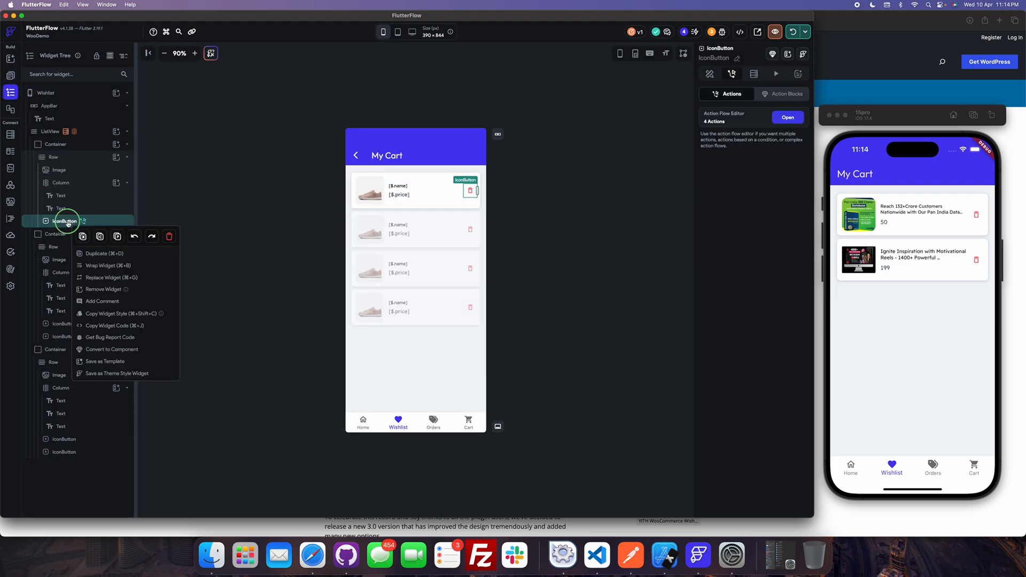
pyautogui.click(107, 265)
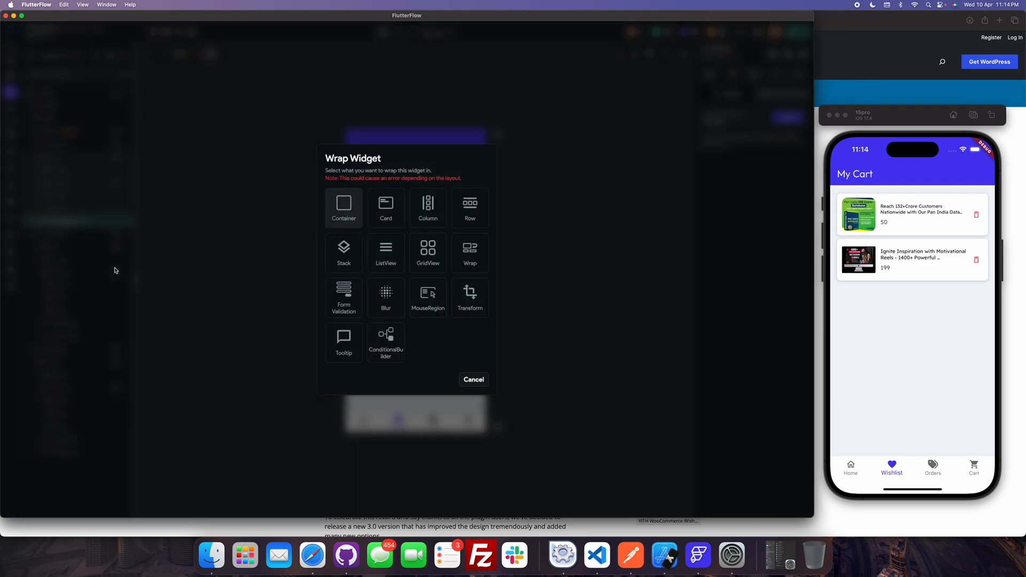
pyautogui.click(472, 380)
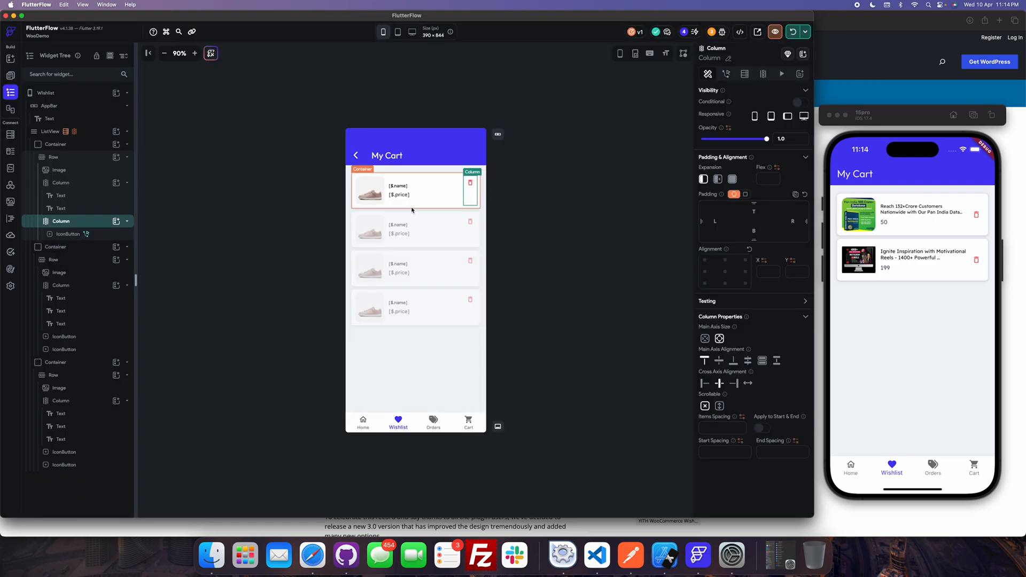
pyautogui.rightClick(470, 183)
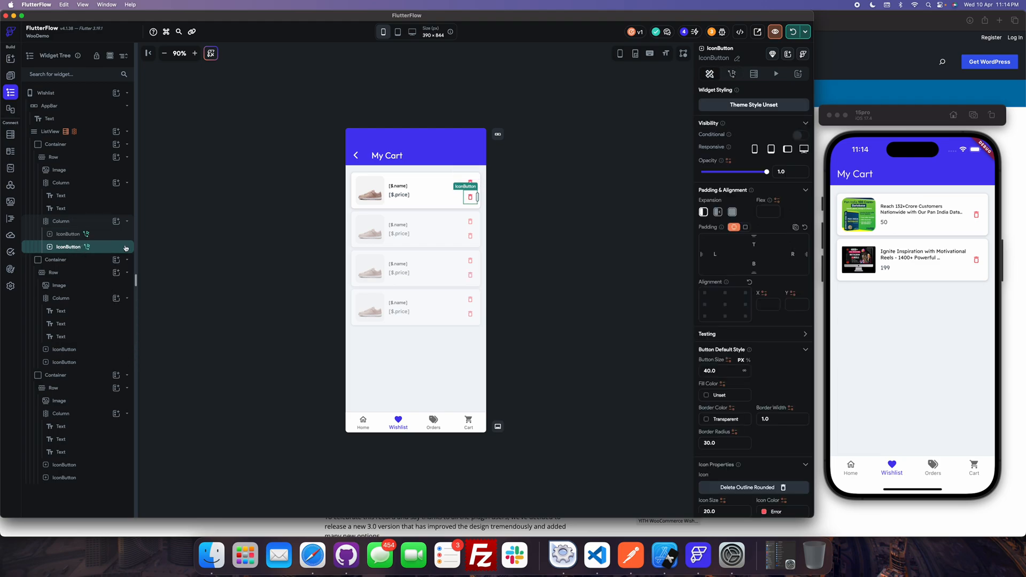
pyautogui.click(731, 74)
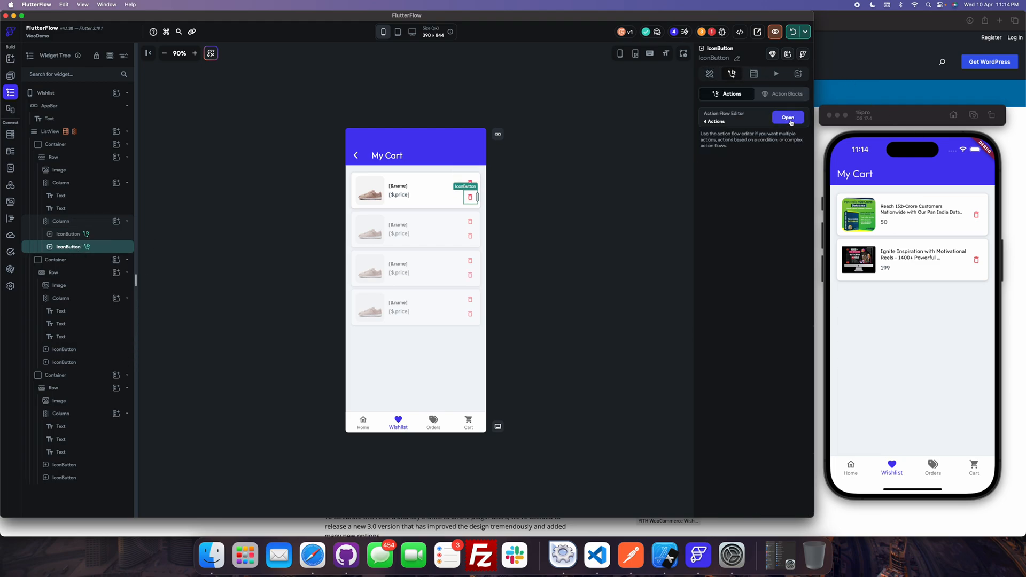
# Delete the copied button's inherited confirm-and-remove action chain, leaving it empty
pyautogui.click(788, 118)
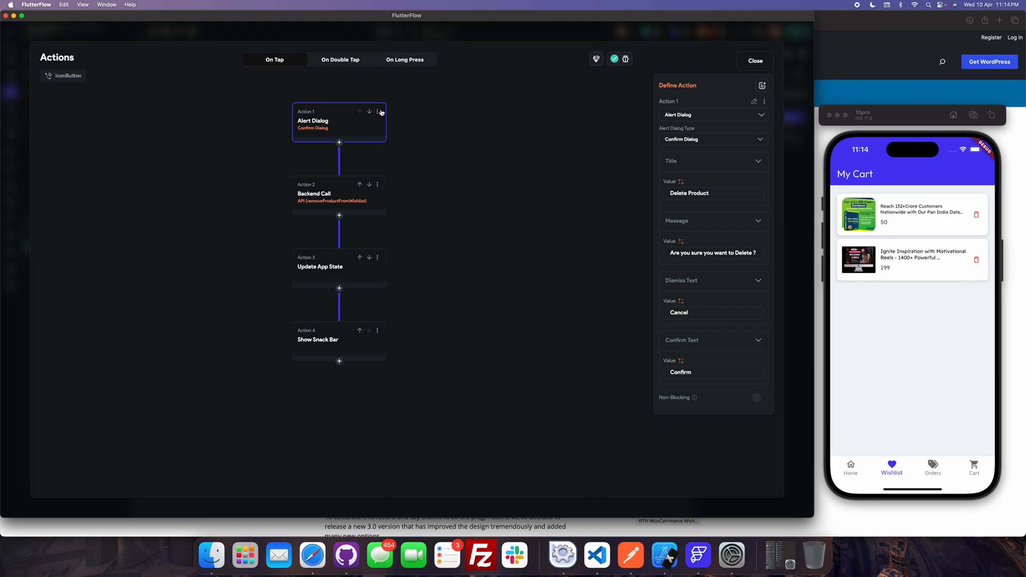
pyautogui.click(753, 61)
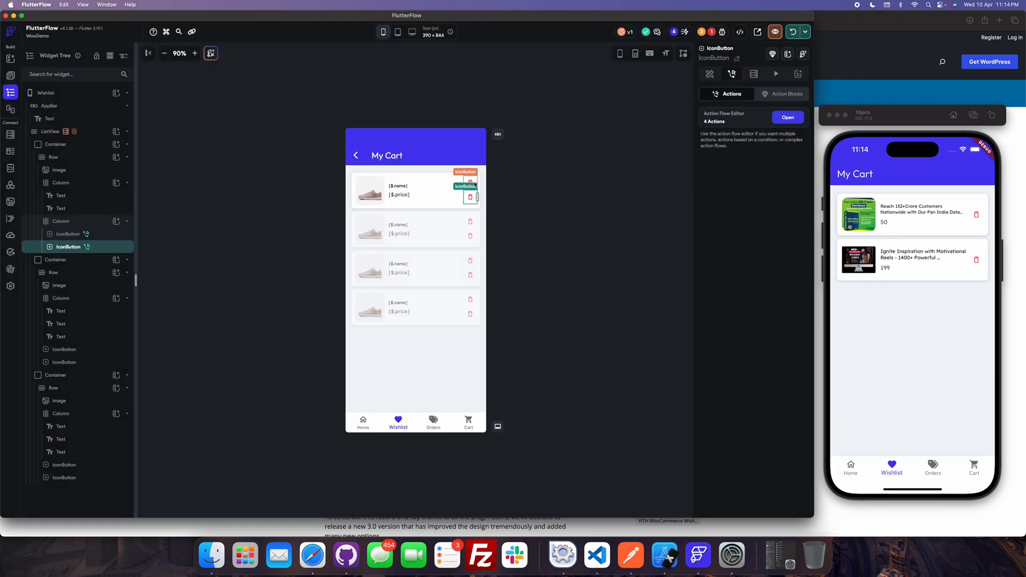
pyautogui.click(788, 117)
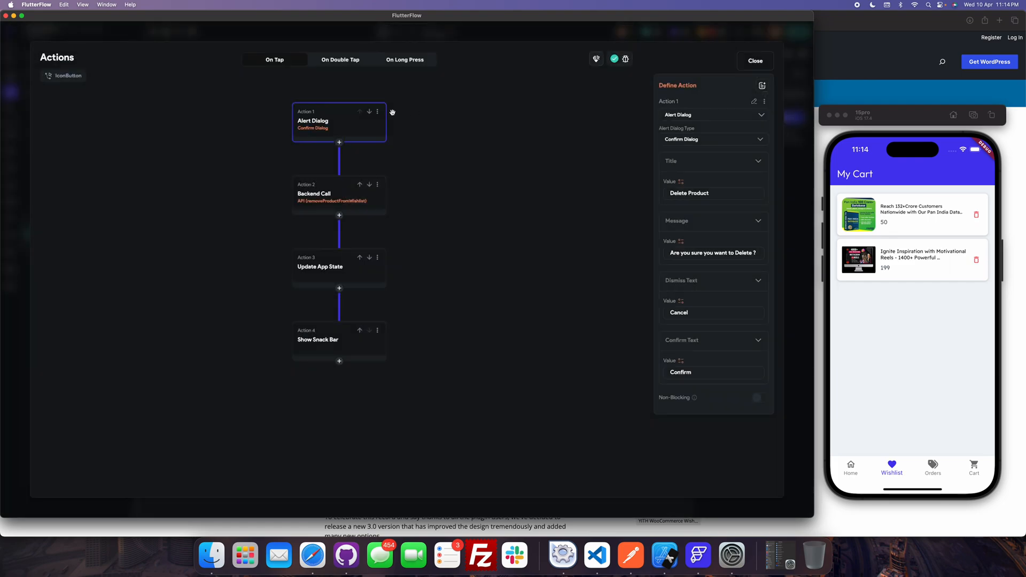
pyautogui.click(377, 111)
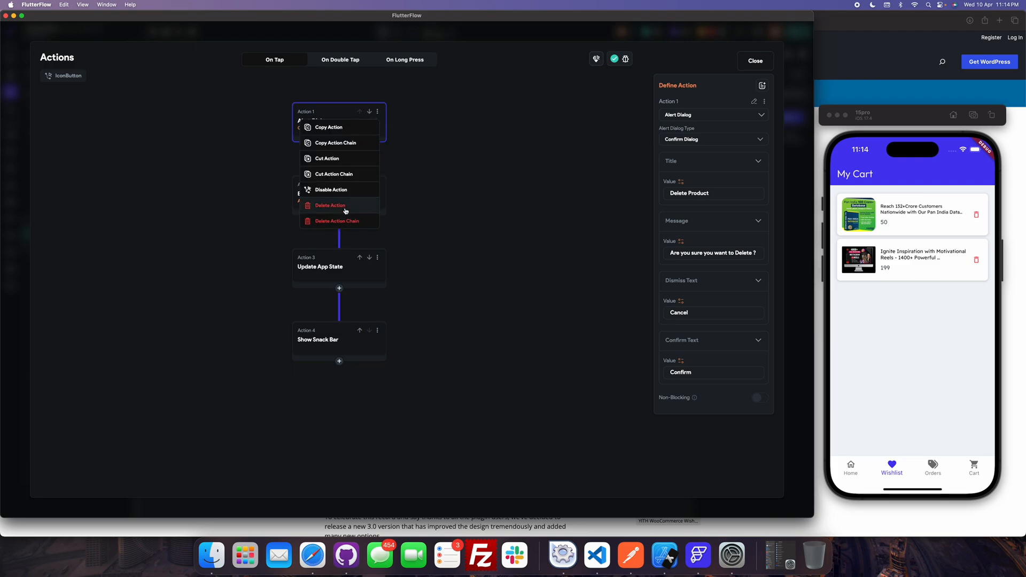
pyautogui.click(330, 205)
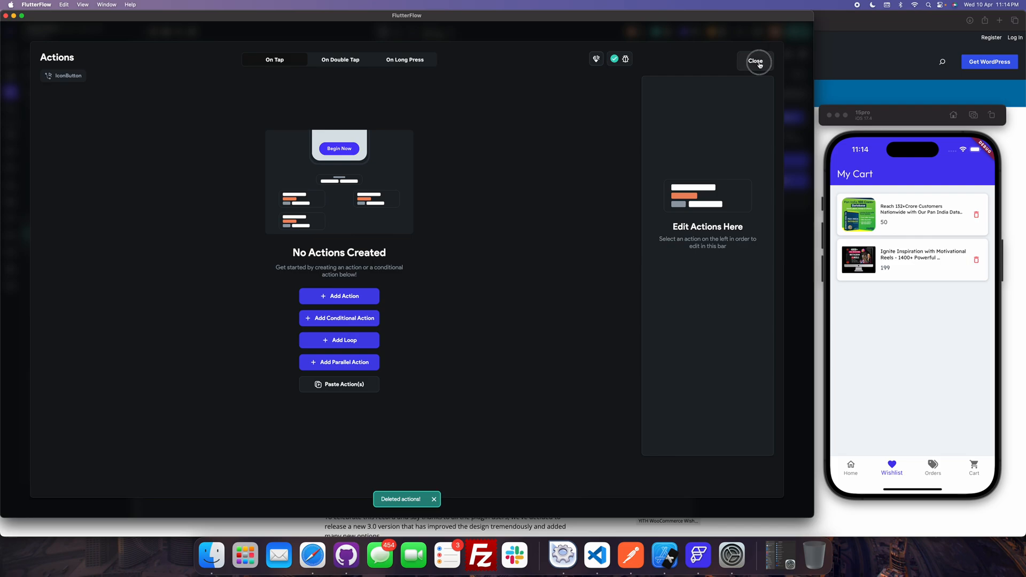
pyautogui.click(754, 61)
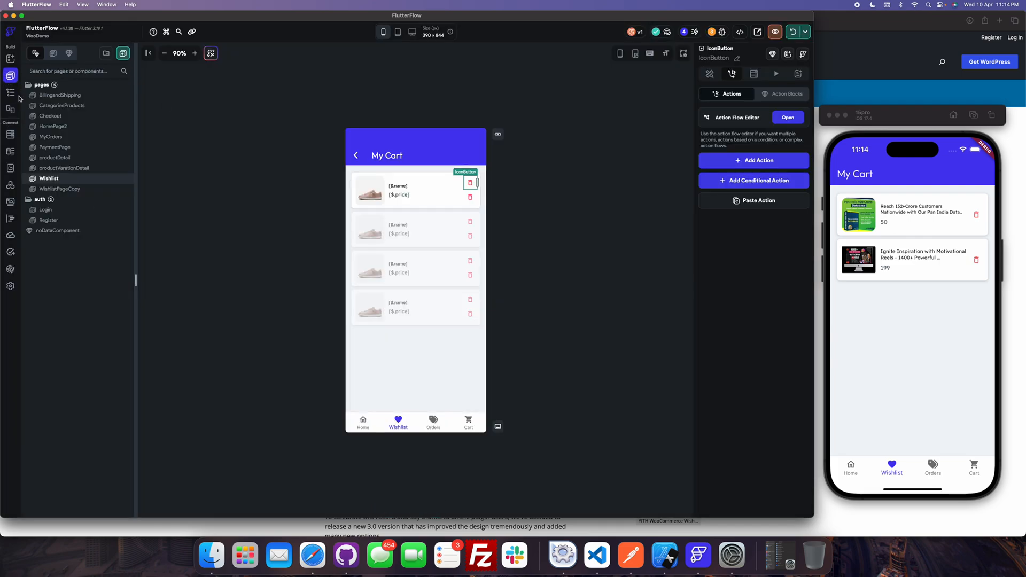
# Copy productDetail's add-to-cart chain again and paste it onto the Wishlist icon button
pyautogui.click(56, 158)
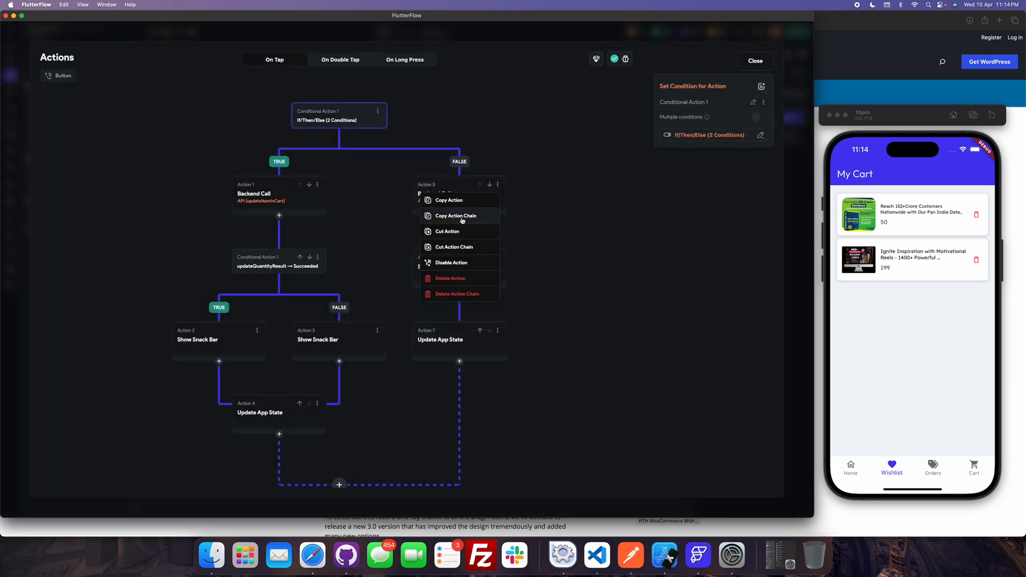
pyautogui.click(456, 216)
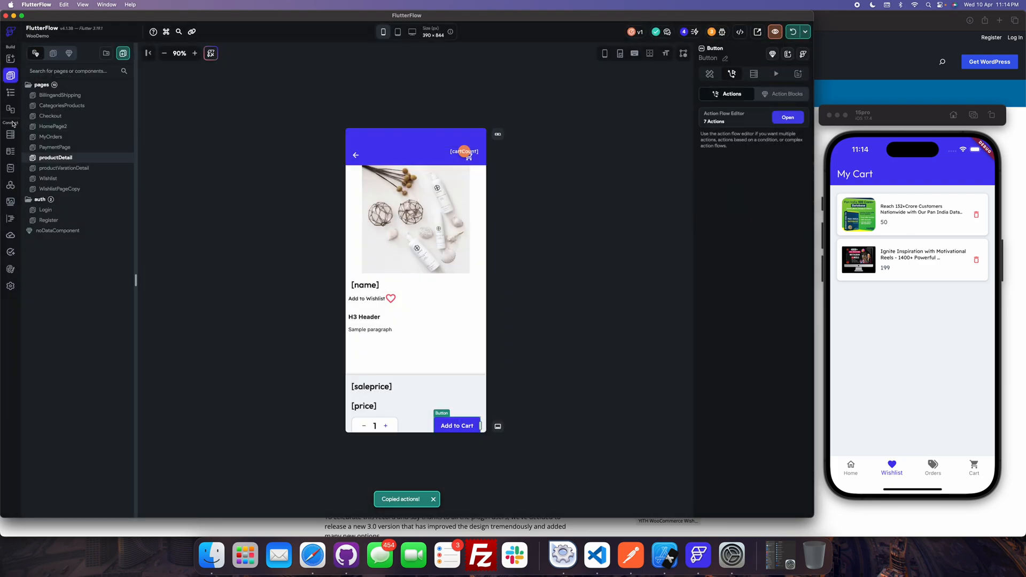
pyautogui.click(10, 92)
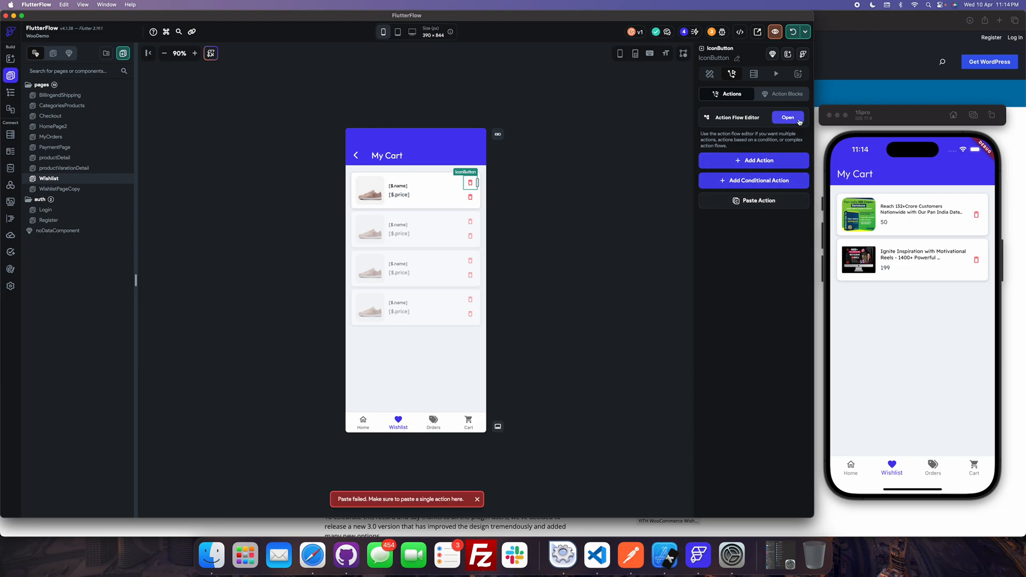
pyautogui.click(787, 117)
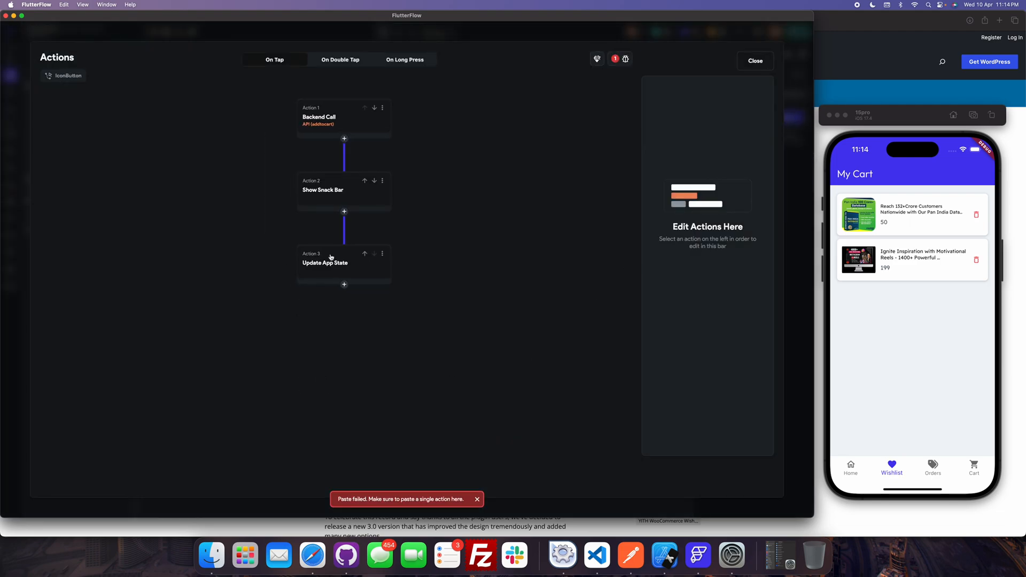
# Set the addtocart call's id to JSON path $.id and clear the quantity's bound value
pyautogui.click(321, 117)
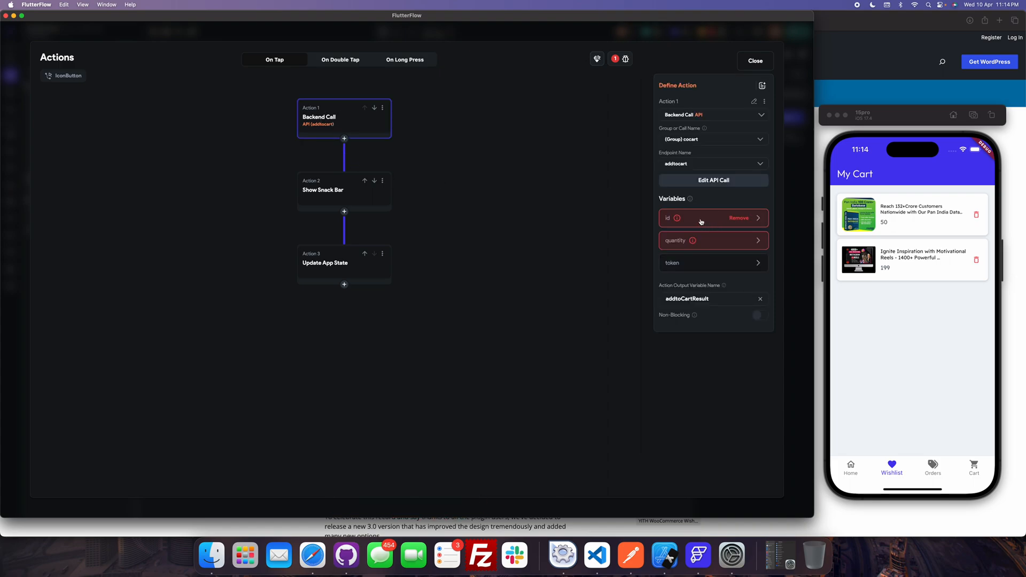
pyautogui.click(699, 218)
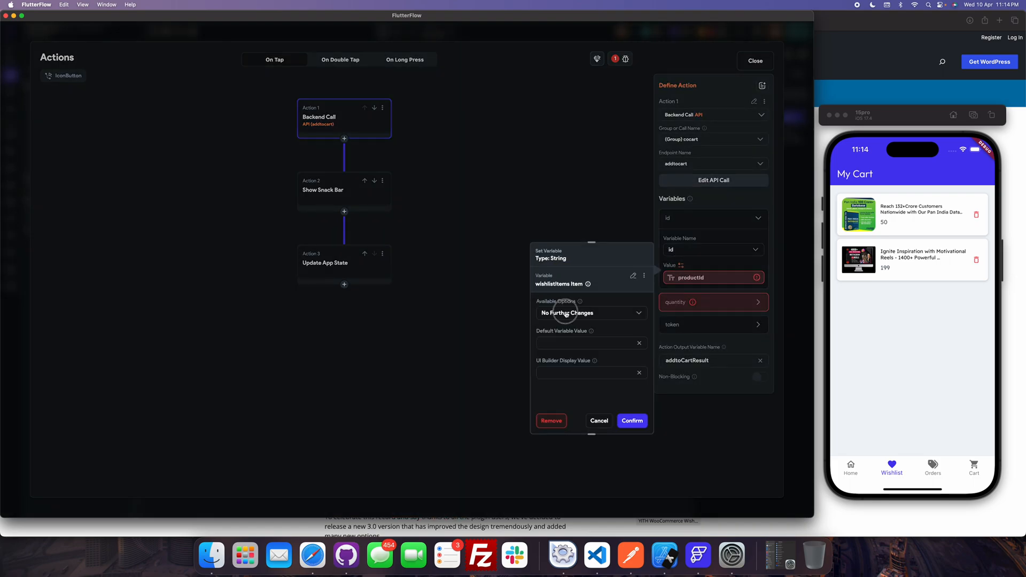
pyautogui.click(590, 313)
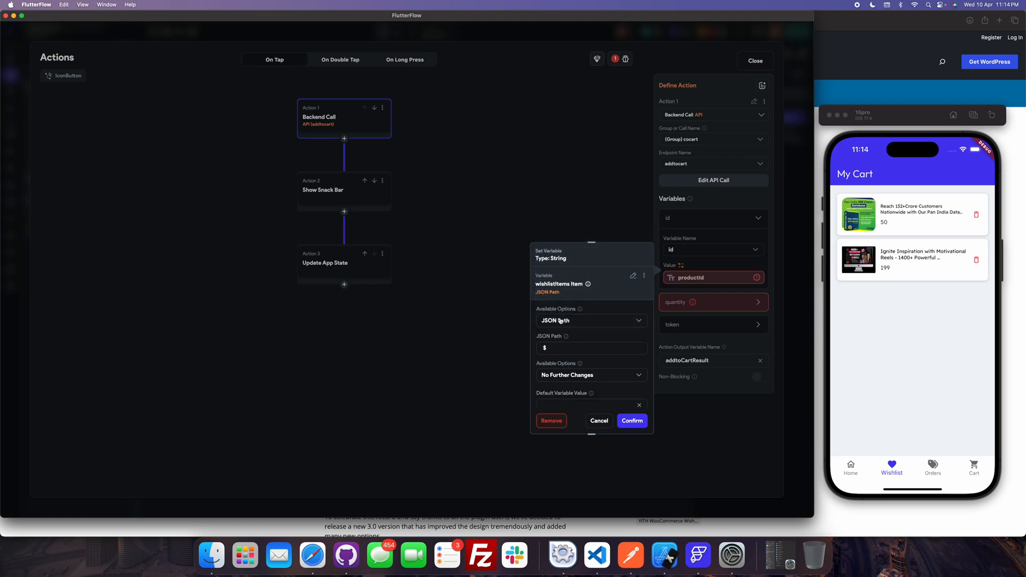
pyautogui.click(588, 347)
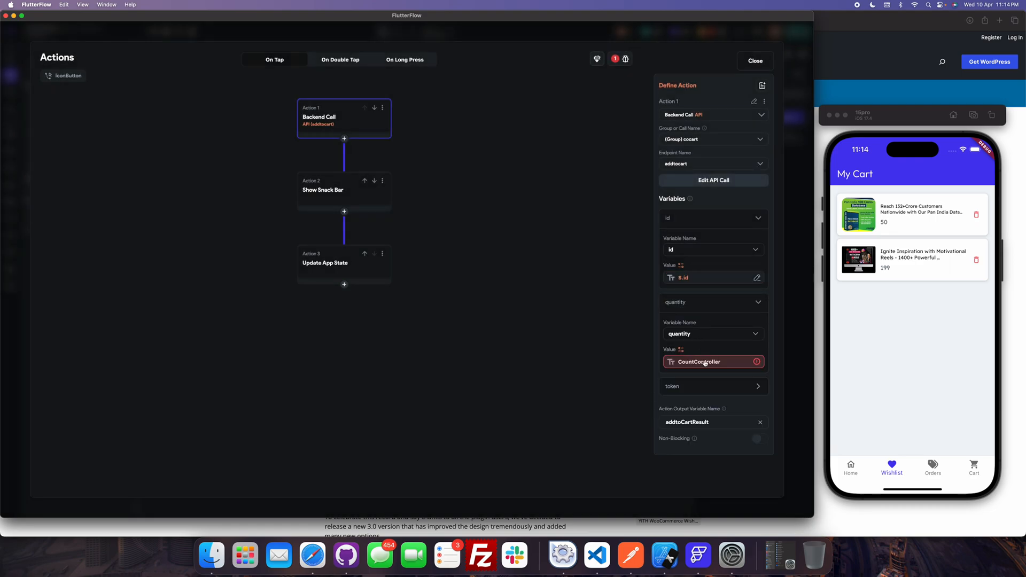
pyautogui.click(698, 362)
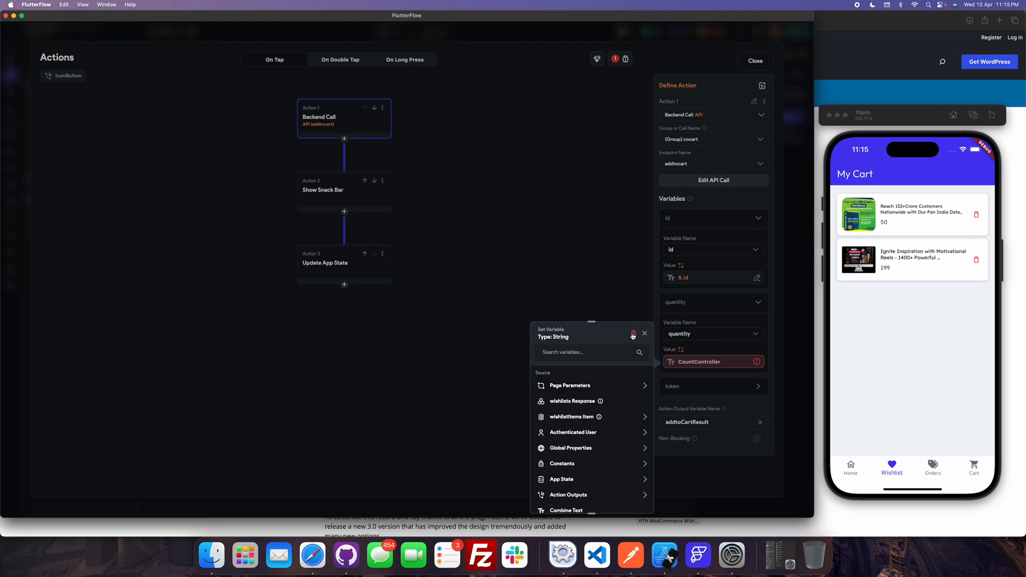
pyautogui.click(643, 333)
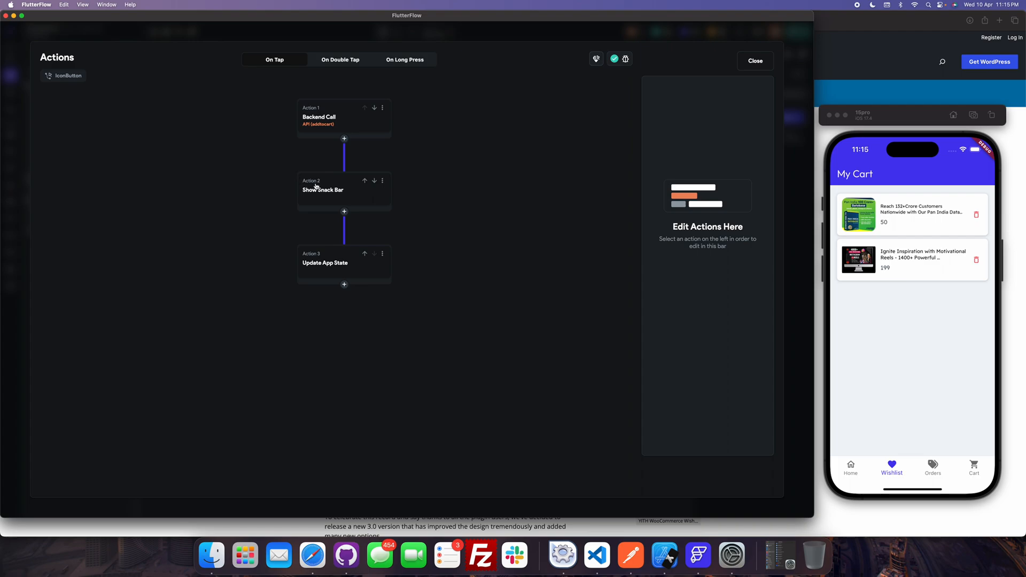
# Review the copied button's 'Item Added to Cart' snack bar and cartCount increment, then reopen the delete button's flow
pyautogui.click(321, 190)
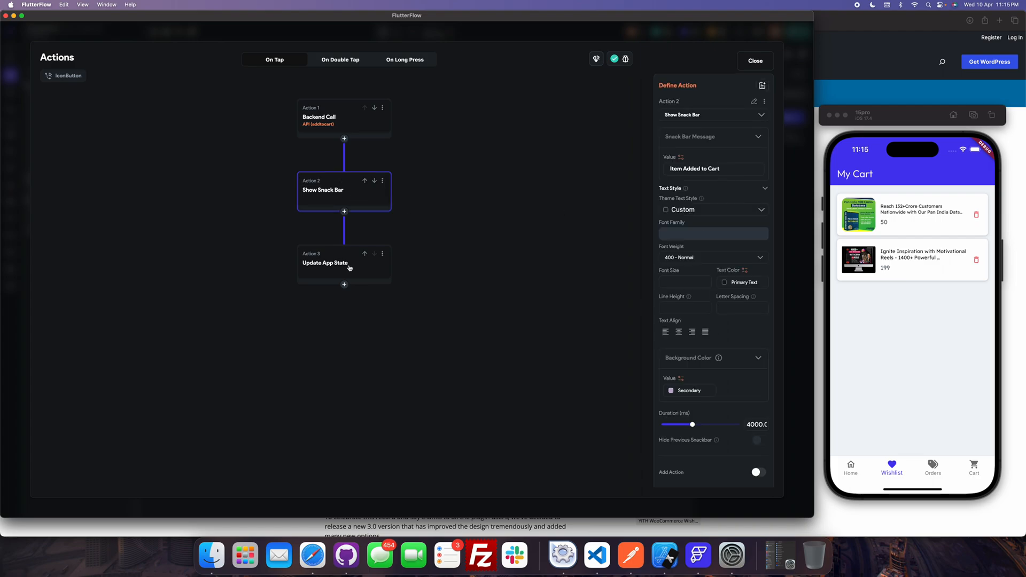
pyautogui.click(343, 262)
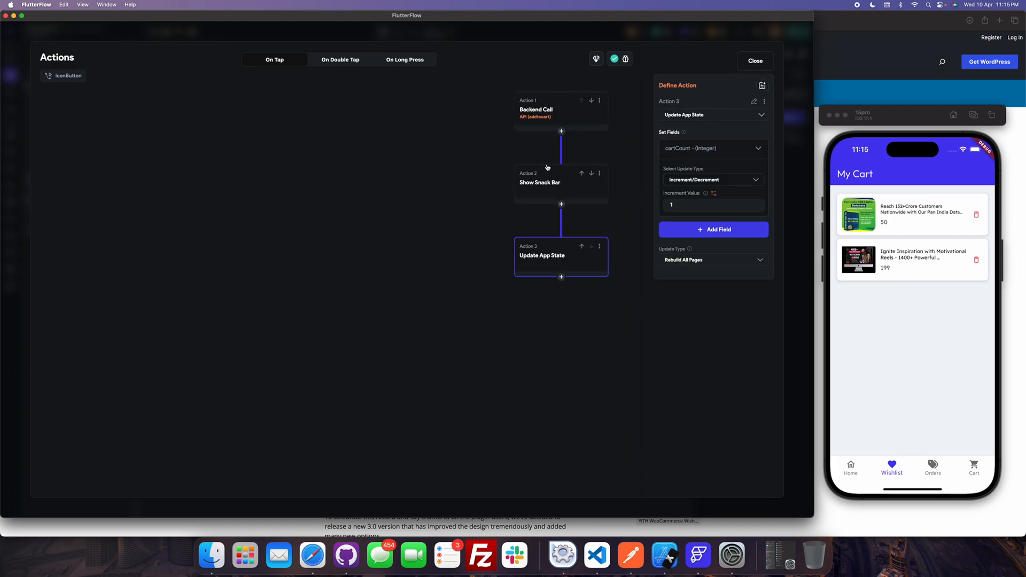
pyautogui.click(540, 182)
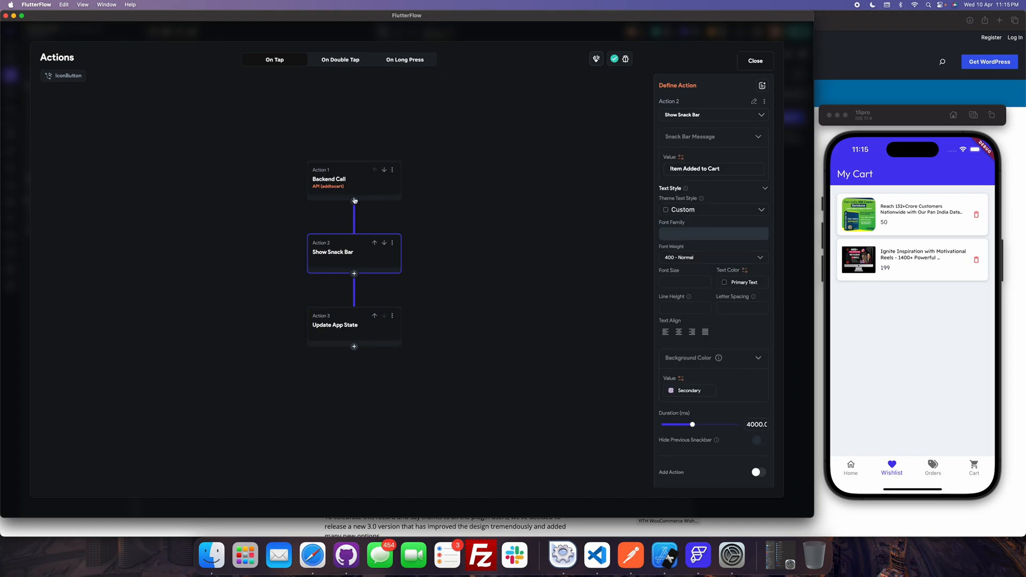
pyautogui.click(354, 200)
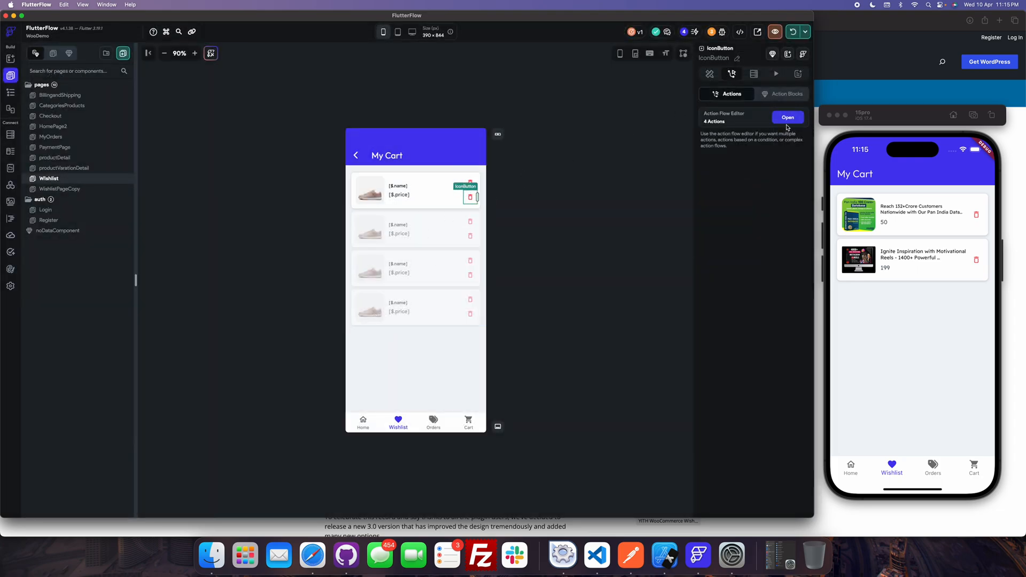
pyautogui.click(788, 118)
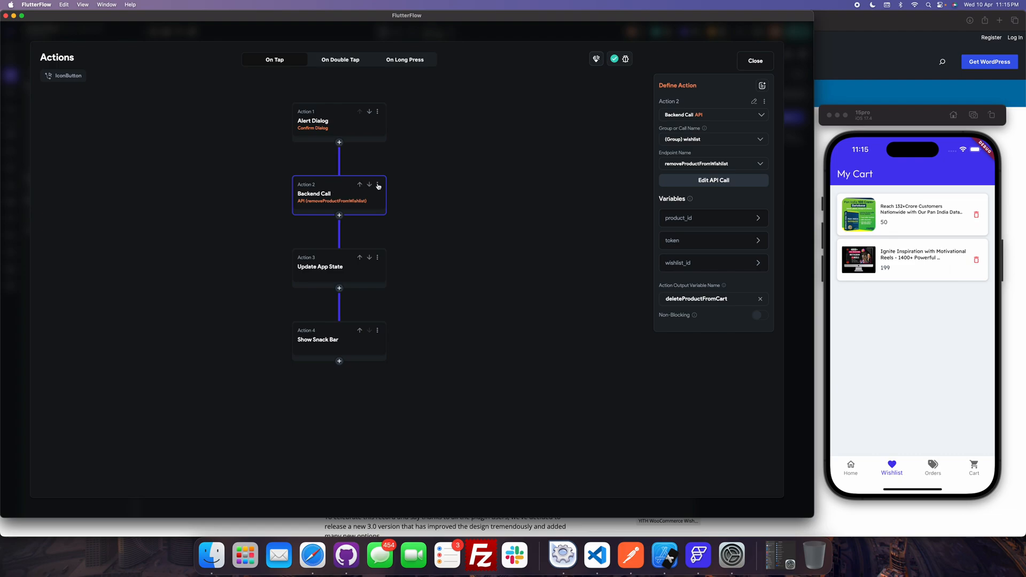
# Copy the removeProductFromWishlist call and insert it after addtocart in the add-to-cart flow
pyautogui.click(377, 184)
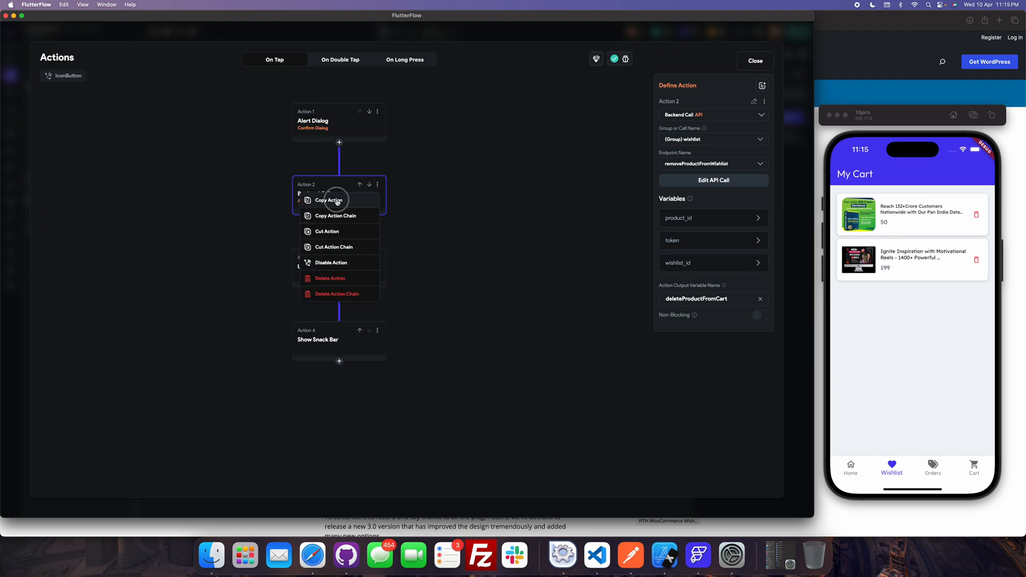
pyautogui.click(329, 200)
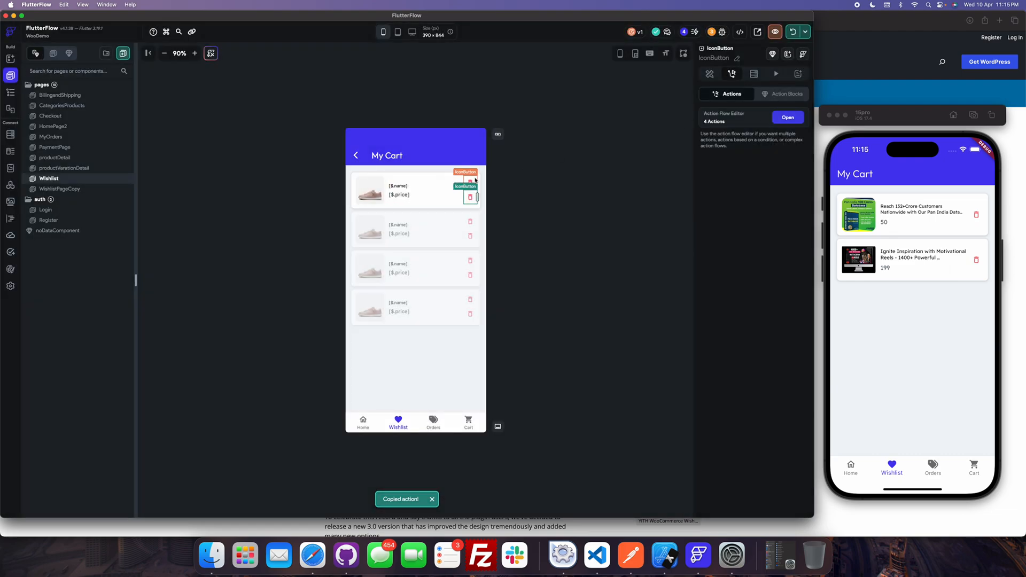
pyautogui.click(788, 118)
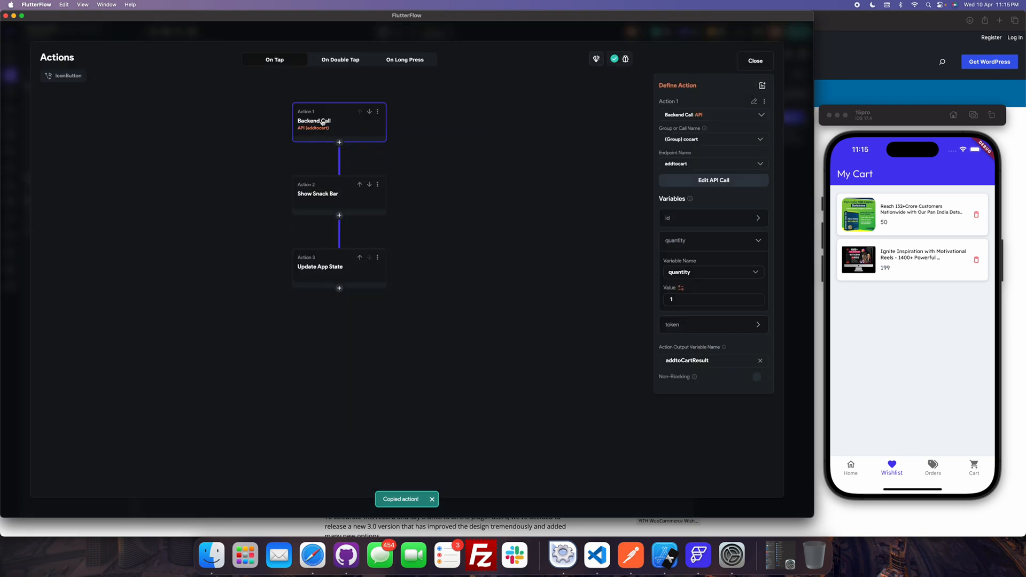
pyautogui.click(339, 142)
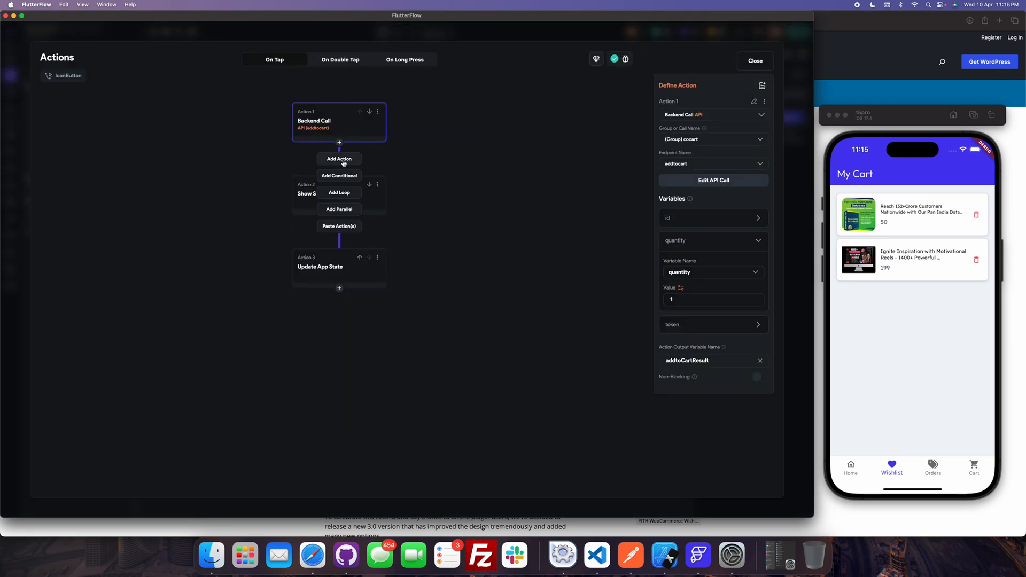
pyautogui.moveTo(339, 225)
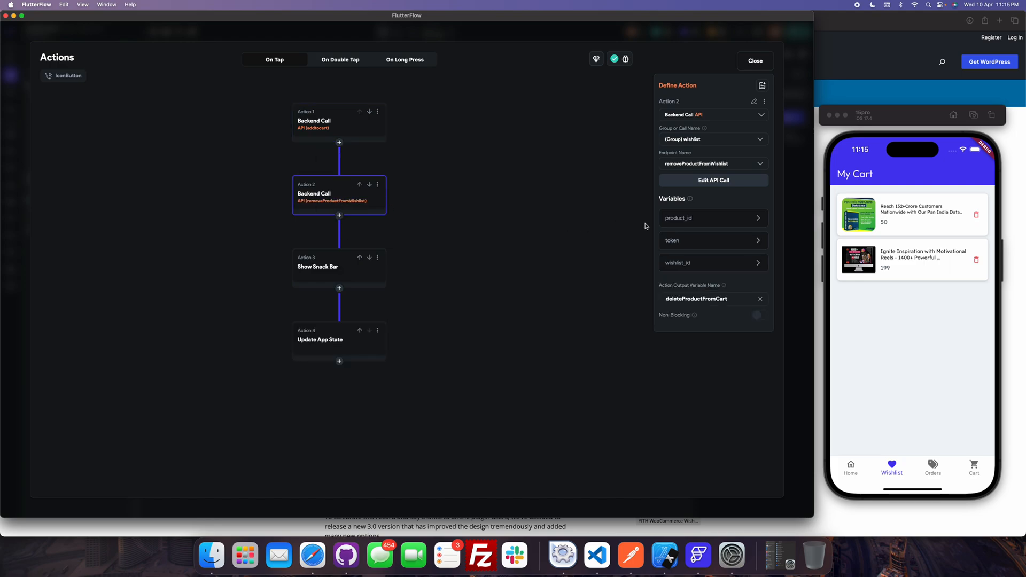
pyautogui.moveTo(304, 272)
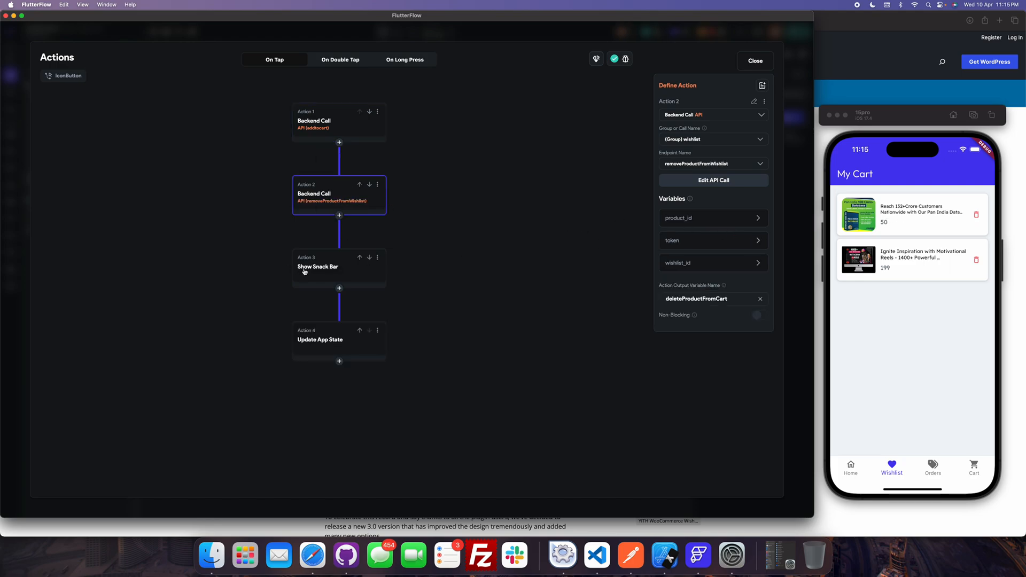
# Review the snack bar and the cartCount Update App State action now sitting fourth in the chain
pyautogui.click(339, 266)
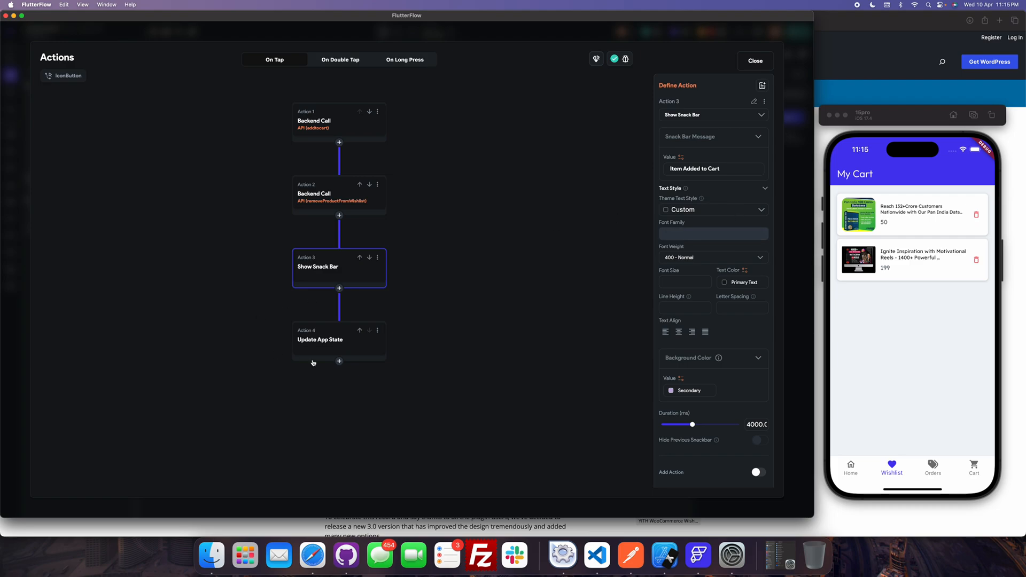
pyautogui.click(339, 339)
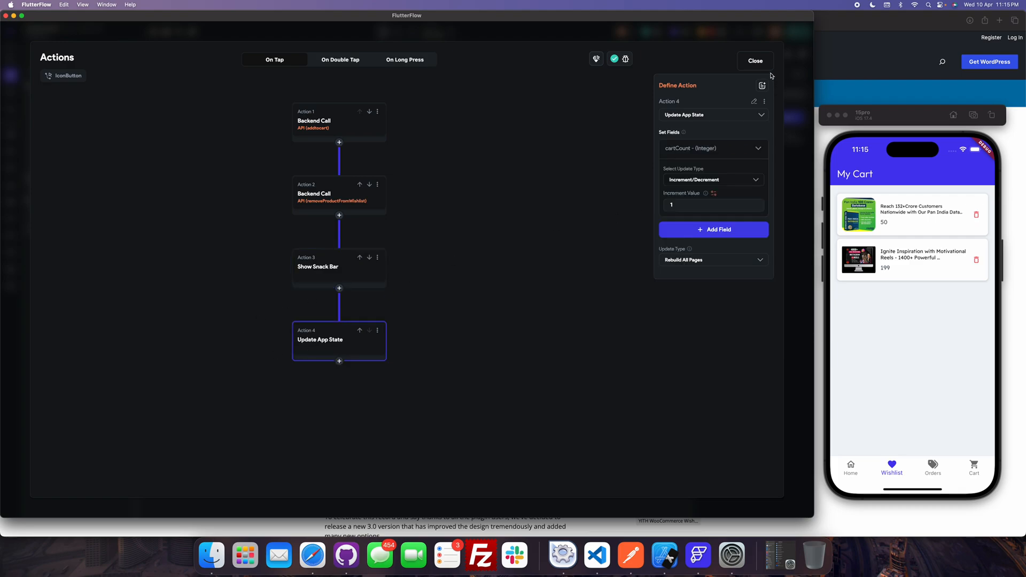
pyautogui.click(377, 332)
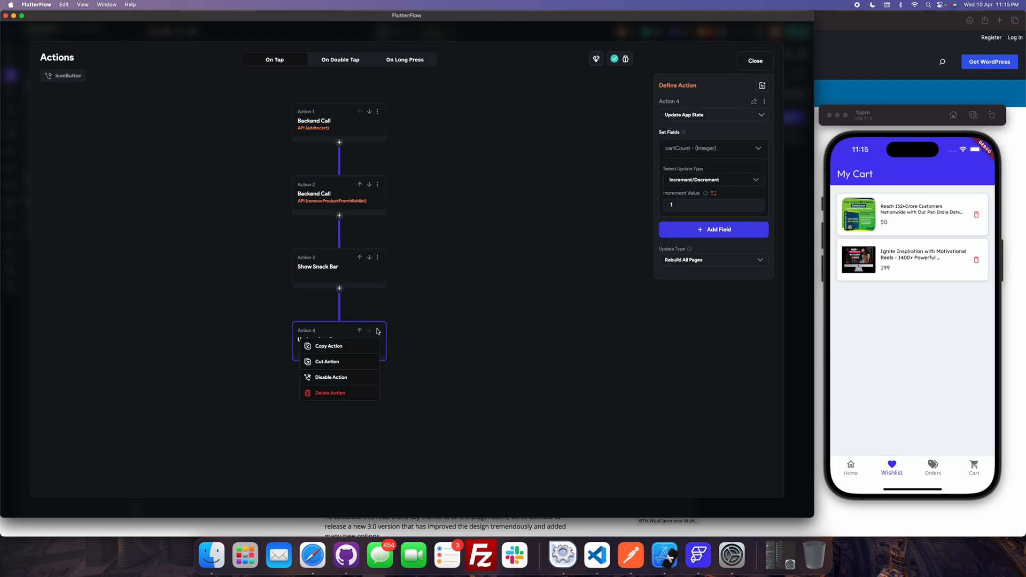
# Replace the old fourth action with a fresh Update App State action and close the editor
pyautogui.click(330, 392)
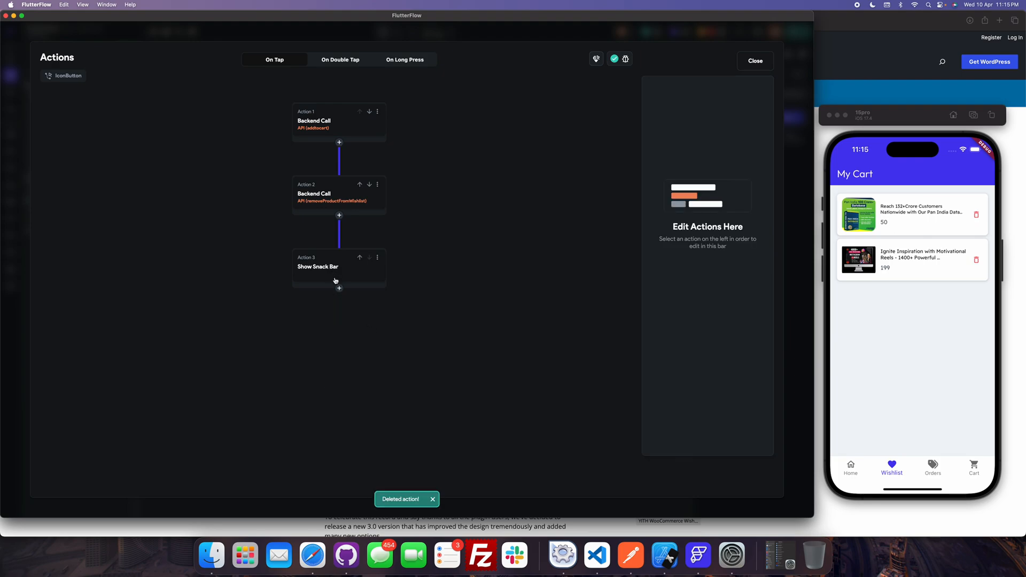
pyautogui.click(339, 288)
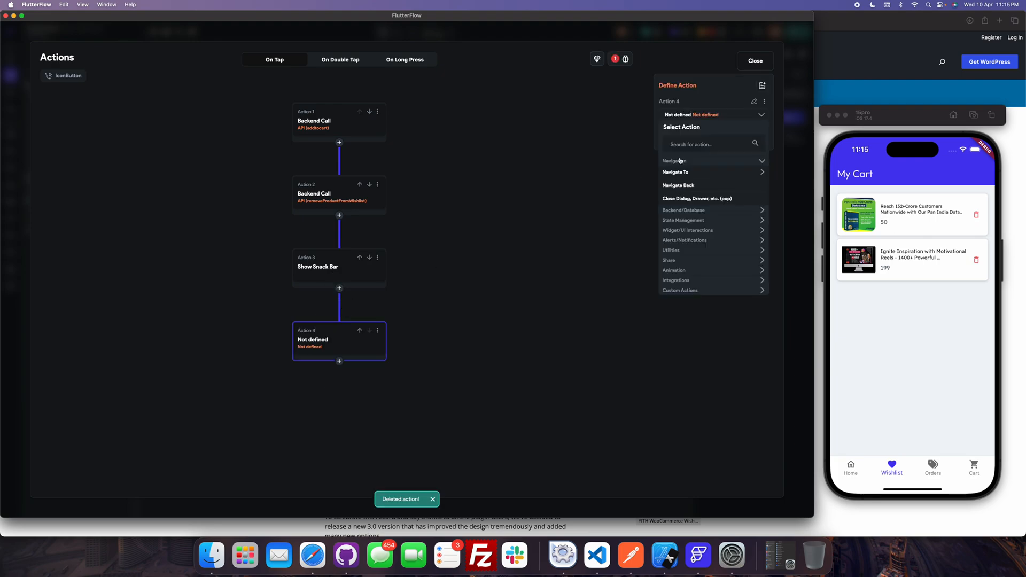
pyautogui.click(710, 144)
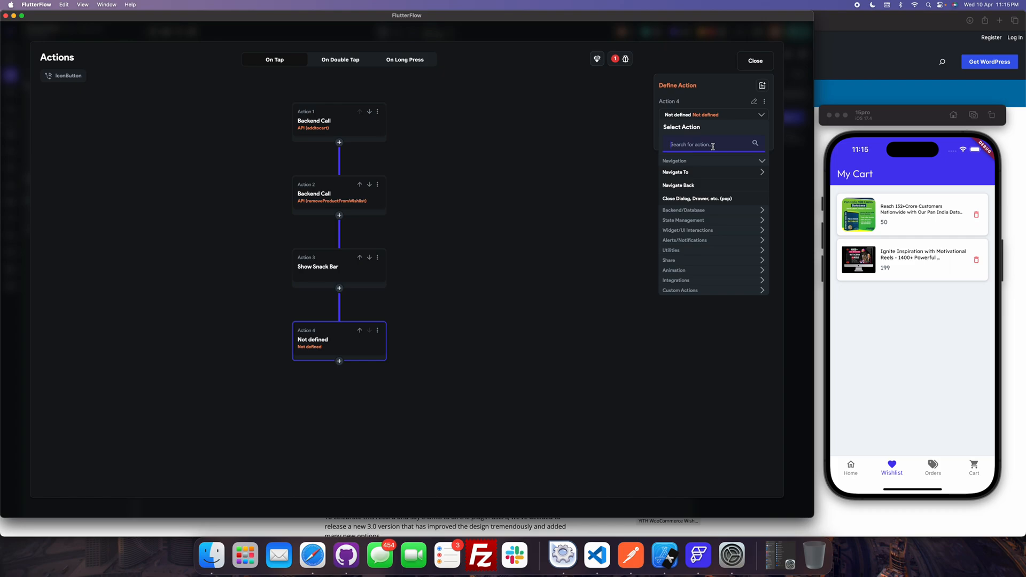
pyautogui.write('state')
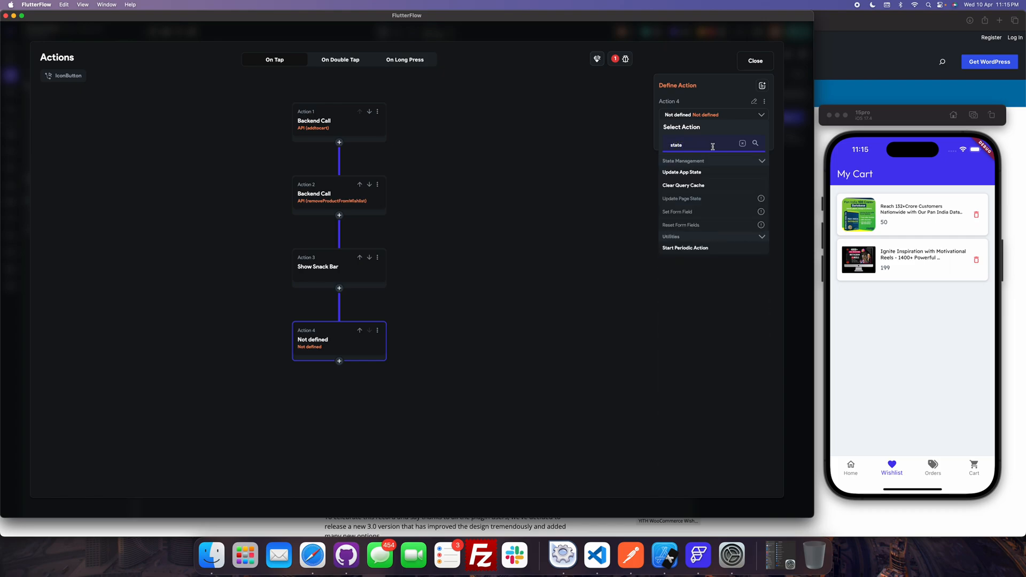
pyautogui.click(680, 171)
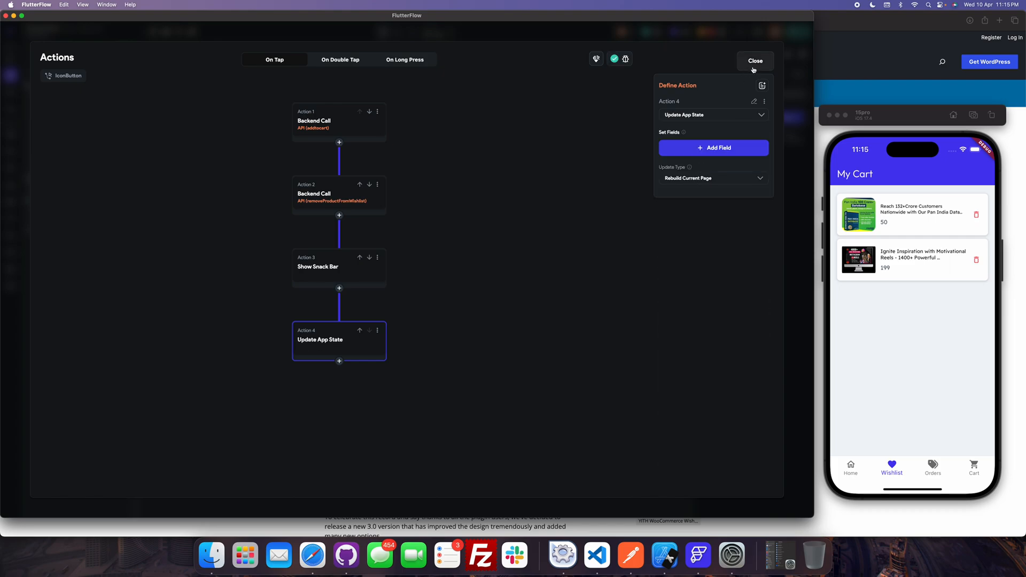
pyautogui.click(754, 59)
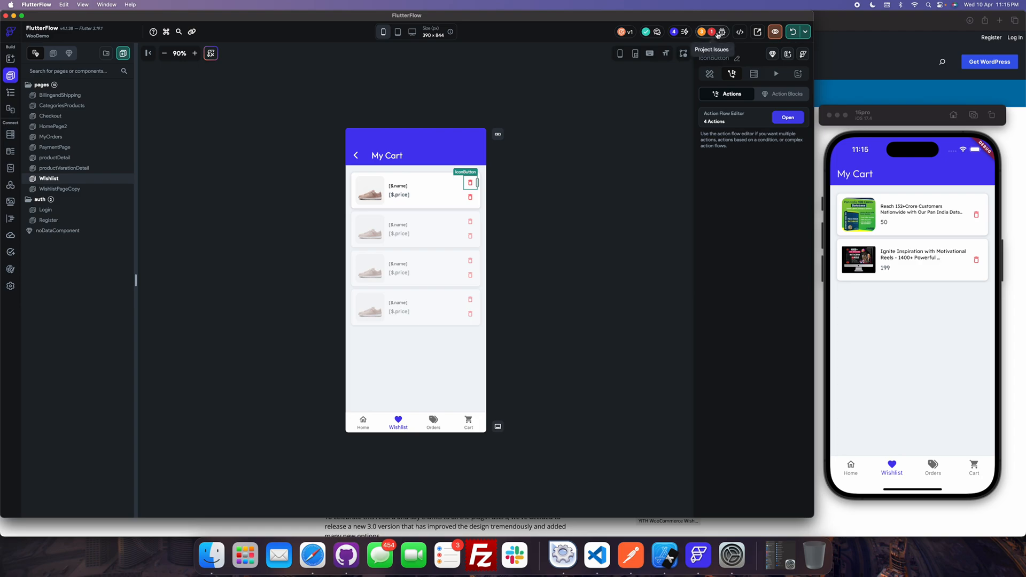
# Check Project Issues and inspect the remove button's remove-from-wishlist backend call
pyautogui.click(712, 31)
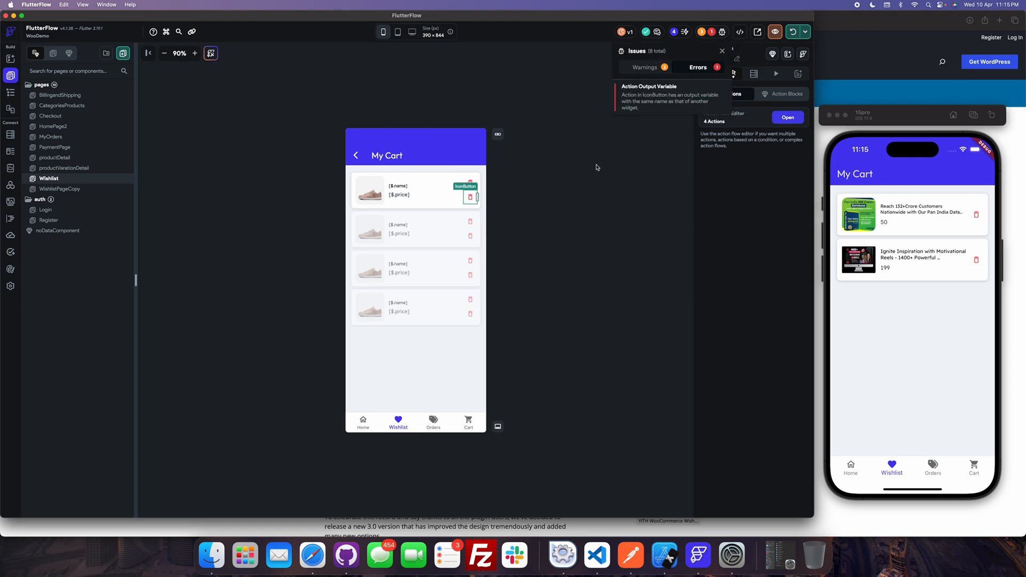
pyautogui.moveTo(477, 211)
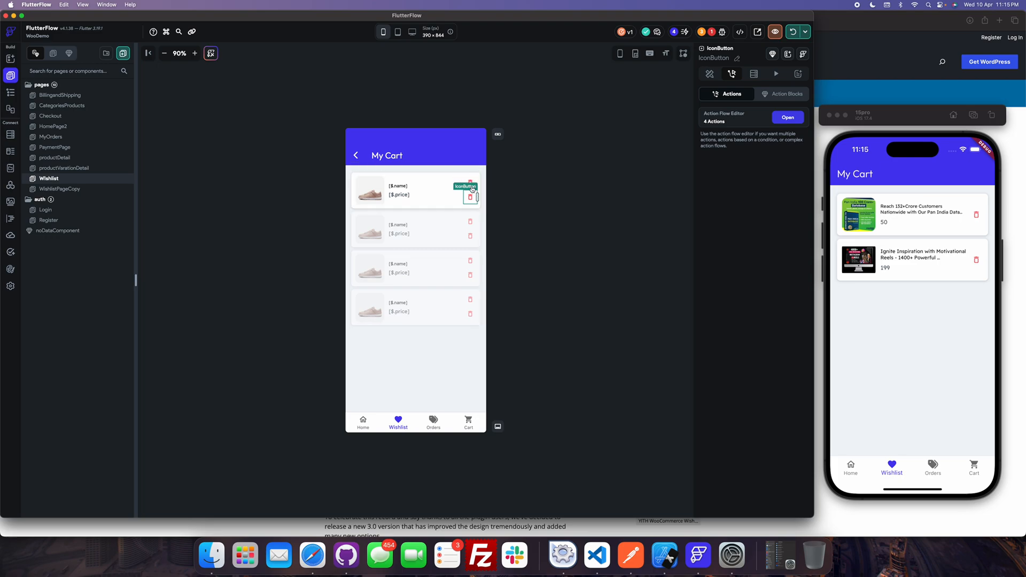
pyautogui.click(787, 117)
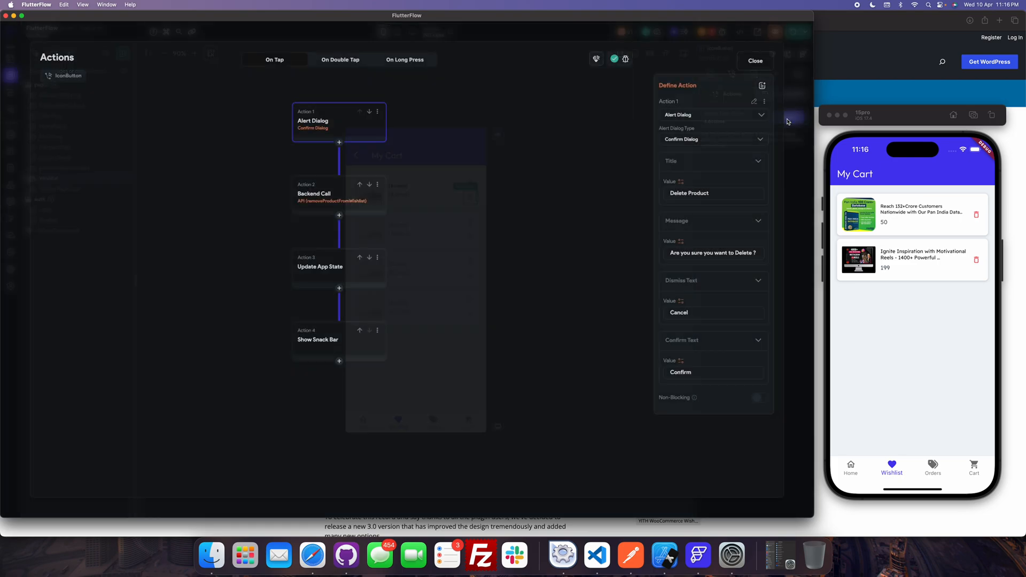
pyautogui.click(339, 194)
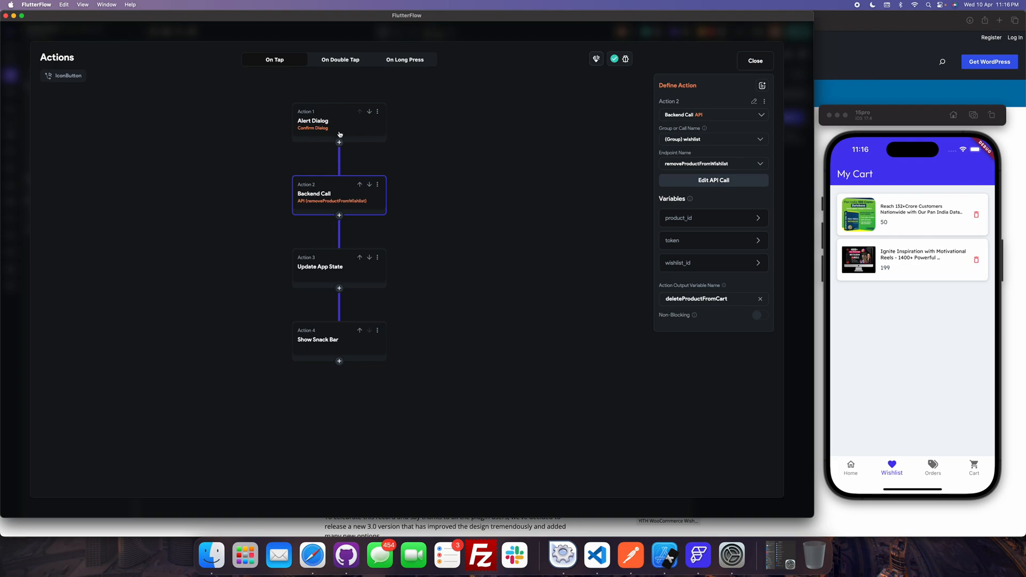
pyautogui.click(753, 60)
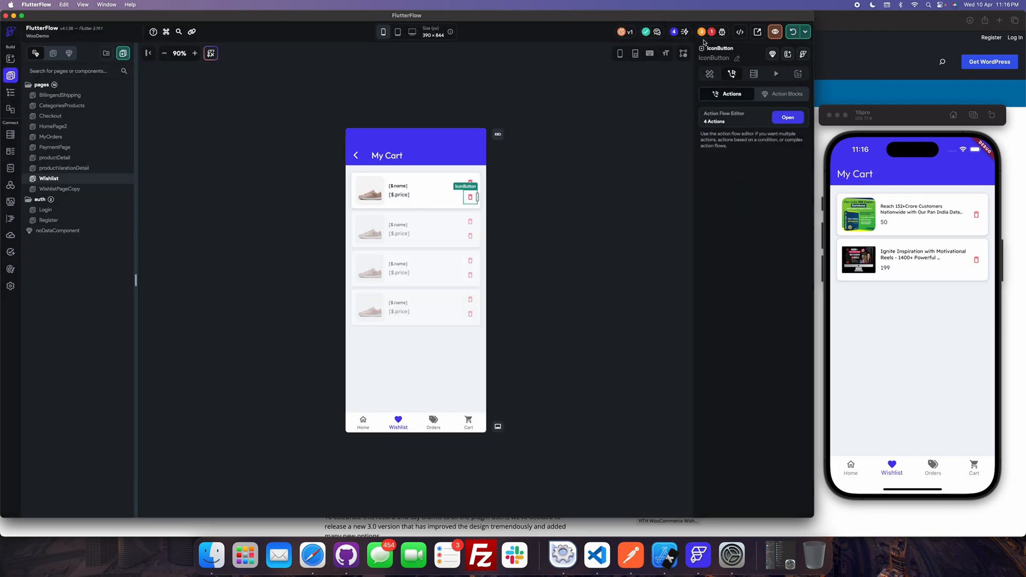
# Resolve the duplicate-name error by renaming the call's output variable to deleteProductFromCart2
pyautogui.click(711, 31)
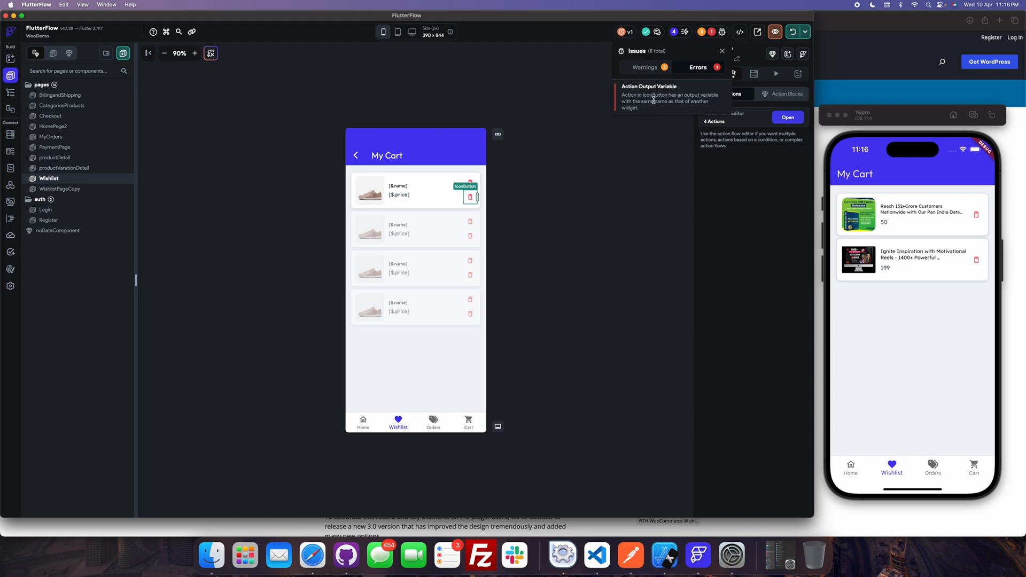
pyautogui.click(788, 118)
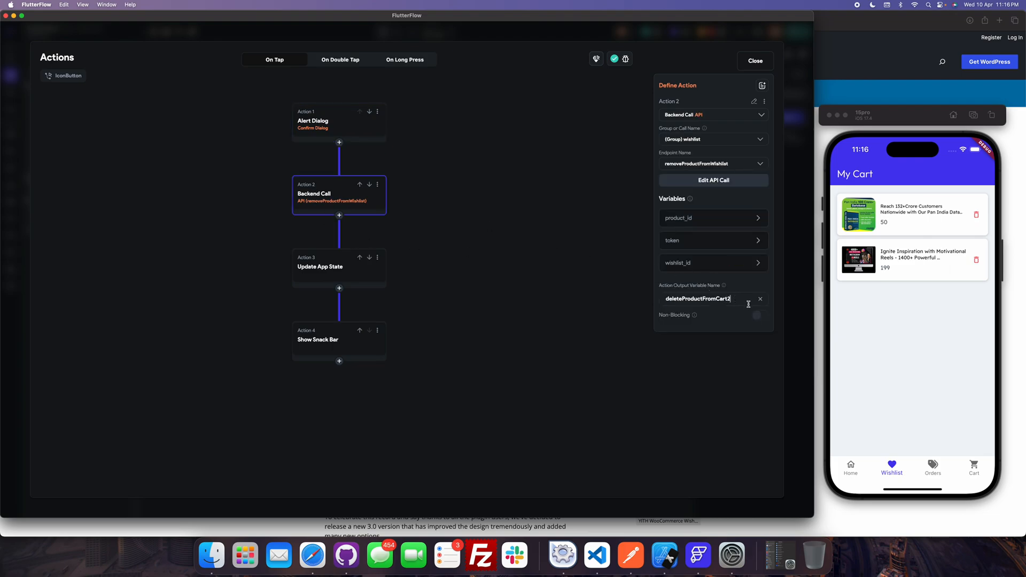
pyautogui.click(753, 60)
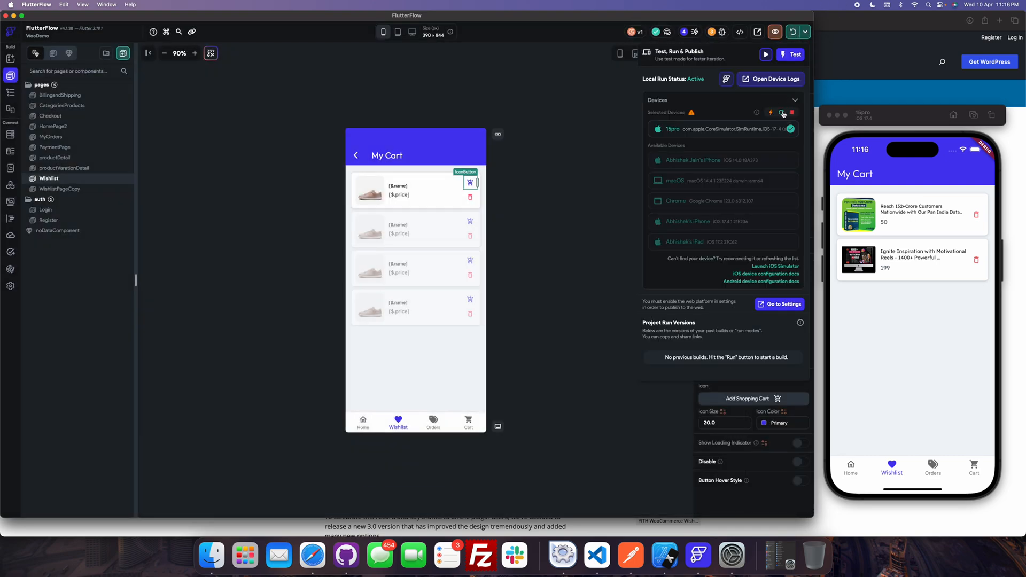
# Hot reload the test app, add the YouTube Premium Growth Bundle to the wishlist, and reload again
pyautogui.click(470, 182)
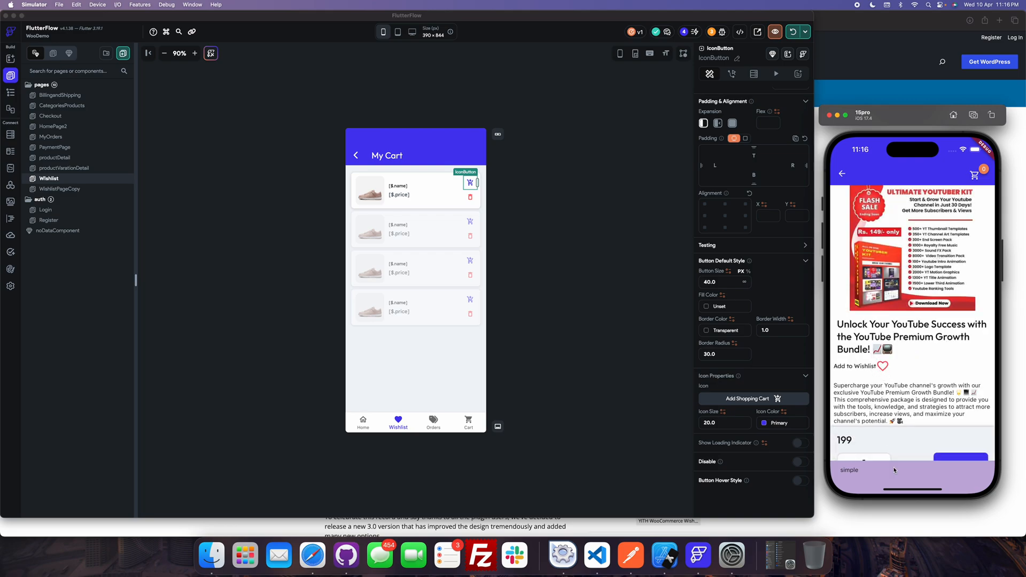
pyautogui.click(890, 366)
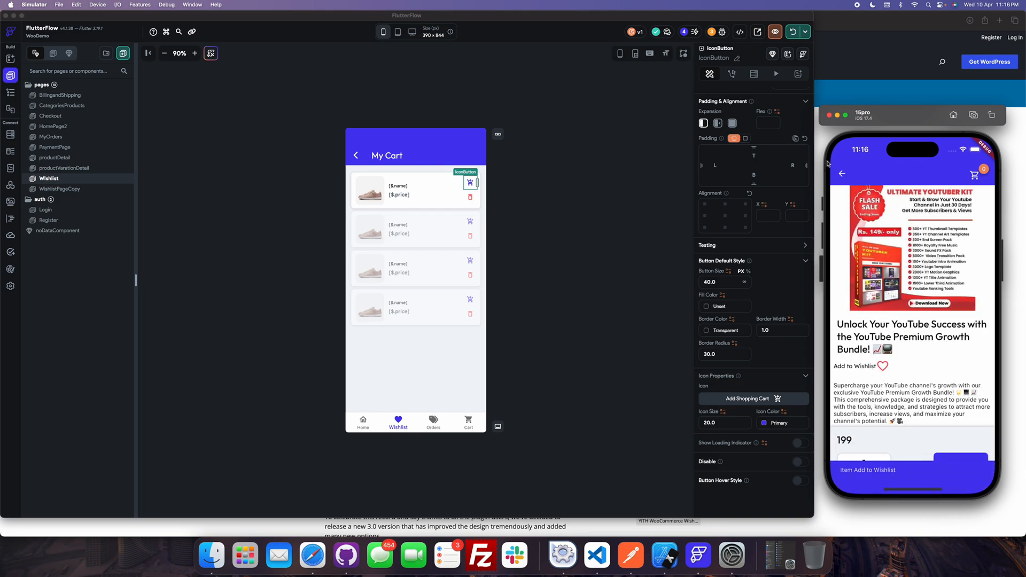
pyautogui.click(891, 468)
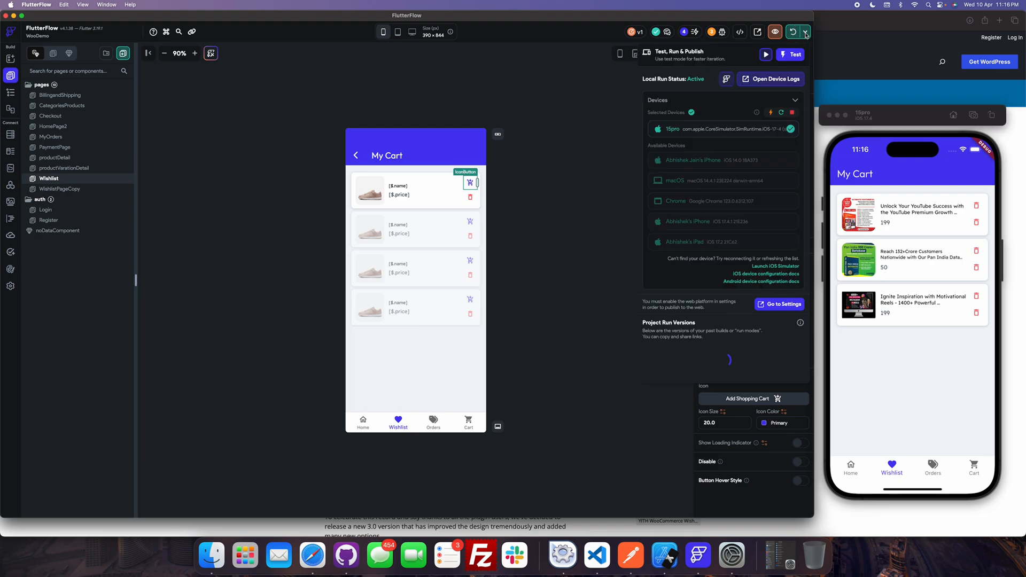
pyautogui.click(780, 112)
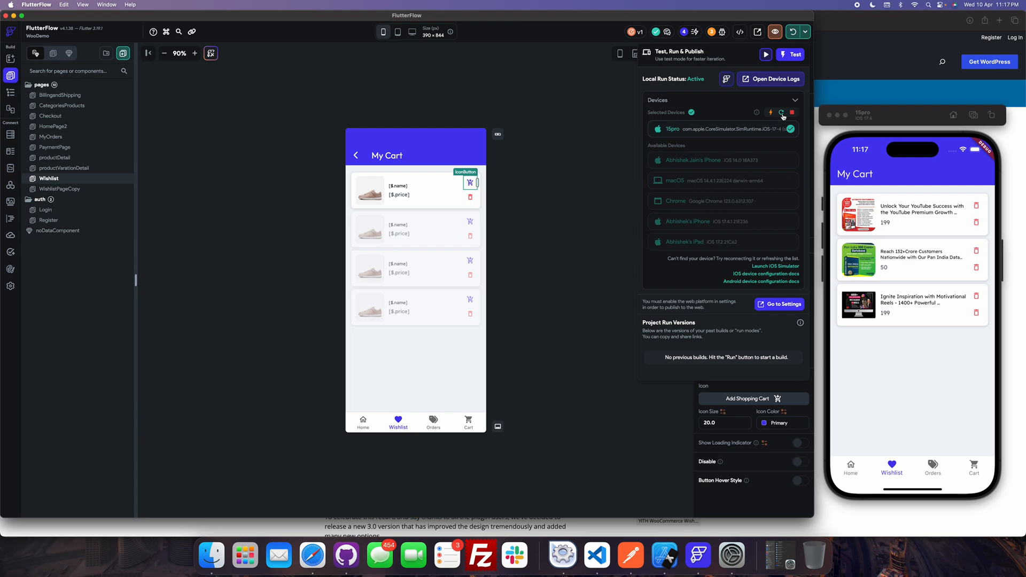
# Move every wishlist product to the cart in the simulator, checking the Cart tab, leaving the wishlist empty
pyautogui.click(770, 112)
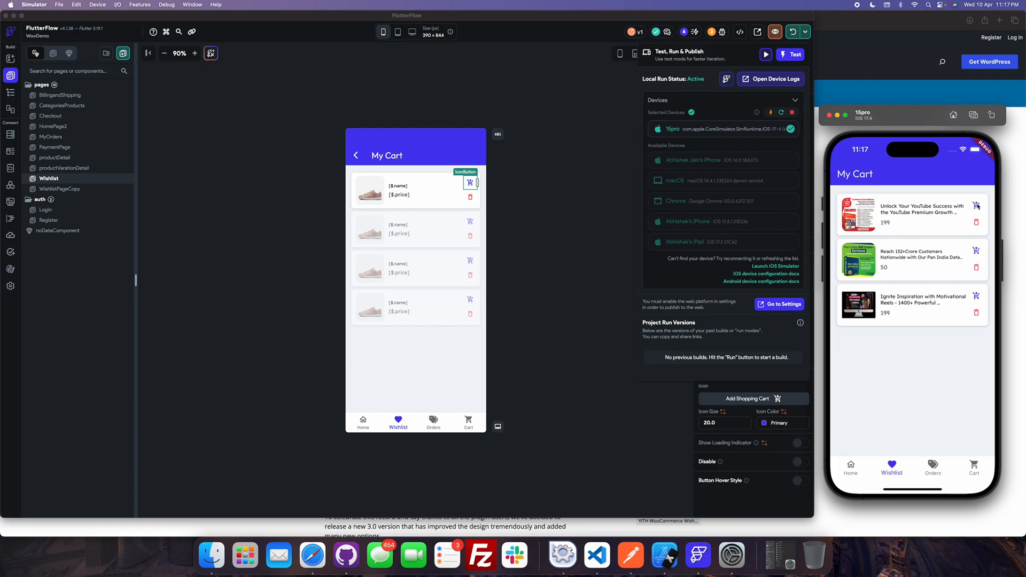
pyautogui.moveTo(975, 251)
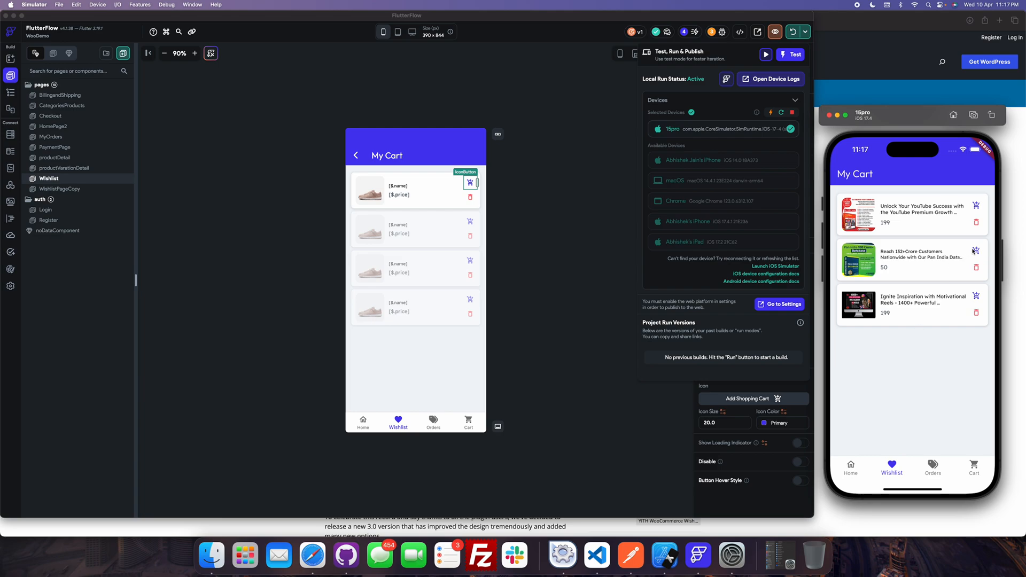
pyautogui.moveTo(954, 298)
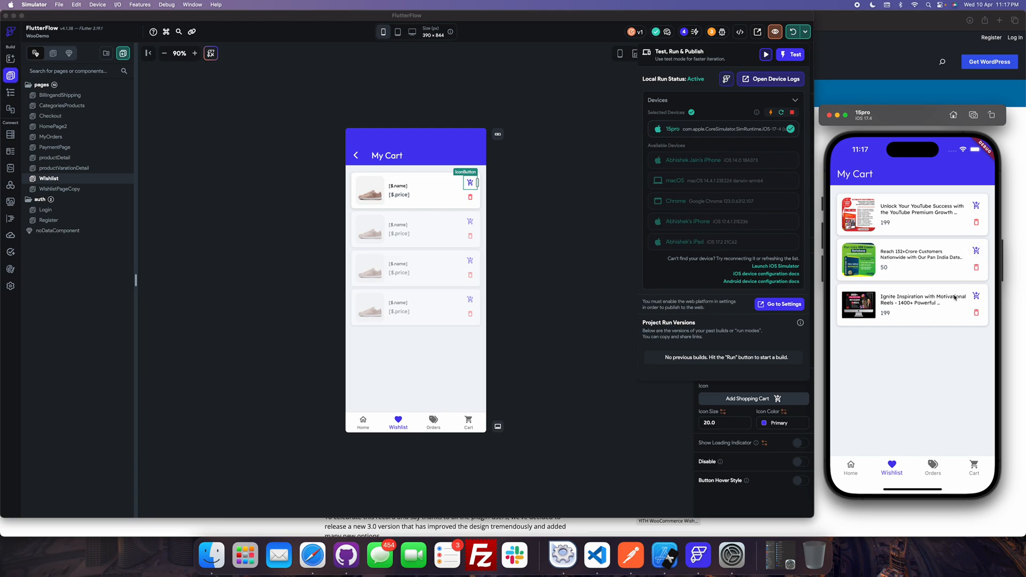
pyautogui.click(976, 251)
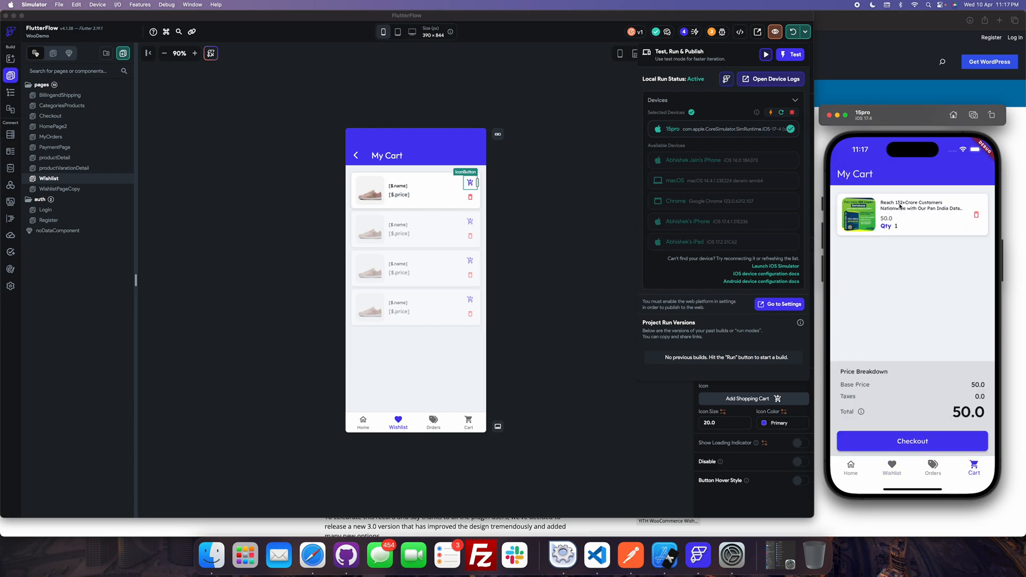
pyautogui.click(891, 468)
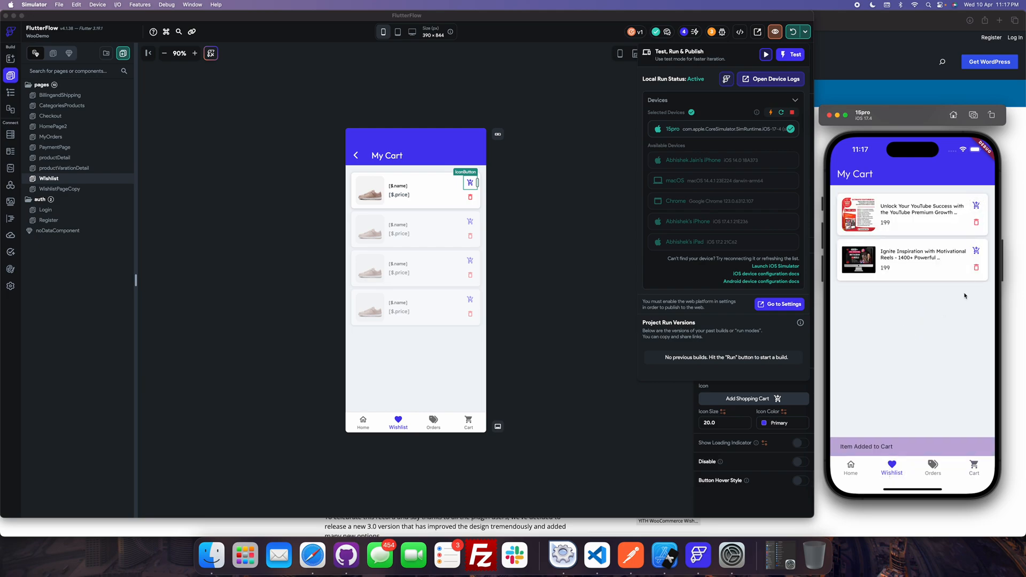
pyautogui.click(976, 222)
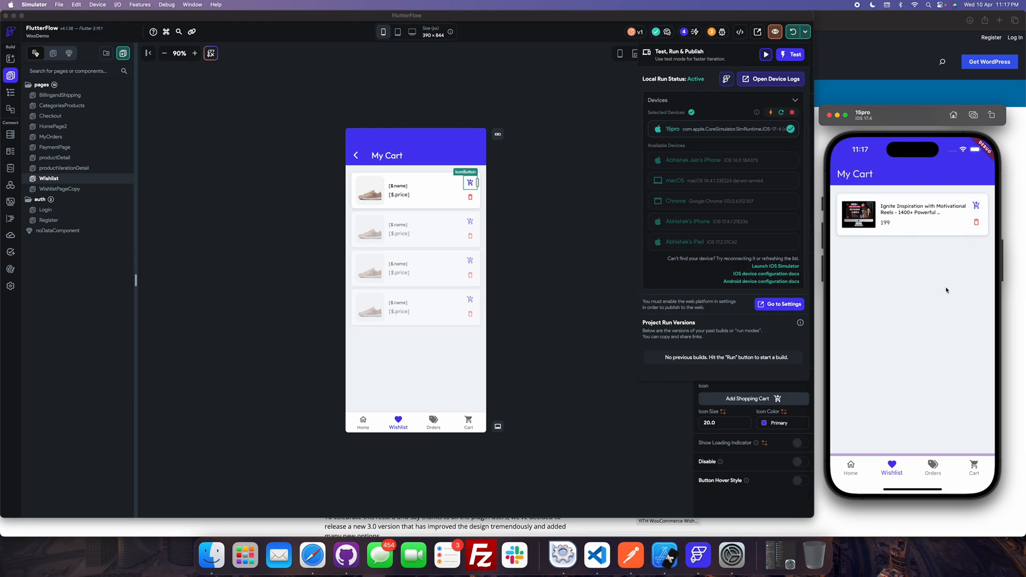
pyautogui.click(975, 207)
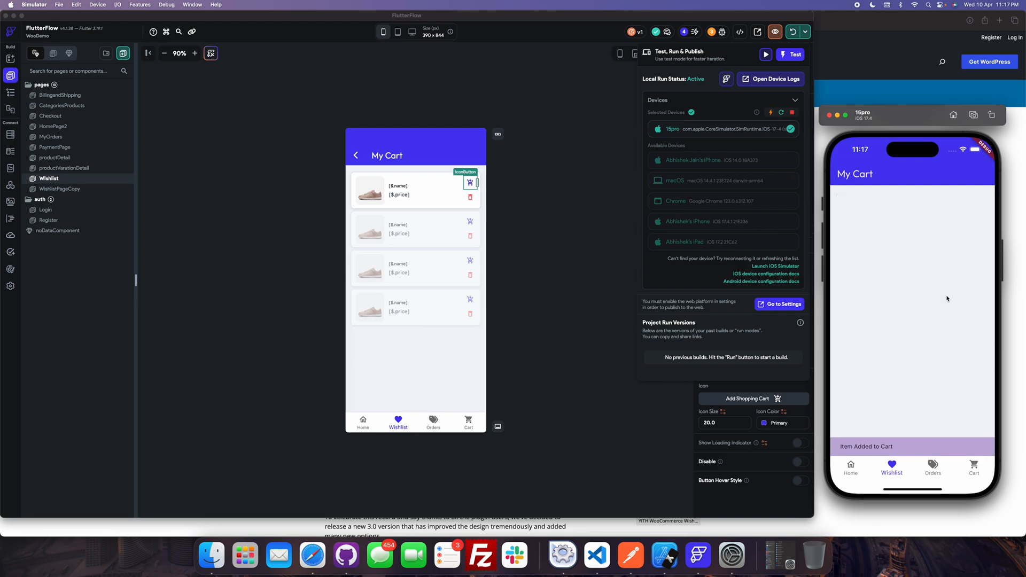
pyautogui.moveTo(911, 259)
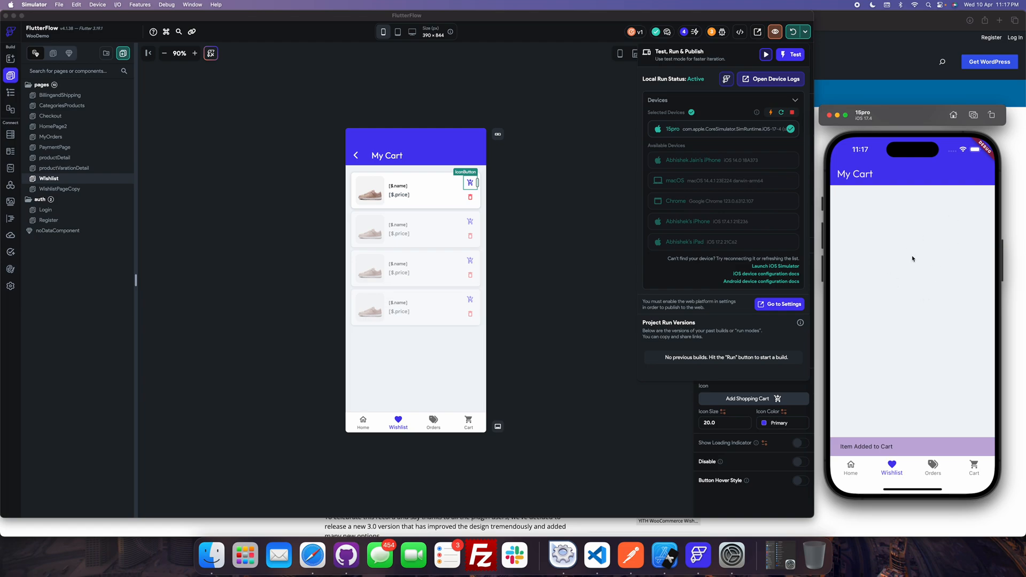
pyautogui.click(470, 181)
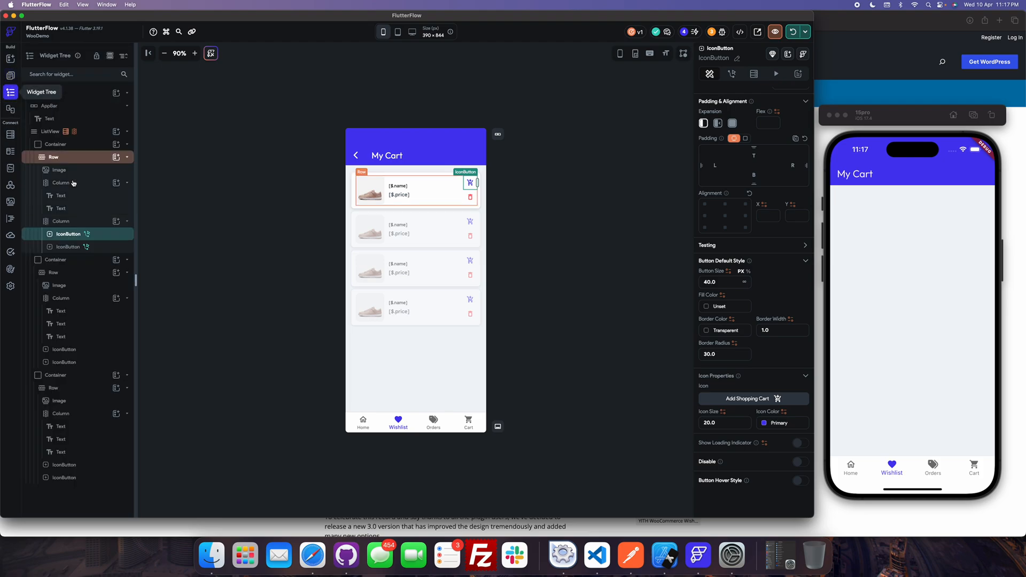
# Set the Wishlist ListView's Empty List Widget to noDataComponent and preview the No Data state on the canvas
pyautogui.click(46, 92)
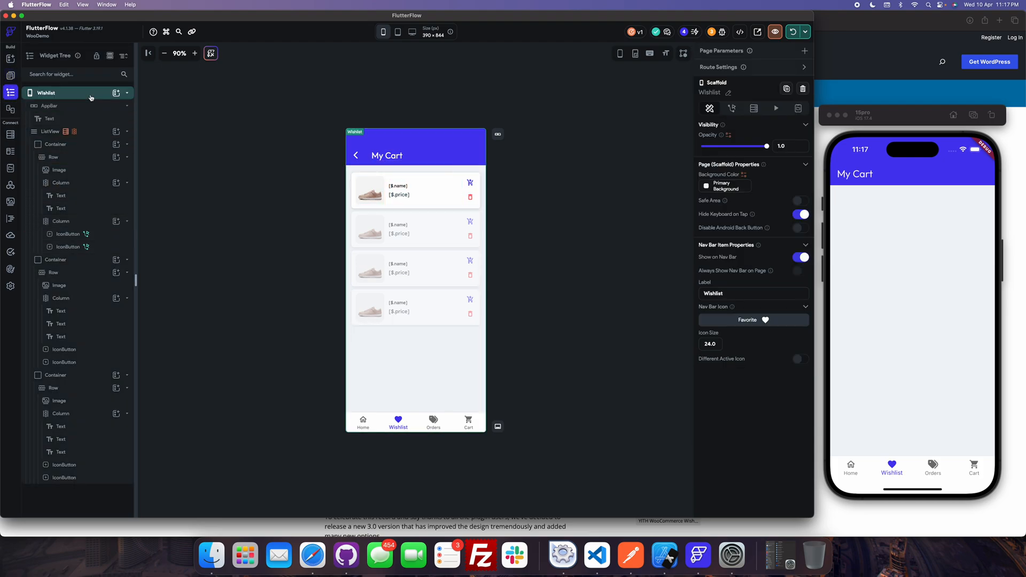
pyautogui.click(50, 130)
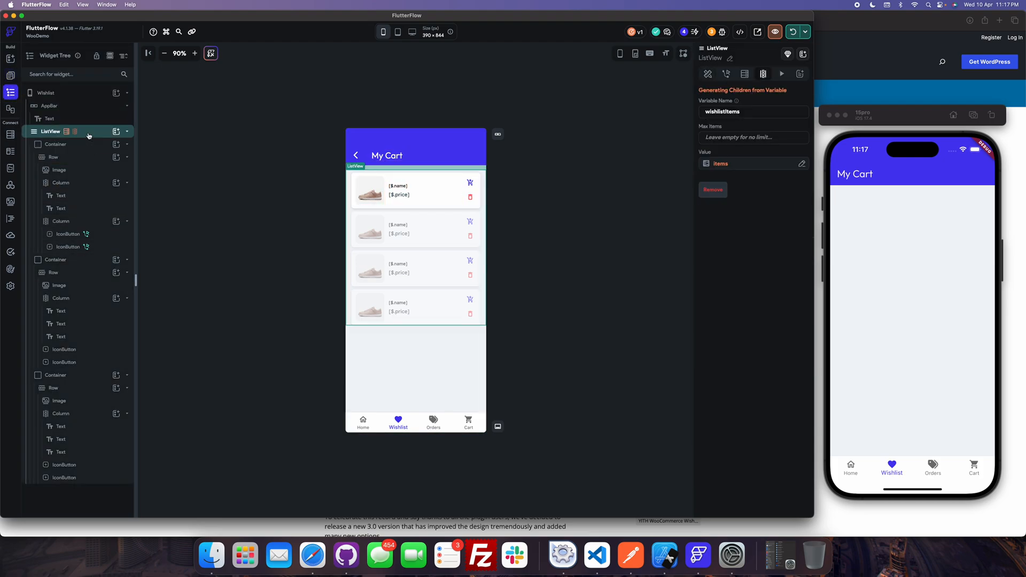
pyautogui.click(707, 74)
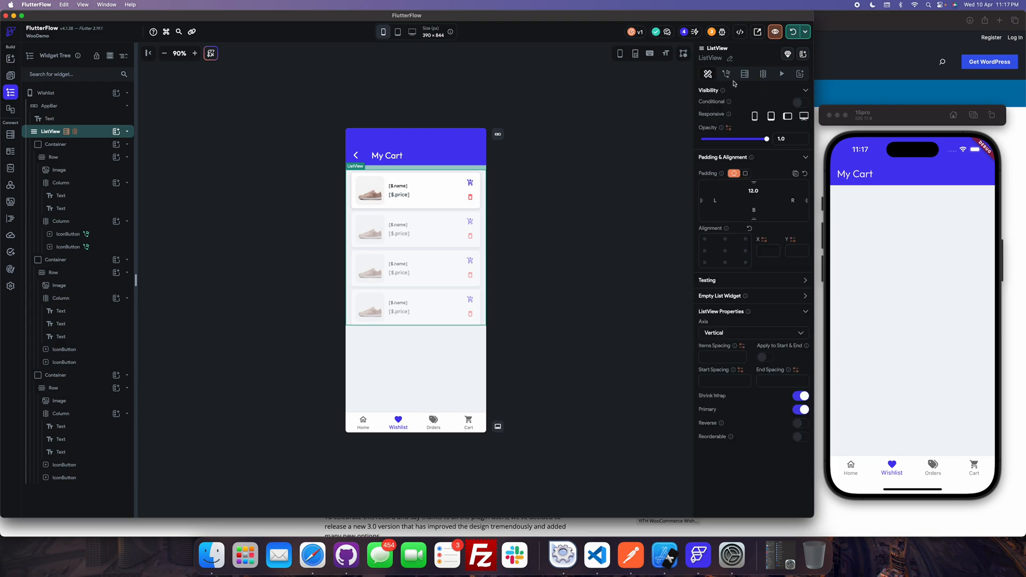
pyautogui.click(721, 295)
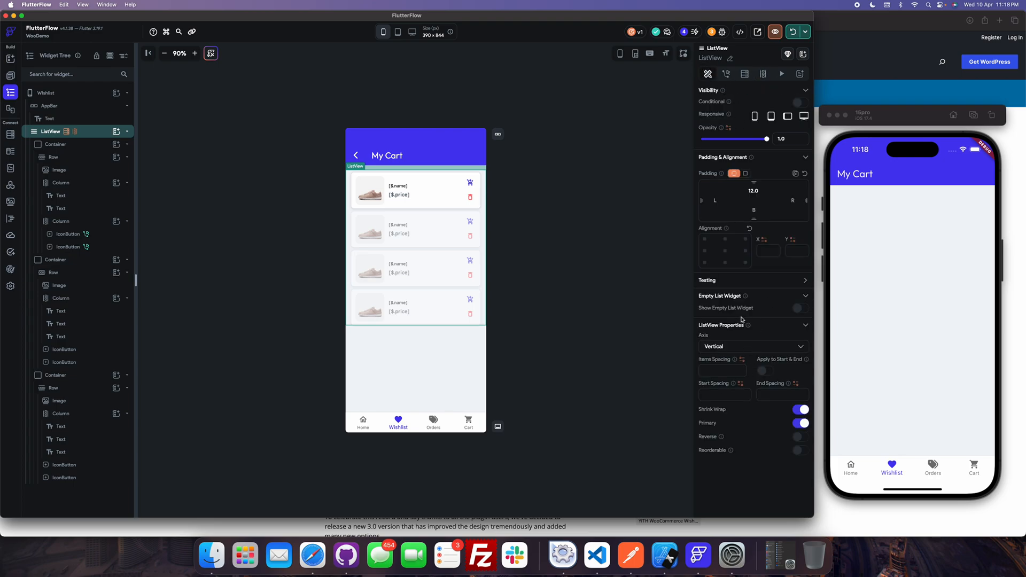
pyautogui.click(801, 308)
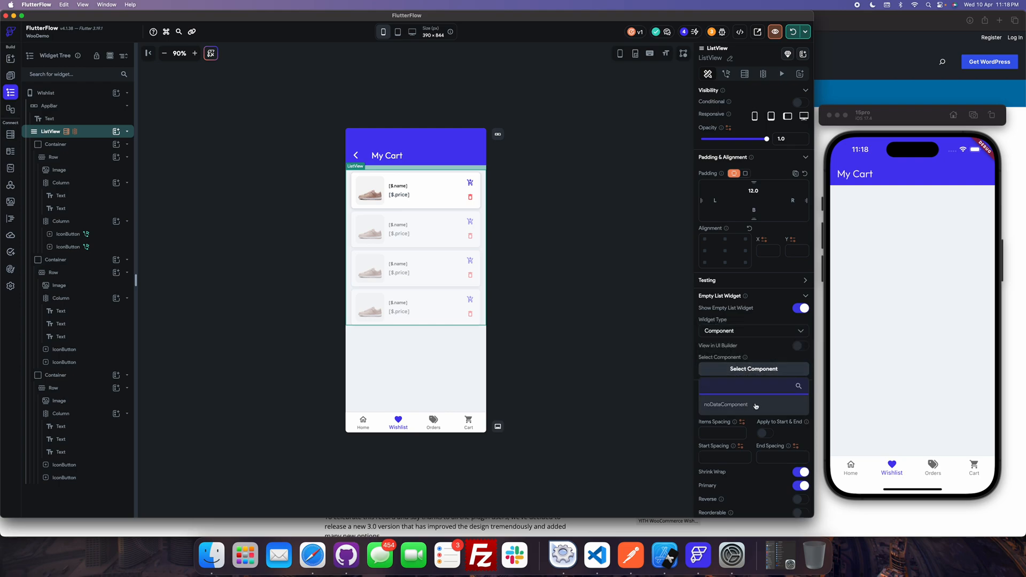
pyautogui.click(725, 403)
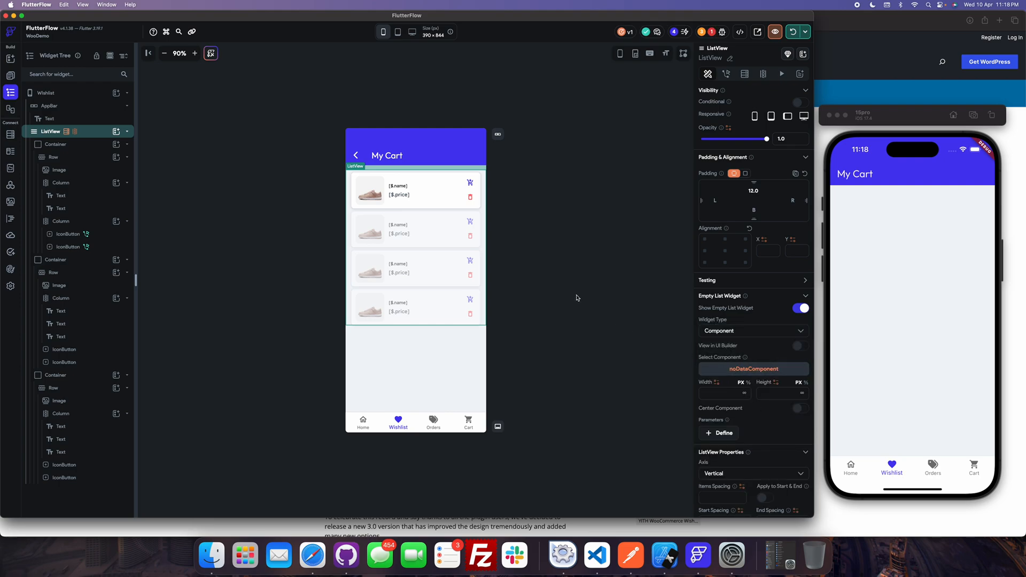
pyautogui.click(800, 345)
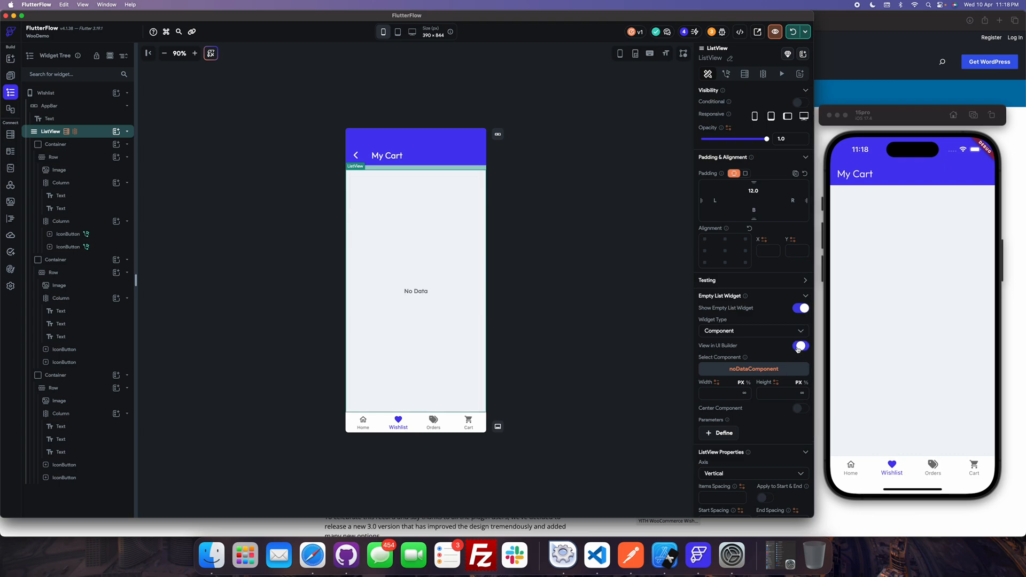
pyautogui.click(800, 345)
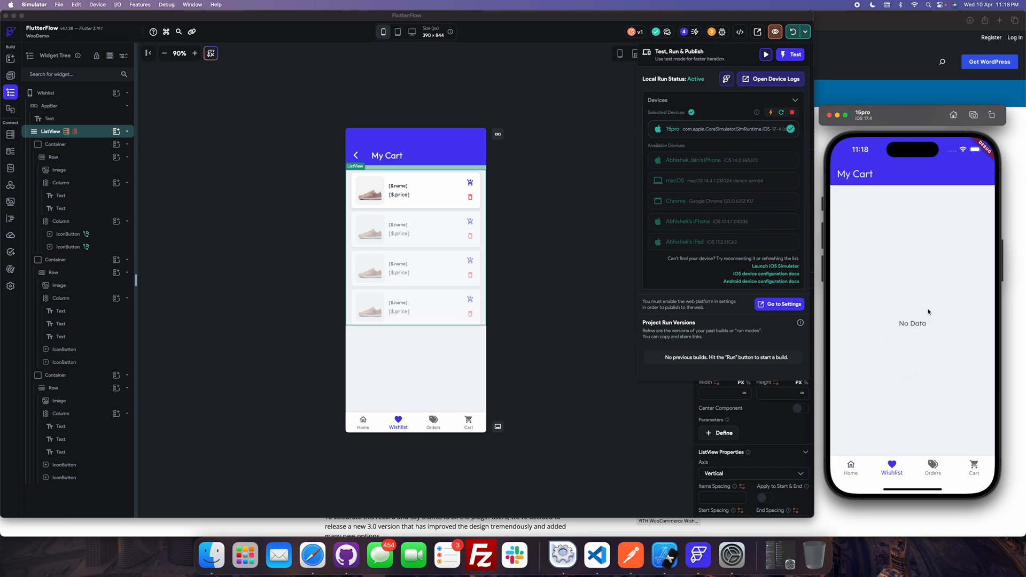
# Delete the wishlist item in the simulator after first cancelling, restoring No Data, then view the cart
pyautogui.click(849, 468)
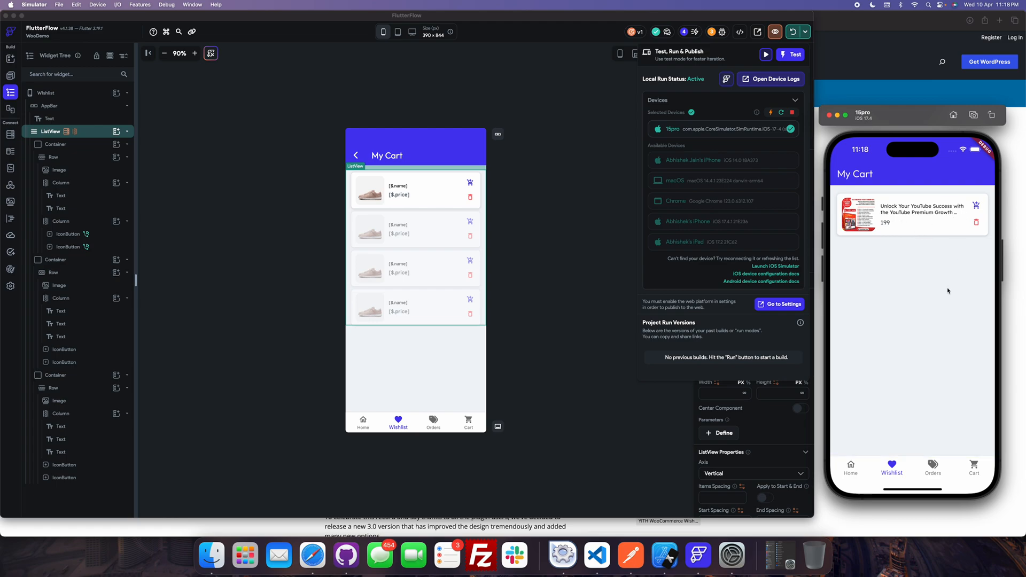
pyautogui.click(974, 222)
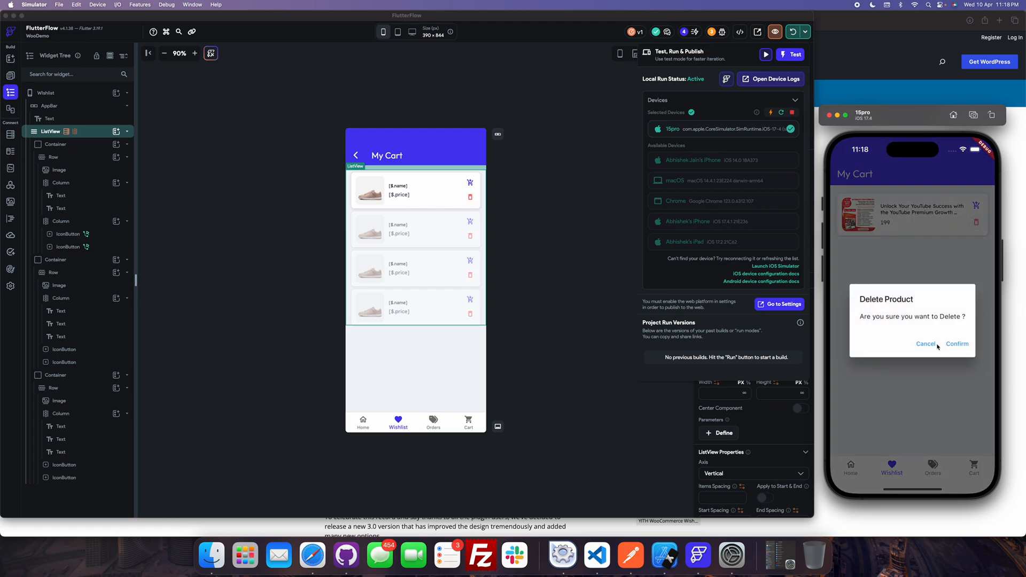
pyautogui.click(956, 343)
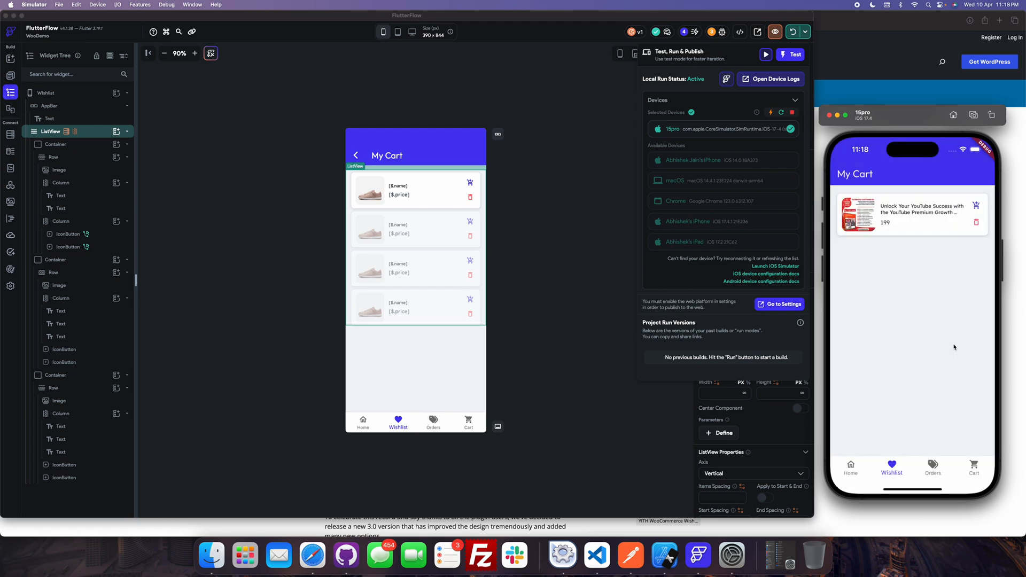
pyautogui.click(975, 222)
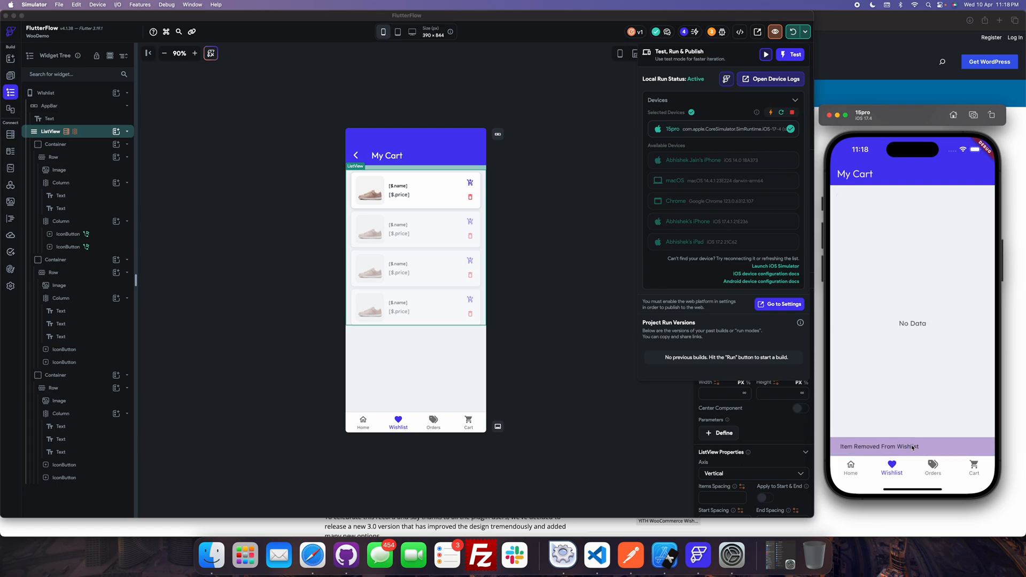
pyautogui.click(973, 468)
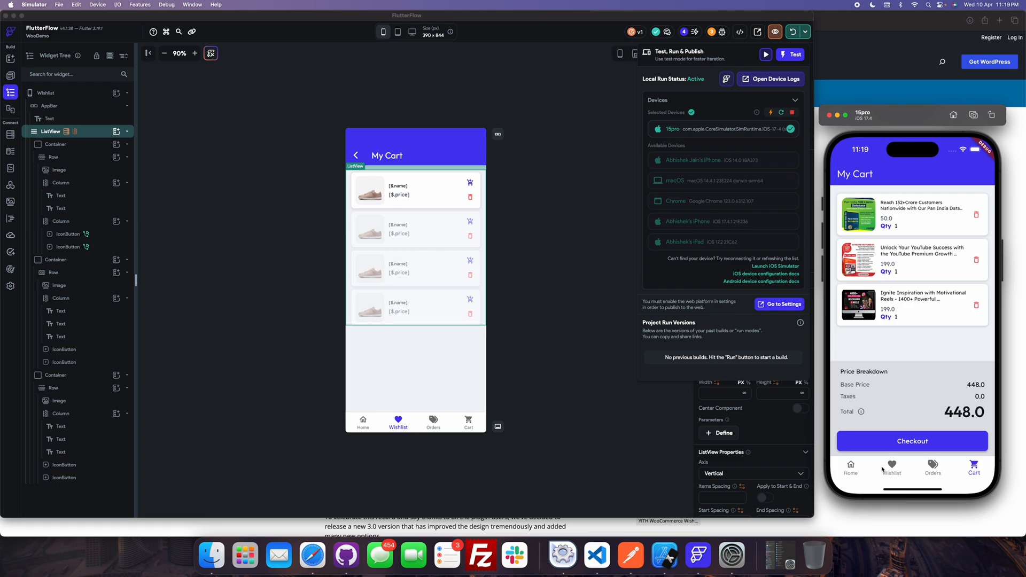
# Add a ChatGPT prompts product to the wishlist, delete it with confirmation, and check the cart totalling 448.0
pyautogui.click(850, 468)
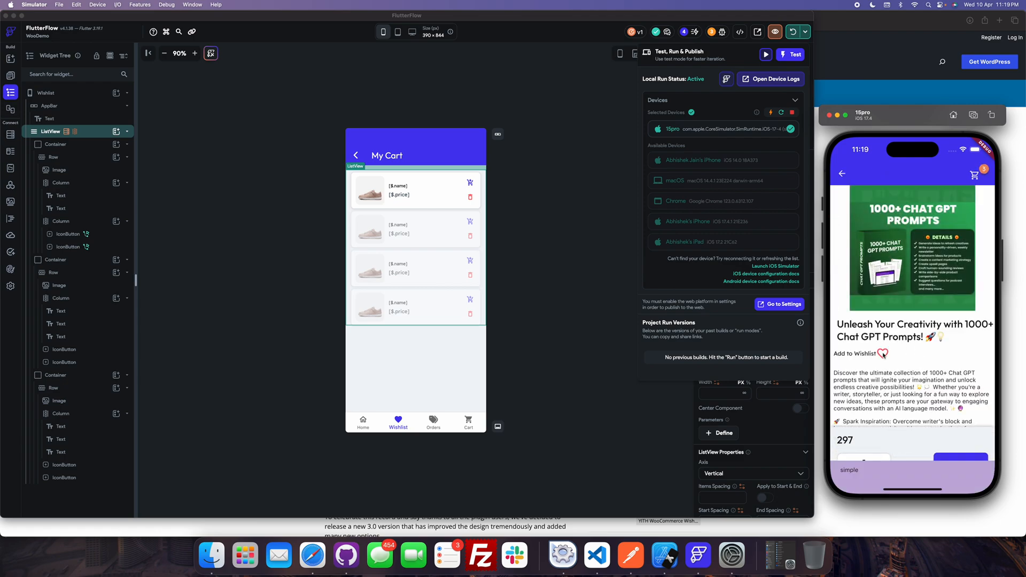
pyautogui.click(884, 354)
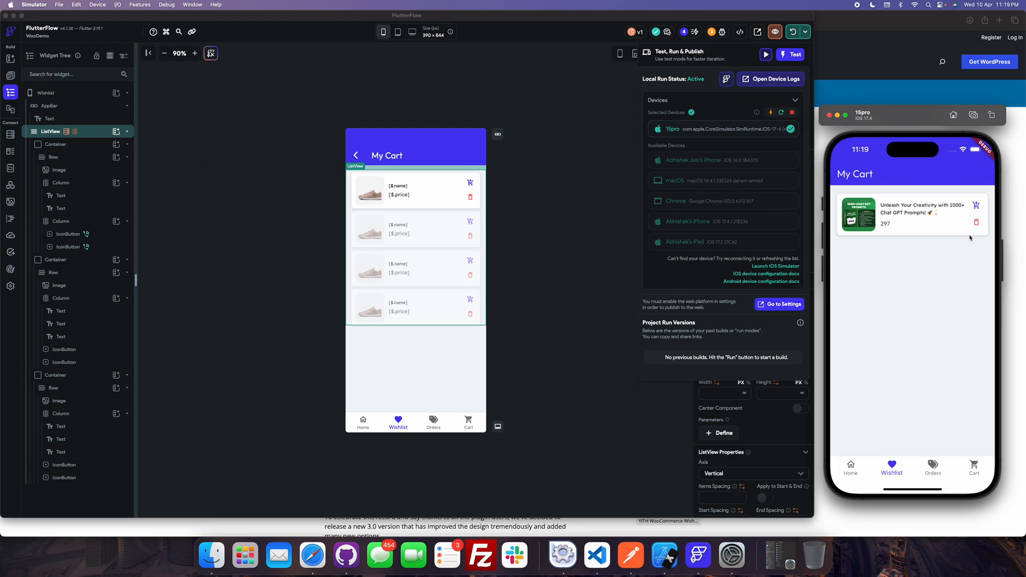
pyautogui.click(974, 468)
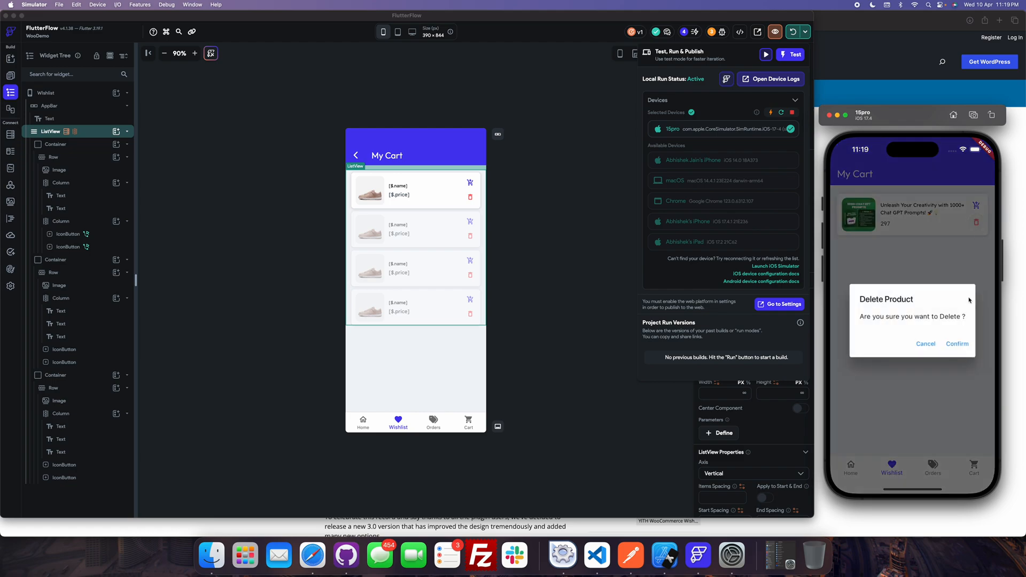
pyautogui.click(956, 343)
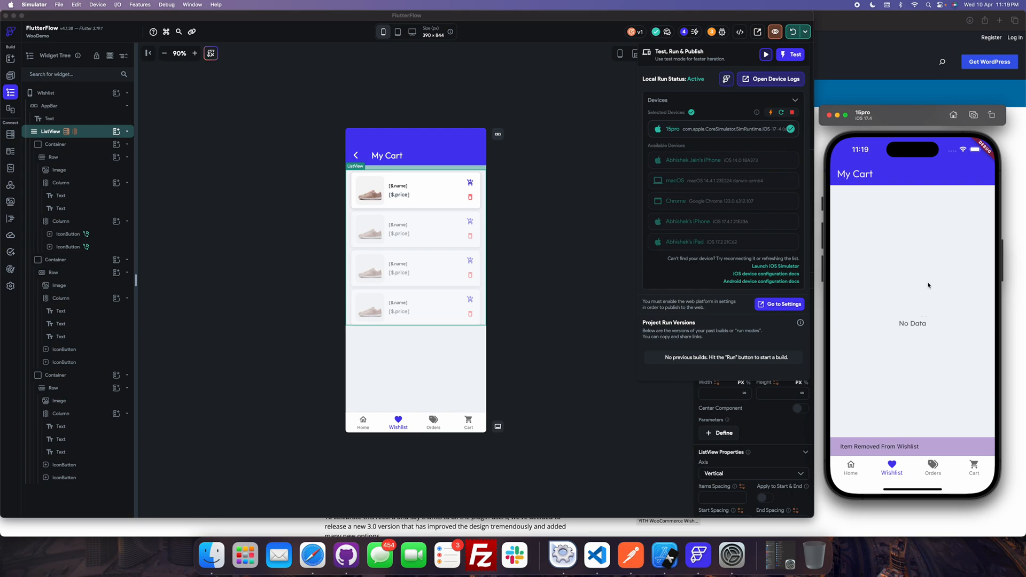
pyautogui.click(974, 468)
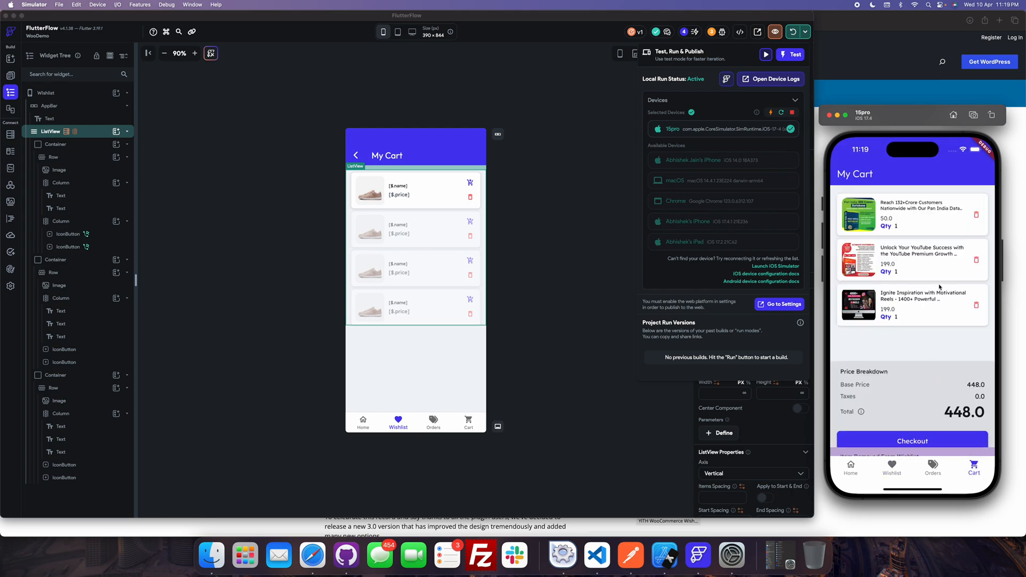
pyautogui.moveTo(631, 291)
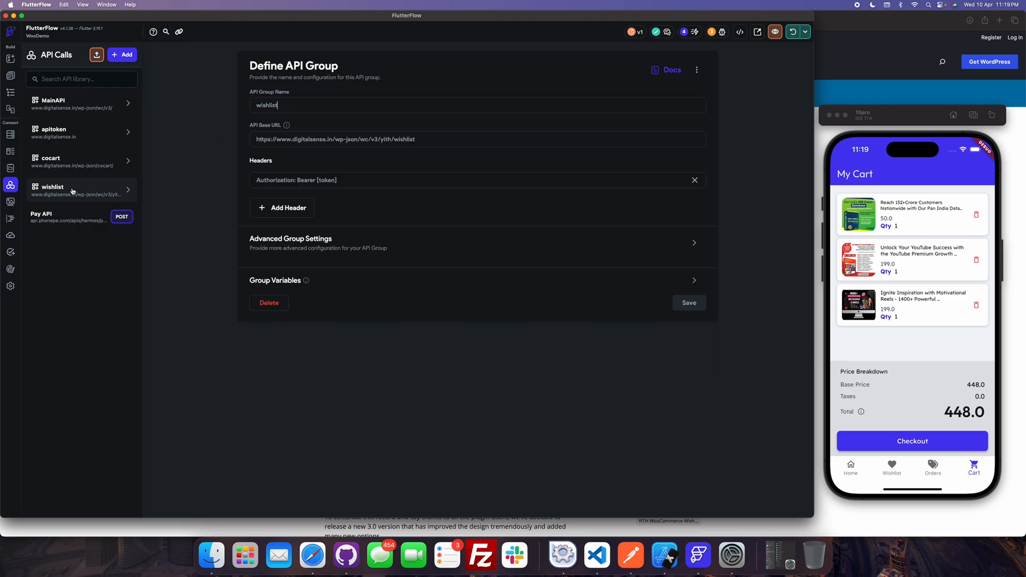
# Expand the wishlist API group and review the wishlists and addProducttoWishlist calls' Response & Test setup
pyautogui.tripleClick(334, 139)
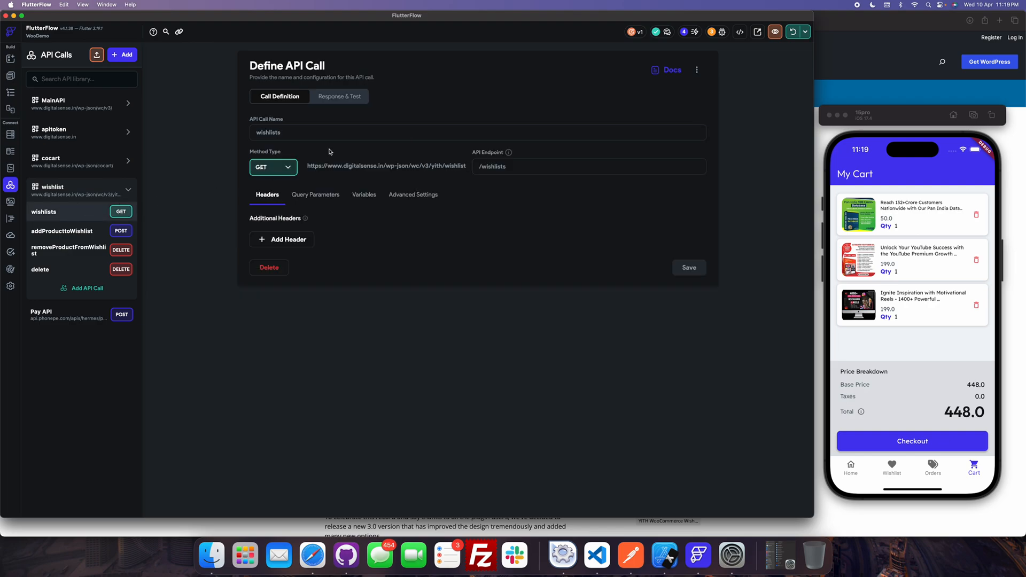
pyautogui.click(339, 97)
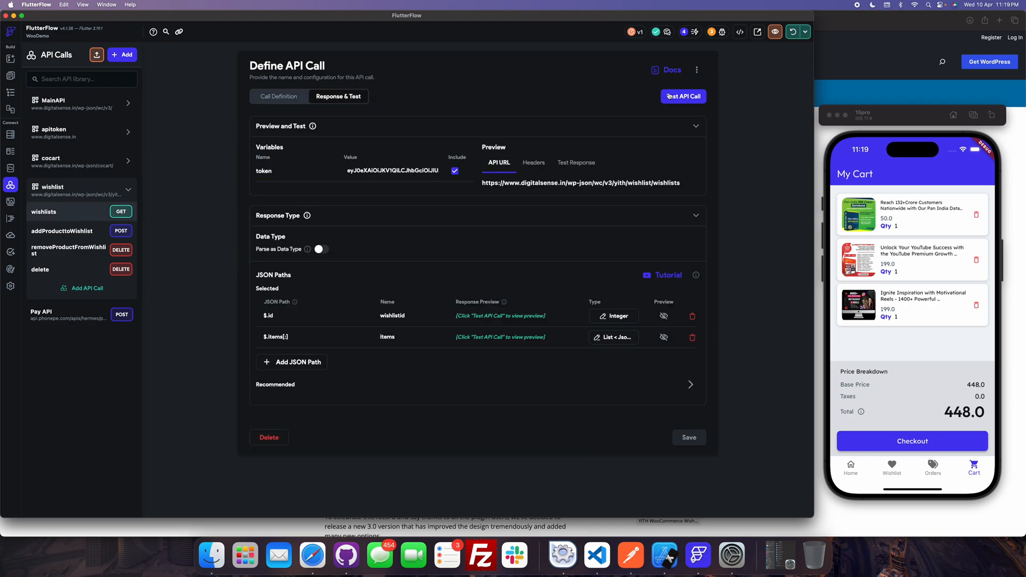
pyautogui.click(682, 97)
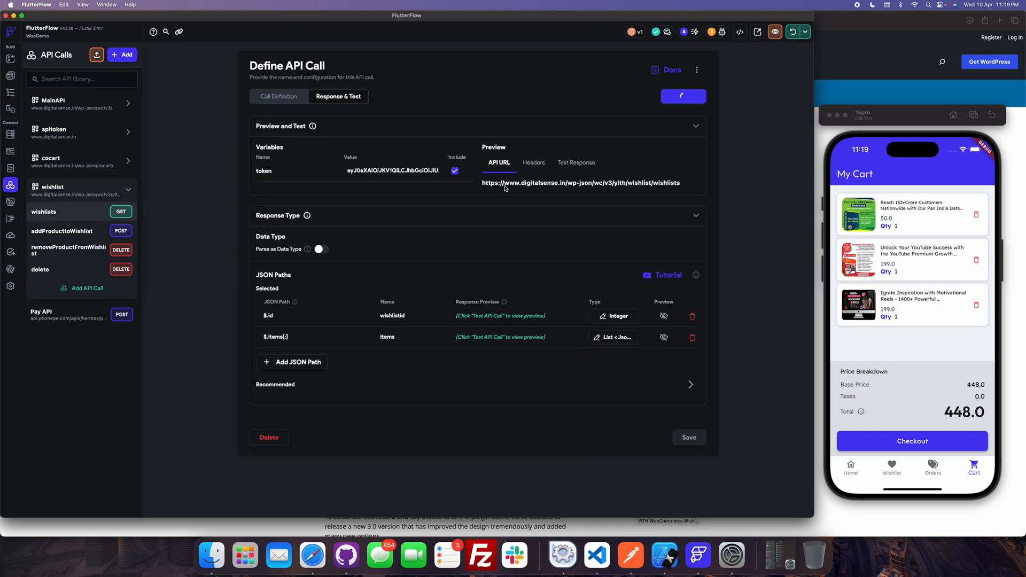
pyautogui.click(682, 96)
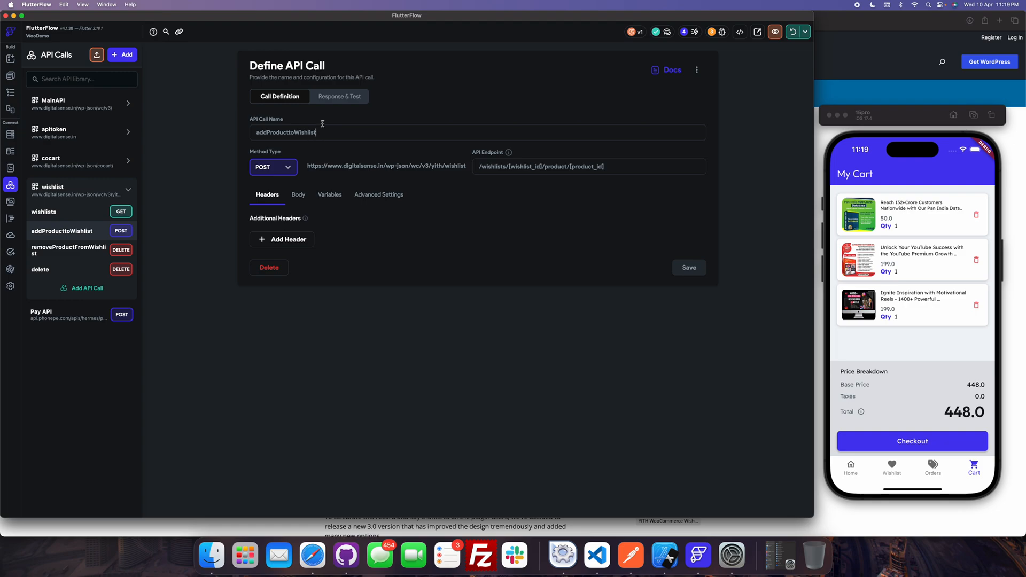
pyautogui.click(339, 97)
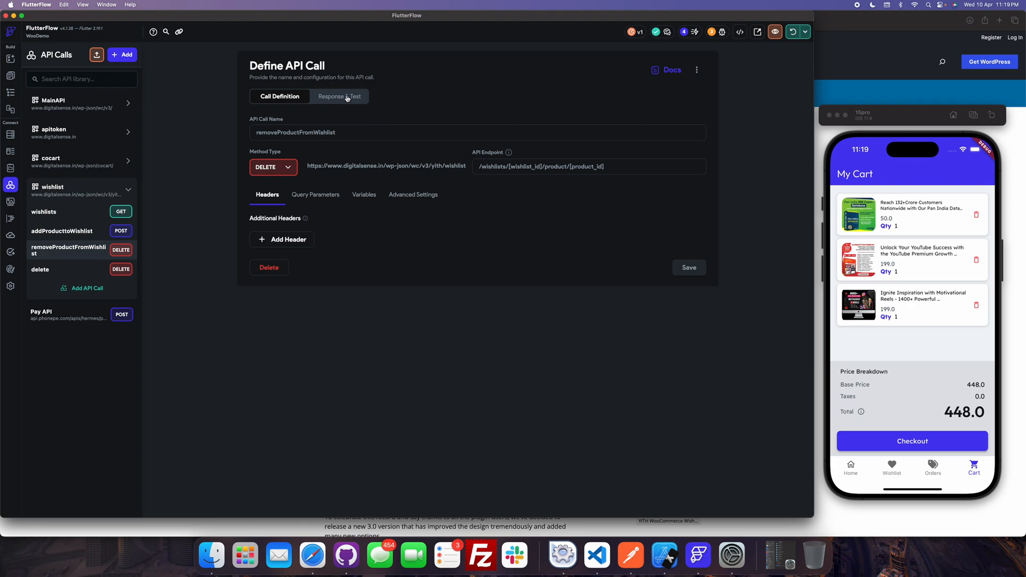
# Review the removeProductFromWishlist and delete calls' test variables, including the wishlist_id value
pyautogui.click(339, 97)
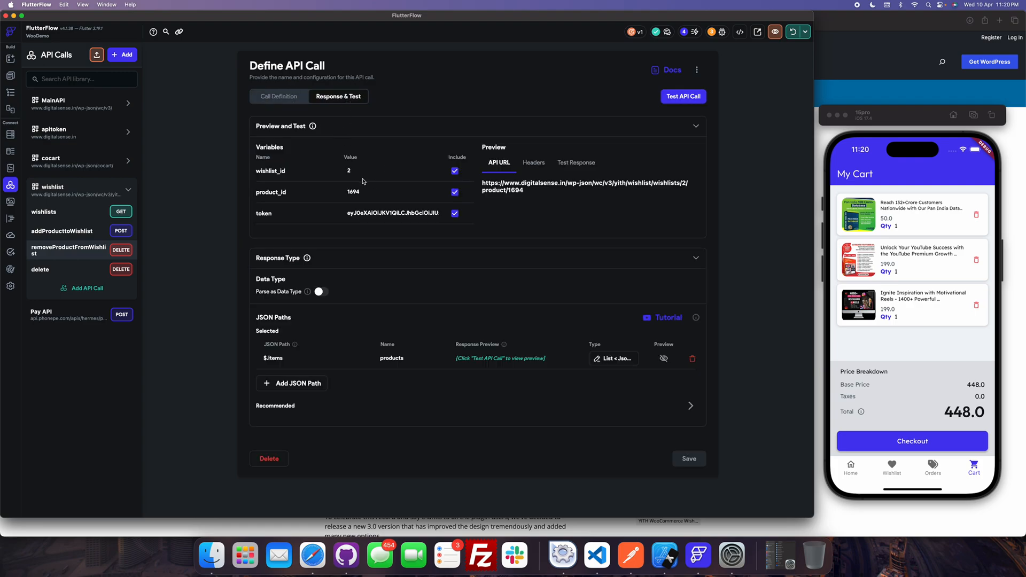
pyautogui.click(389, 171)
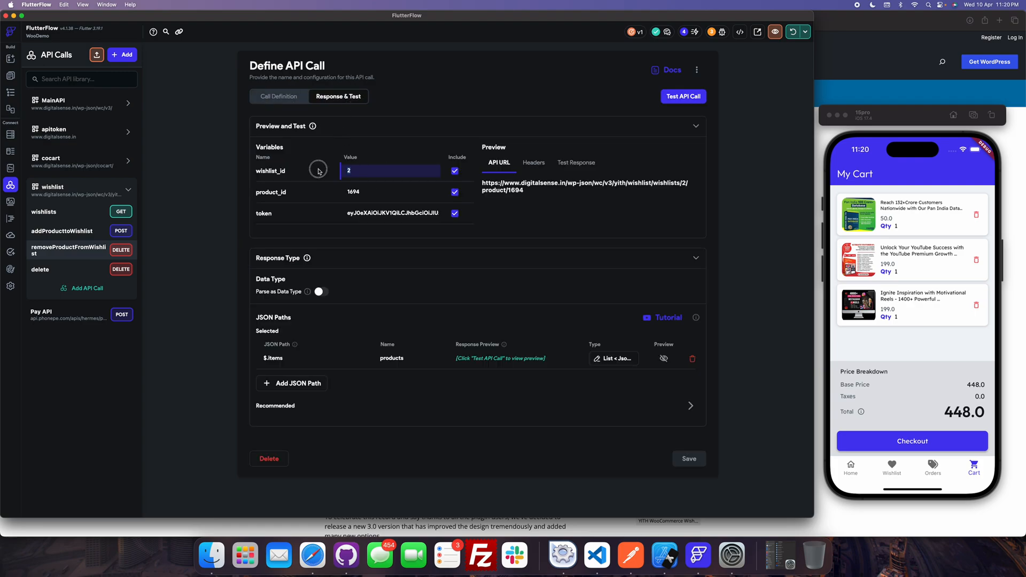
pyautogui.click(391, 191)
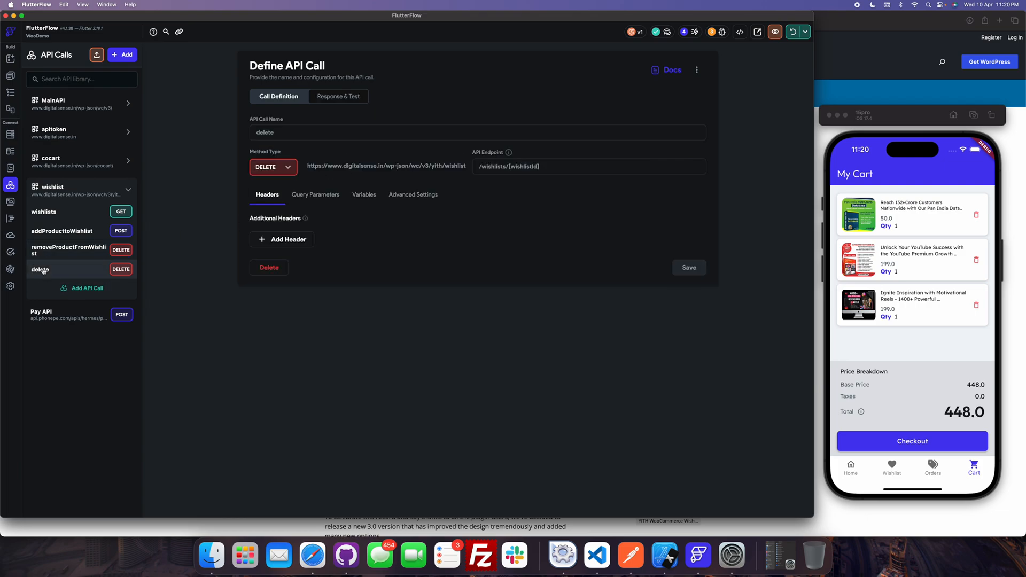
pyautogui.click(339, 97)
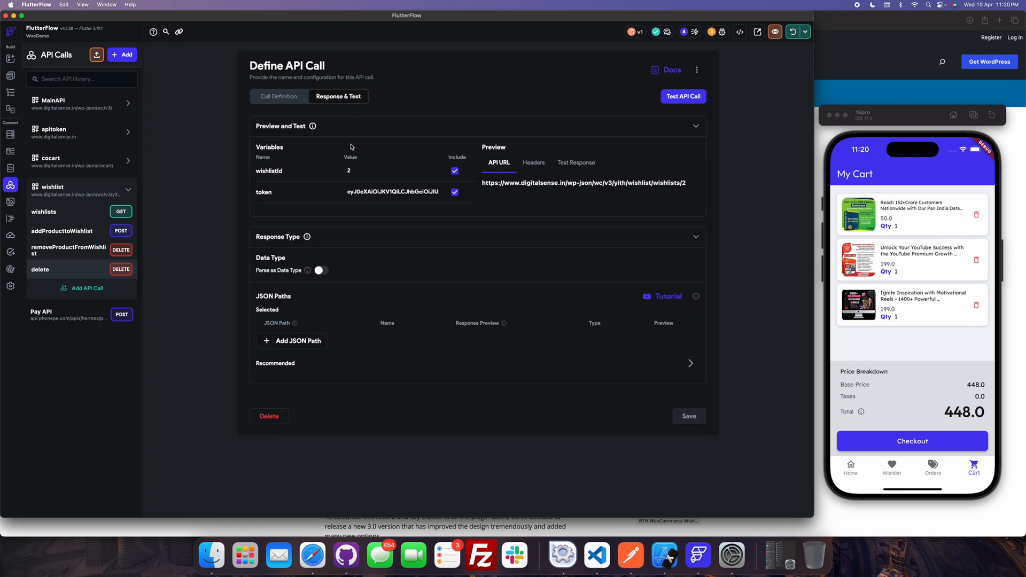
pyautogui.click(279, 96)
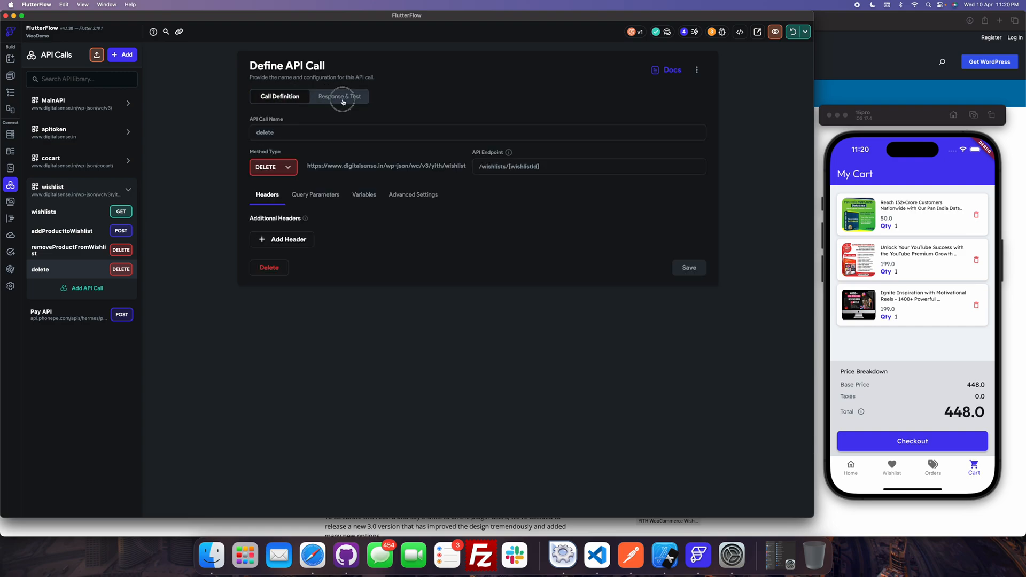
# Return to the wishlists GET call definition after glancing at another wishlist call
pyautogui.click(44, 212)
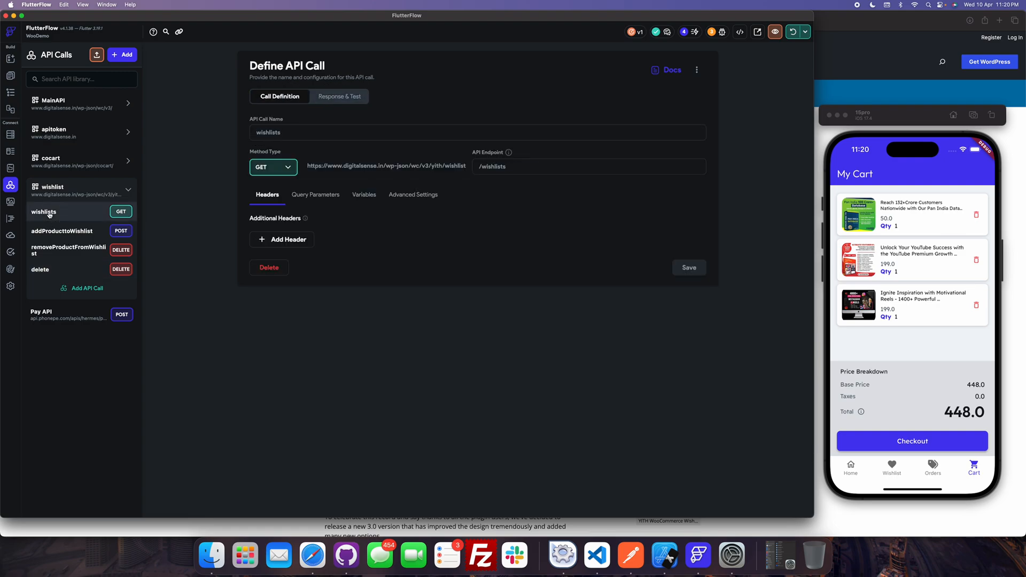
pyautogui.click(40, 269)
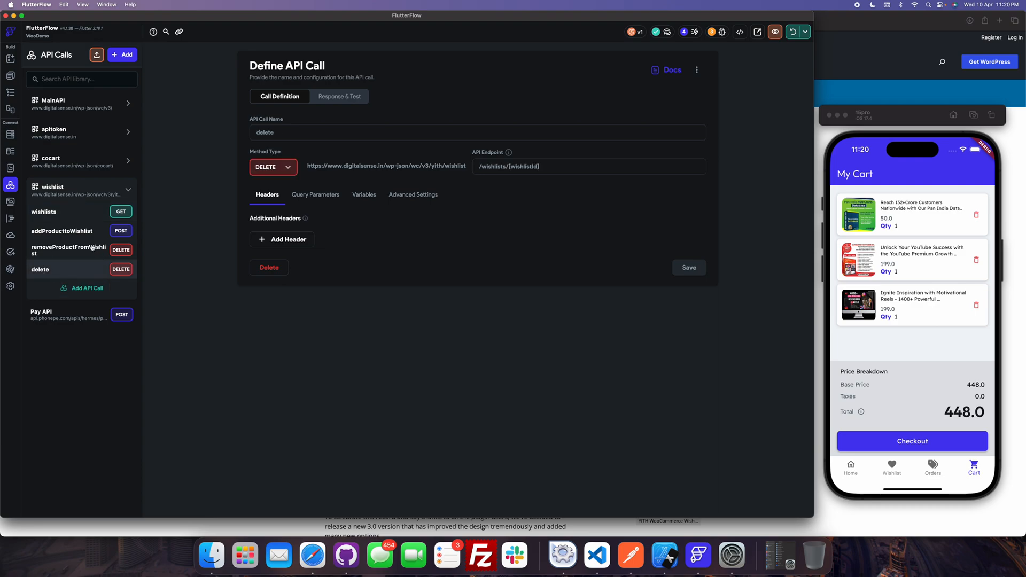
pyautogui.moveTo(70, 215)
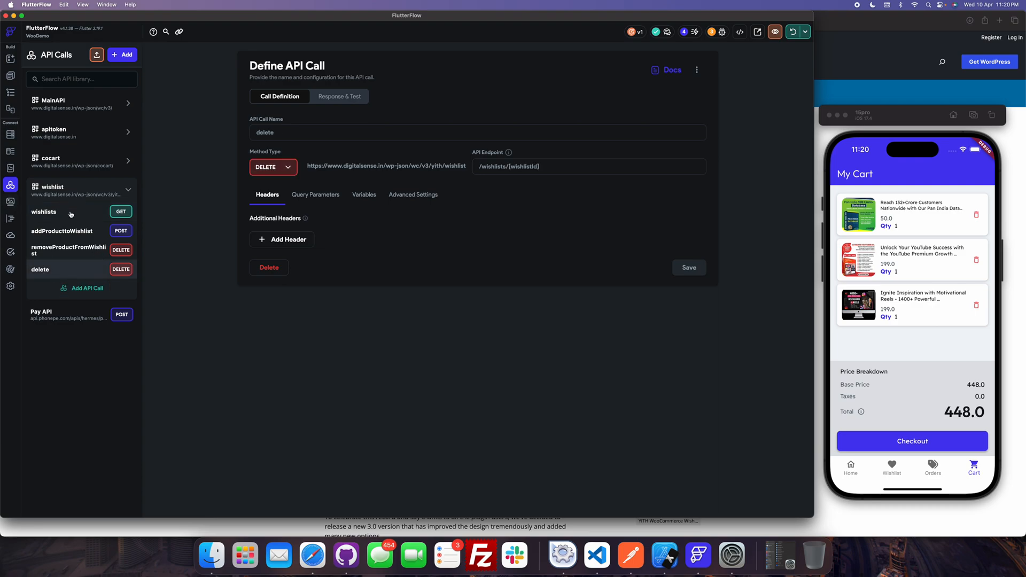
pyautogui.click(44, 211)
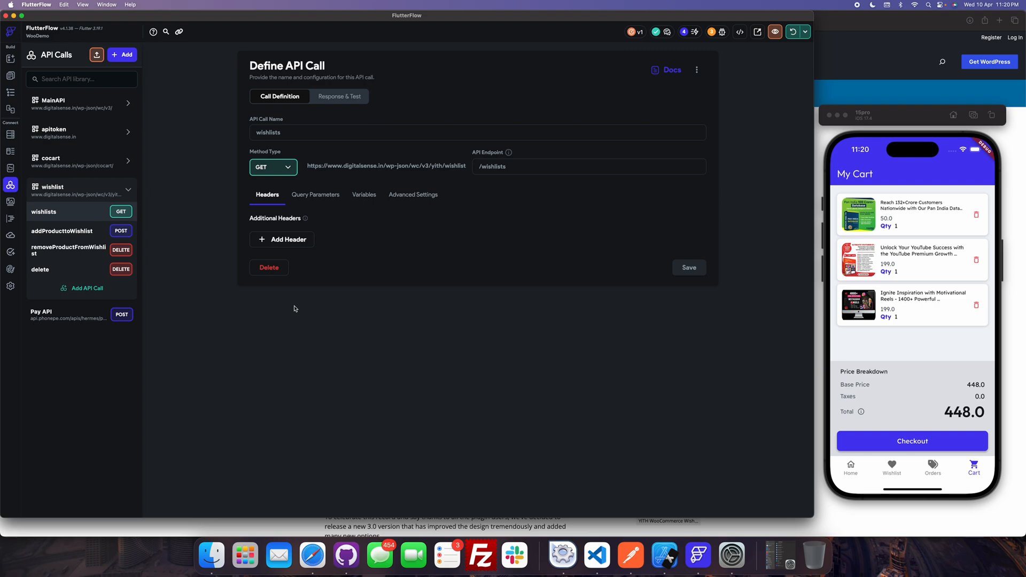